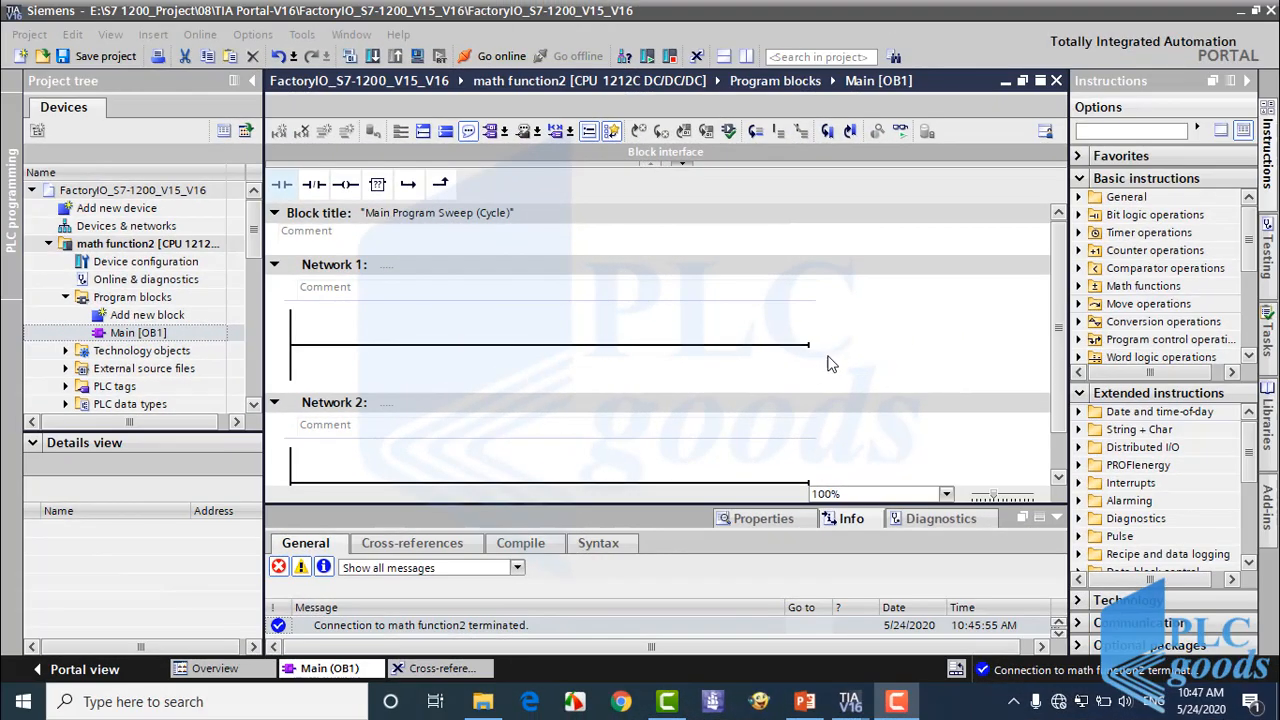
# Write sqrt(x+y)+(x-y)^2 in the OB1 block comment and select the Network 1 rung.
pyautogui.write('sqrt(x')
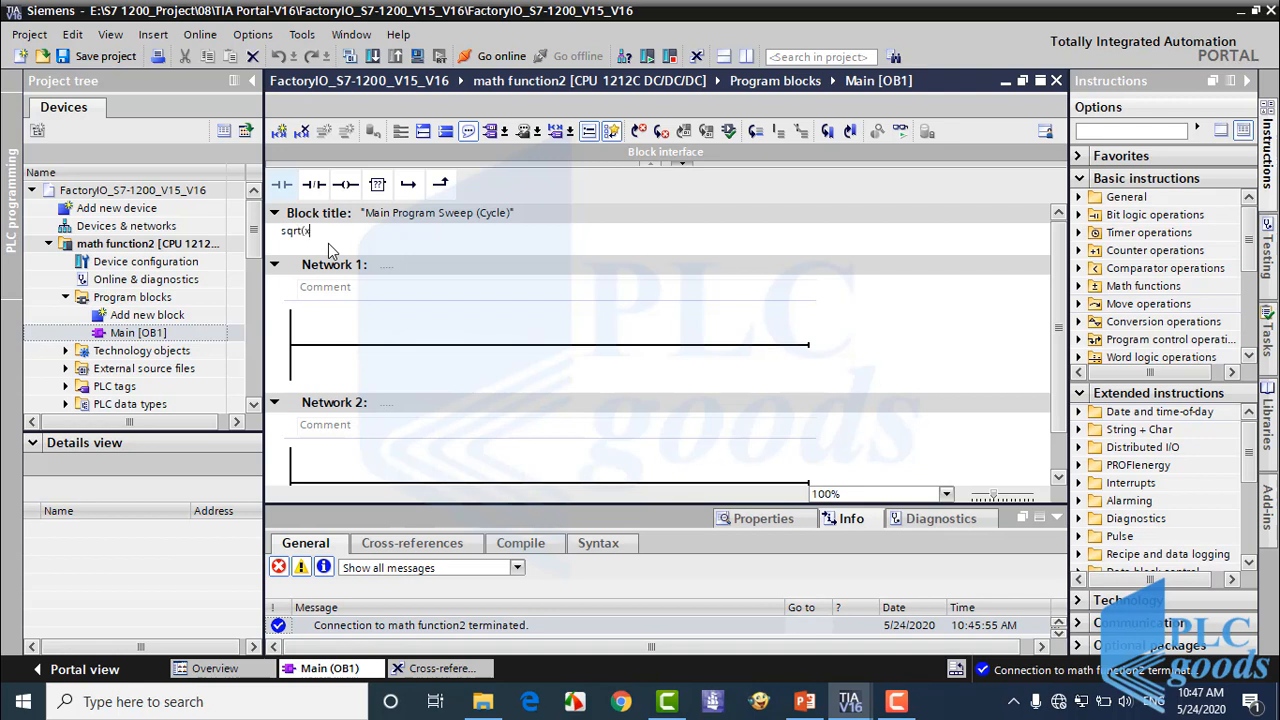
pyautogui.write('+y)+')
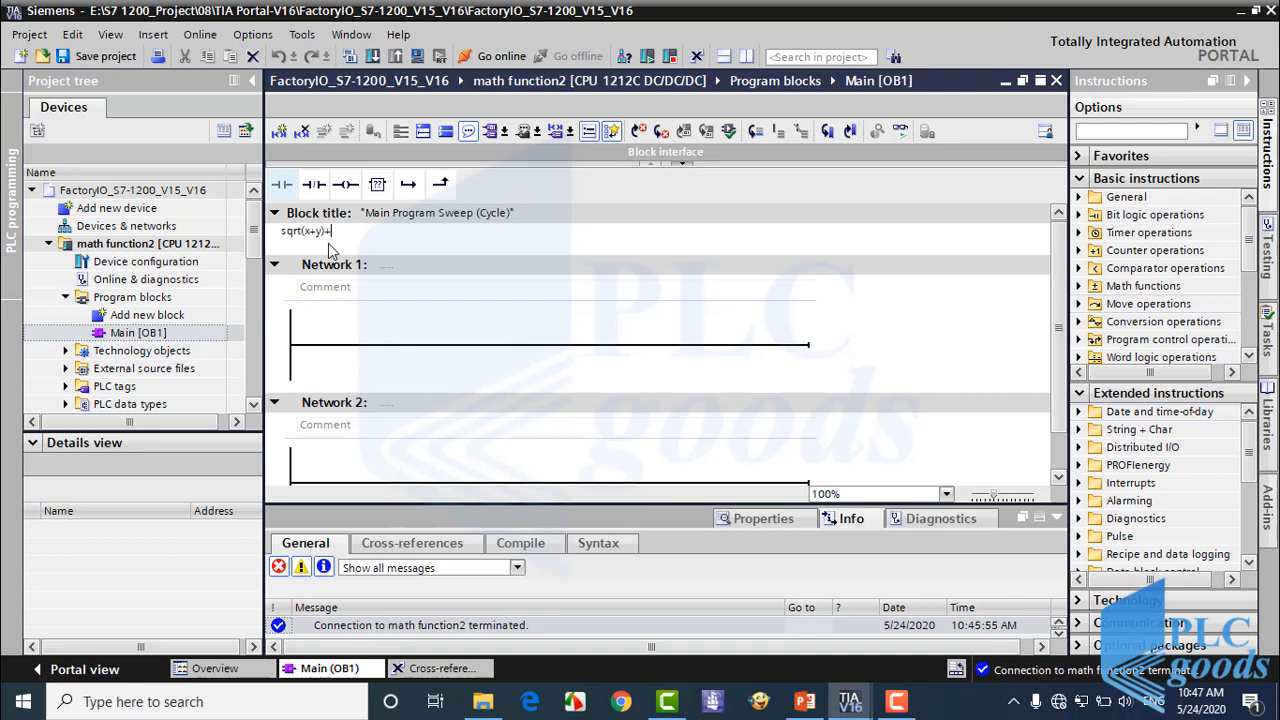
pyautogui.write('(x-y)')
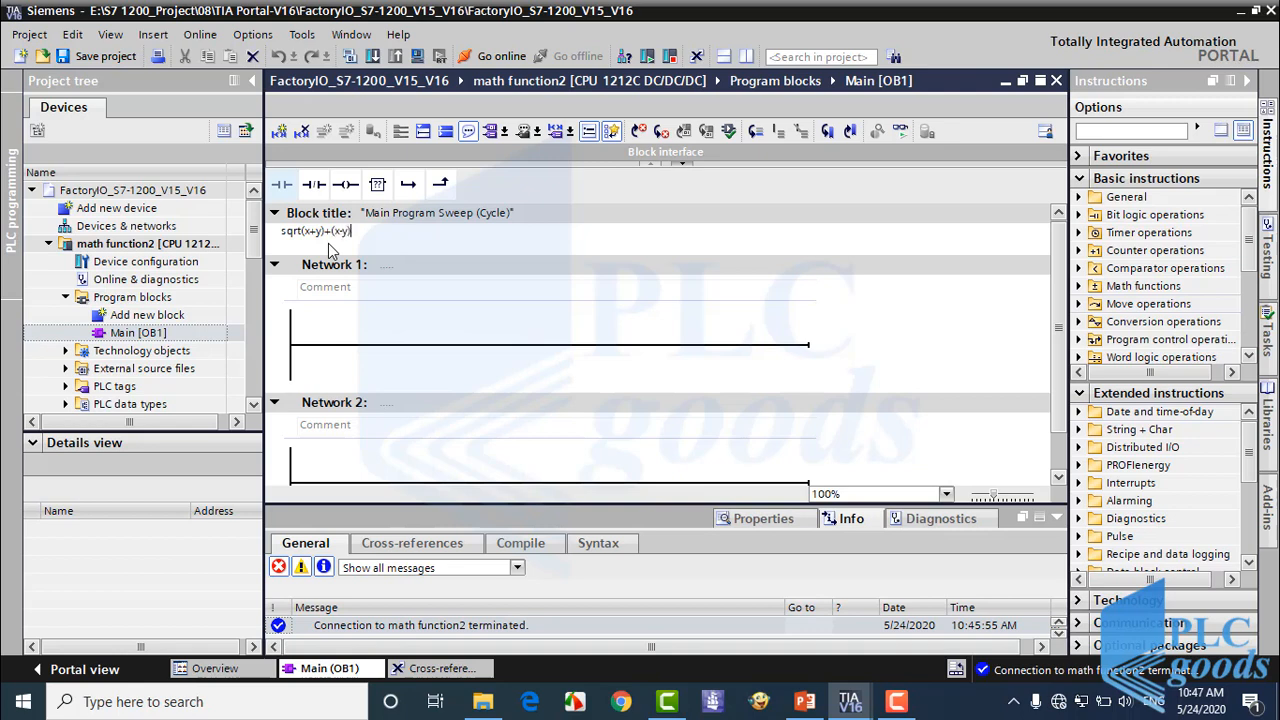
pyautogui.write('^2')
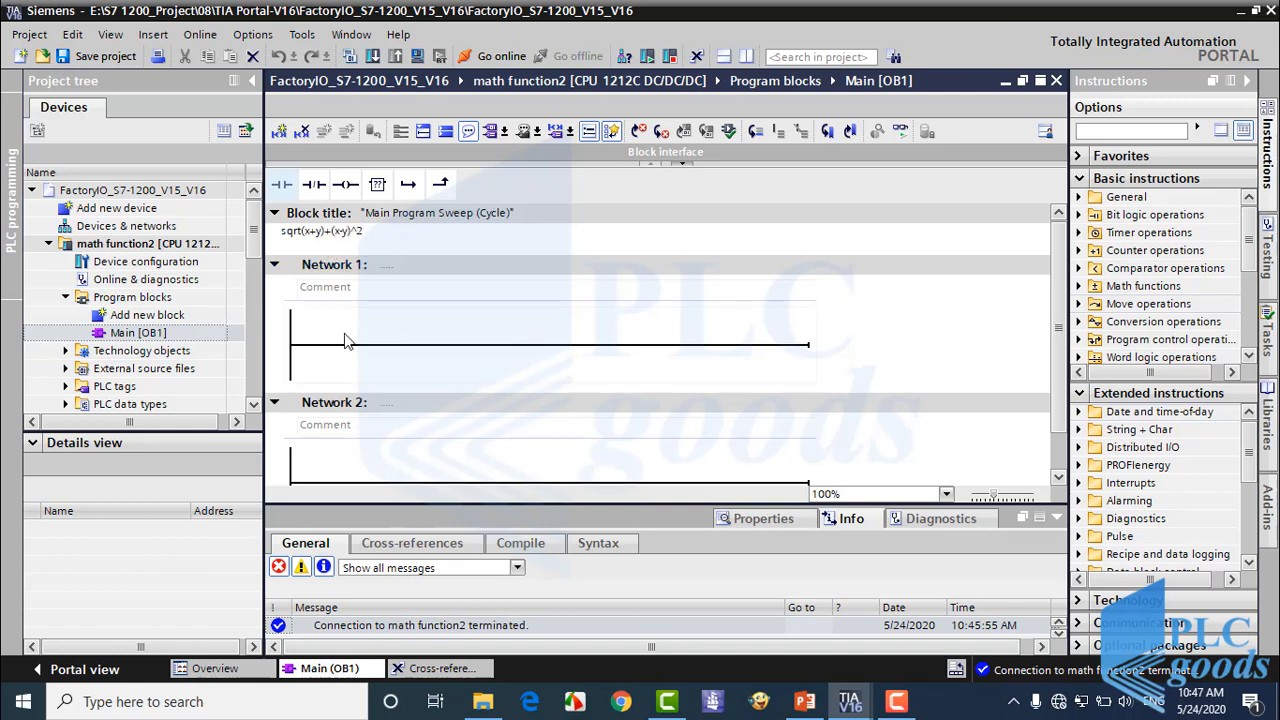
pyautogui.click(550, 344)
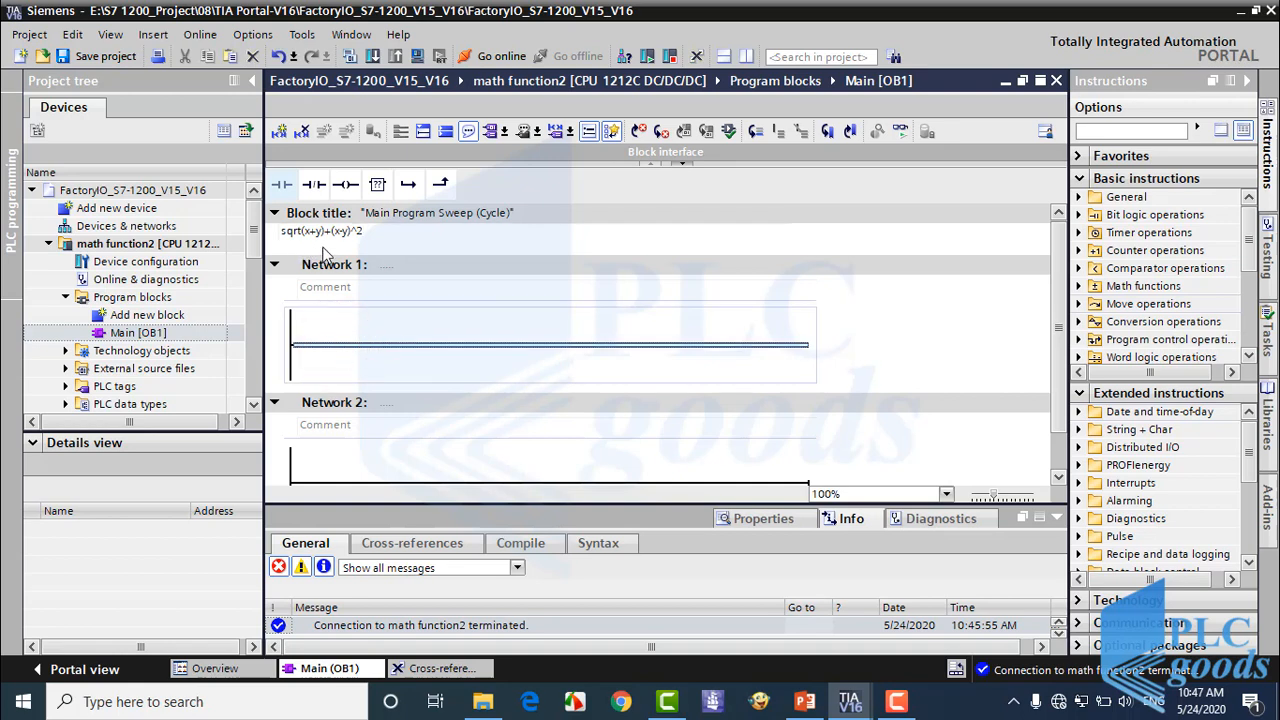
pyautogui.moveTo(754, 320)
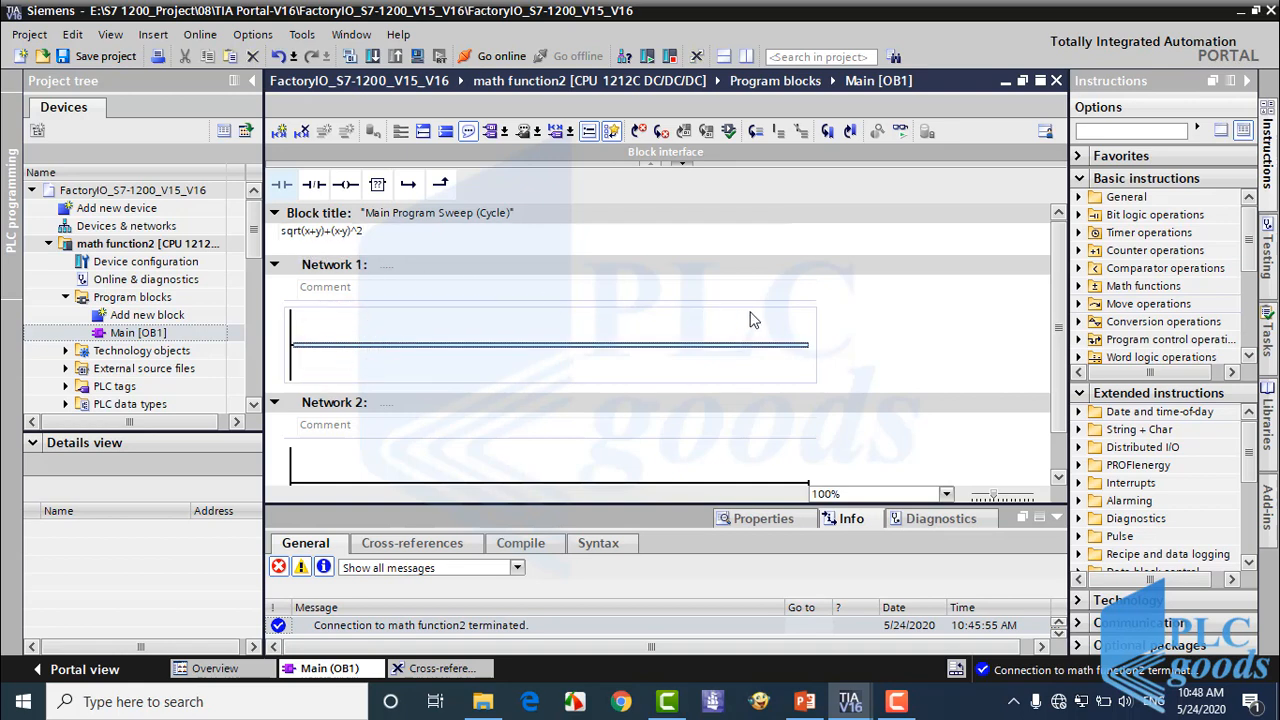
# Insert ADD and SUB boxes in Network 1 and set ADD to the Real data type.
pyautogui.click(1078, 284)
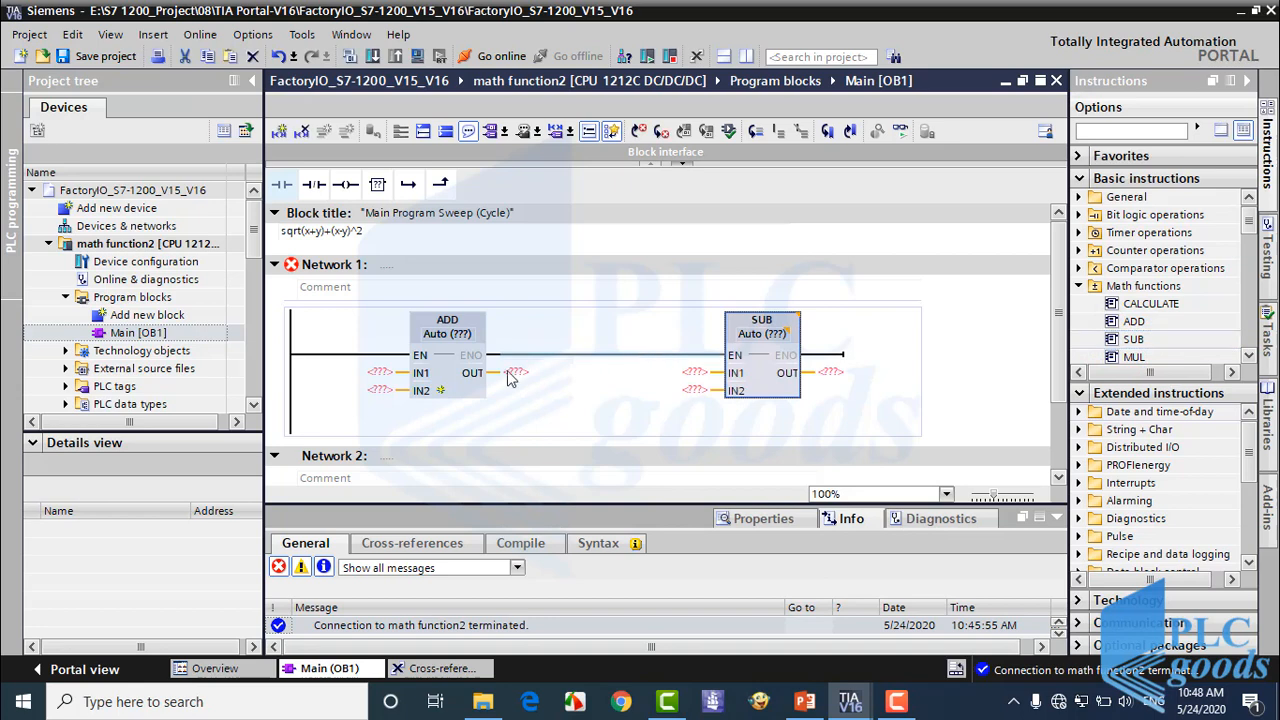
pyautogui.click(484, 334)
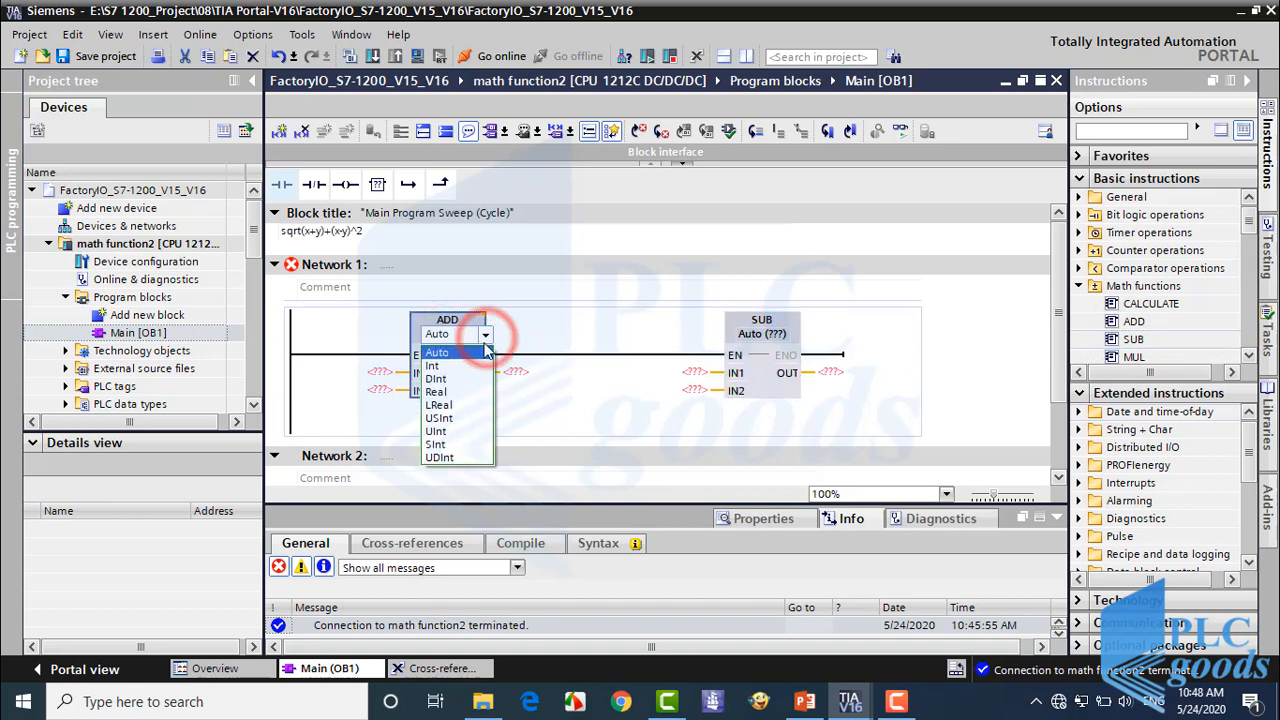
pyautogui.click(438, 404)
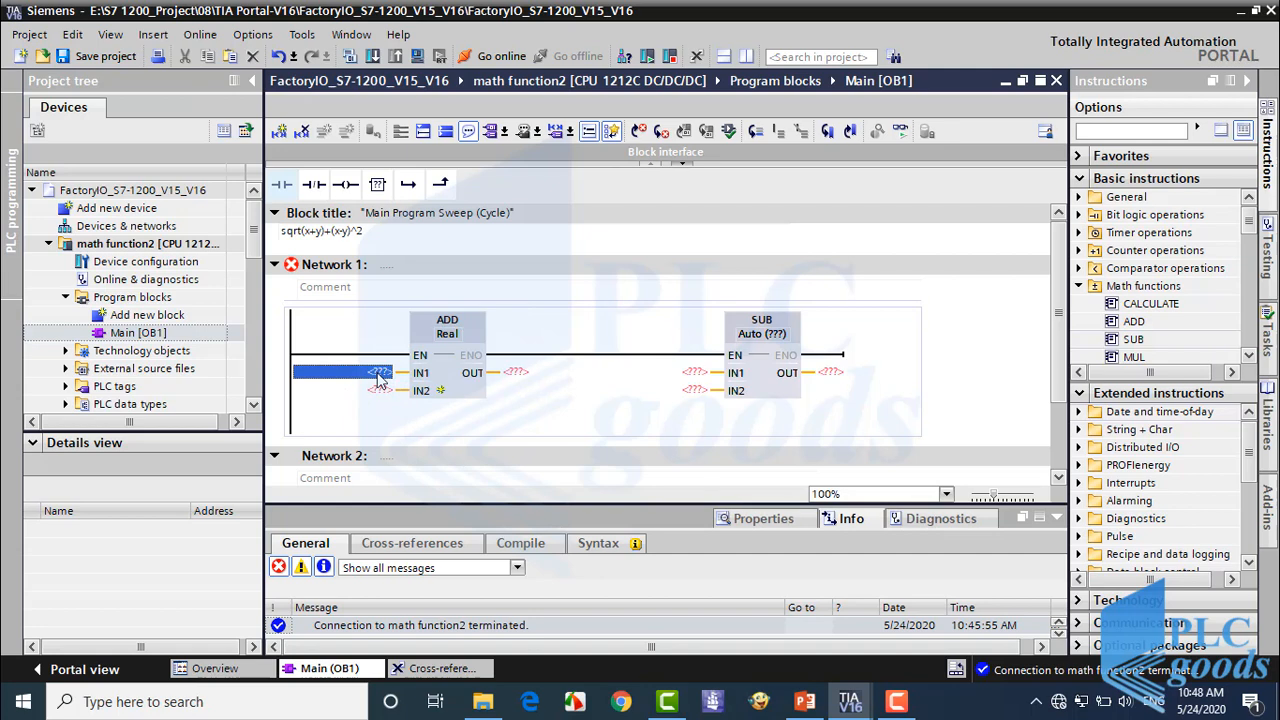
pyautogui.moveTo(378, 384)
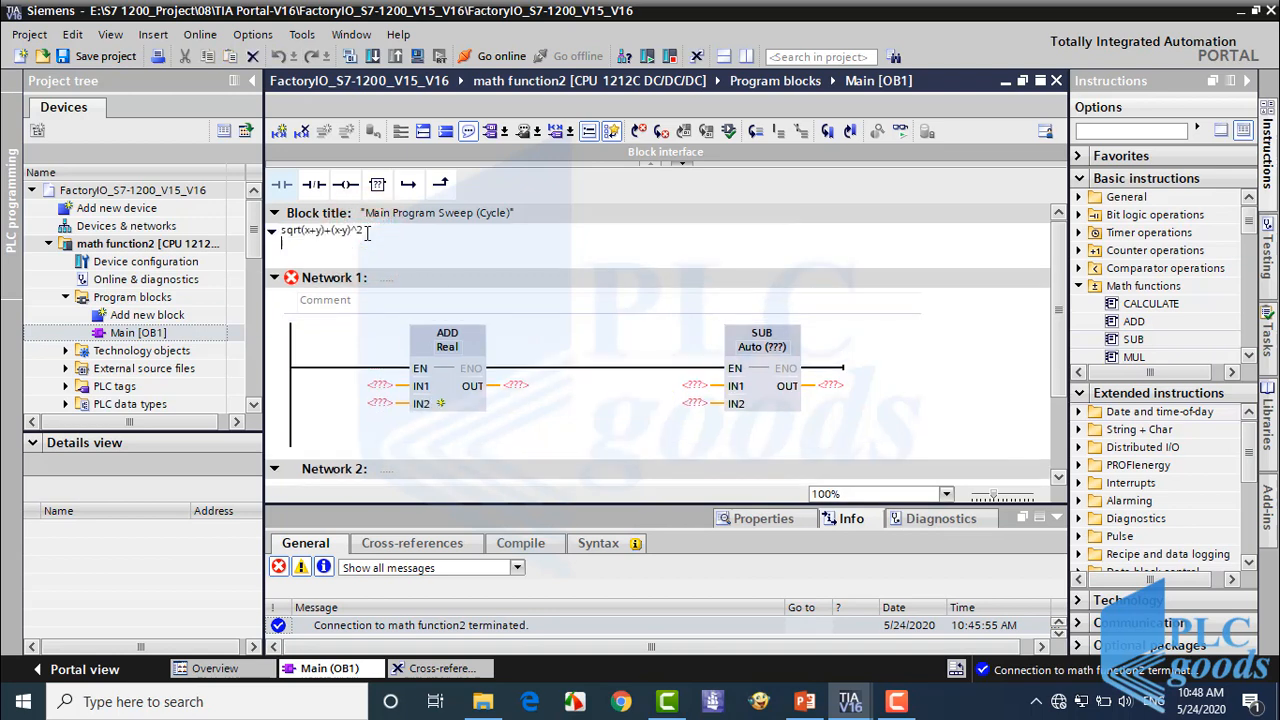
# Add the note x=1500; y=500; to the block comment.
pyautogui.write('x=150')
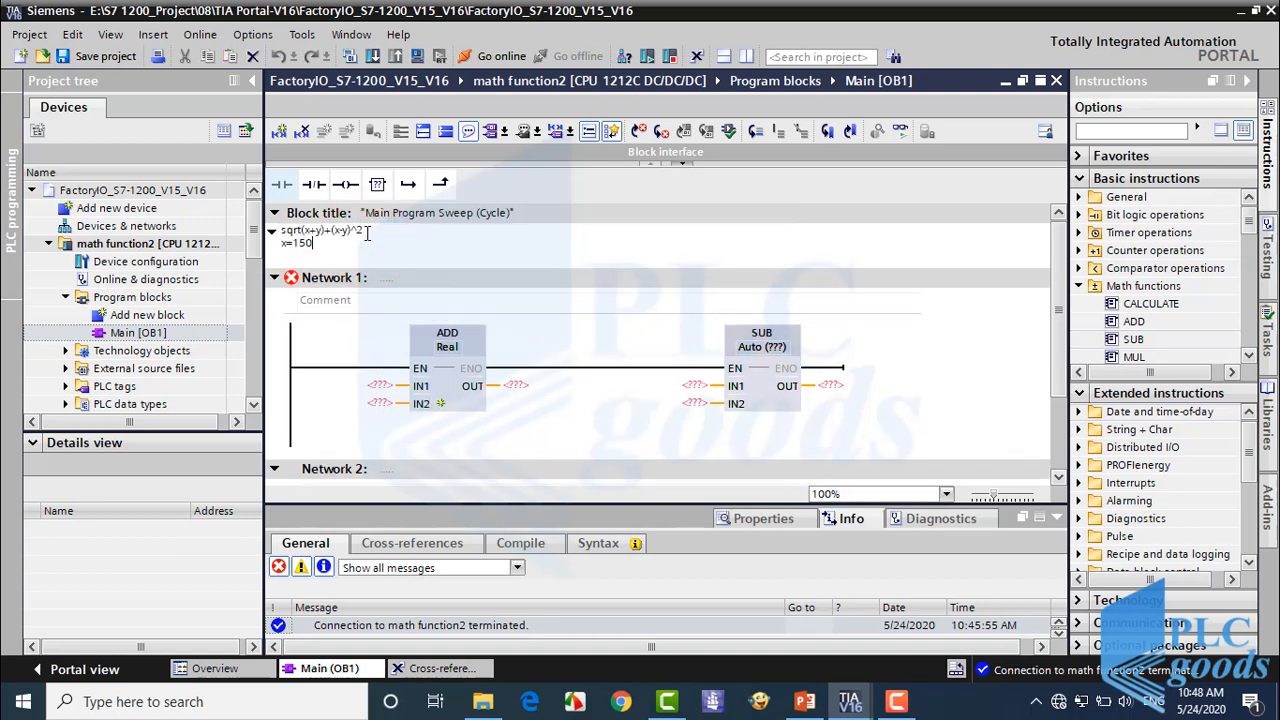
pyautogui.write('0; y=')
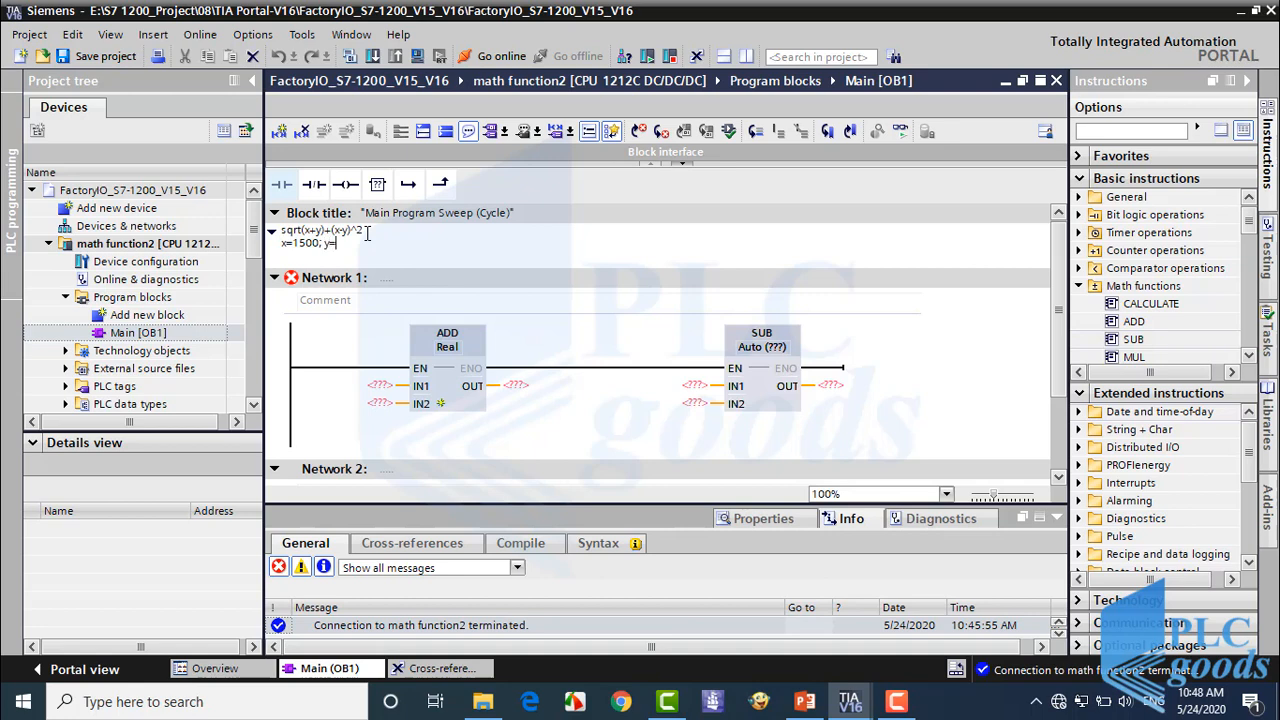
pyautogui.write('500;')
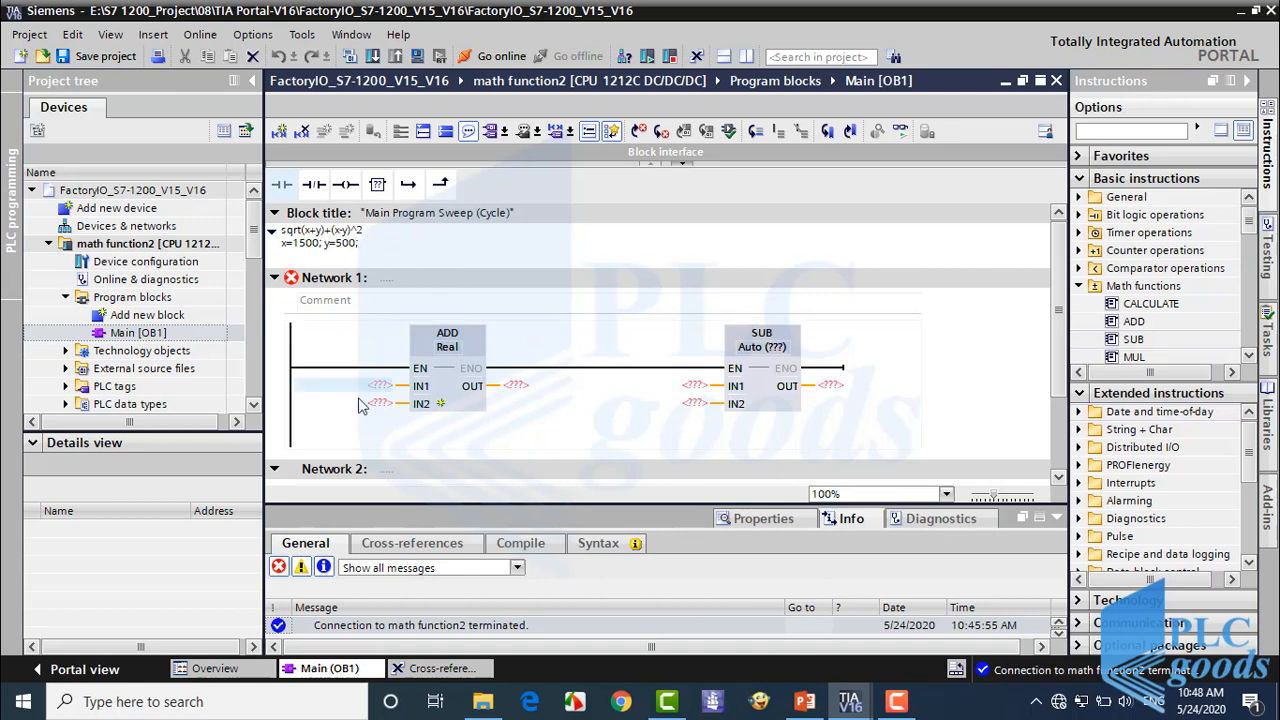
# Give ADD and SUB inputs 1500 and 500 with outputs %MD0 and %MD4.
pyautogui.click(380, 384)
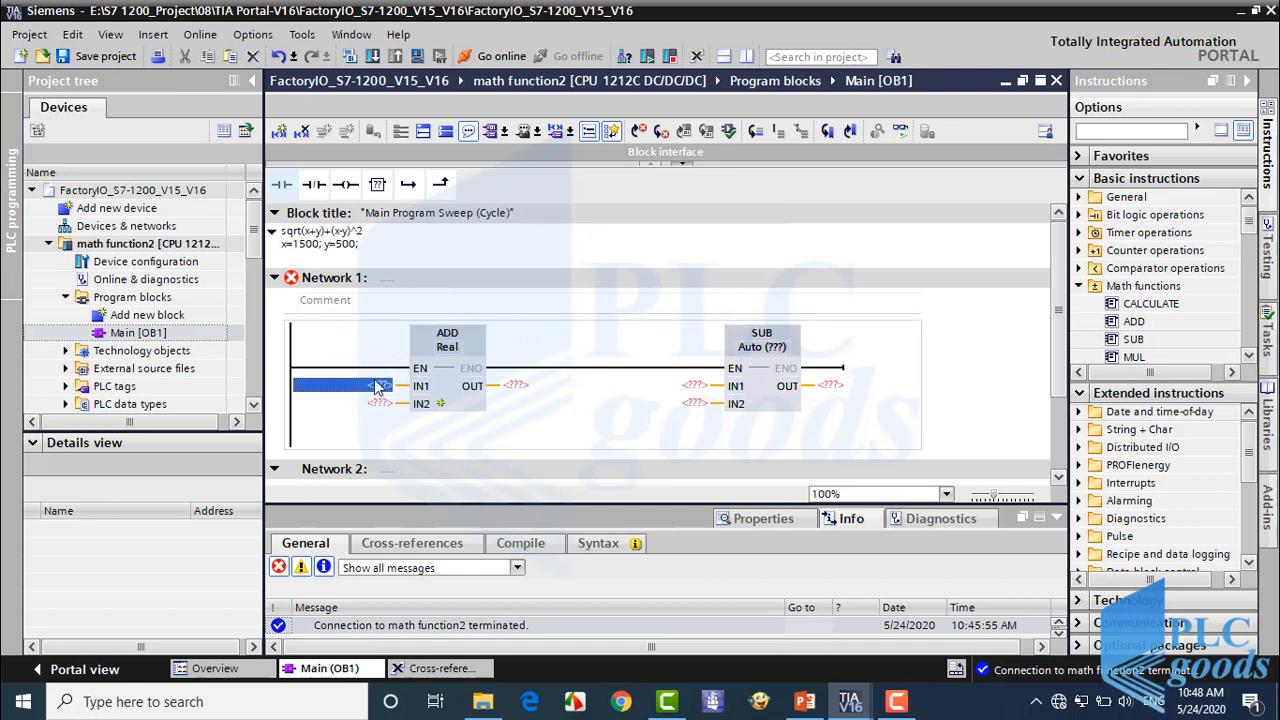
pyautogui.click(350, 404)
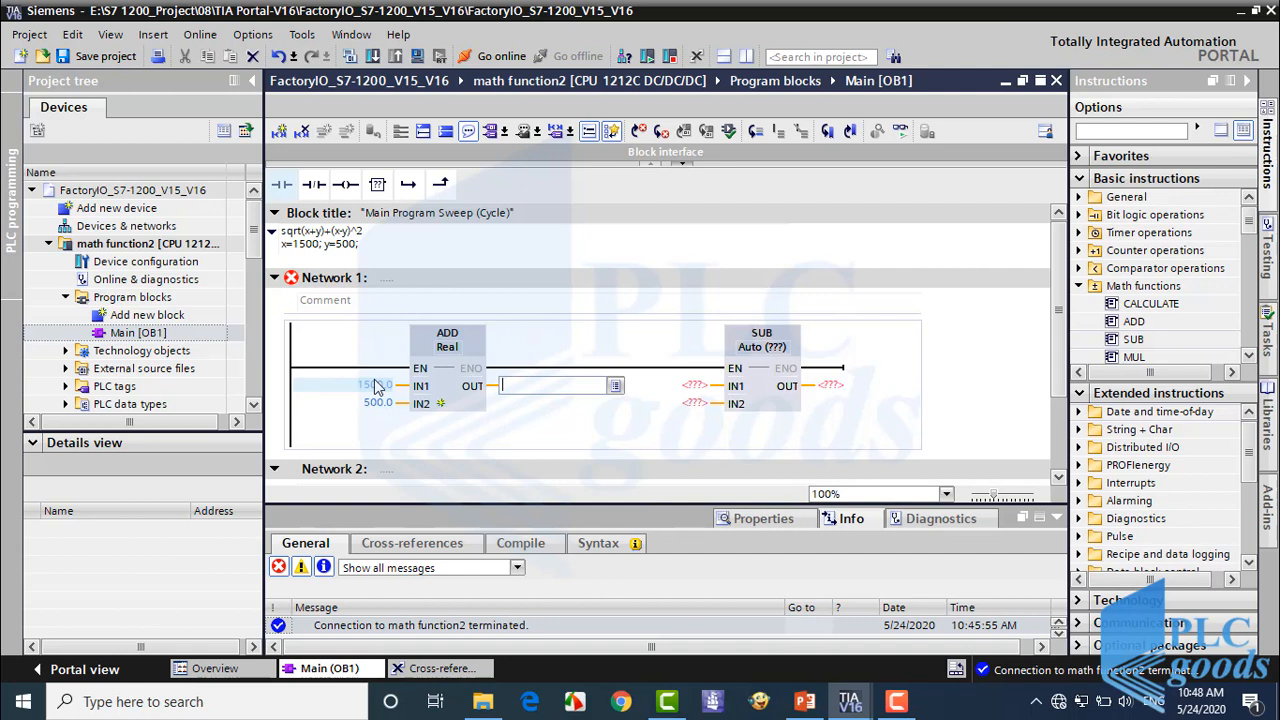
pyautogui.write('md0')
pyautogui.click(700, 384)
pyautogui.write('1')
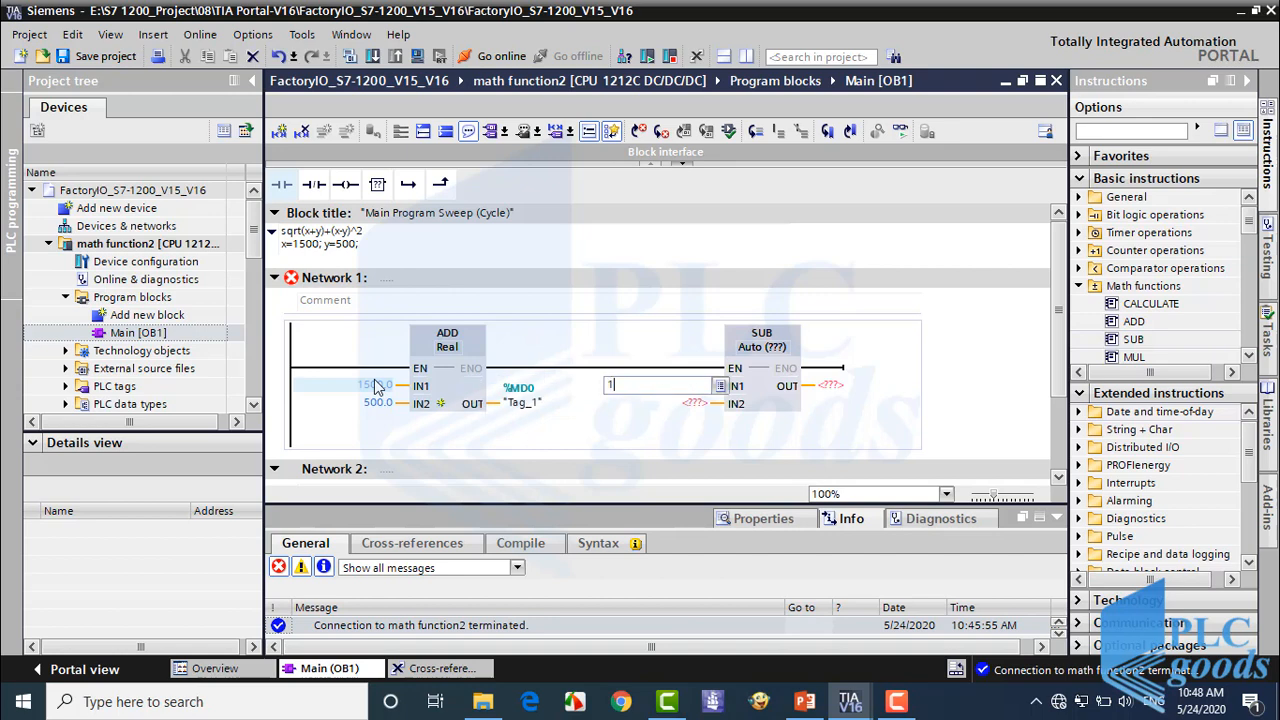
pyautogui.write('500.0')
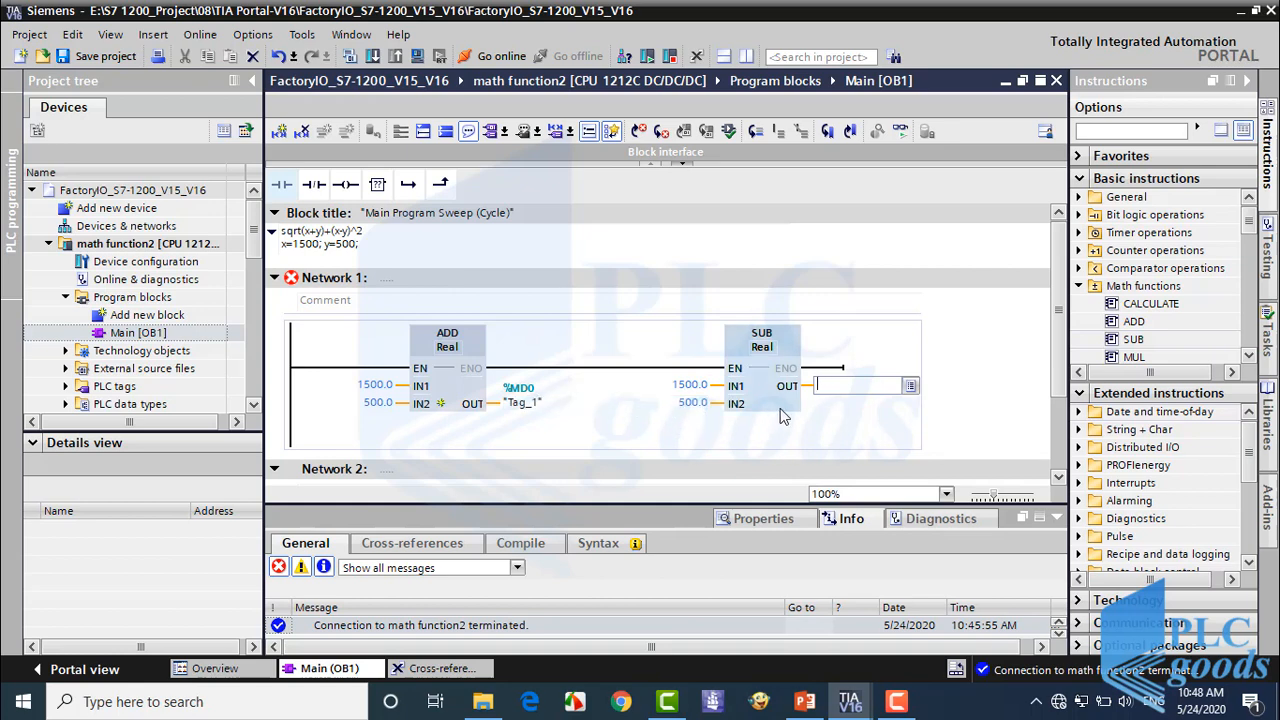
pyautogui.write('m')
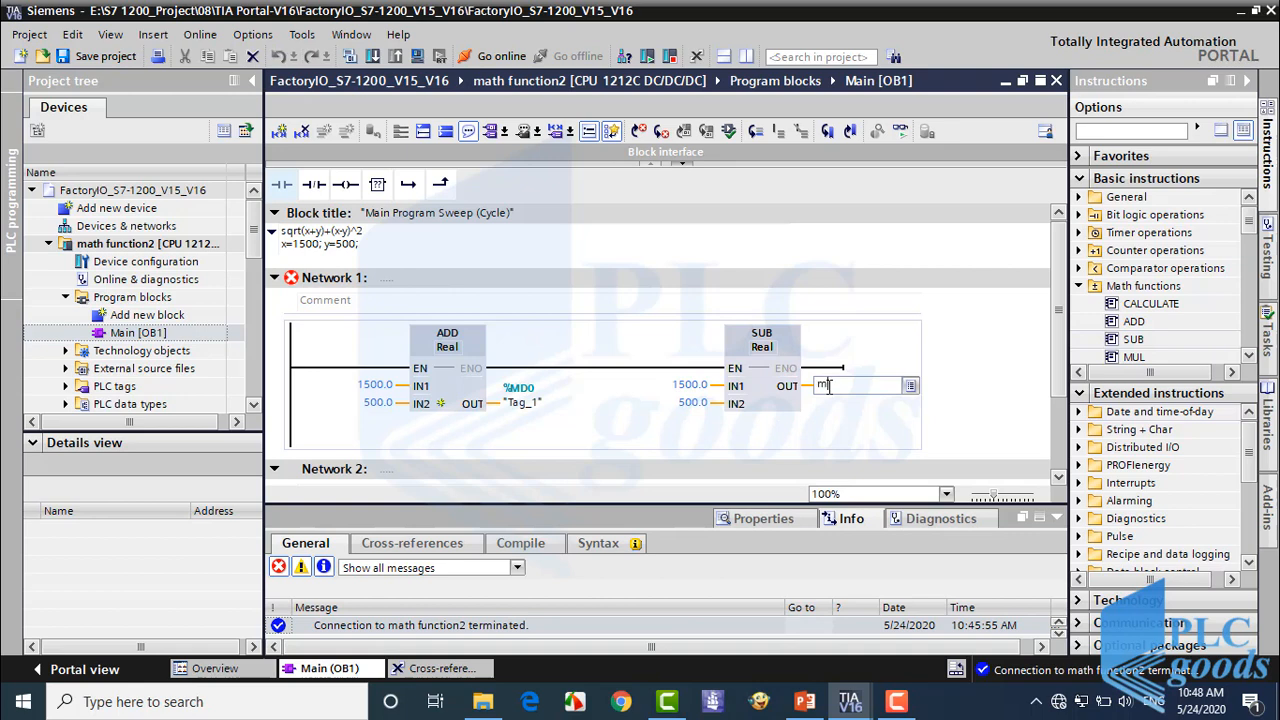
pyautogui.write('d4')
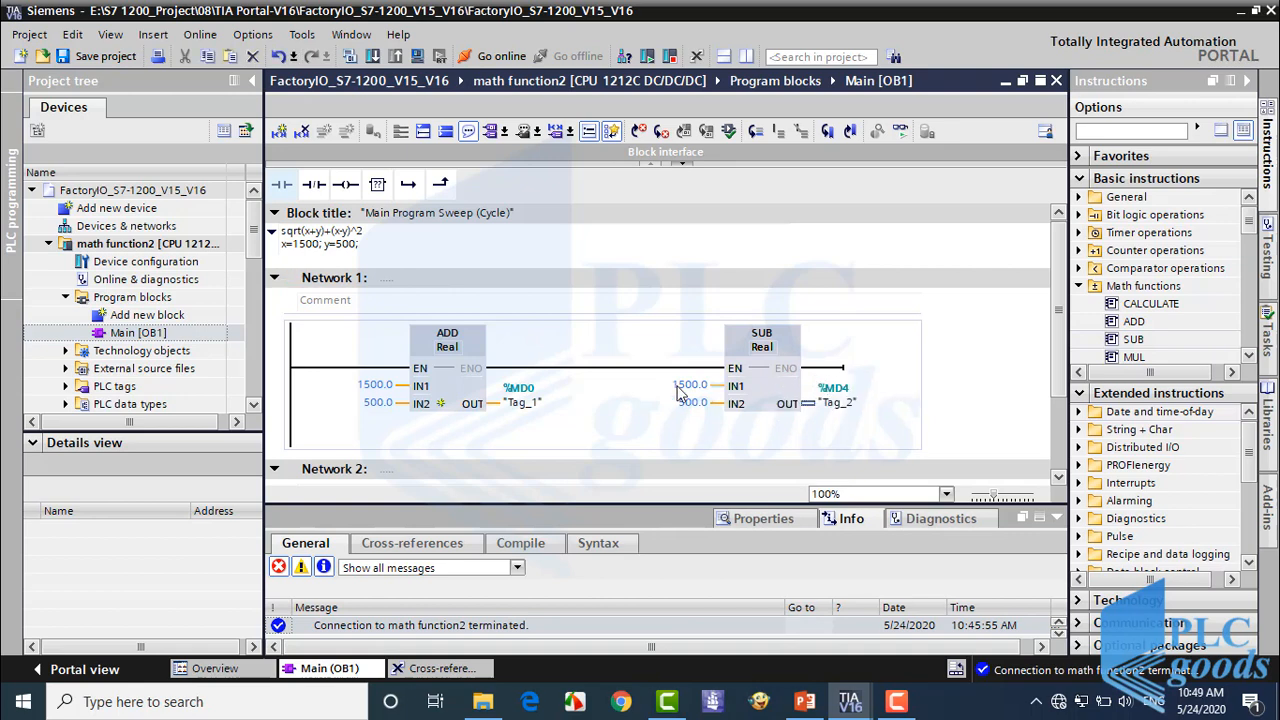
# Rename the ADD output tag %MD0 to x+y.
pyautogui.rightClick(522, 402)
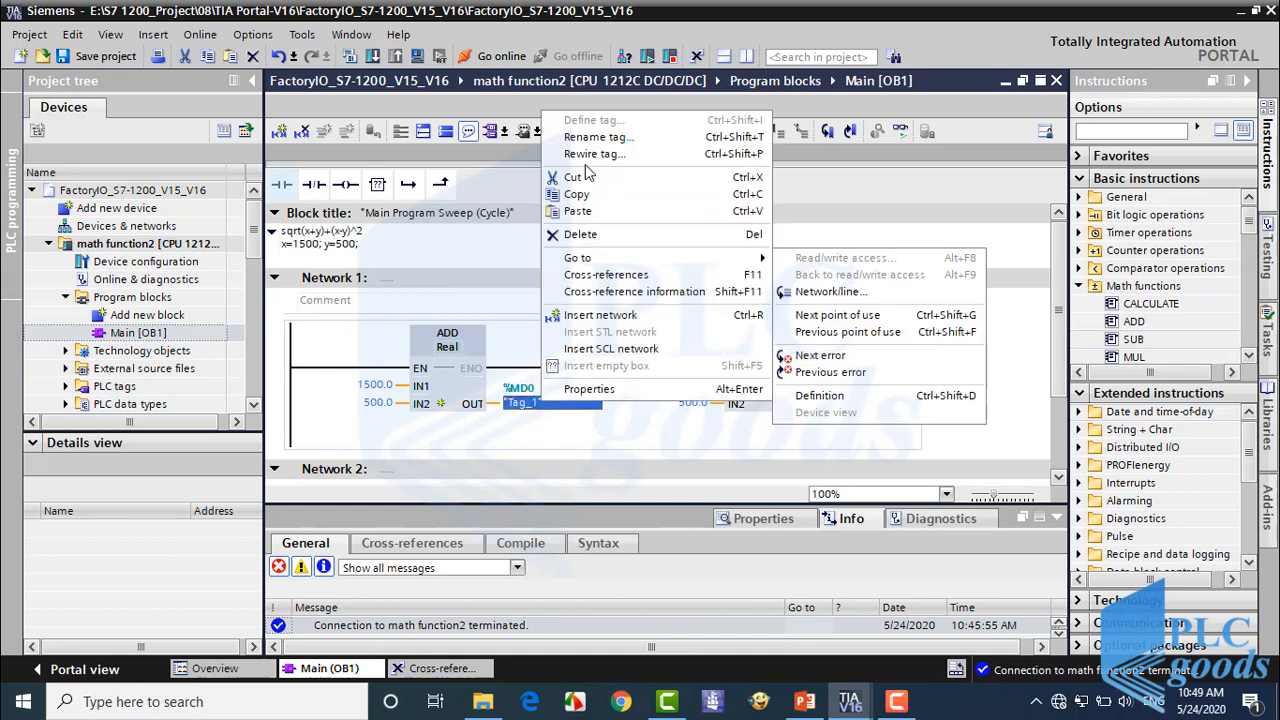
pyautogui.click(598, 136)
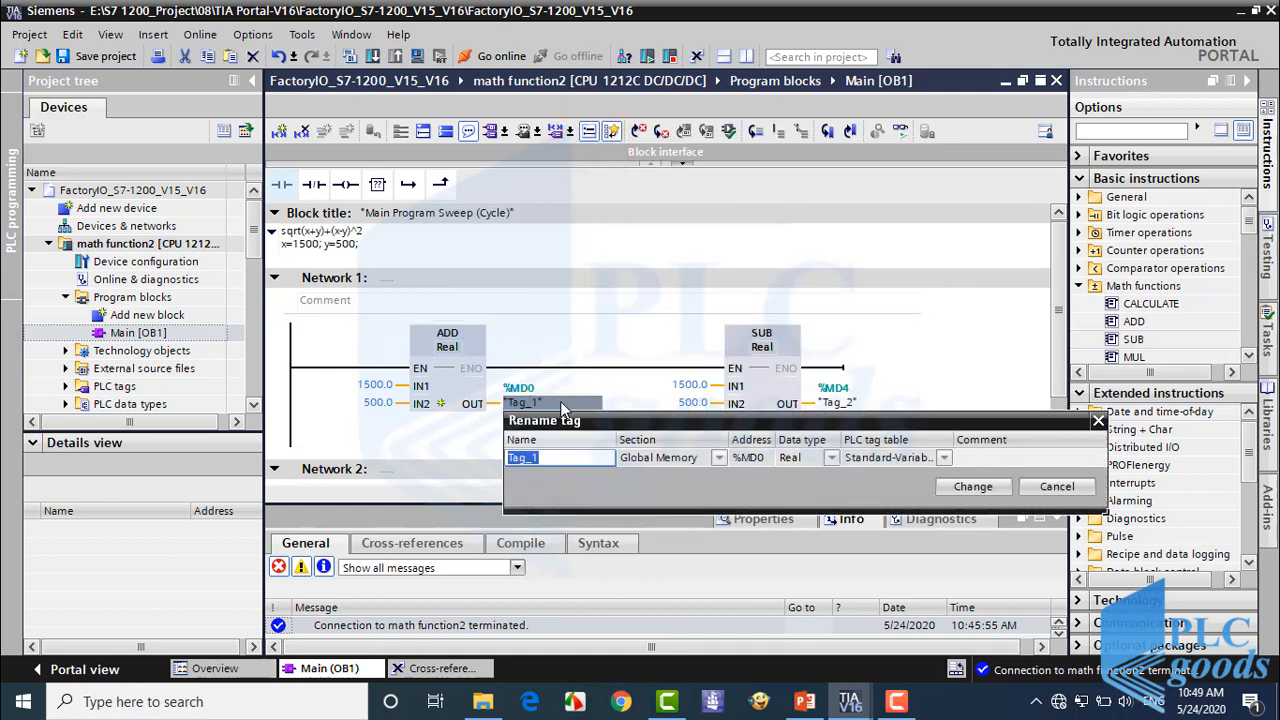
pyautogui.write('x+y')
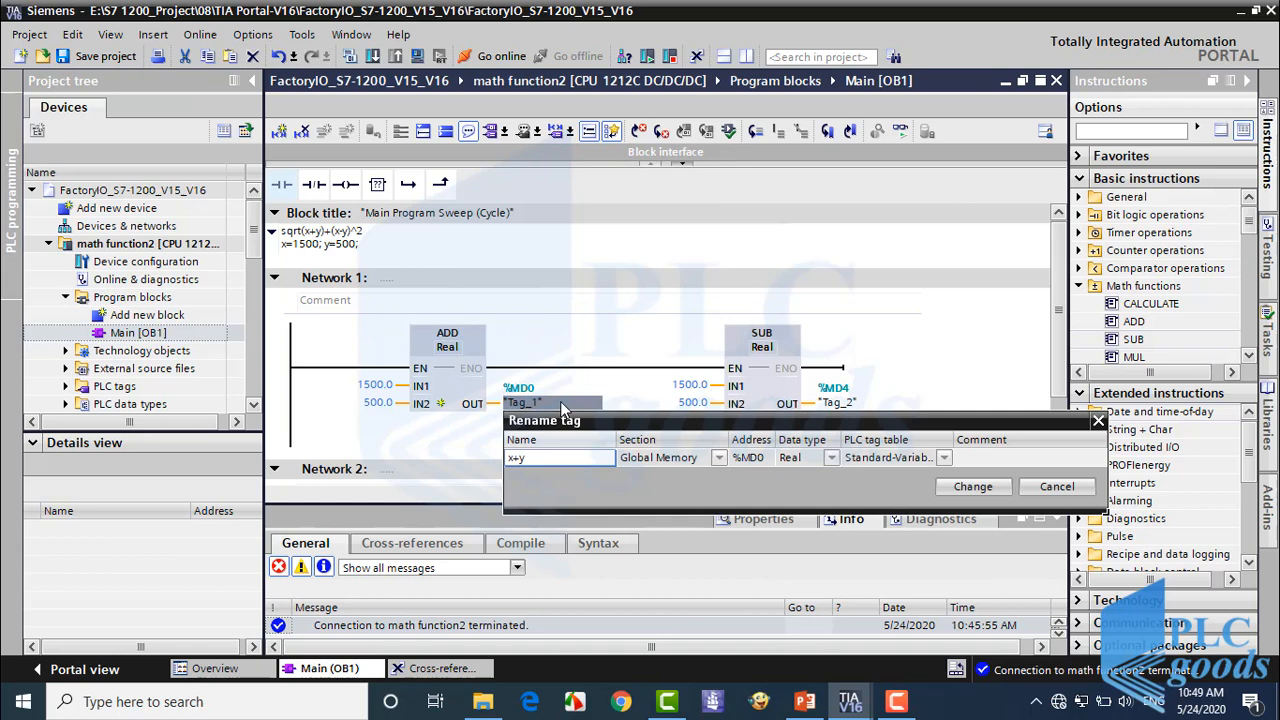
pyautogui.click(972, 486)
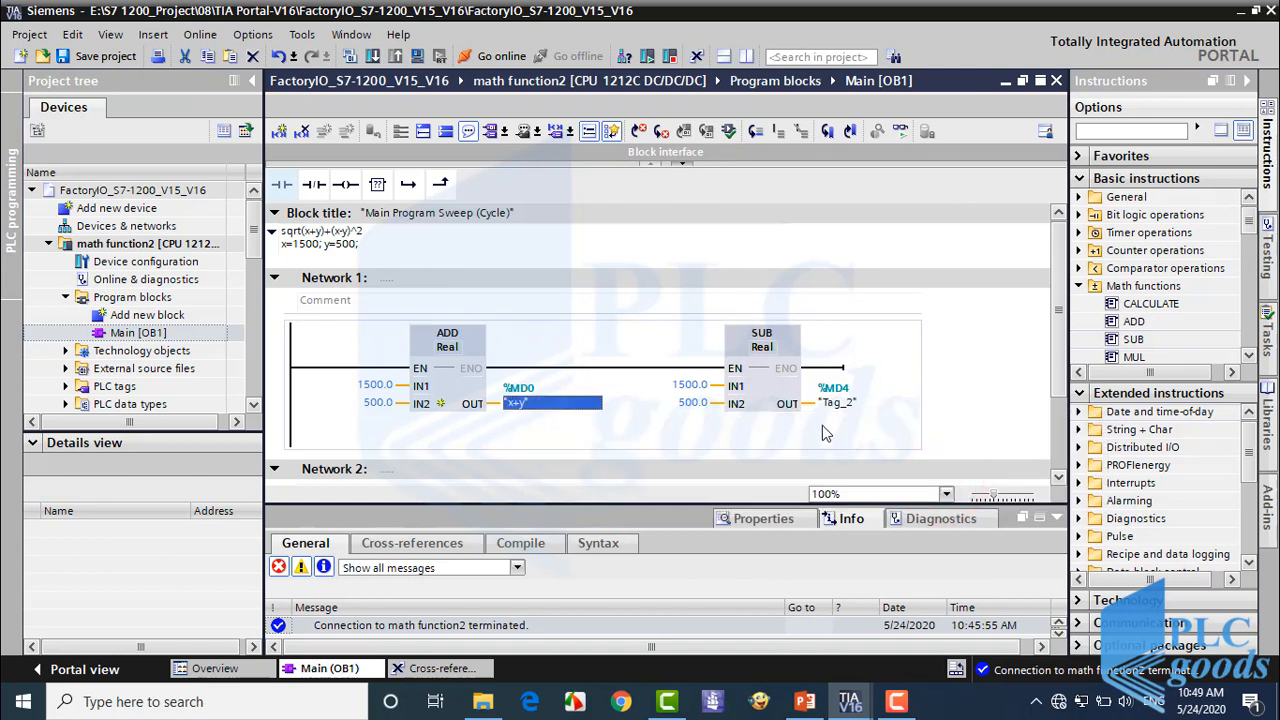
# Rename the SUB output tag %MD4 to x-y.
pyautogui.rightClick(830, 402)
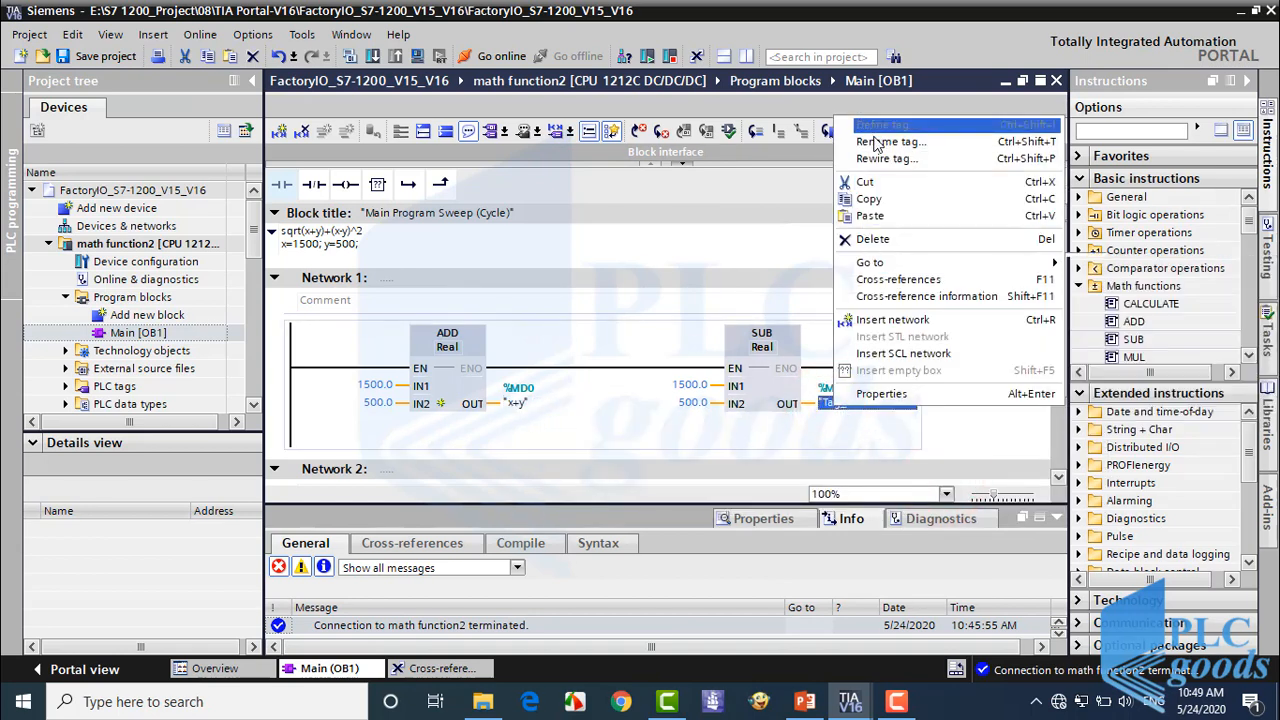
pyautogui.click(888, 140)
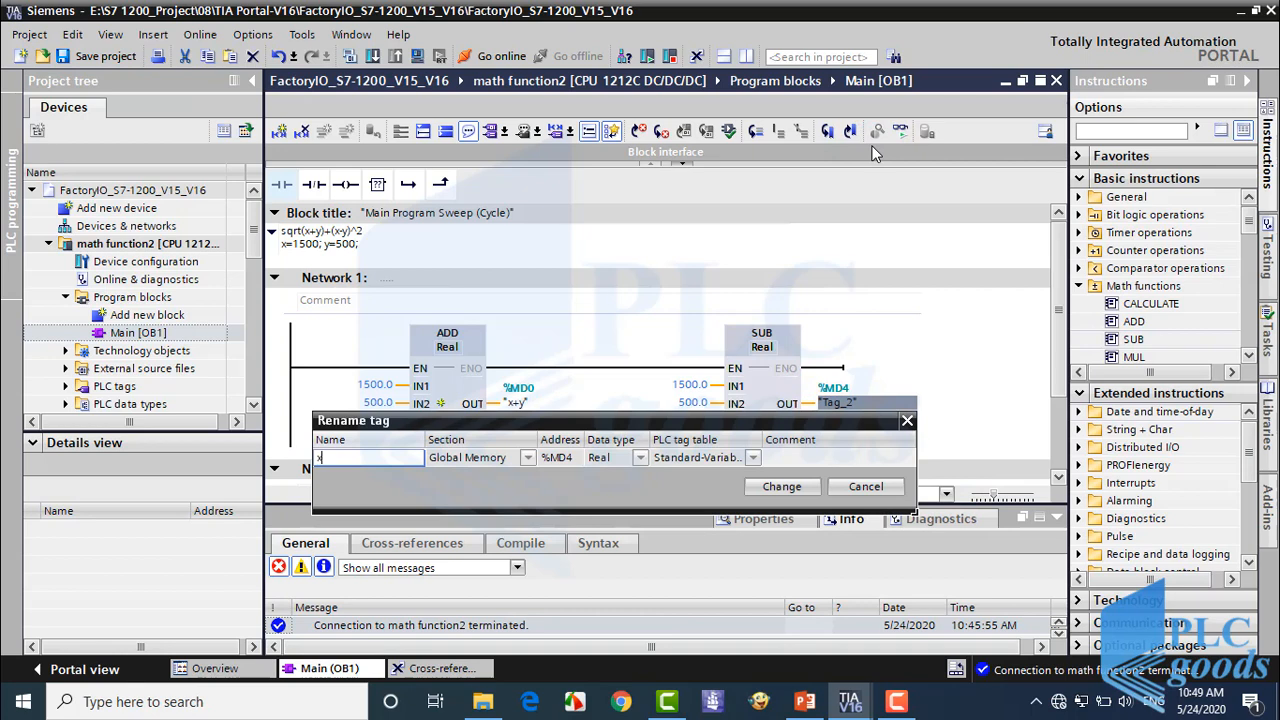
pyautogui.write('y')
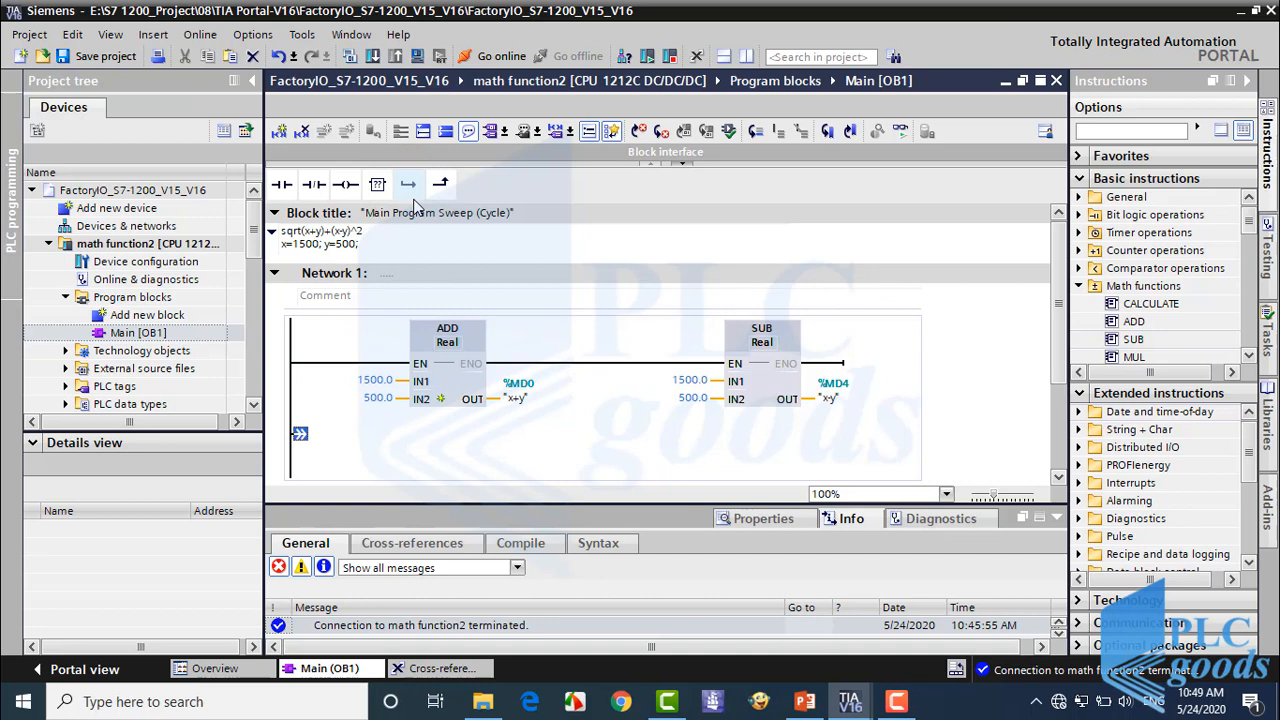
# Scroll the Math functions list and place SQRT and EXPT boxes in Network 1.
pyautogui.scroll(-3)
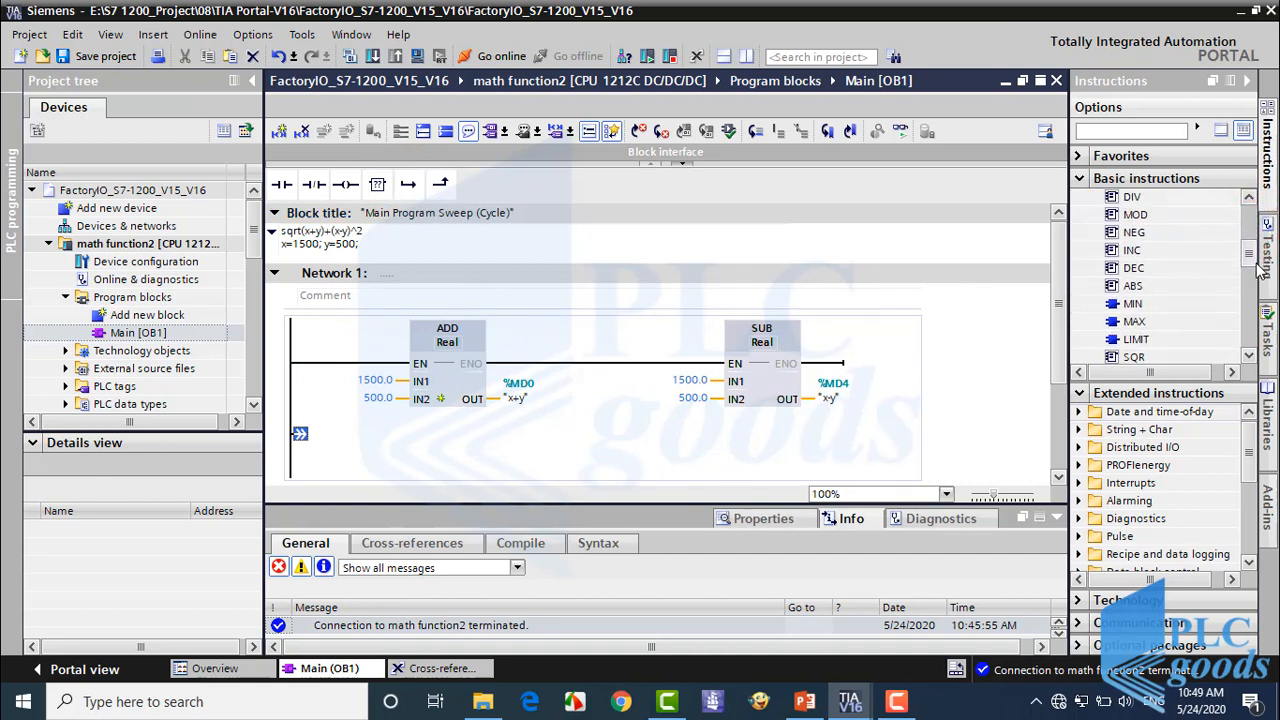
pyautogui.scroll(-3)
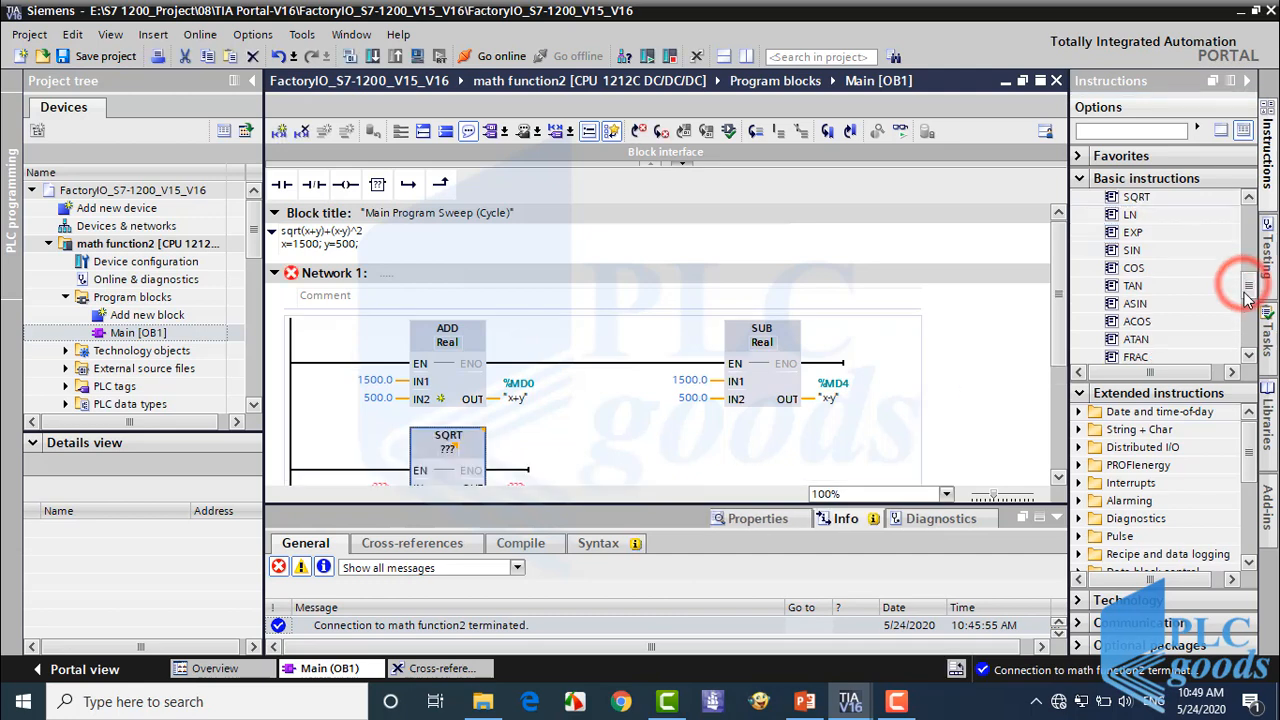
pyautogui.scroll(-3)
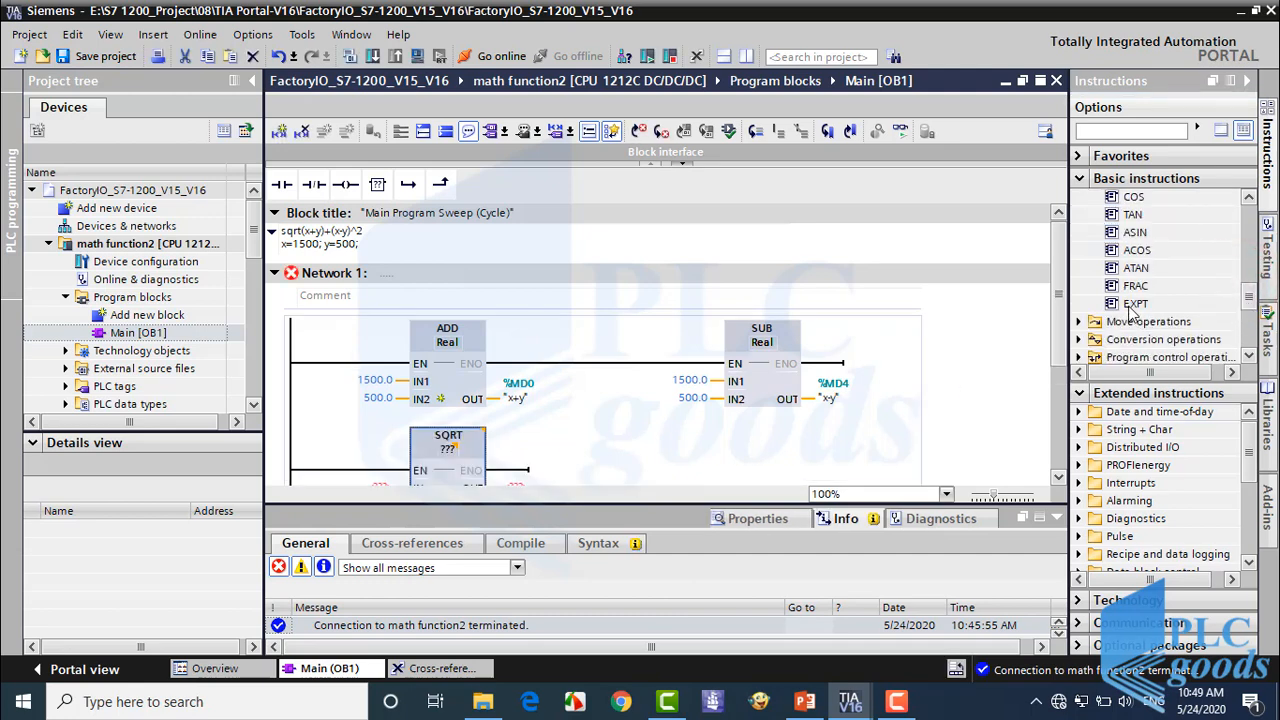
pyautogui.moveTo(1136, 304)
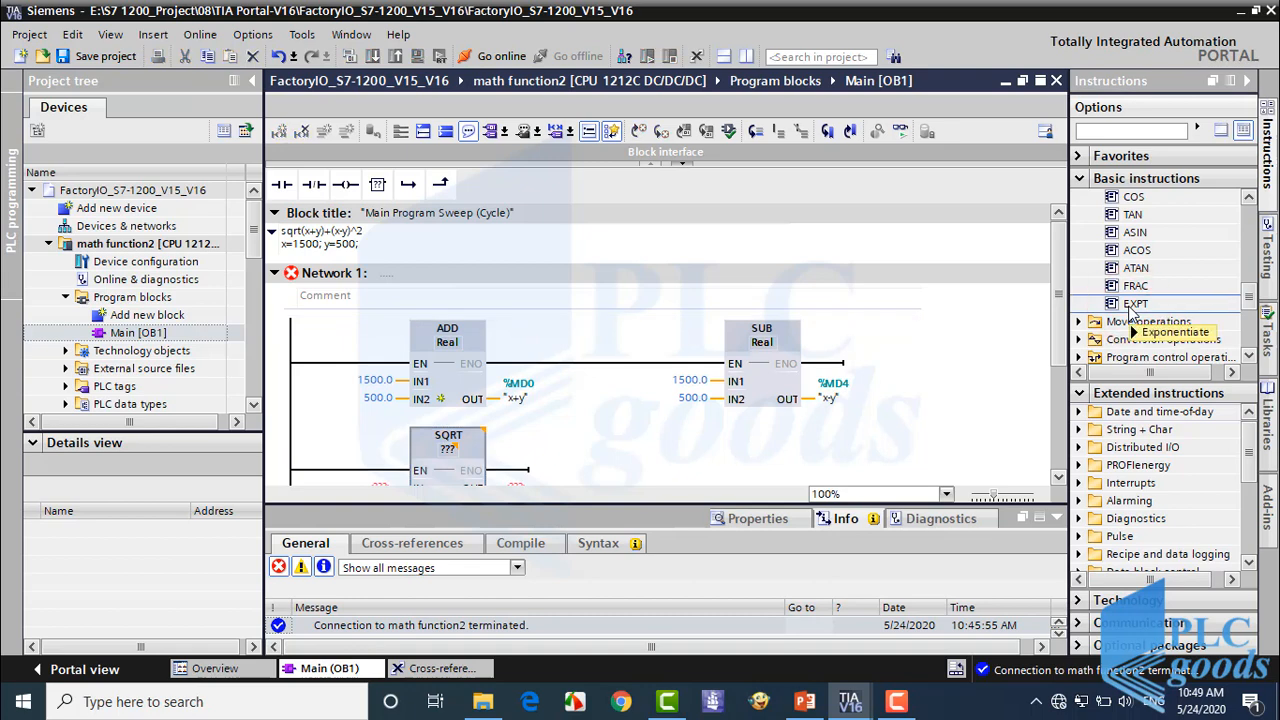
pyautogui.scroll(-3)
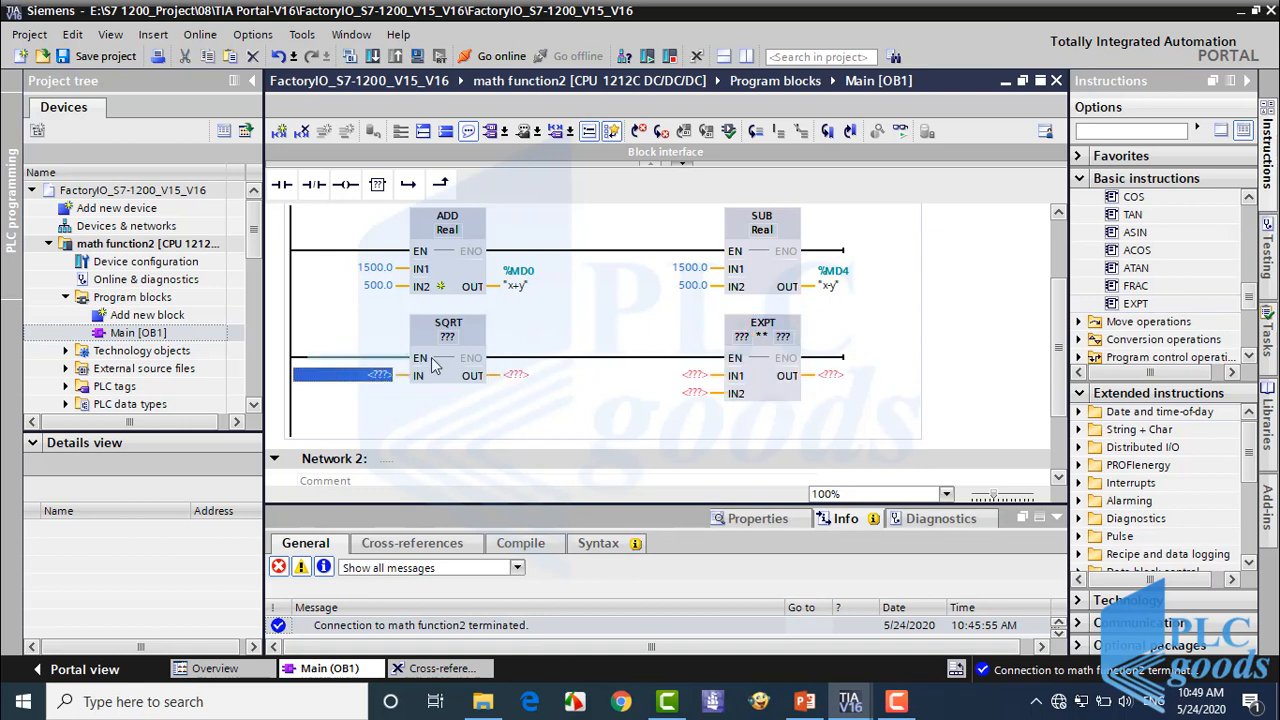
# Feed x+y into SQRT with output %MD8.
pyautogui.click(448, 340)
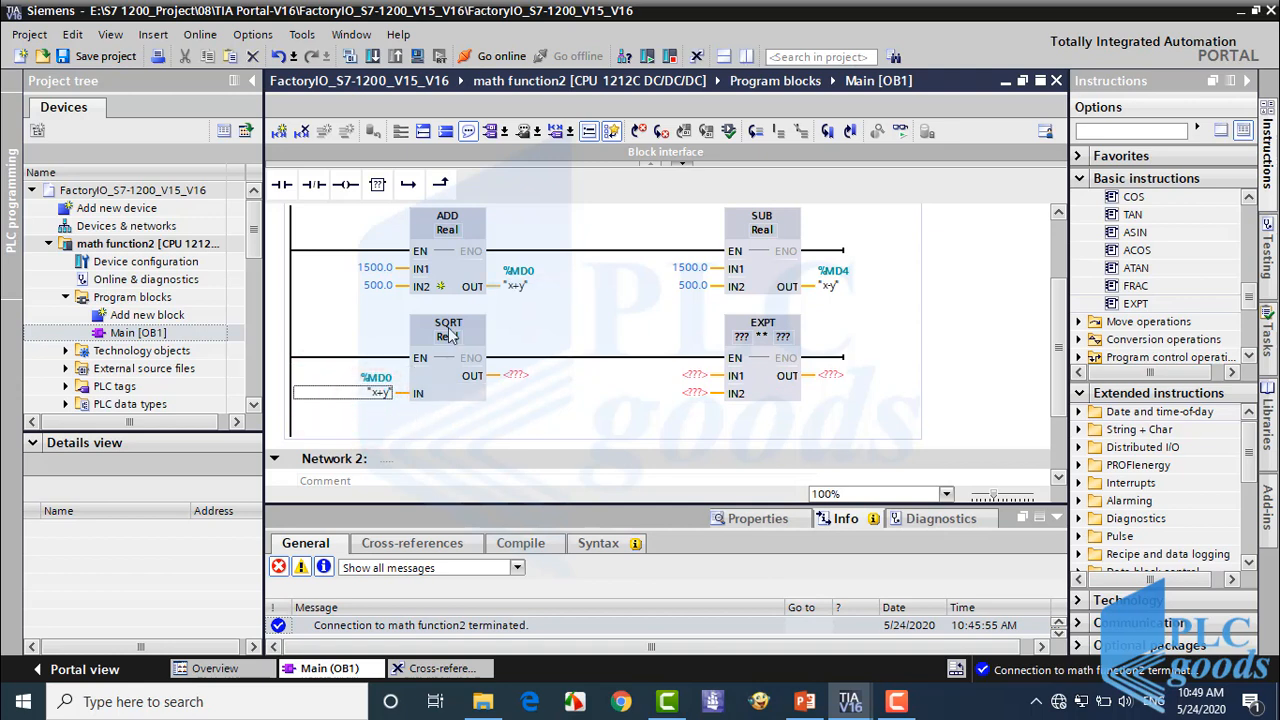
pyautogui.click(516, 376)
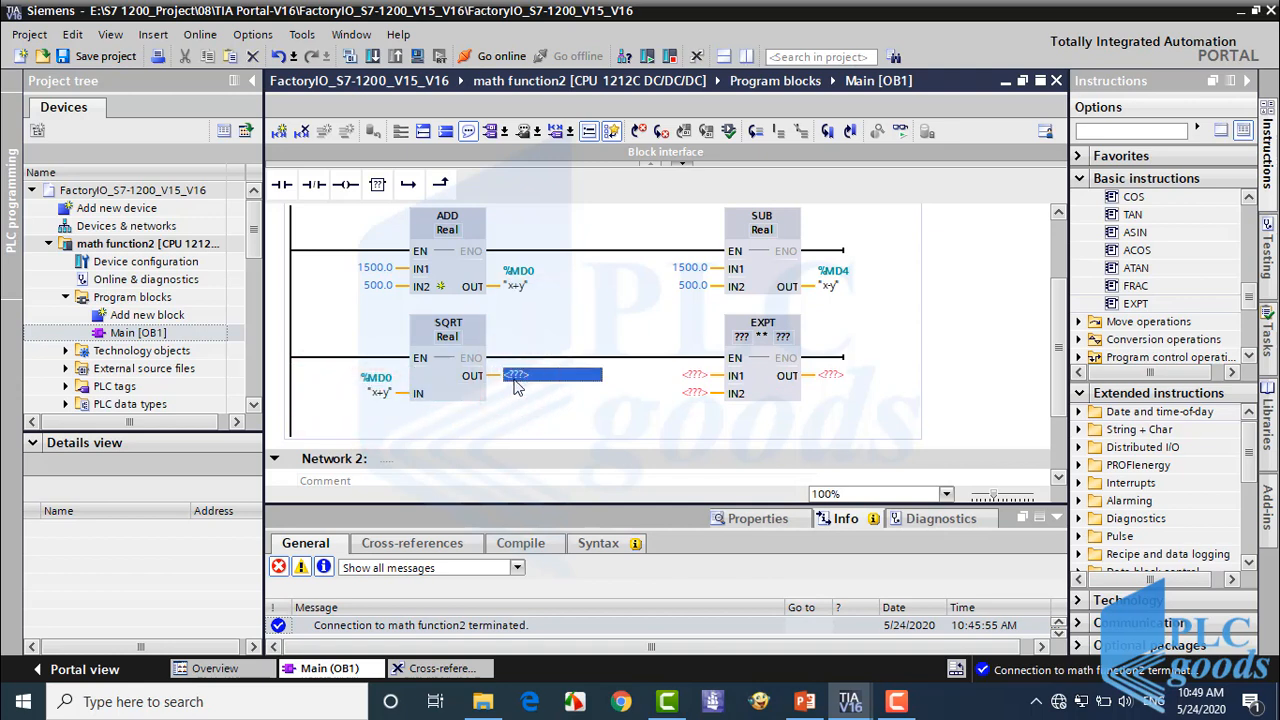
pyautogui.write('md')
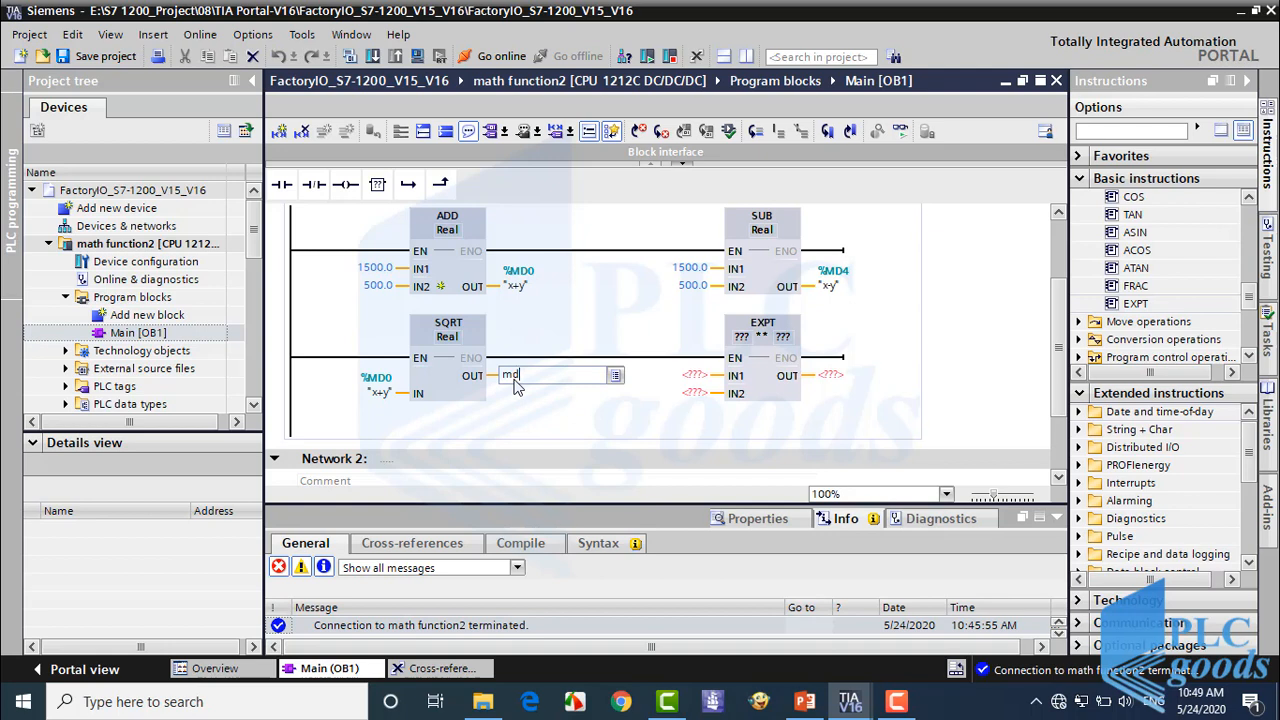
pyautogui.write('8')
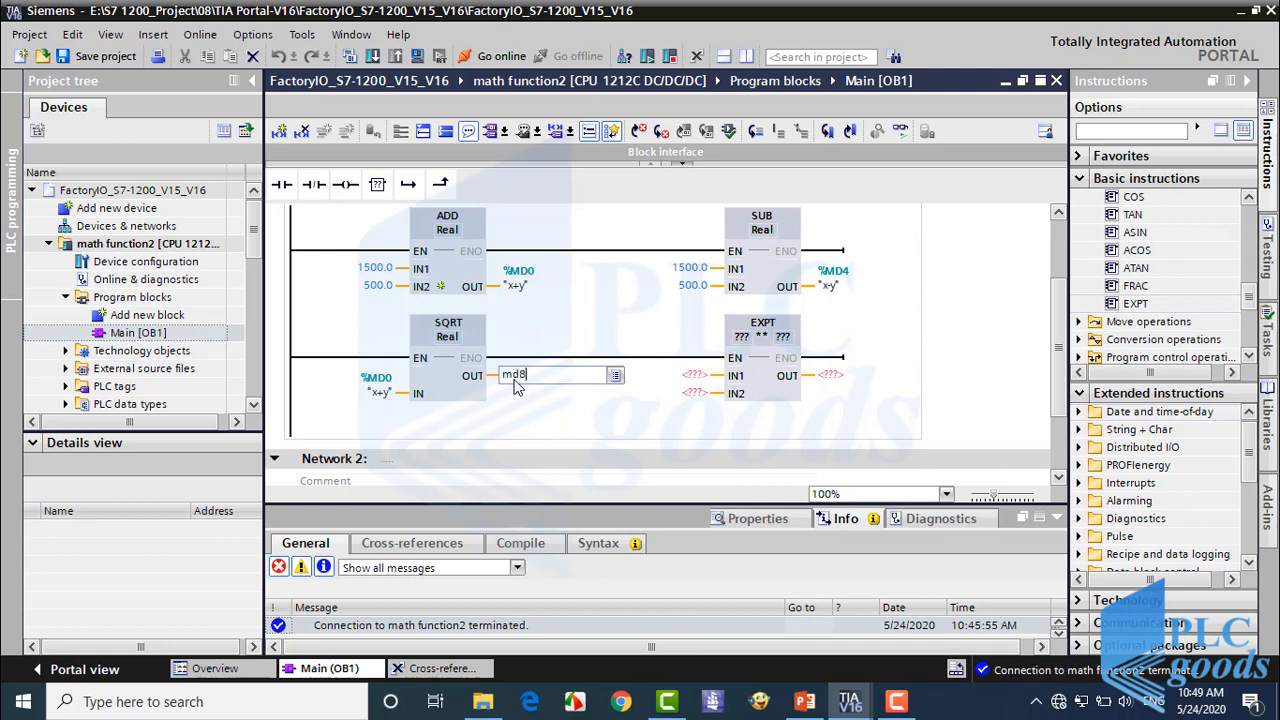
pyautogui.press('Return')
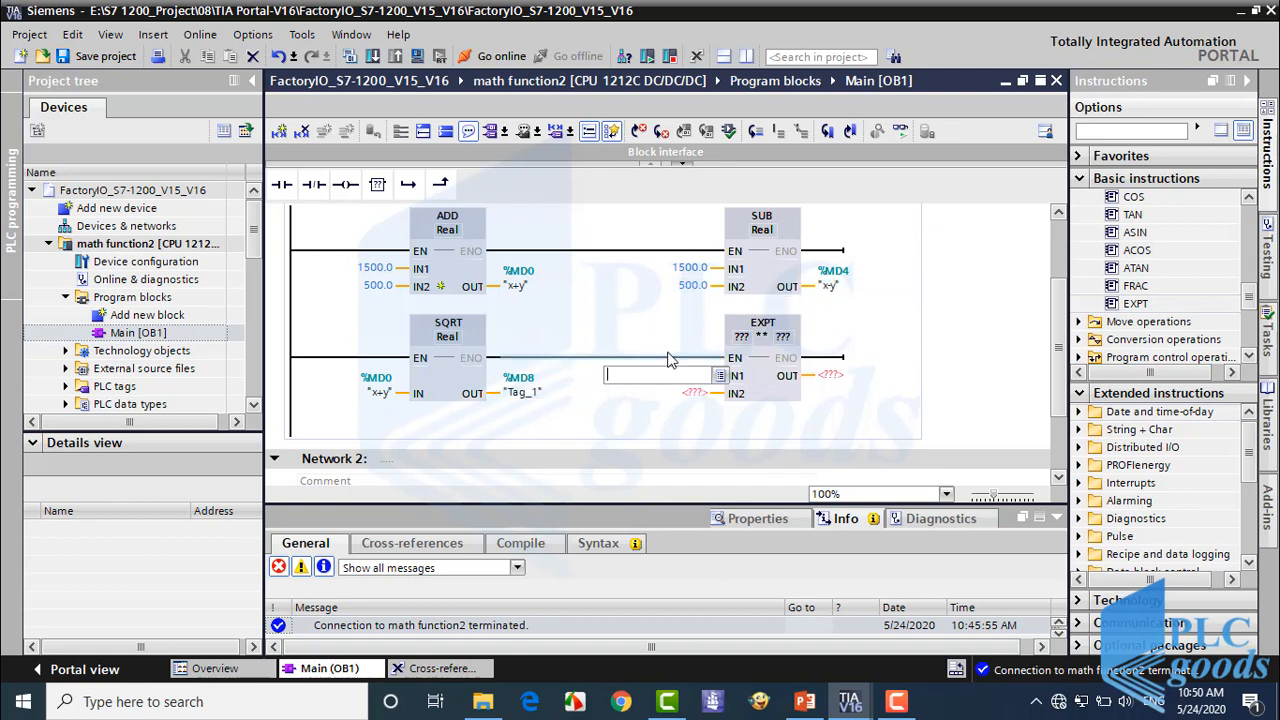
# Feed x-y into EXPT with an Int exponent and output %MD9.
pyautogui.write('x')
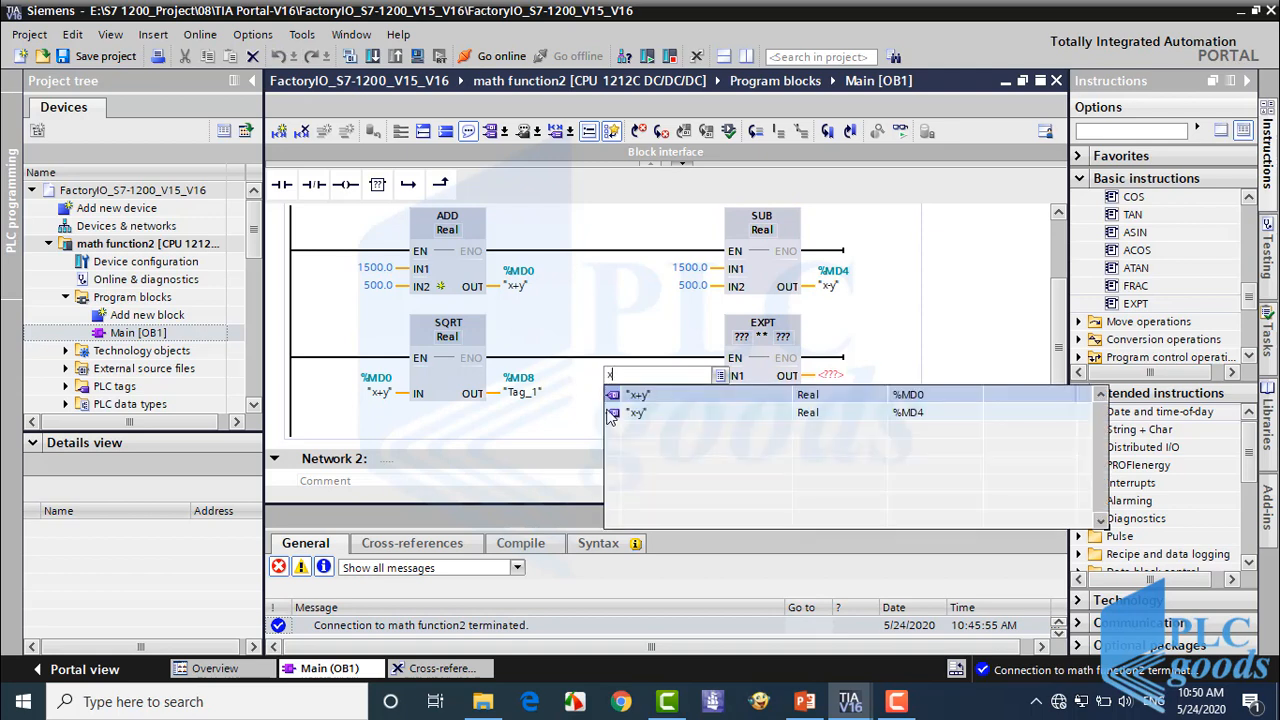
pyautogui.click(638, 412)
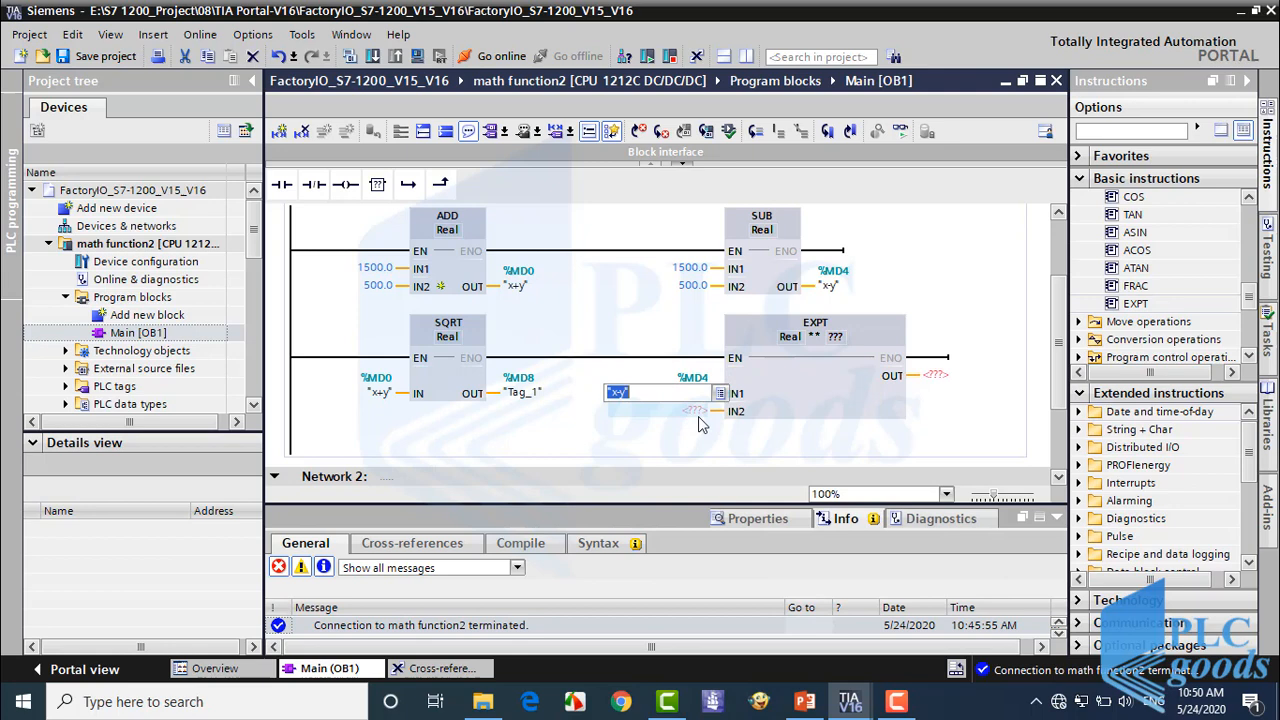
pyautogui.write('3')
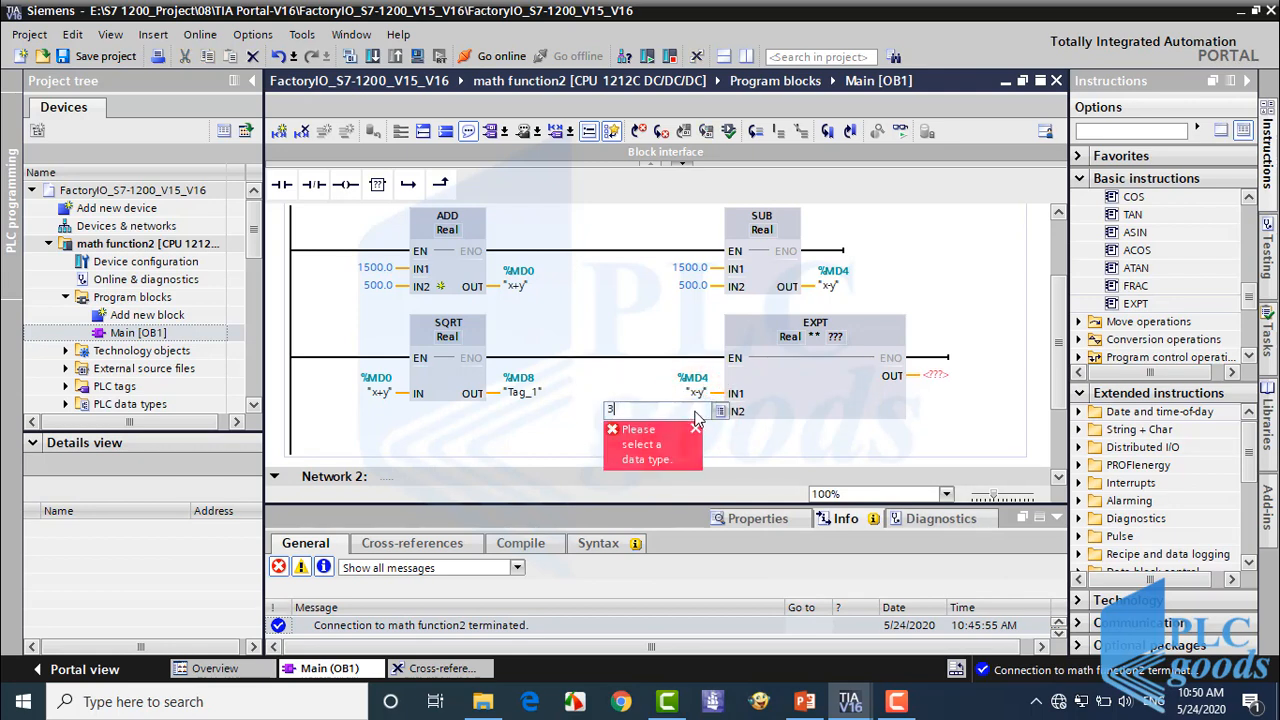
pyautogui.click(856, 336)
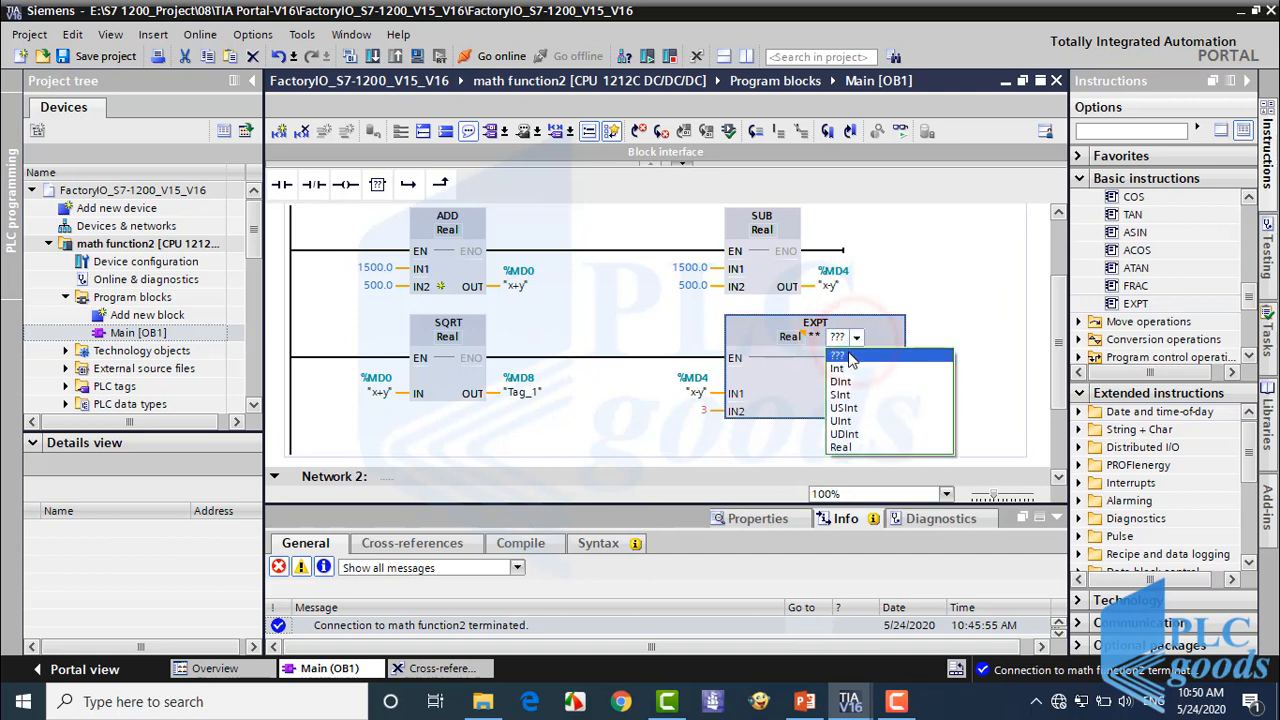
pyautogui.moveTo(840, 396)
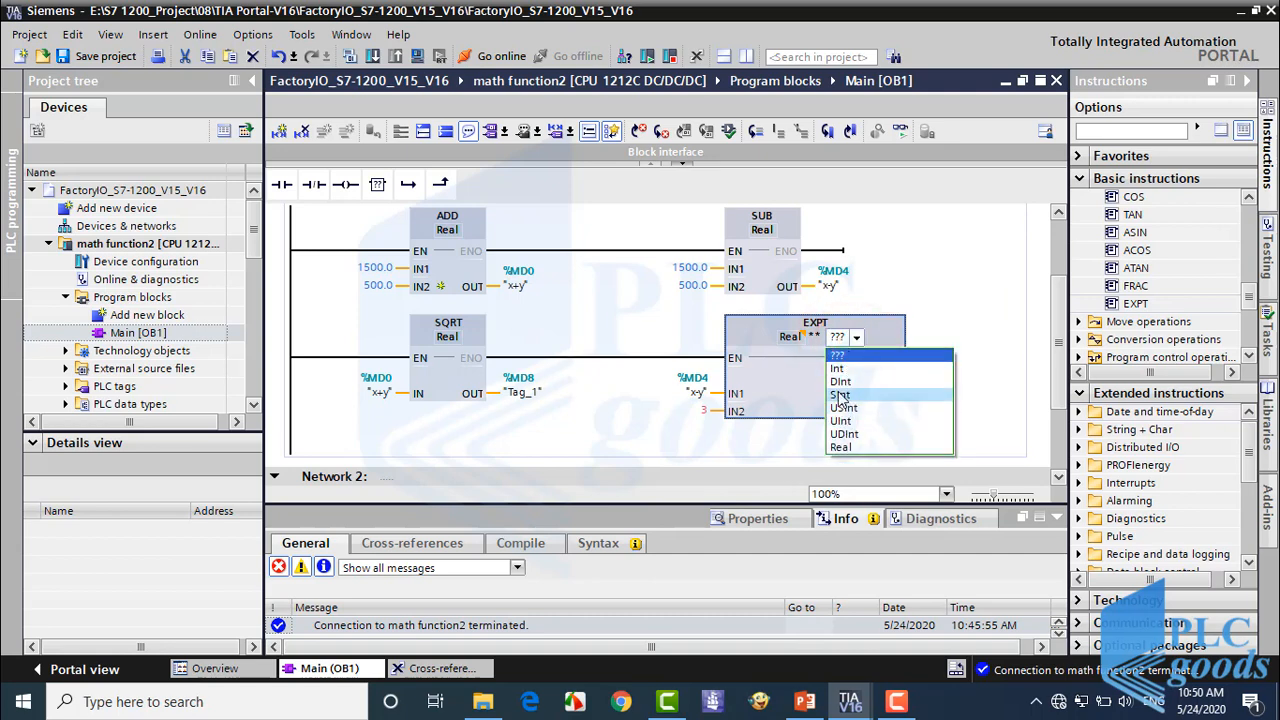
pyautogui.click(836, 368)
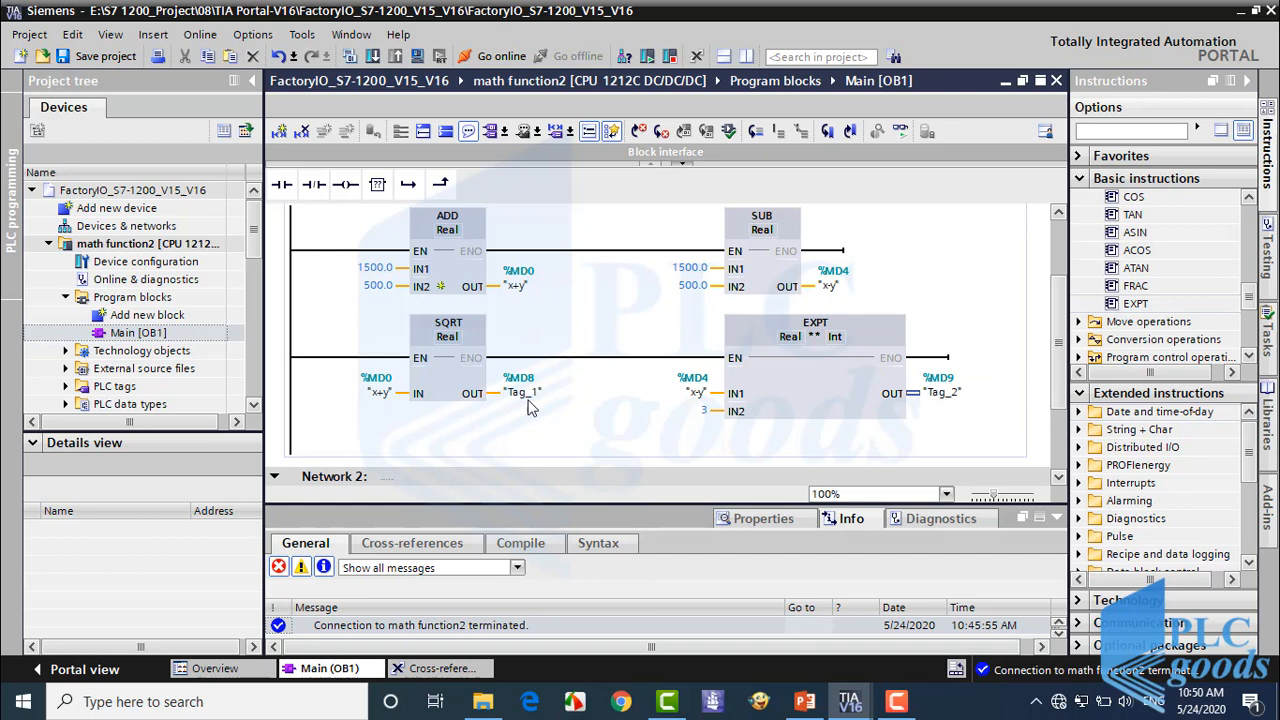
# Rename the SQRT output tag %MD8 to sqrt(x+y).
pyautogui.rightClick(520, 392)
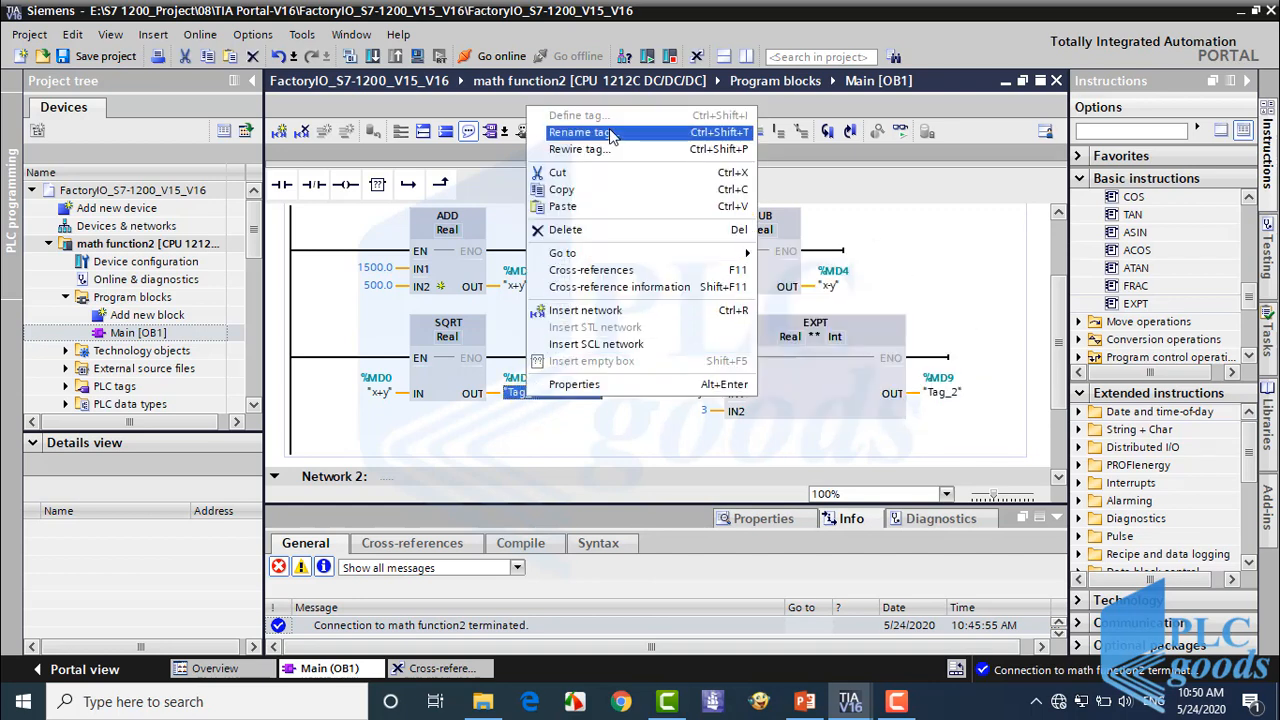
pyautogui.click(578, 132)
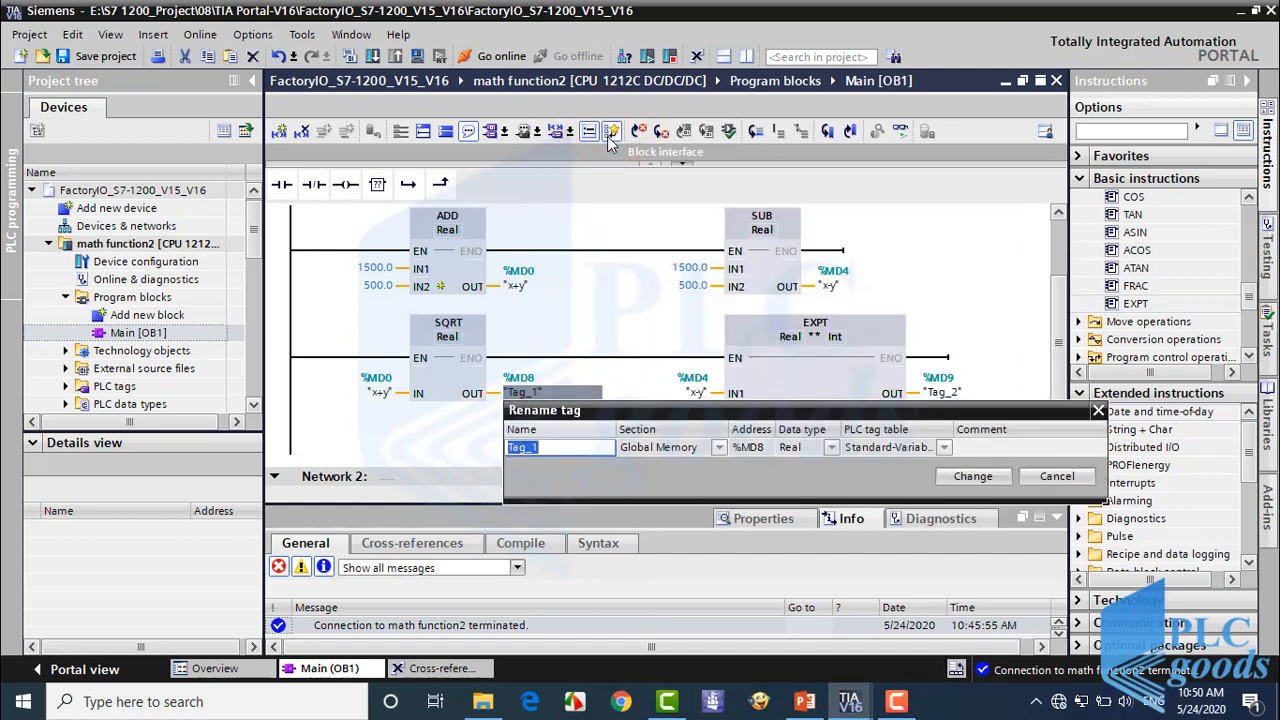
pyautogui.write('sqrt')
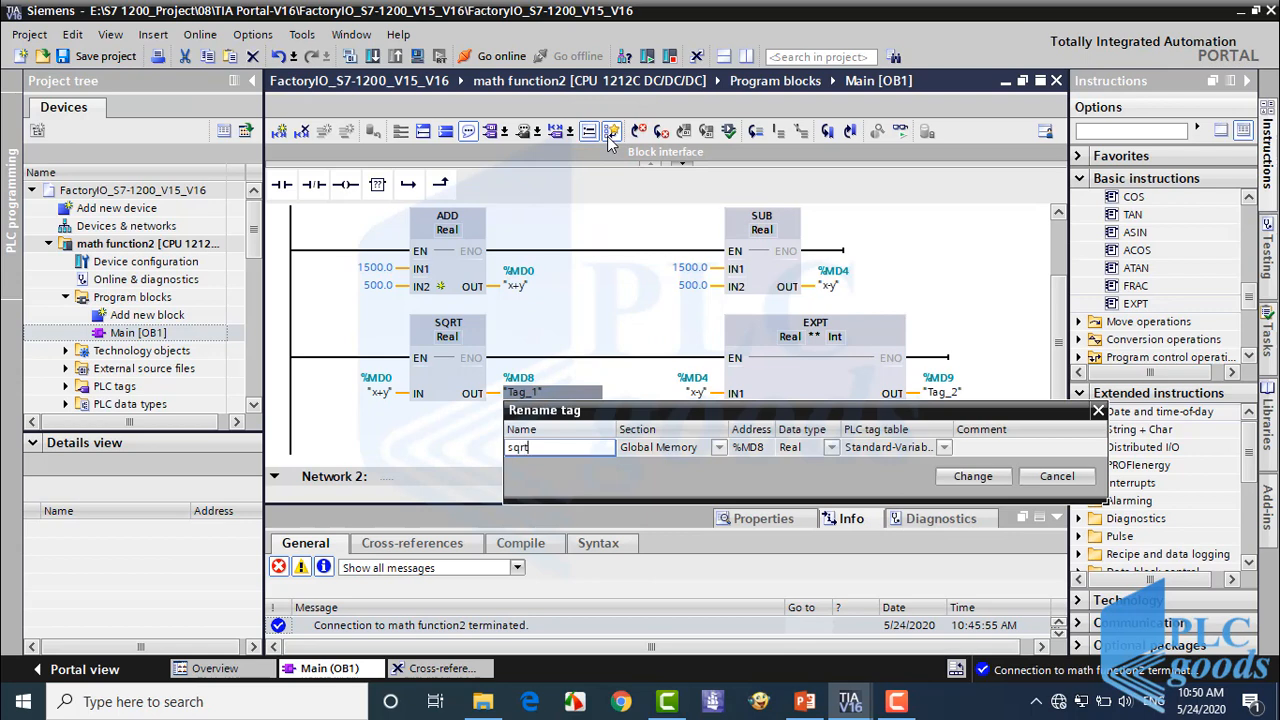
pyautogui.write('(x')
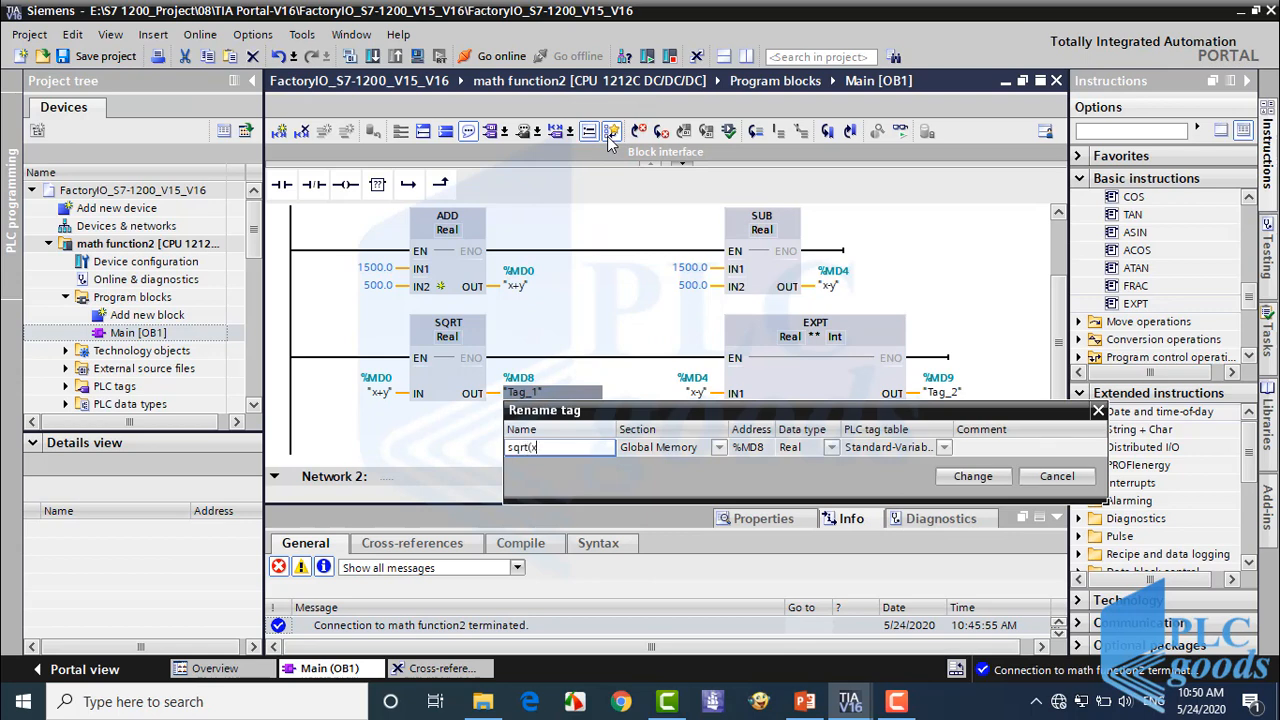
pyautogui.write('+y)')
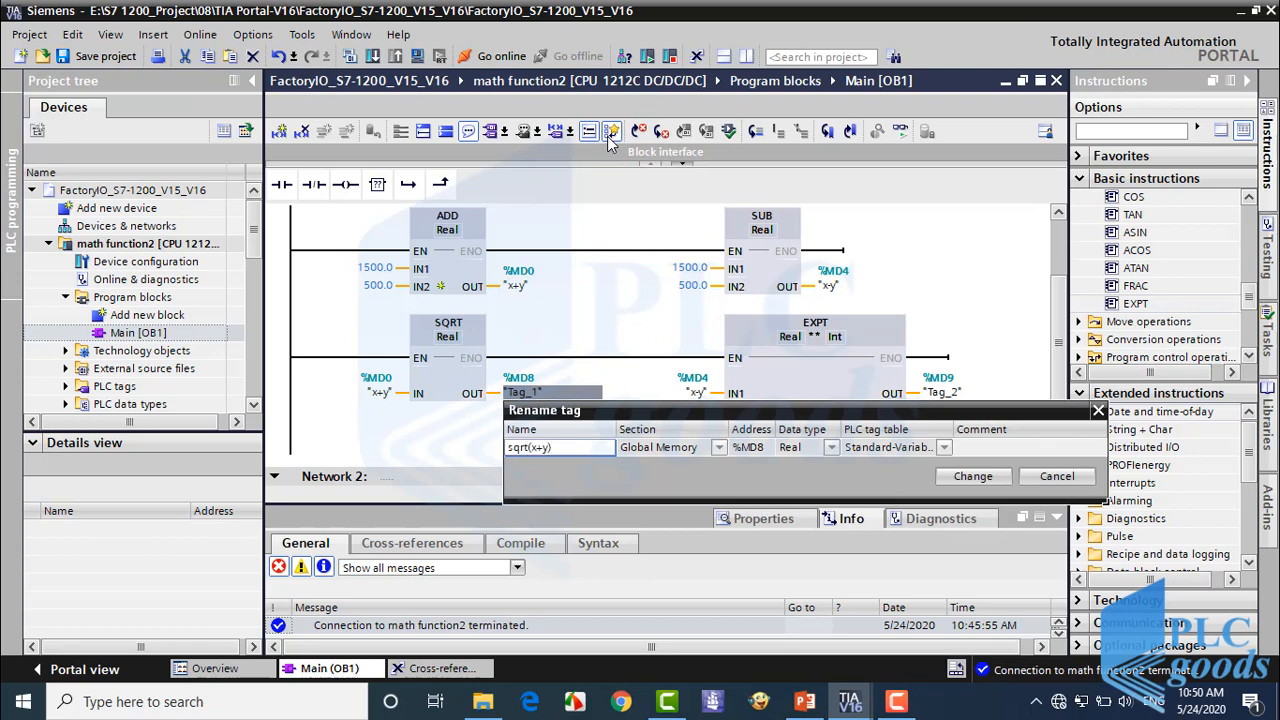
pyautogui.click(972, 476)
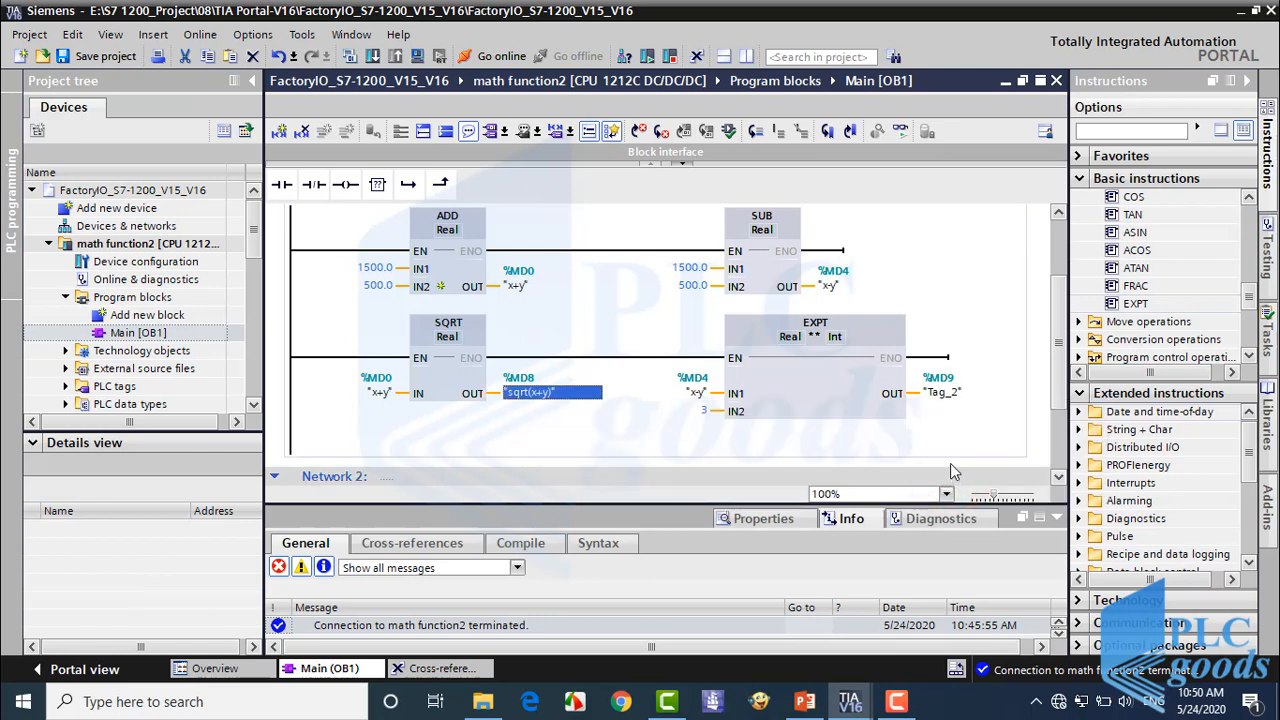
# Rename the EXPT output tag %MD9 to (x-y)^2.
pyautogui.rightClick(940, 392)
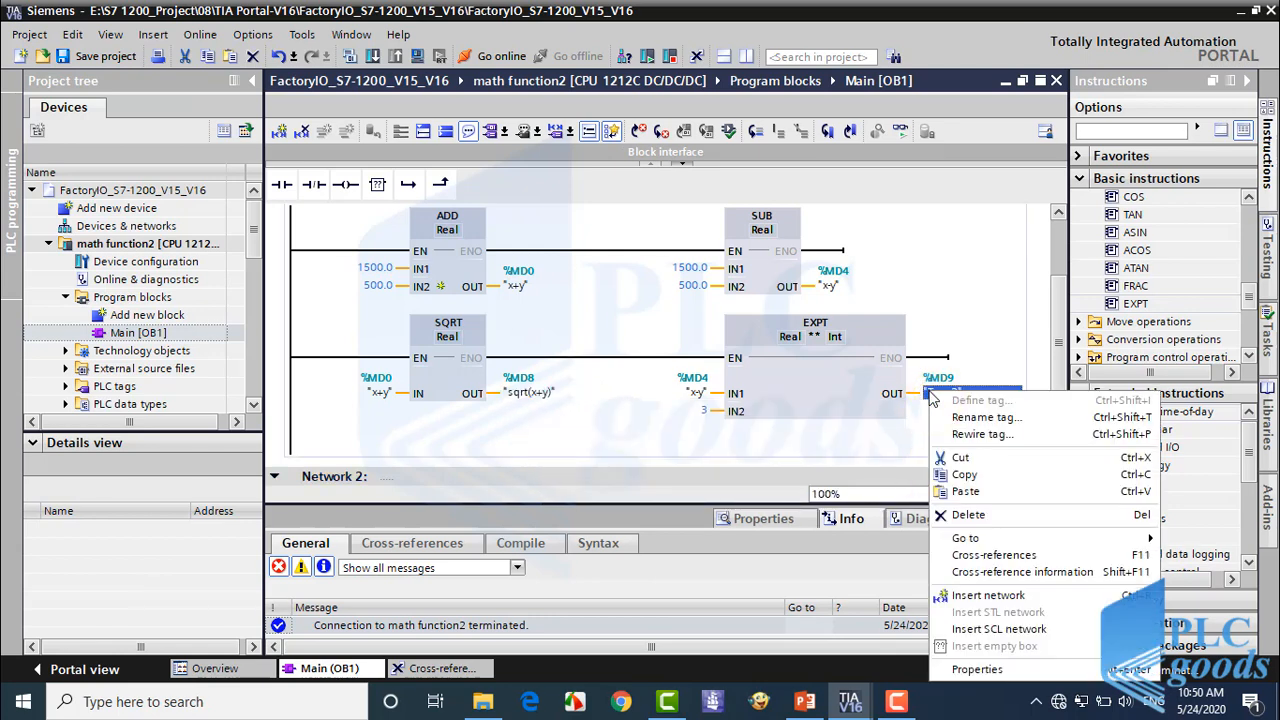
pyautogui.click(984, 418)
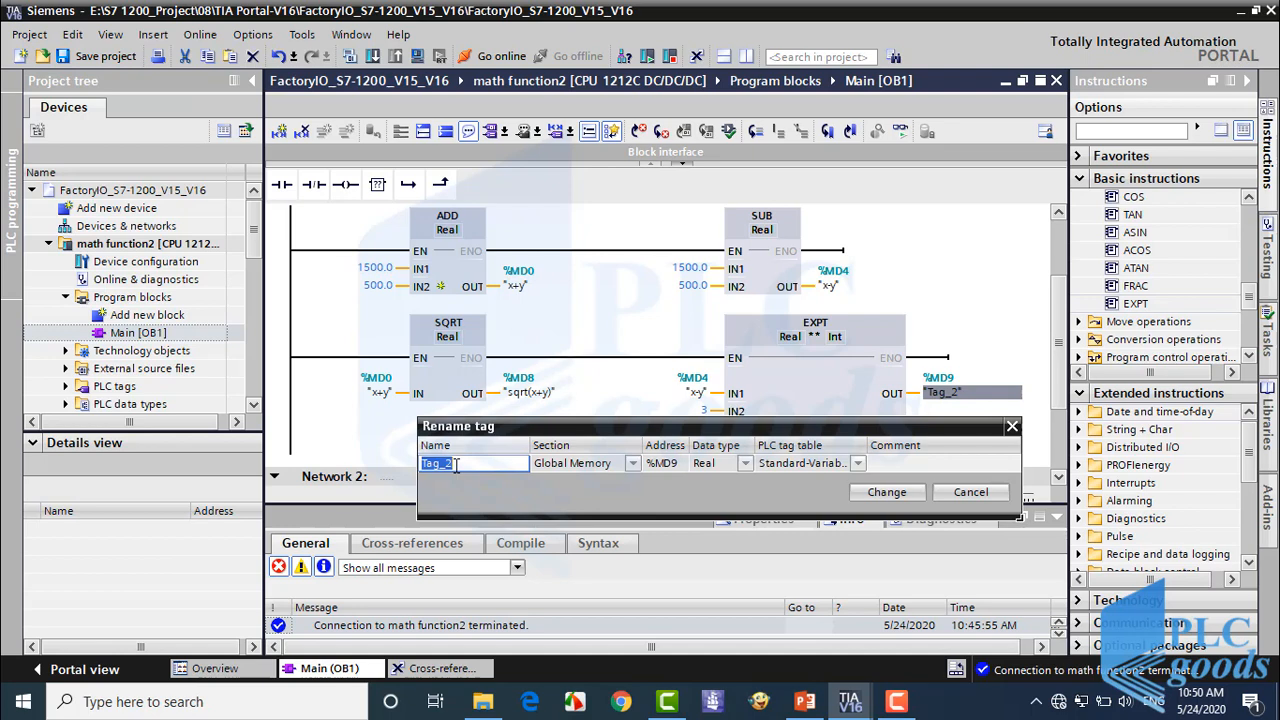
pyautogui.write('x-y')
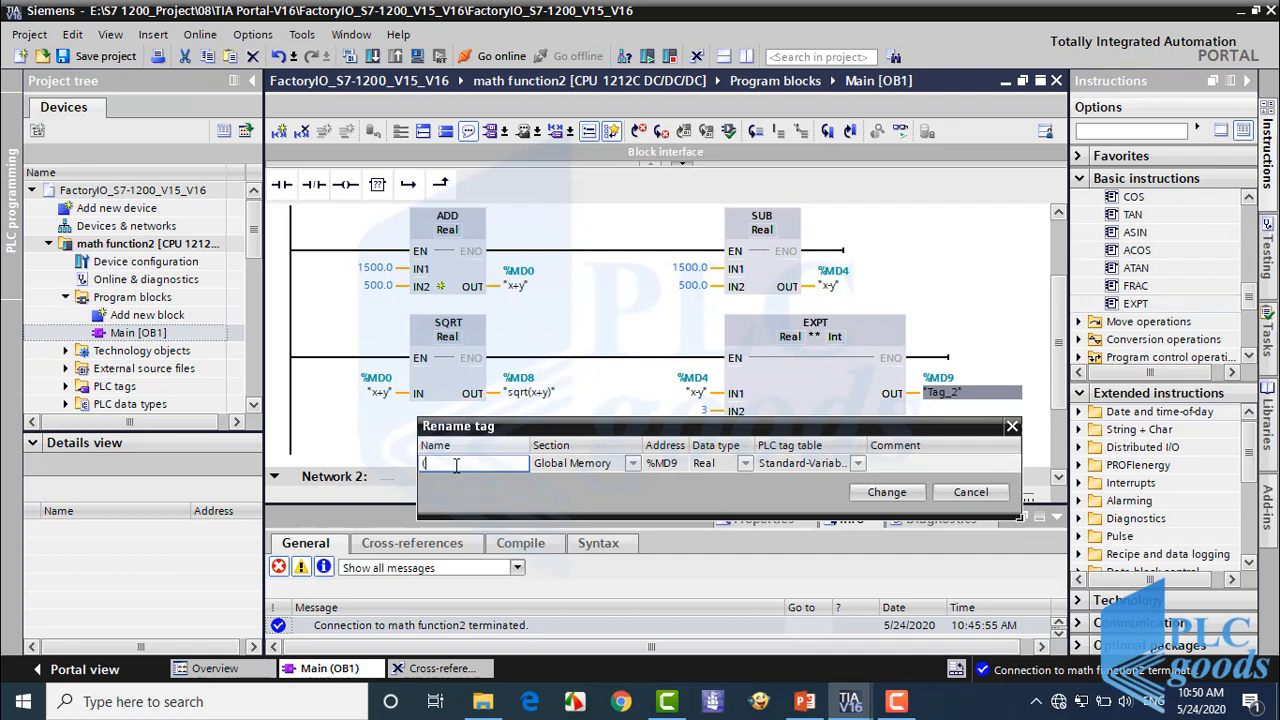
pyautogui.write('x-y)^2')
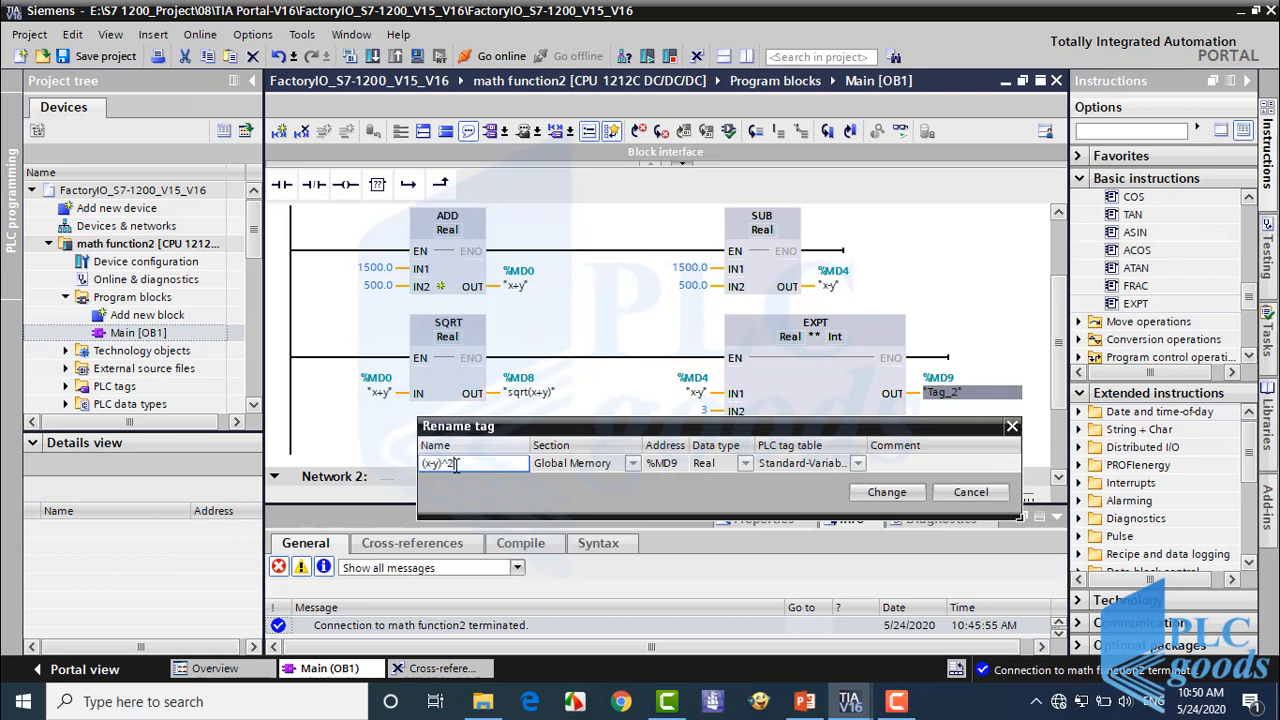
pyautogui.click(886, 492)
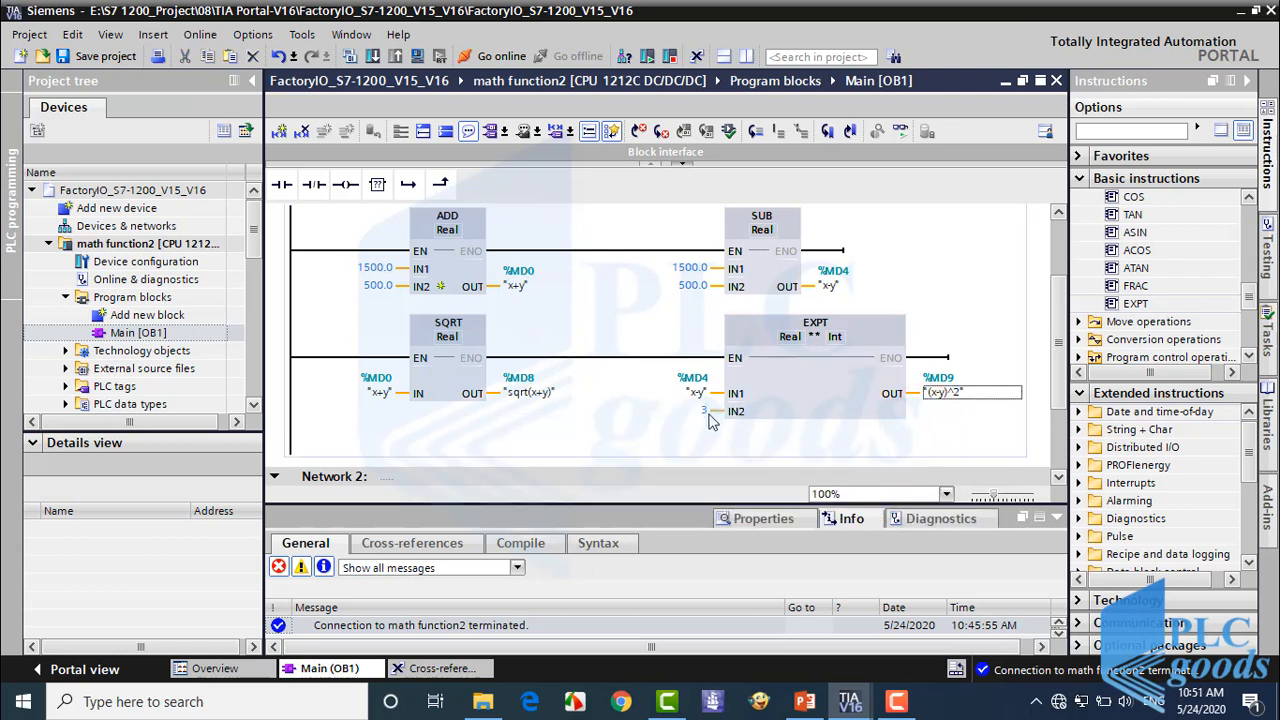
# Add an ADD box summing %MD8 and %MD9 into %MD10.
pyautogui.scroll(3)
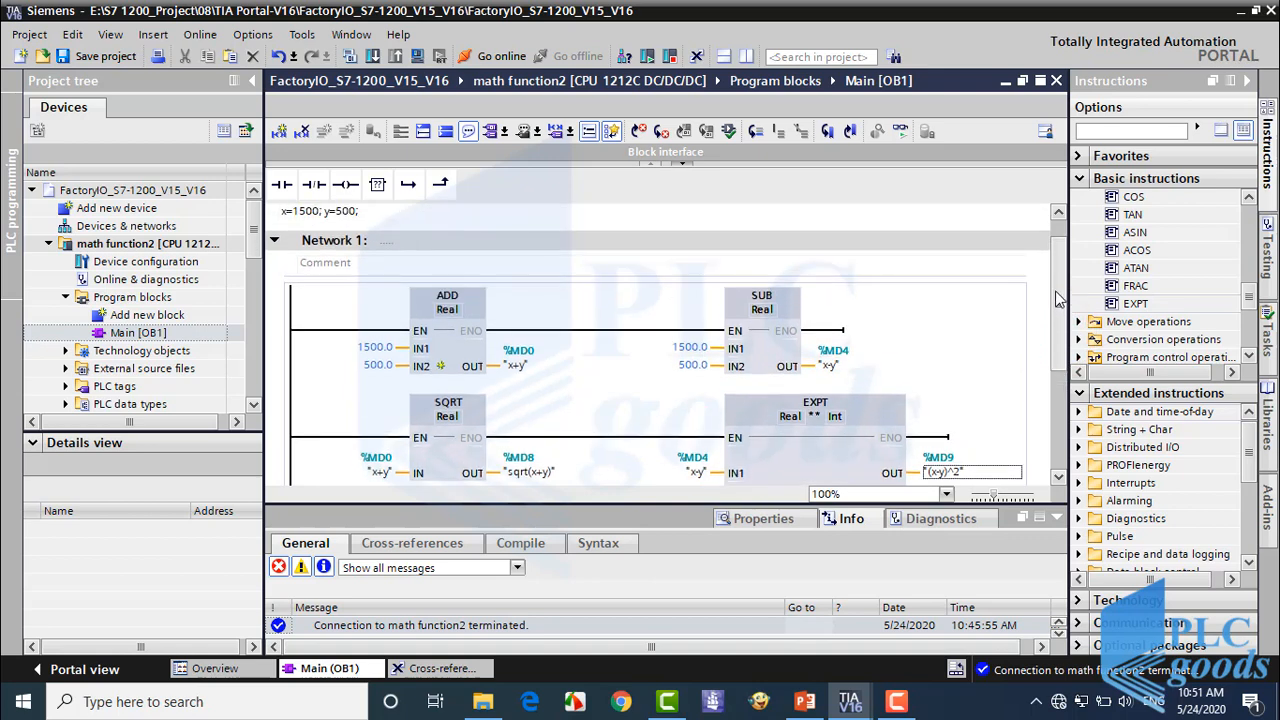
pyautogui.scroll(3)
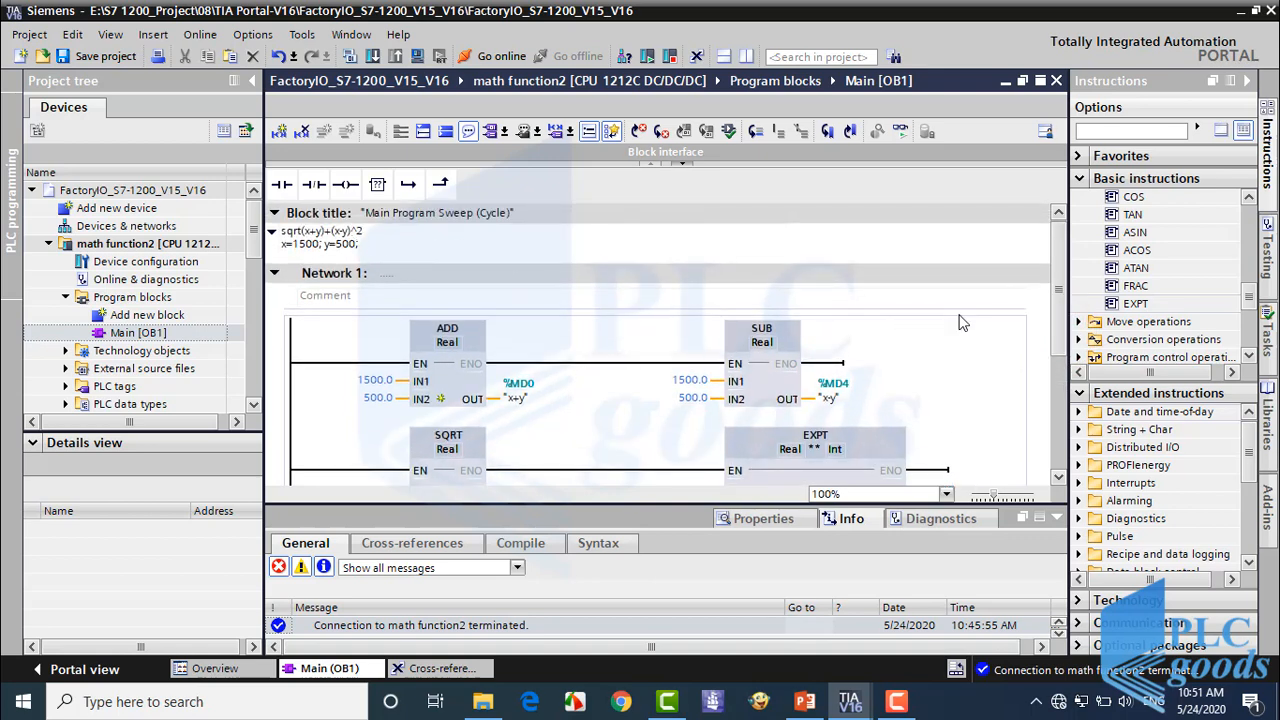
pyautogui.scroll(-3)
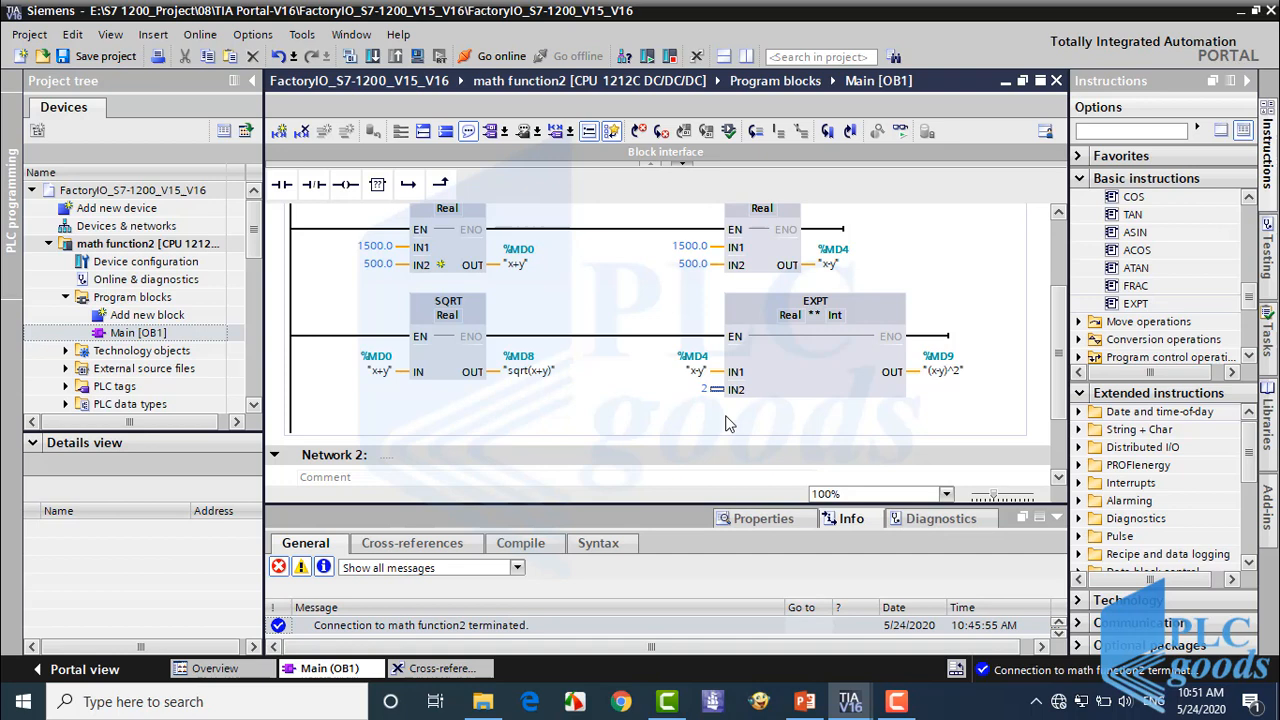
pyautogui.moveTo(340, 362)
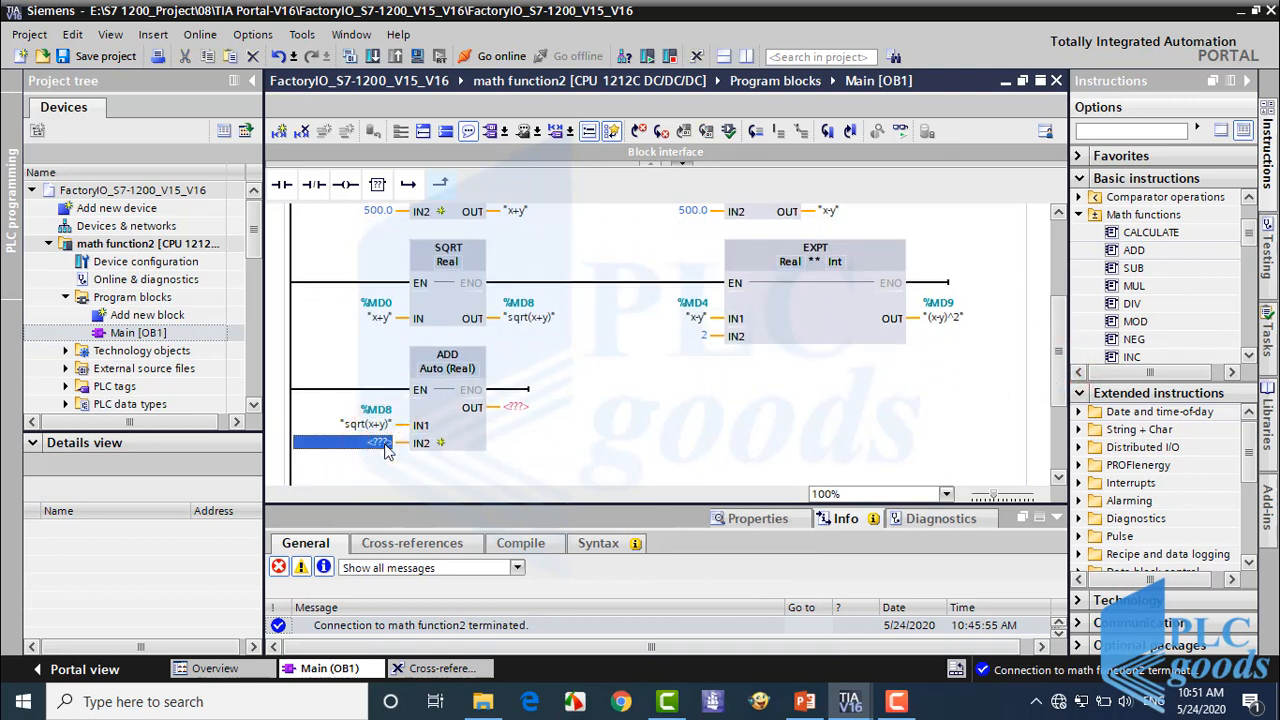
pyautogui.click(370, 444)
pyautogui.write('m')
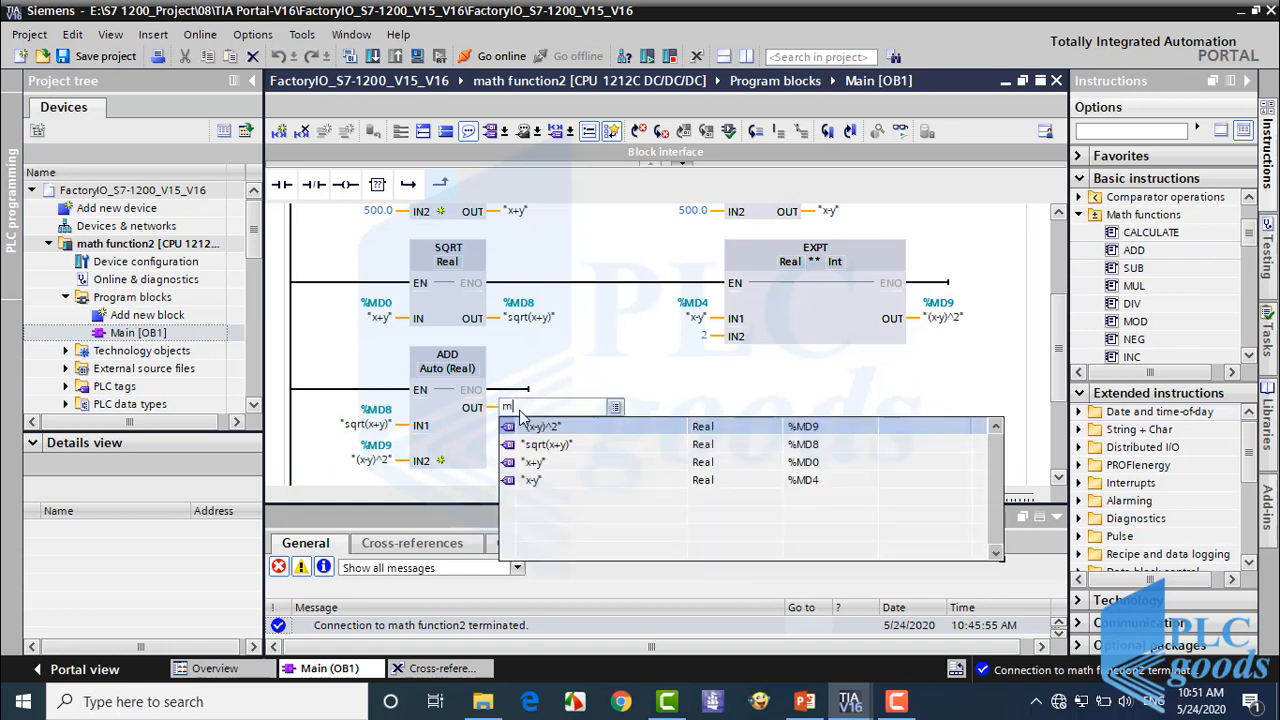
pyautogui.write('d')
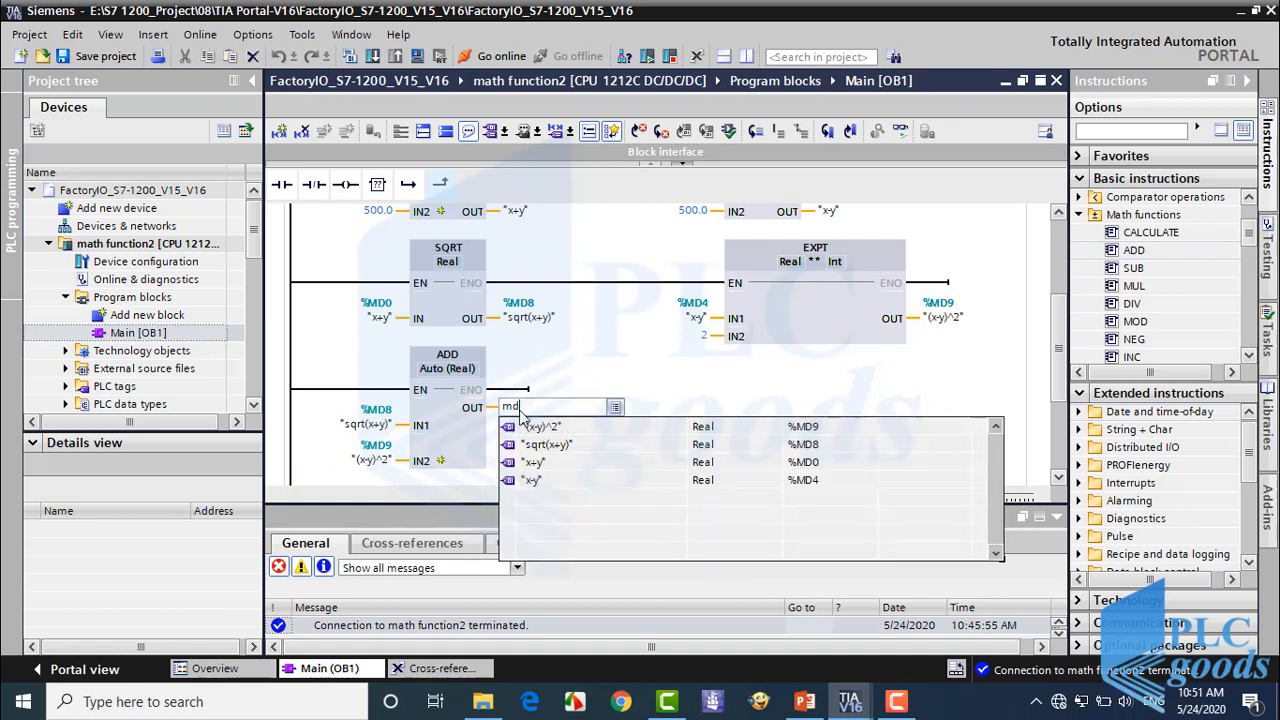
pyautogui.write('10')
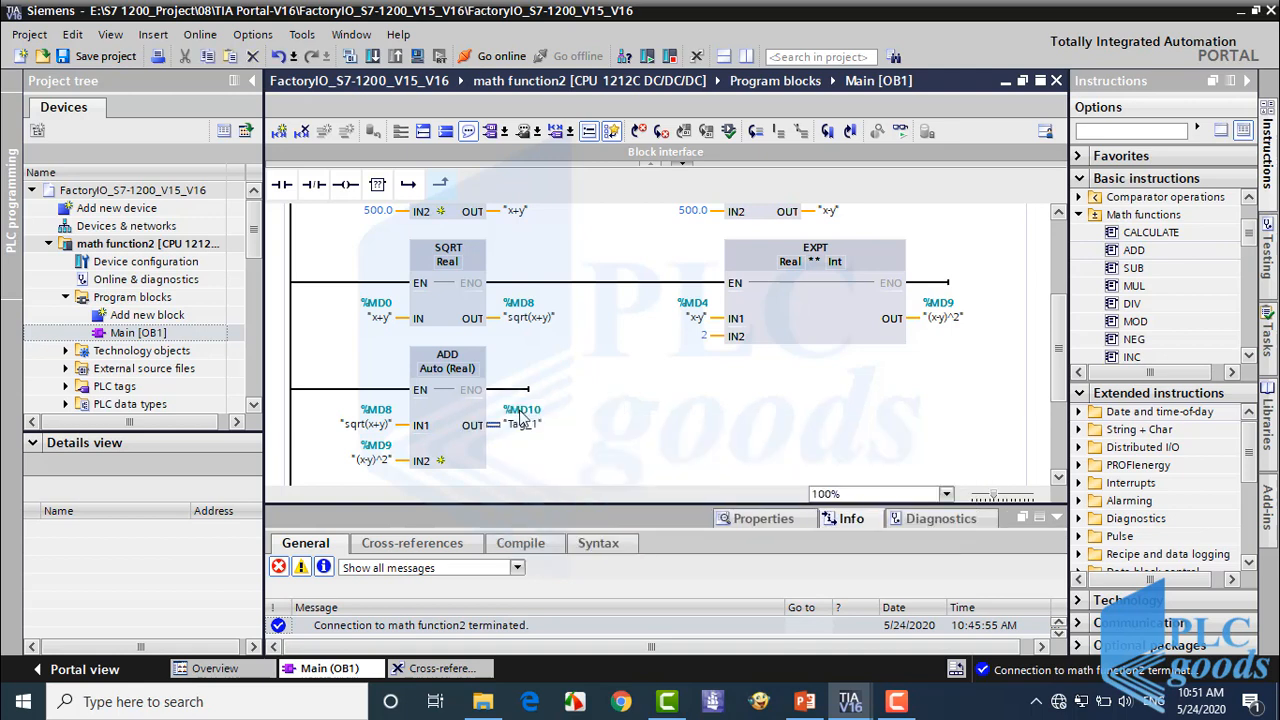
# Rename the %MD10 output tag to Final Result.
pyautogui.rightClick(520, 424)
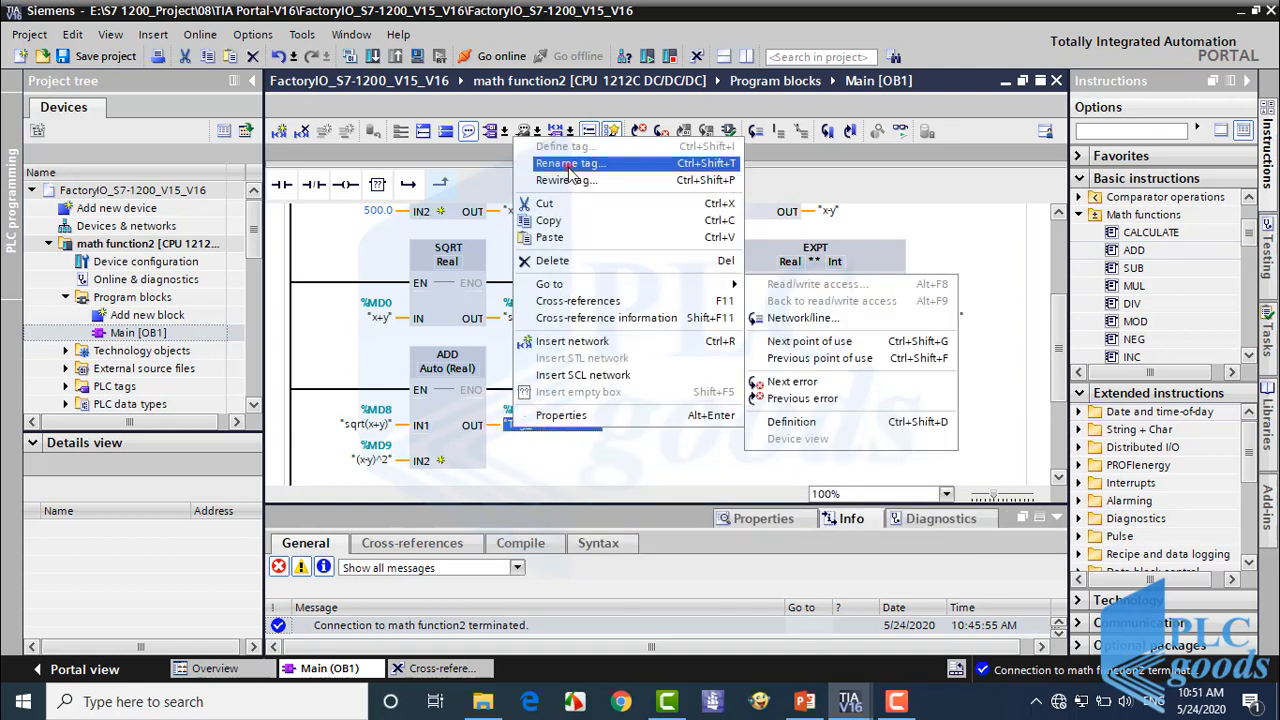
pyautogui.click(572, 164)
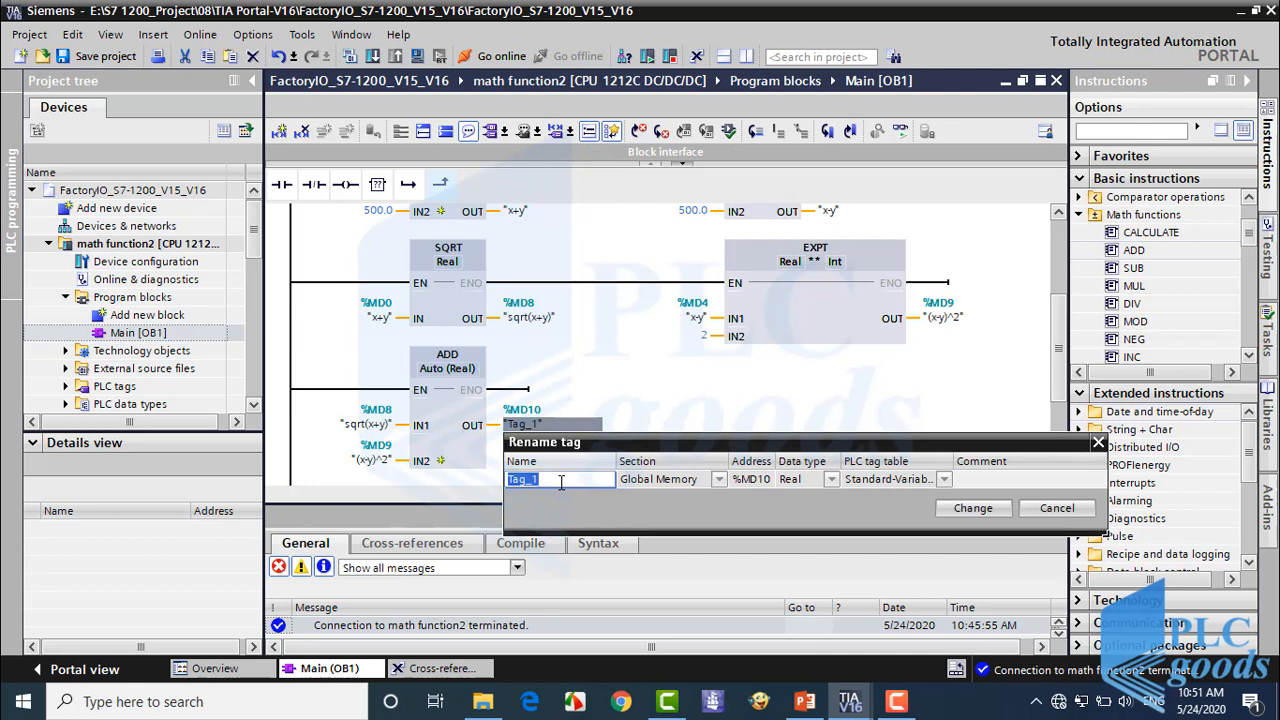
pyautogui.write('Fi')
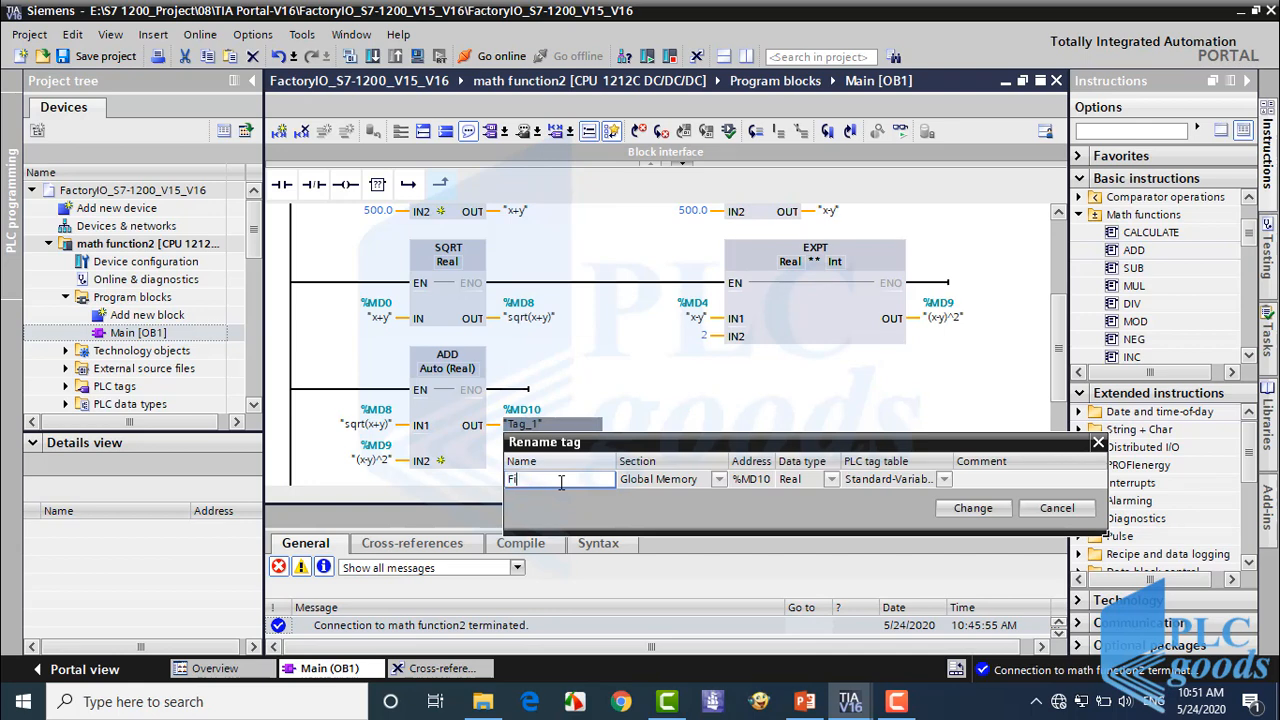
pyautogui.write('nal Result"')
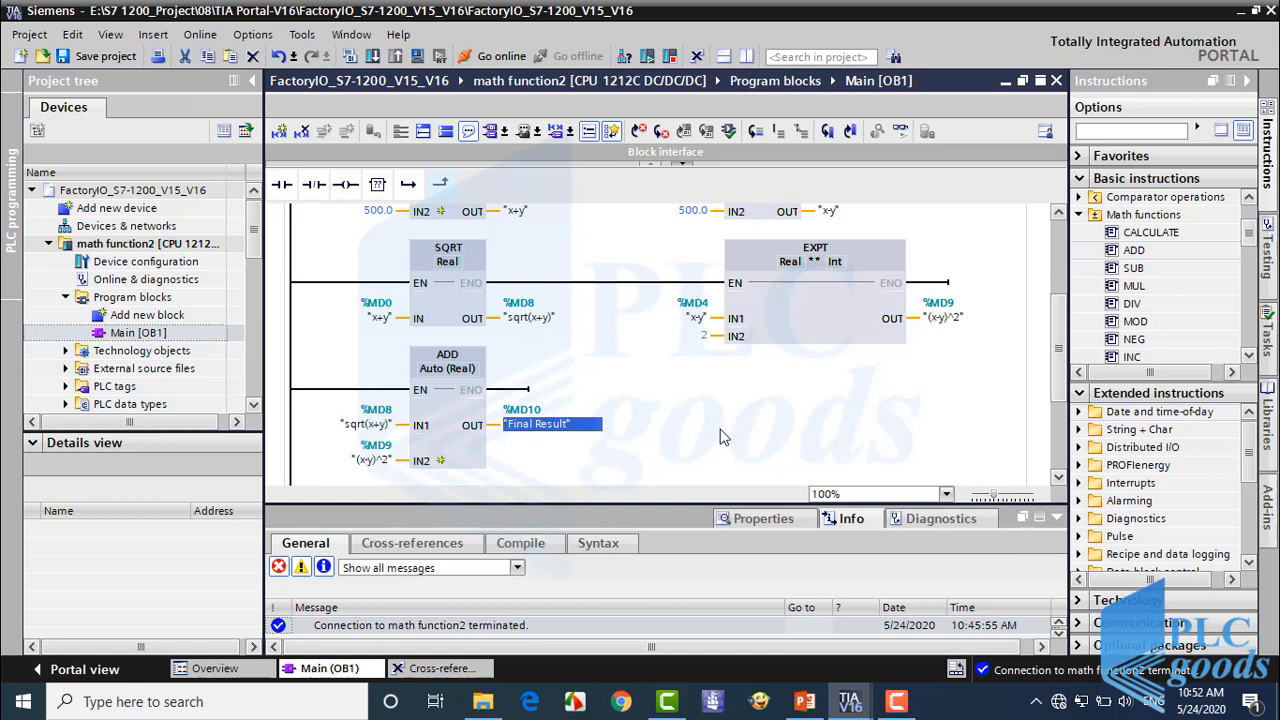
pyautogui.moveTo(104, 56)
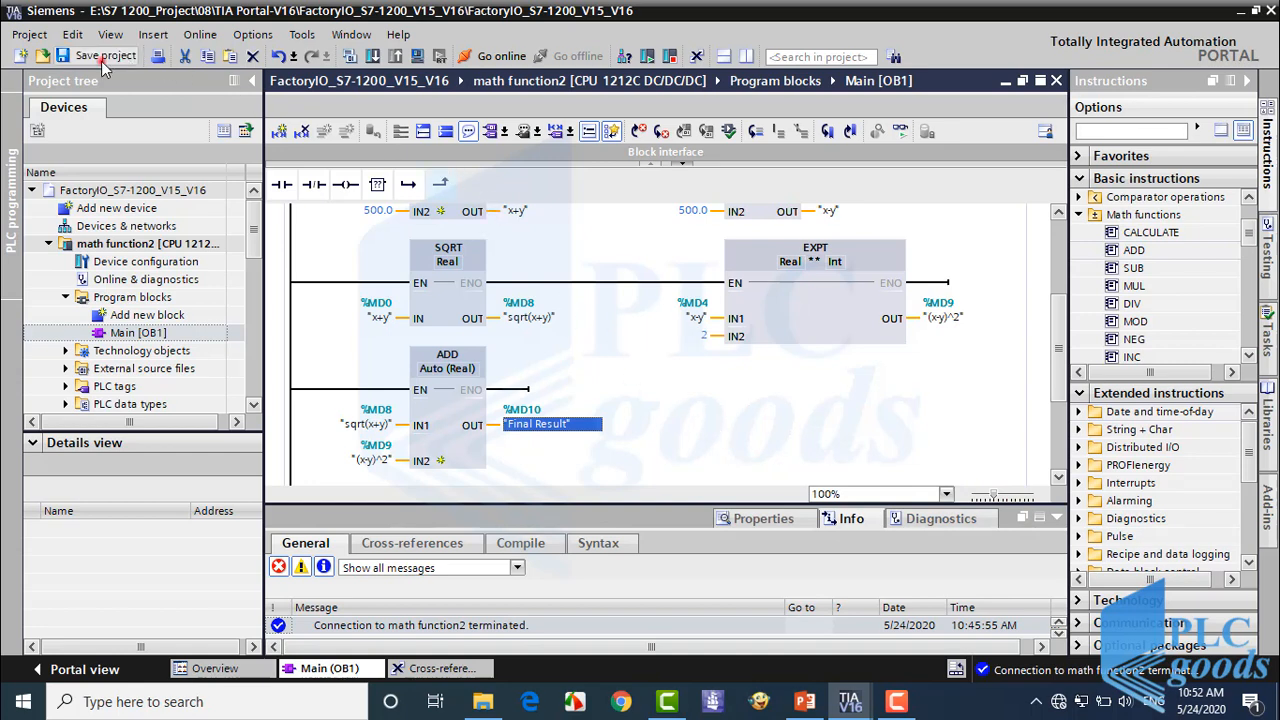
# Save the project, start PLCSIM and search for the reachable simulated S7-1200.
pyautogui.click(200, 34)
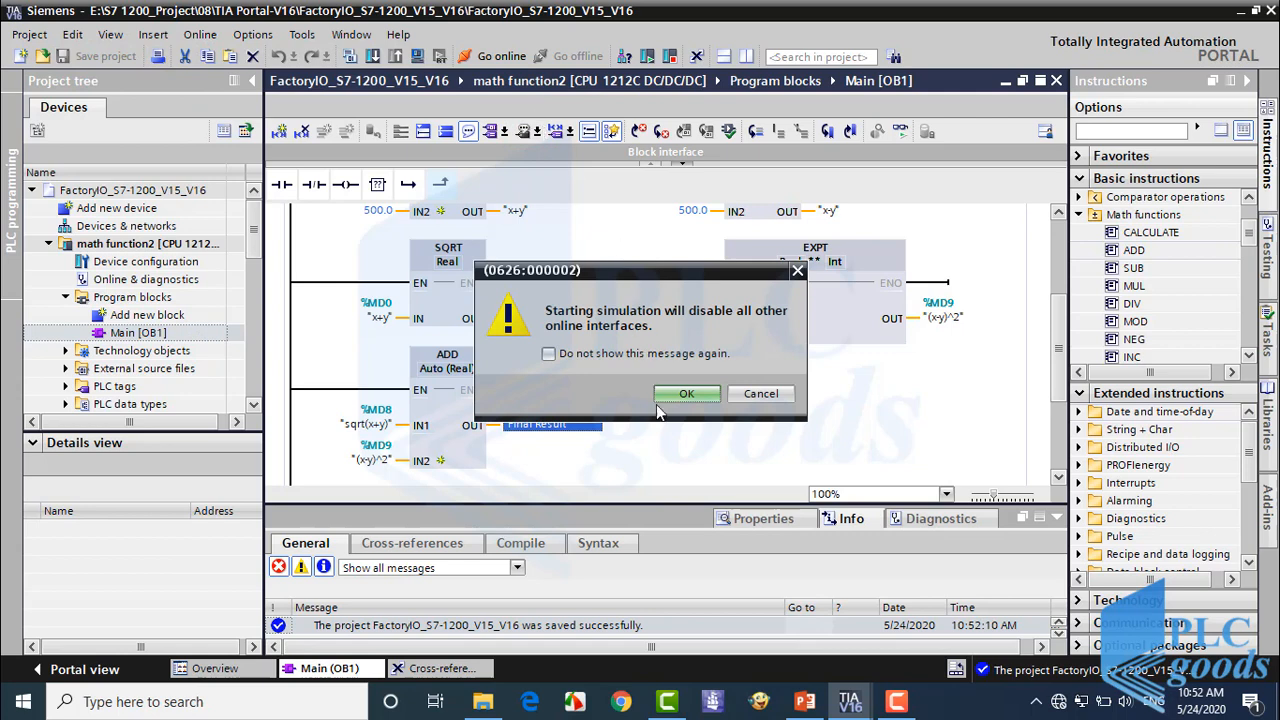
pyautogui.click(686, 392)
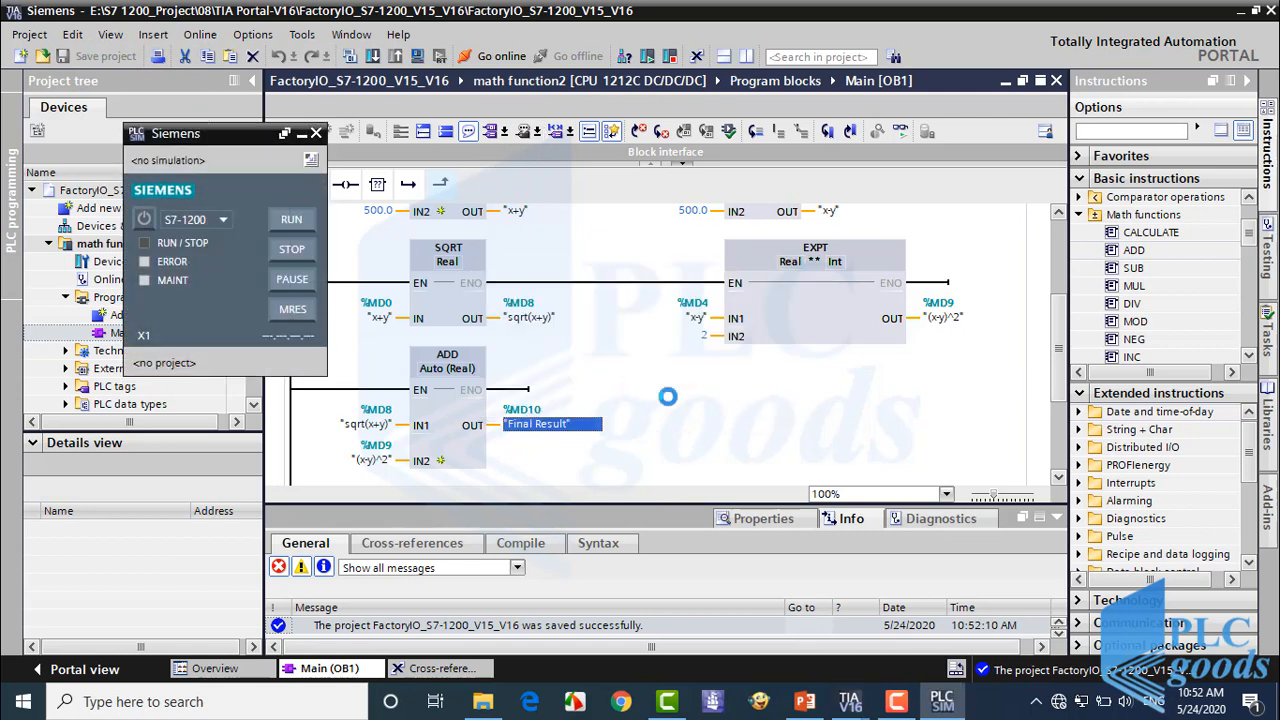
pyautogui.click(492, 56)
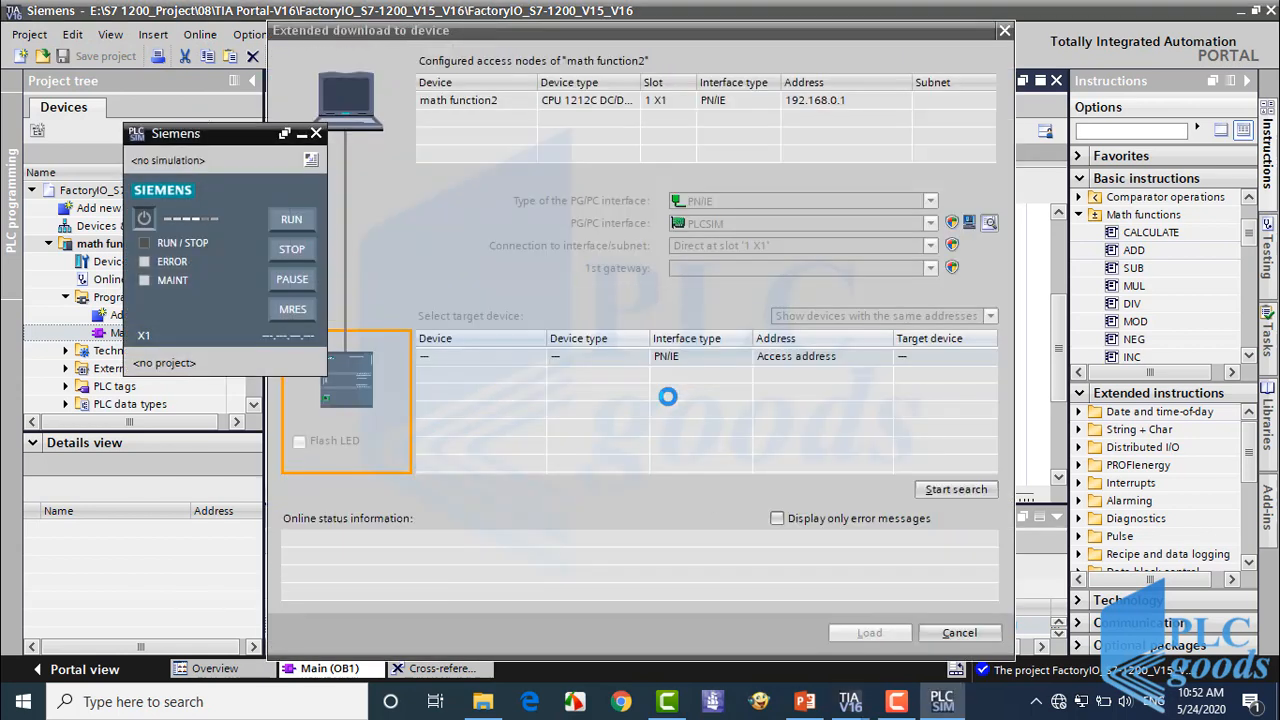
pyautogui.click(956, 488)
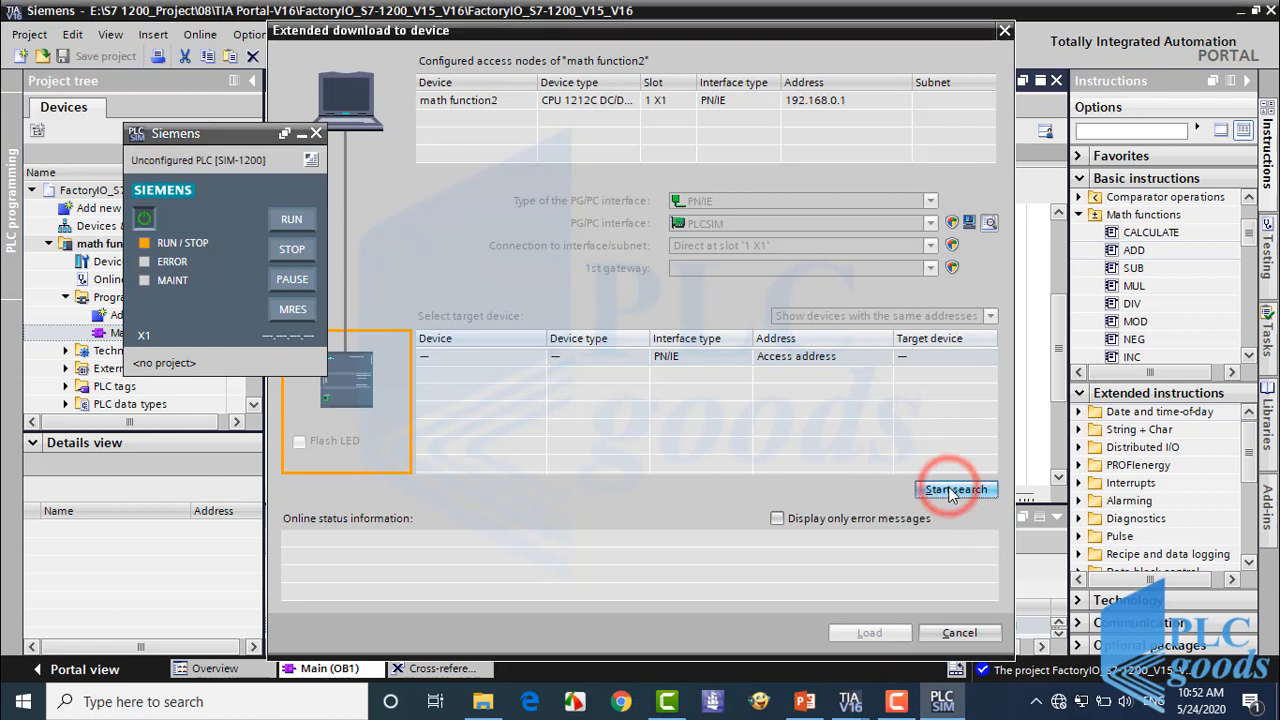
pyautogui.click(956, 488)
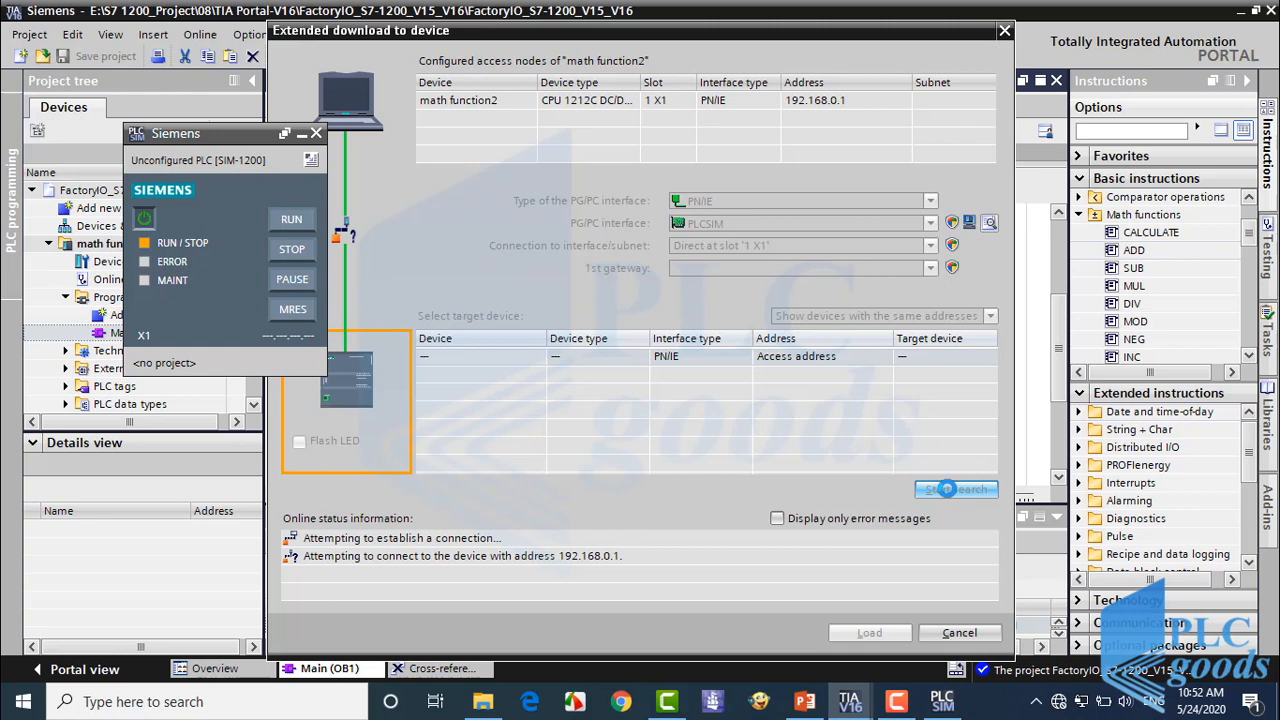
pyautogui.click(956, 488)
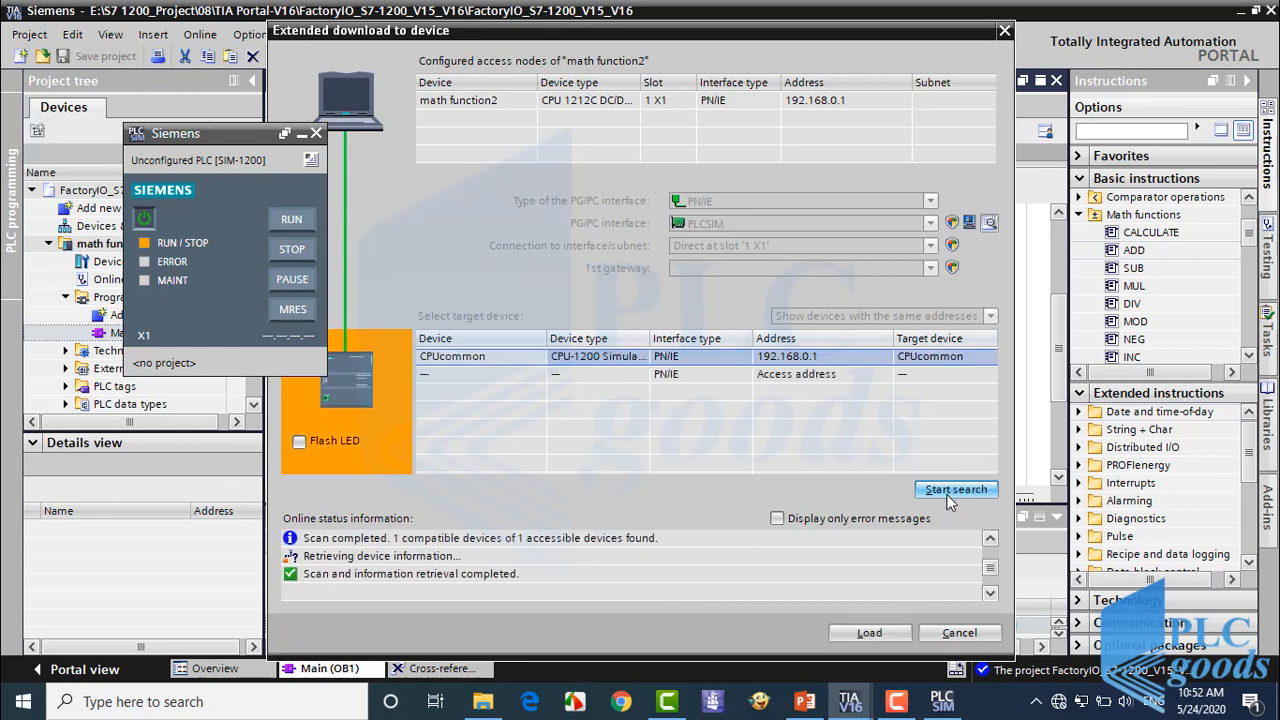
# Load the program into the simulated CPU and have it start after download.
pyautogui.click(868, 632)
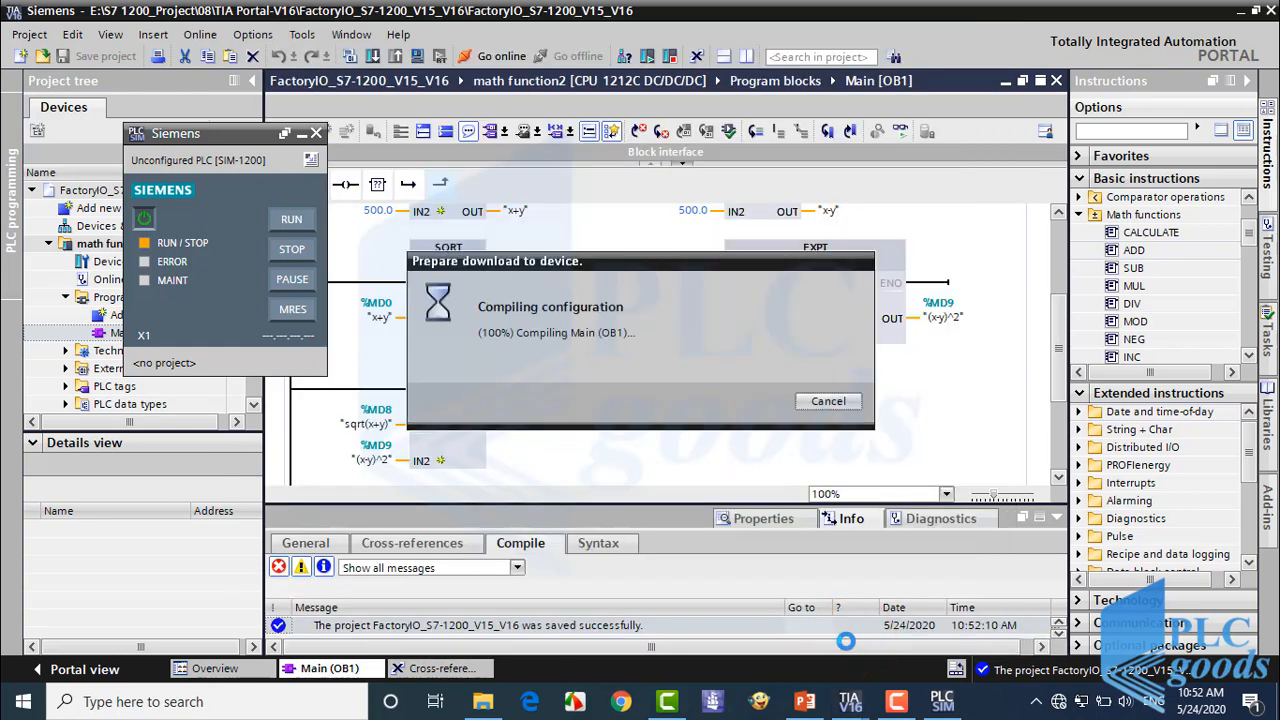
pyautogui.click(864, 532)
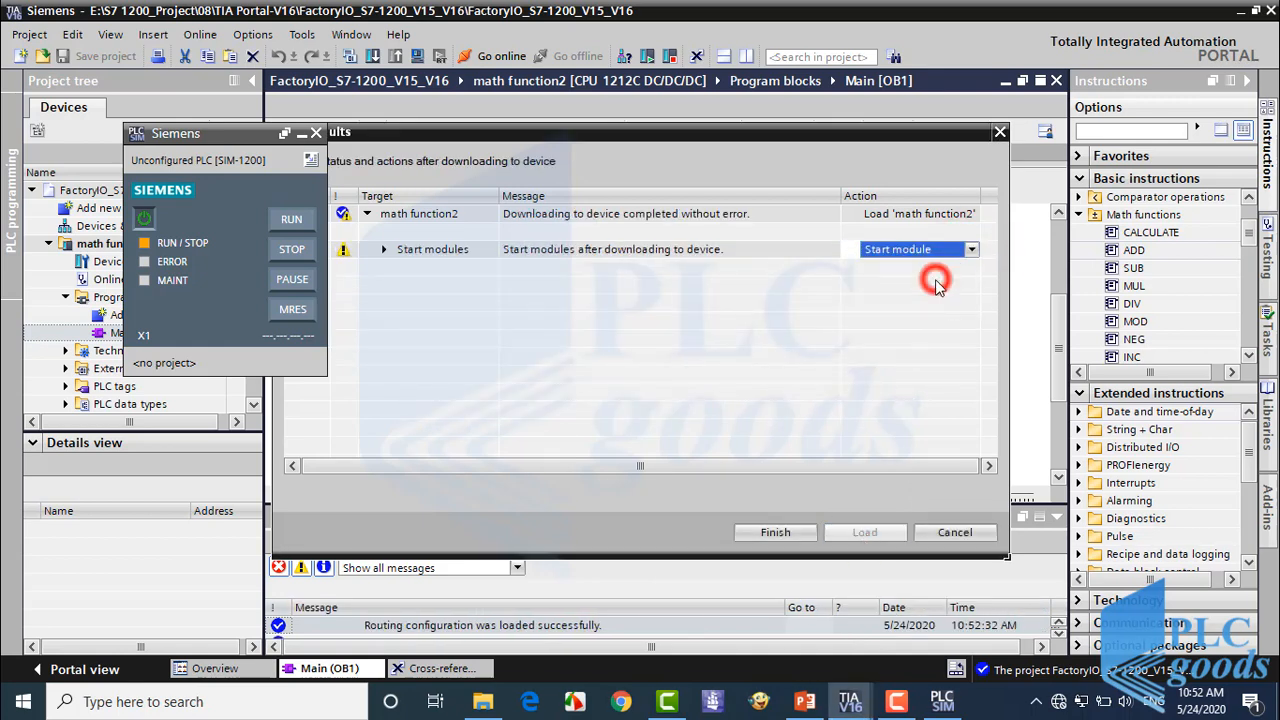
pyautogui.click(776, 532)
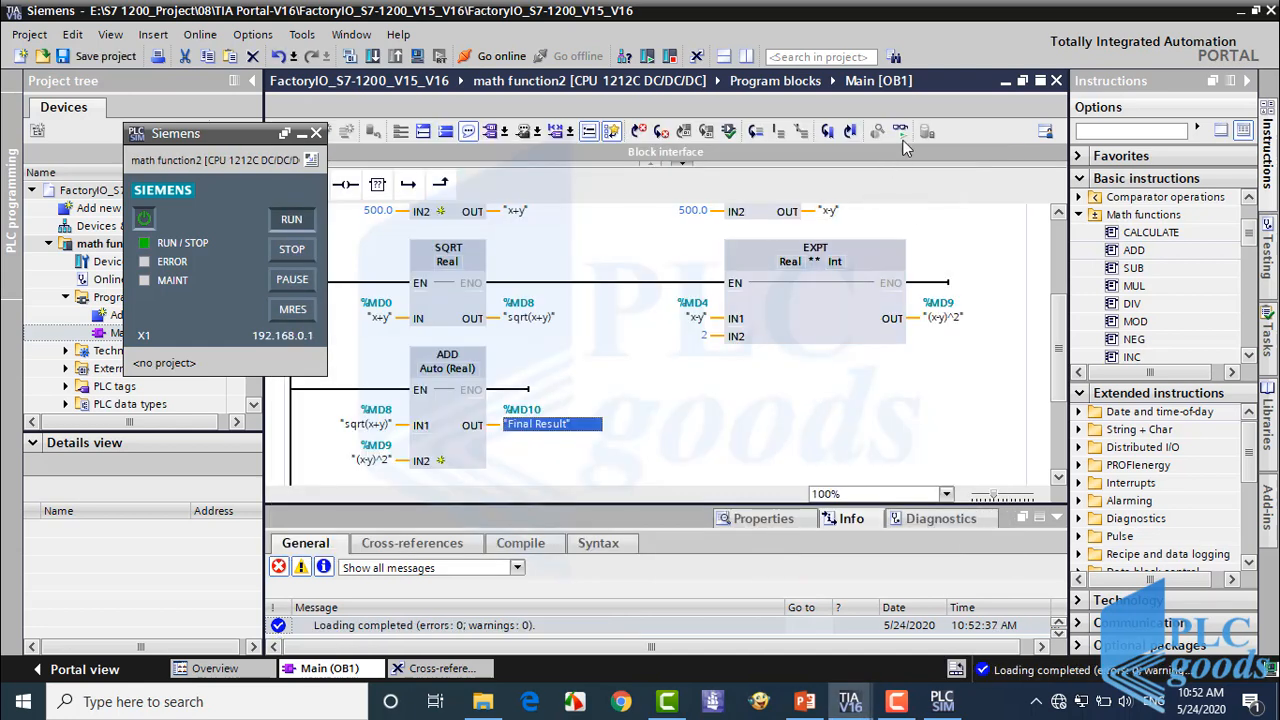
# Turn on monitoring and read the live Final Result at the last ADD box.
pyautogui.click(492, 56)
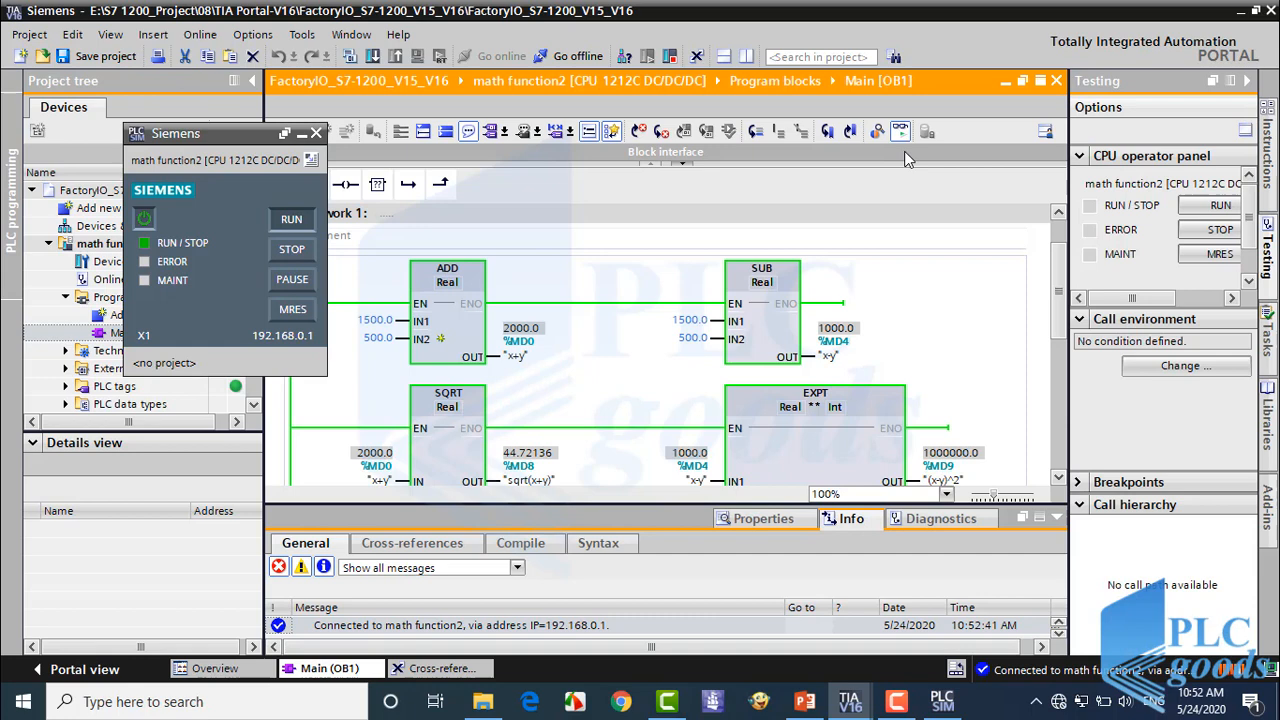
pyautogui.scroll(-3)
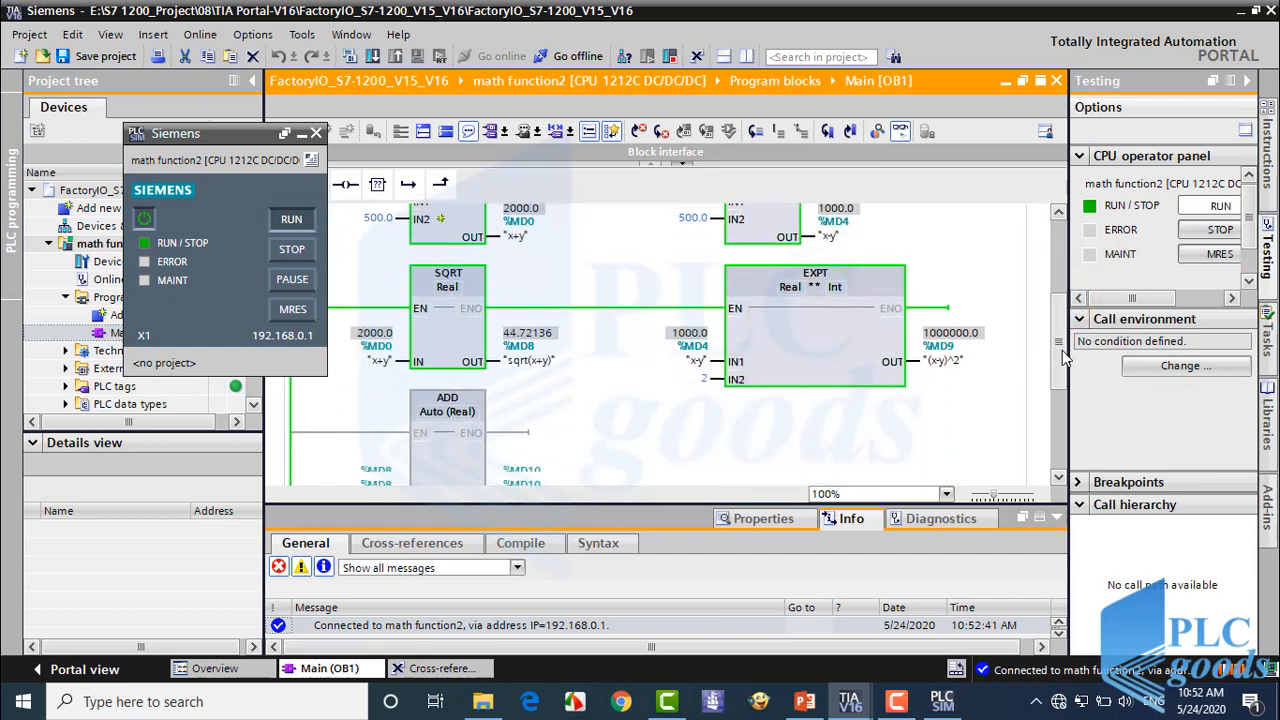
pyautogui.scroll(-3)
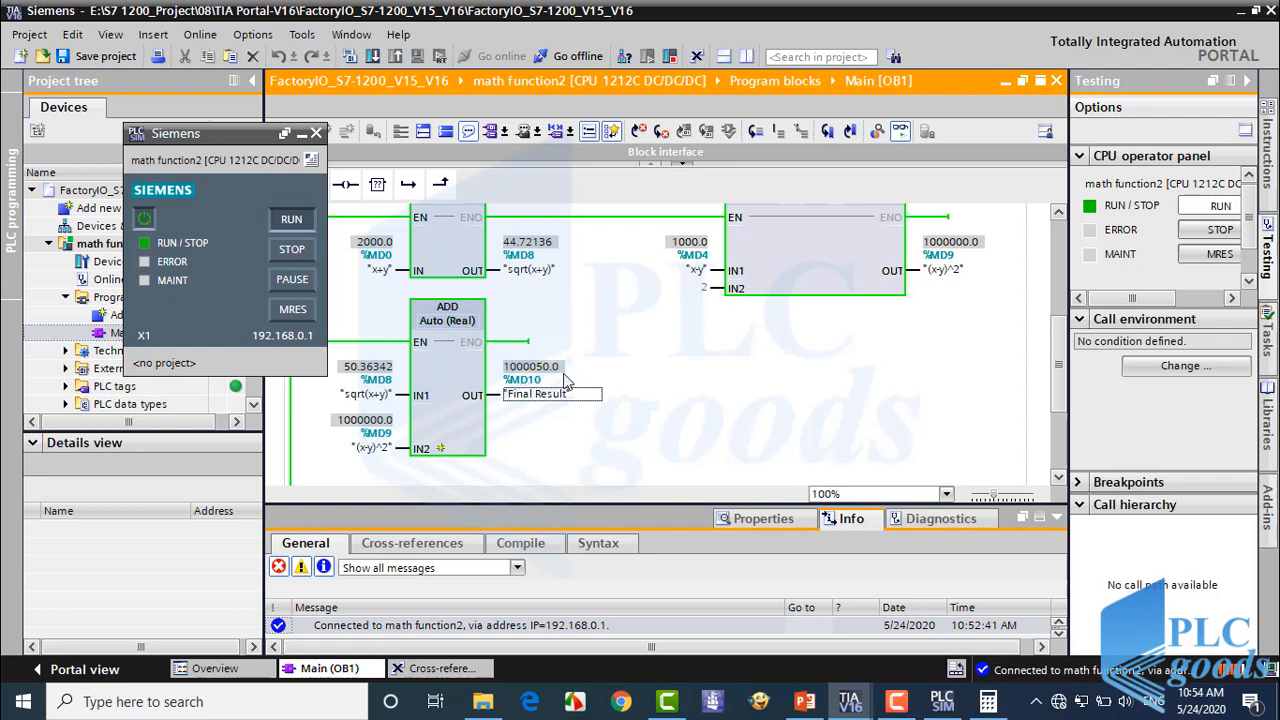
pyautogui.click(988, 700)
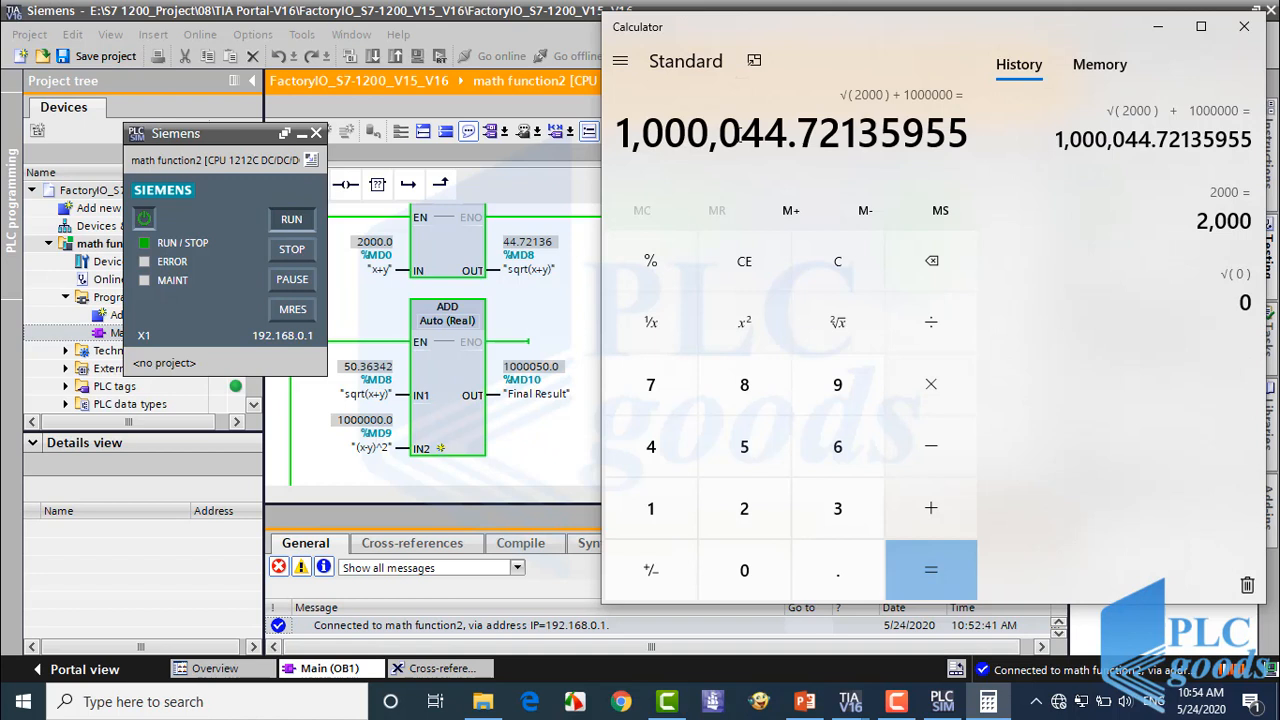
# Highlight the Calculator result 1,000,044.72135955 to compare with the PLC's Final Result.
pyautogui.doubleClick(762, 132)
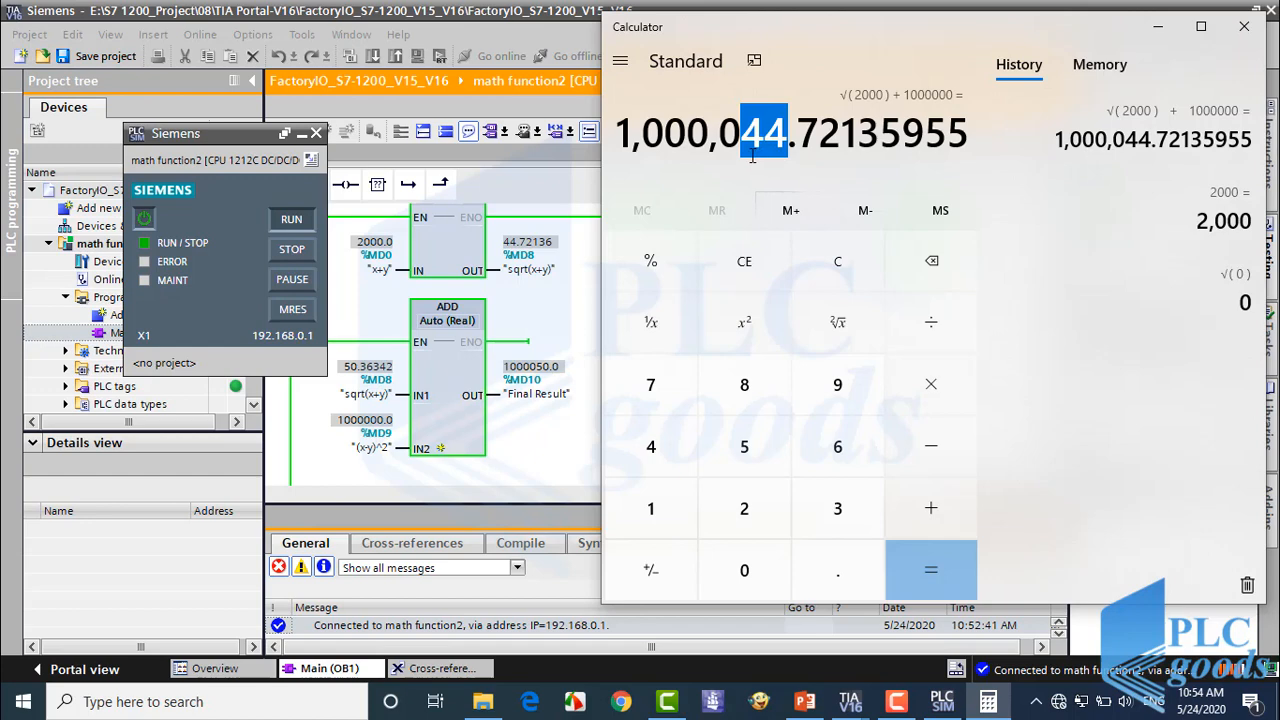
pyautogui.moveTo(580, 384)
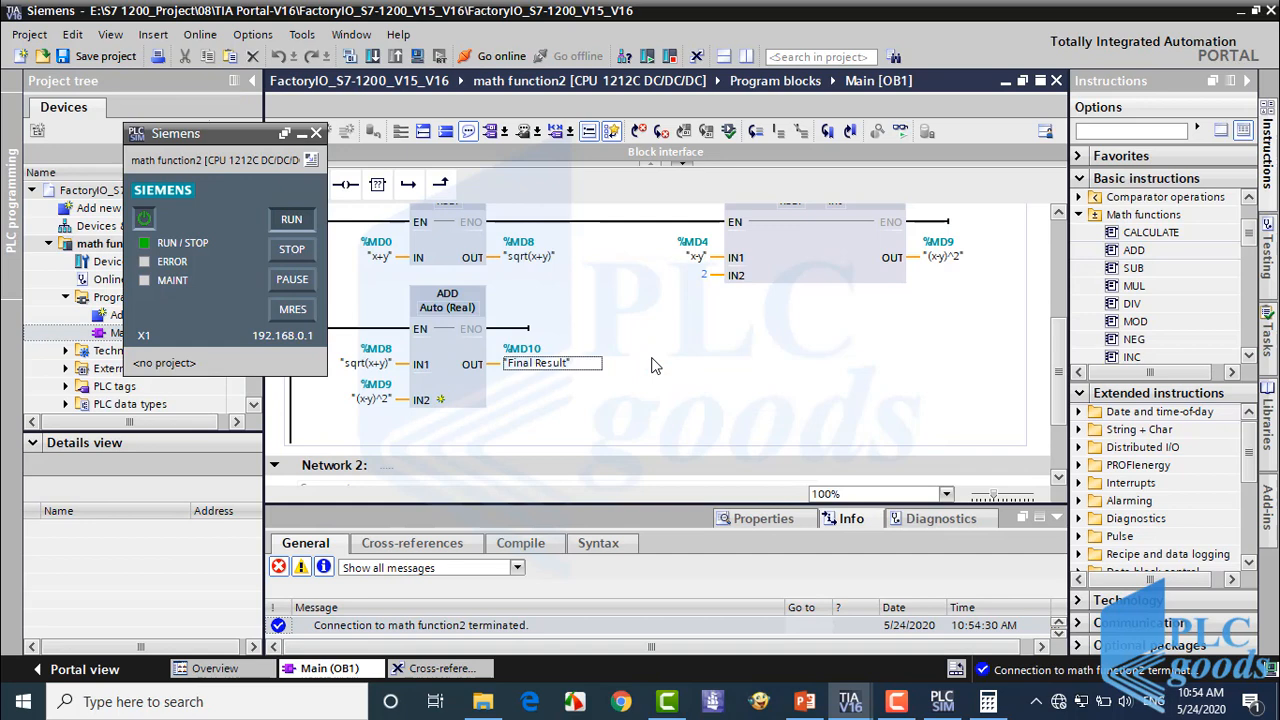
pyautogui.moveTo(340, 136)
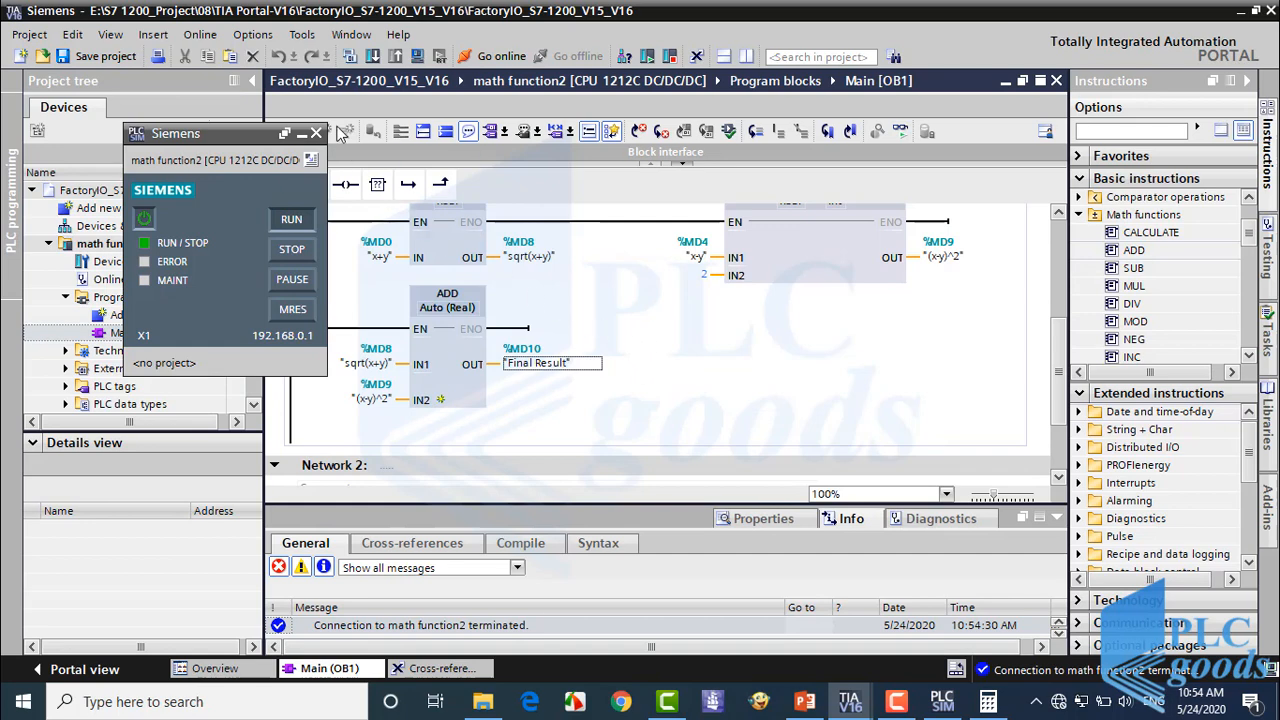
# Show the cross-reference list for the math function2 PLC via Tools > Cross-references.
pyautogui.click(316, 132)
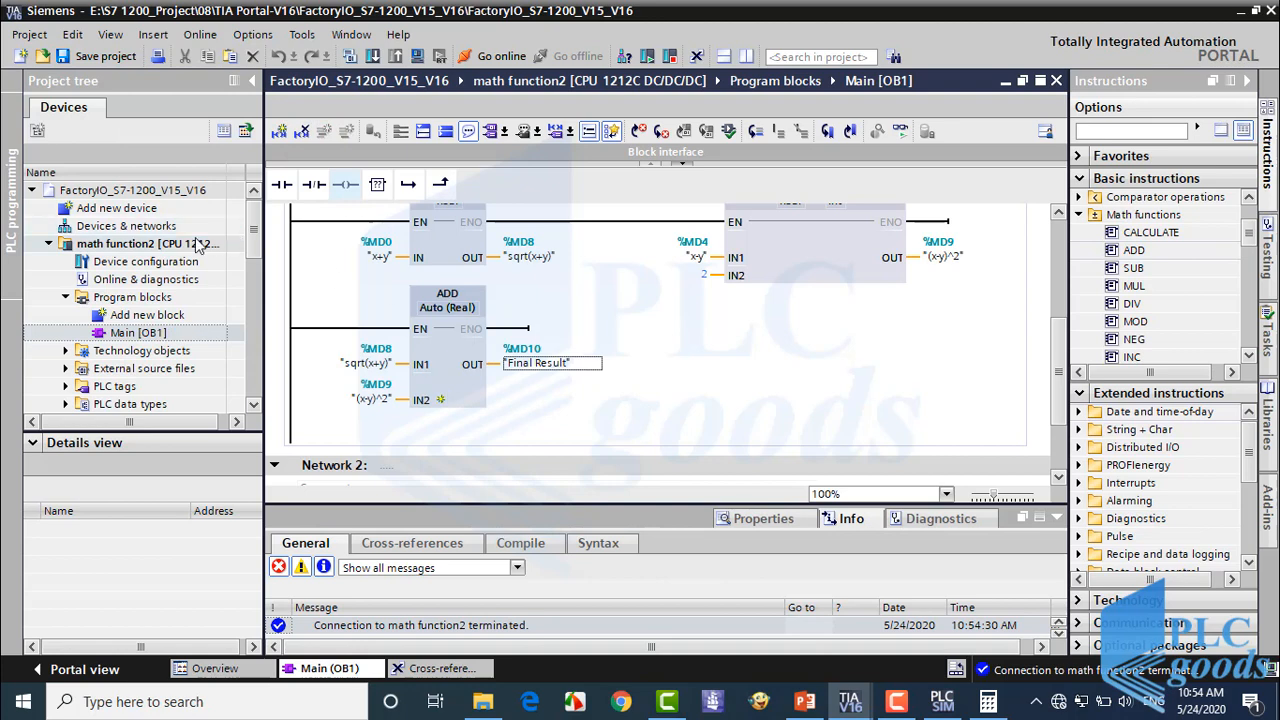
pyautogui.click(140, 244)
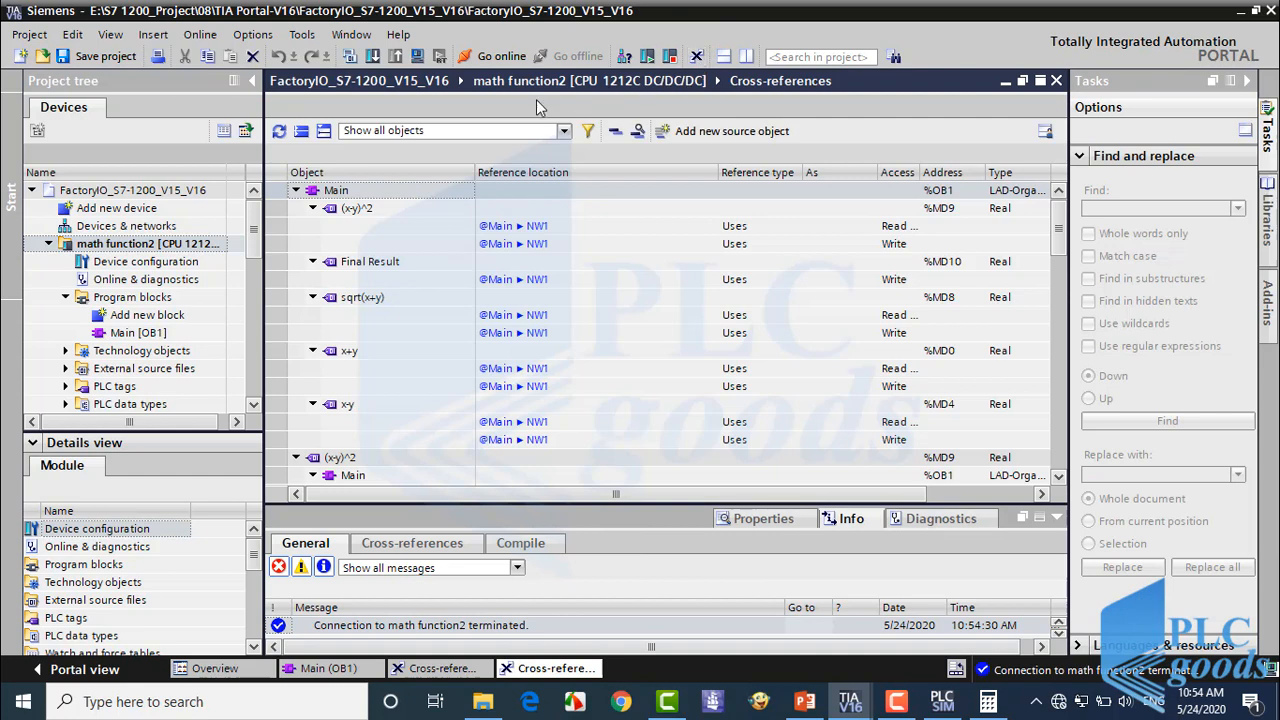
# Filter to 'Show objects with references' and inspect where Main uses (x-y)^2.
pyautogui.click(302, 132)
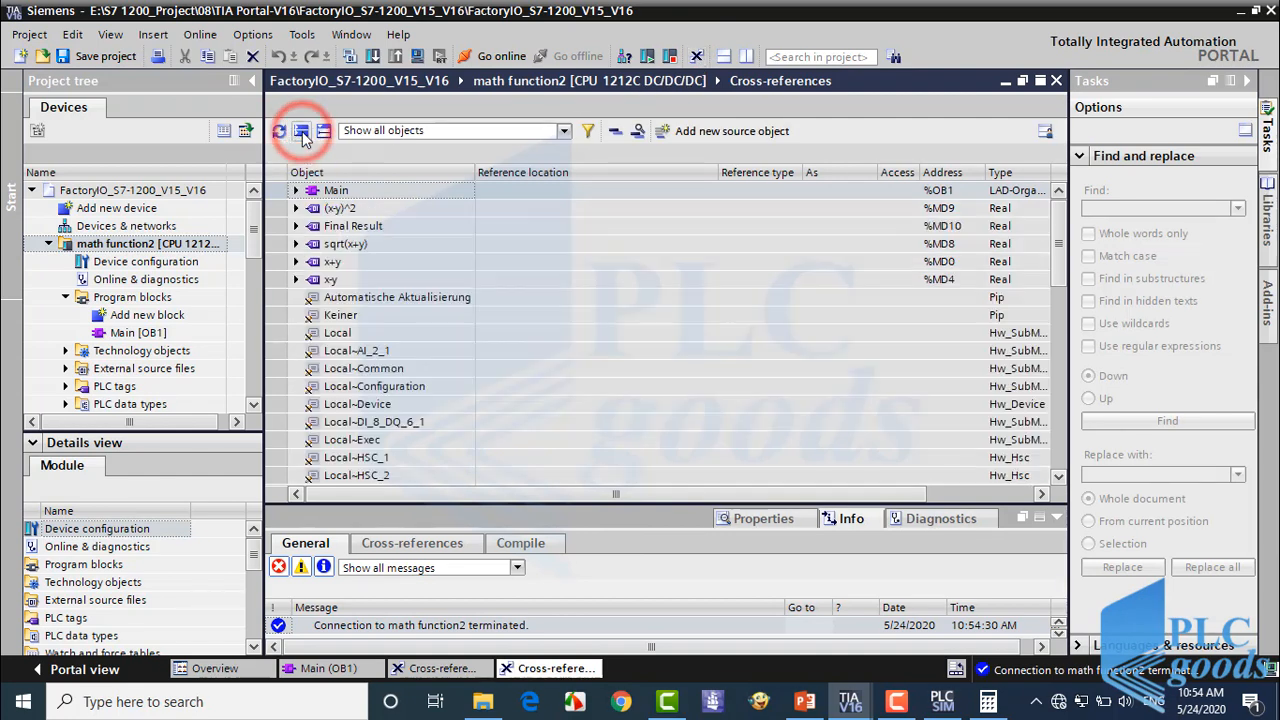
pyautogui.click(564, 130)
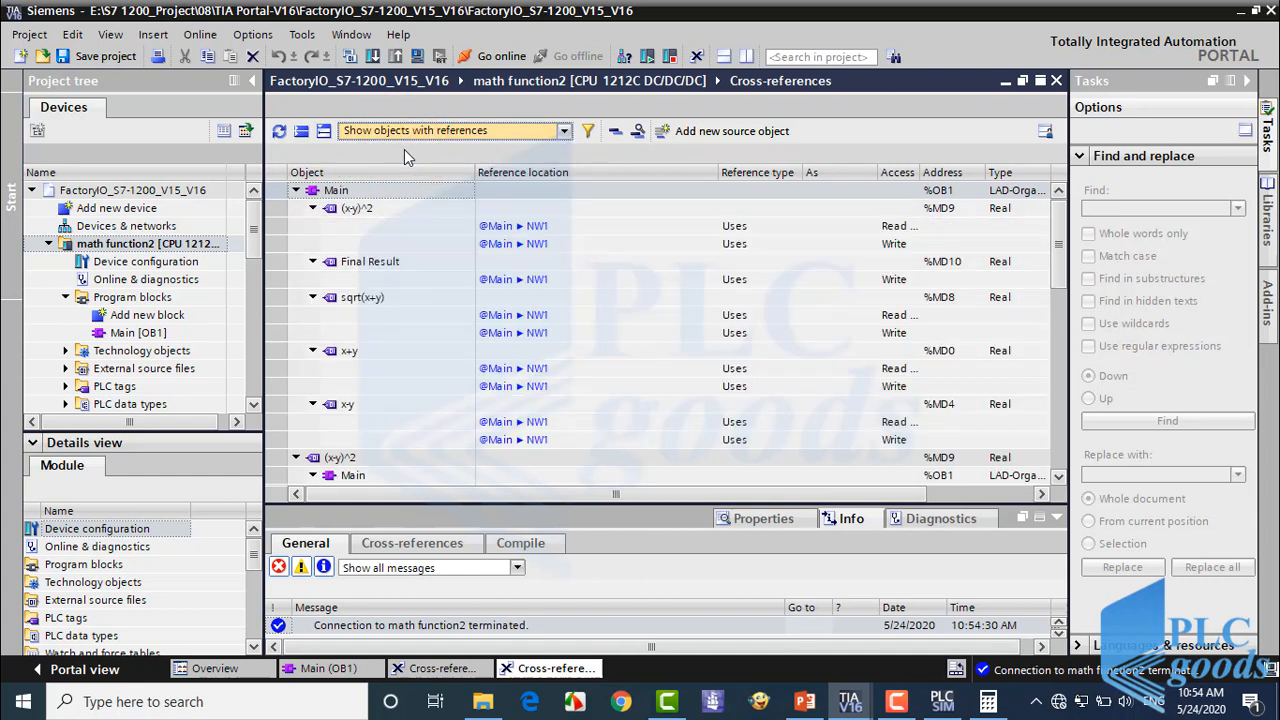
pyautogui.click(300, 132)
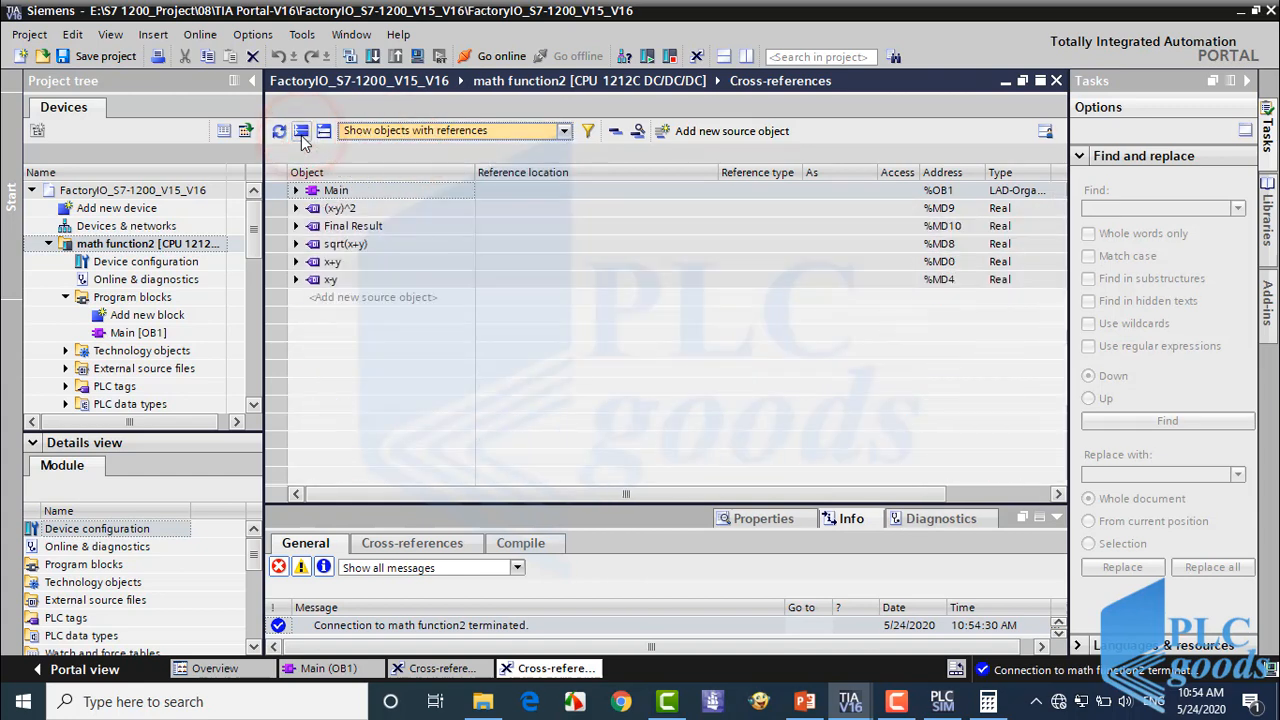
pyautogui.moveTo(352, 224)
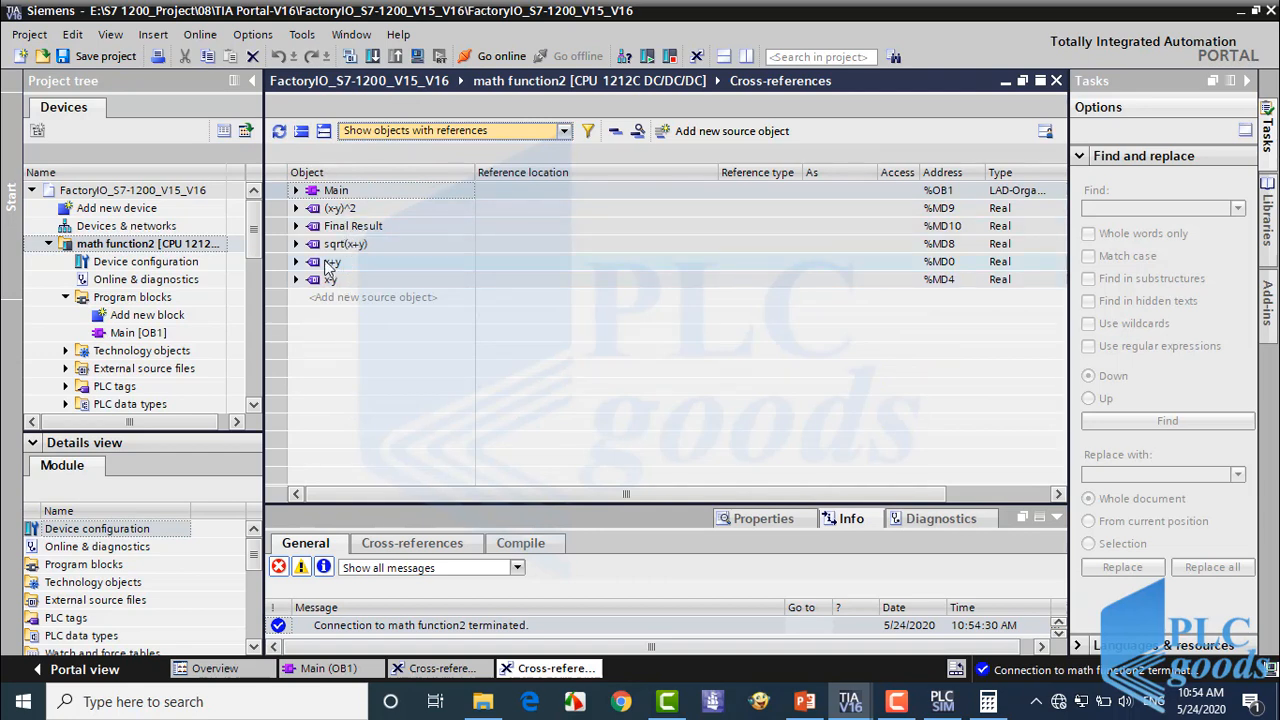
pyautogui.click(296, 208)
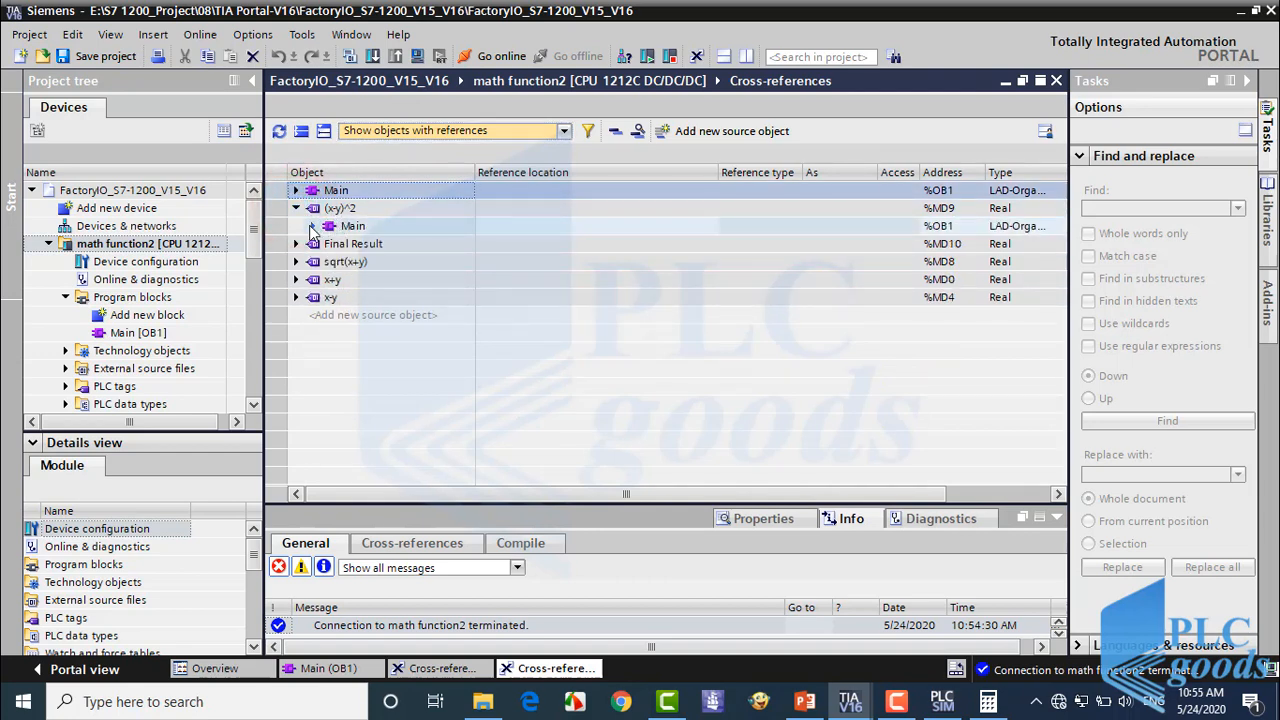
pyautogui.click(324, 224)
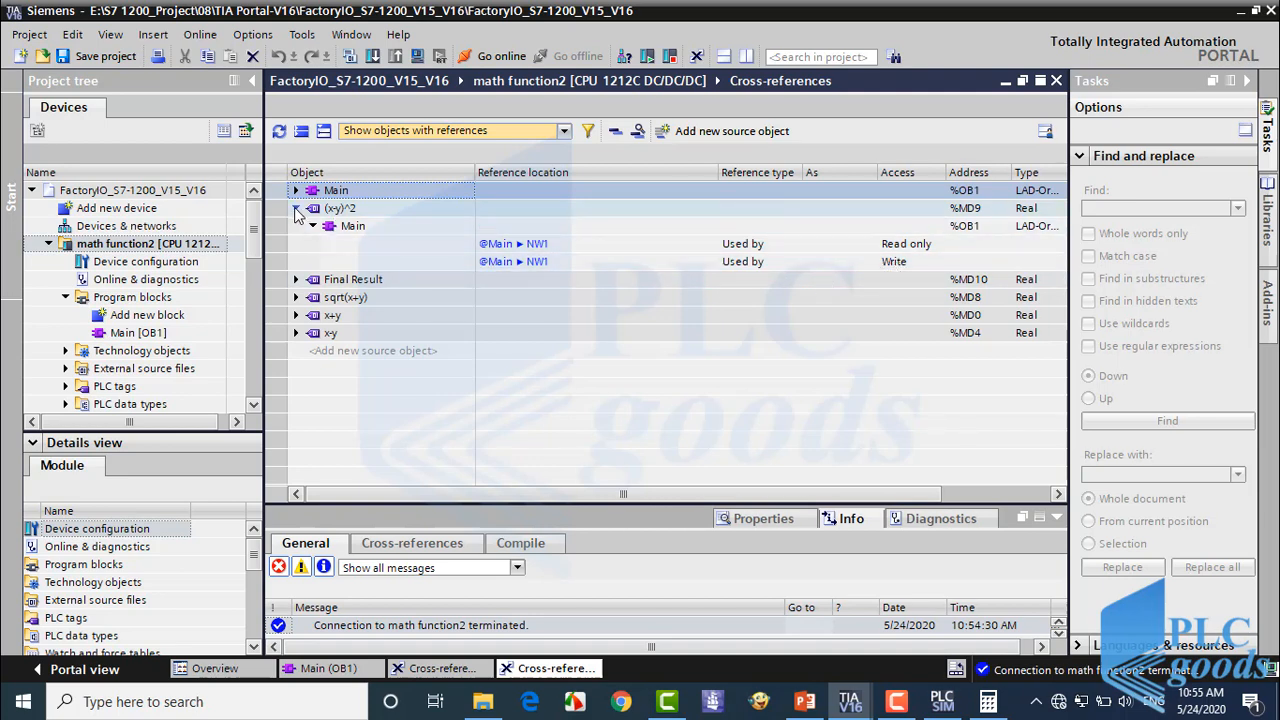
pyautogui.click(296, 208)
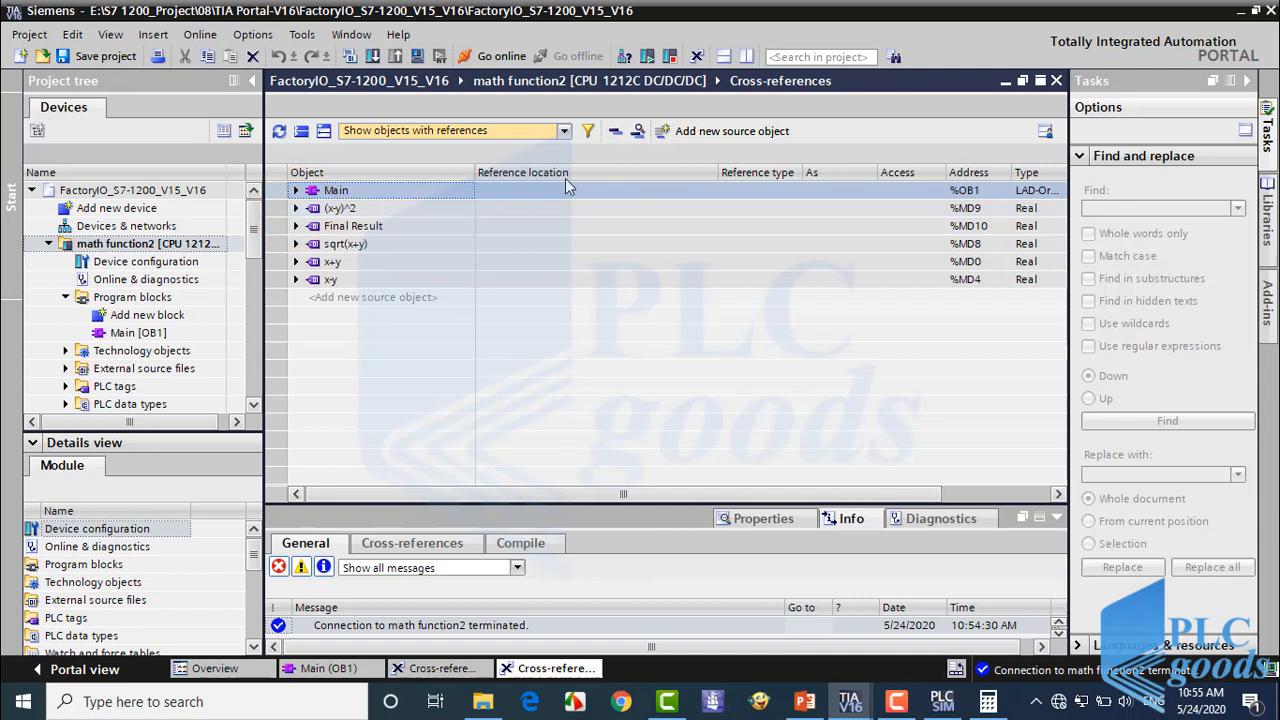
pyautogui.moveTo(638, 132)
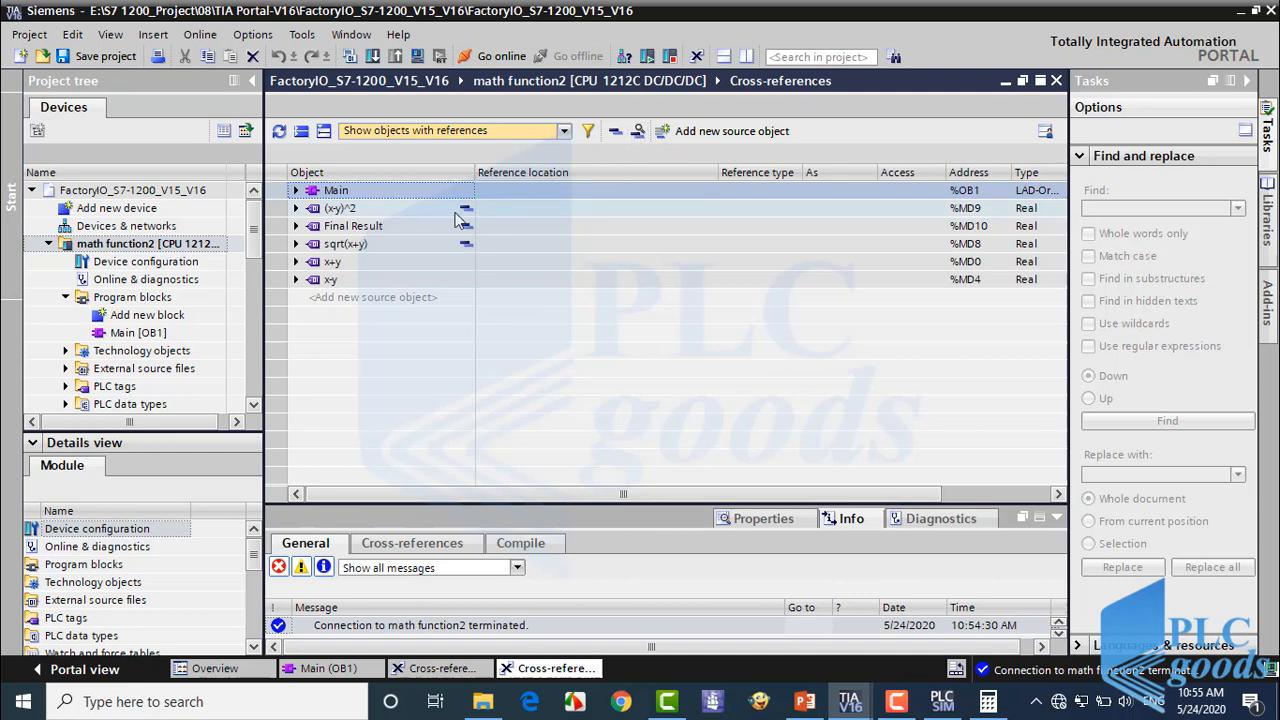
pyautogui.moveTo(464, 232)
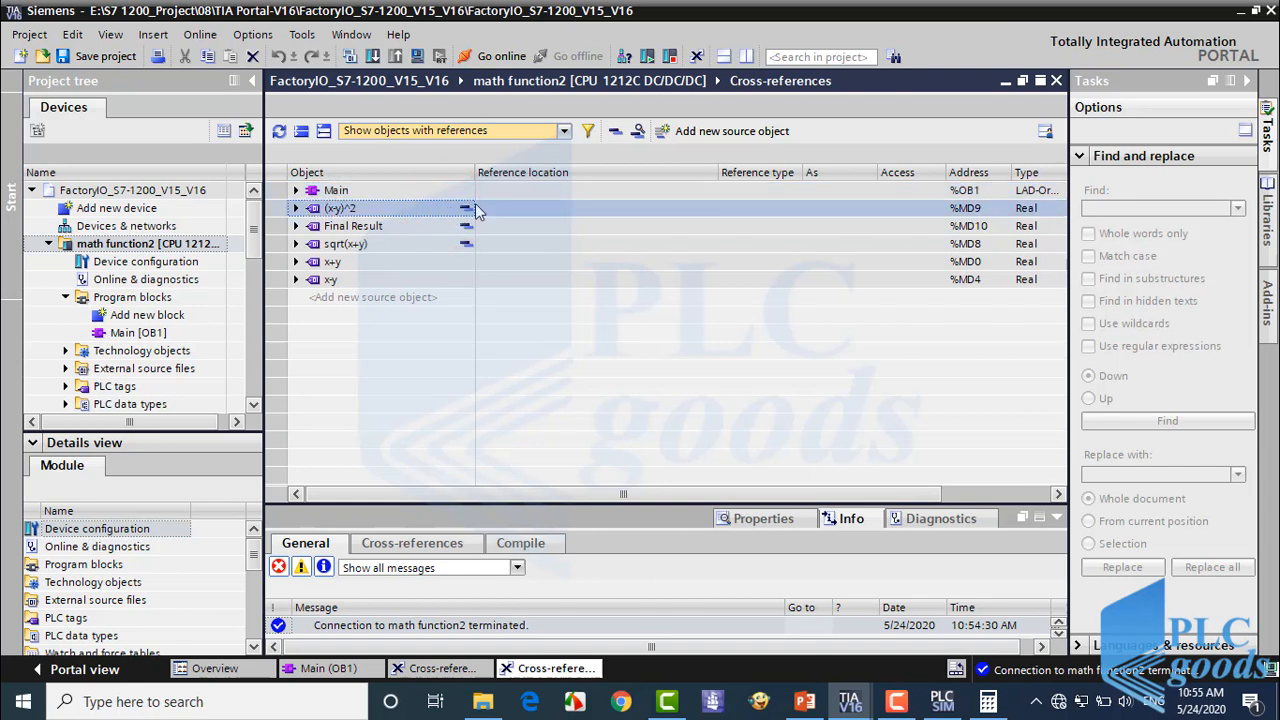
pyautogui.moveTo(616, 132)
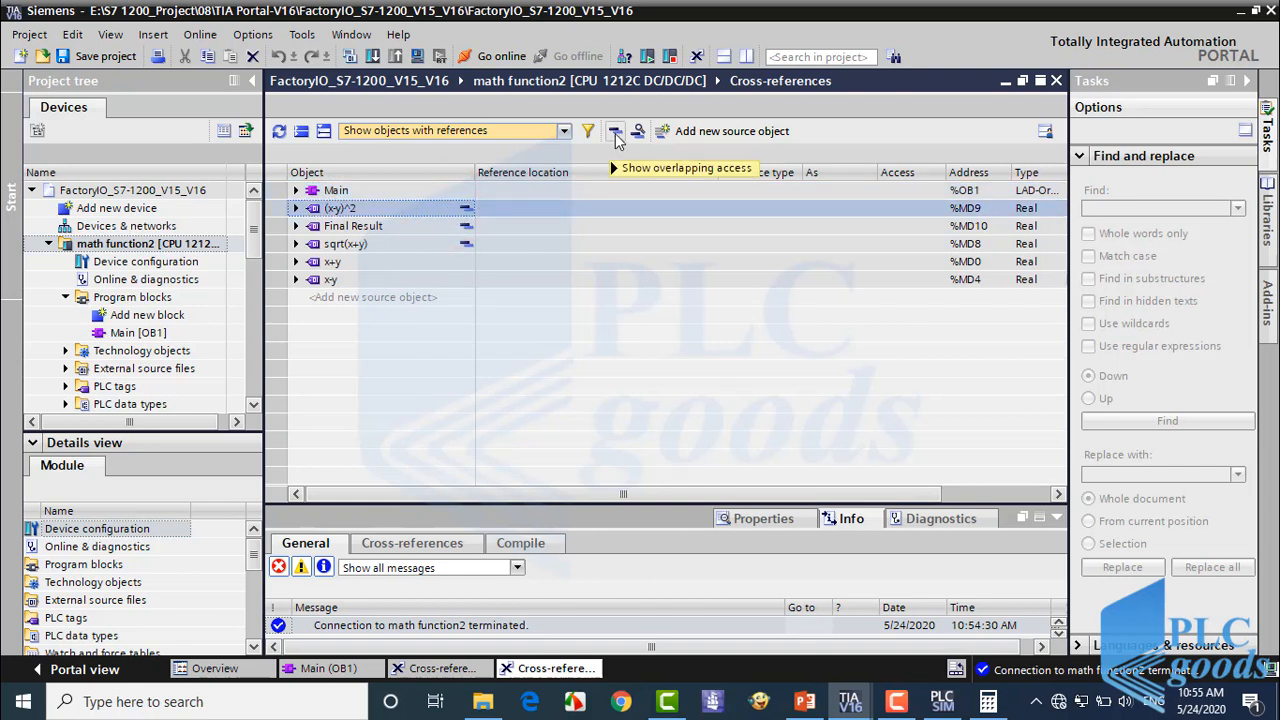
# Show overlapping access for (x-y)^2, revealing Final Result %MD10 and sqrt(x+y) %MD8.
pyautogui.click(614, 132)
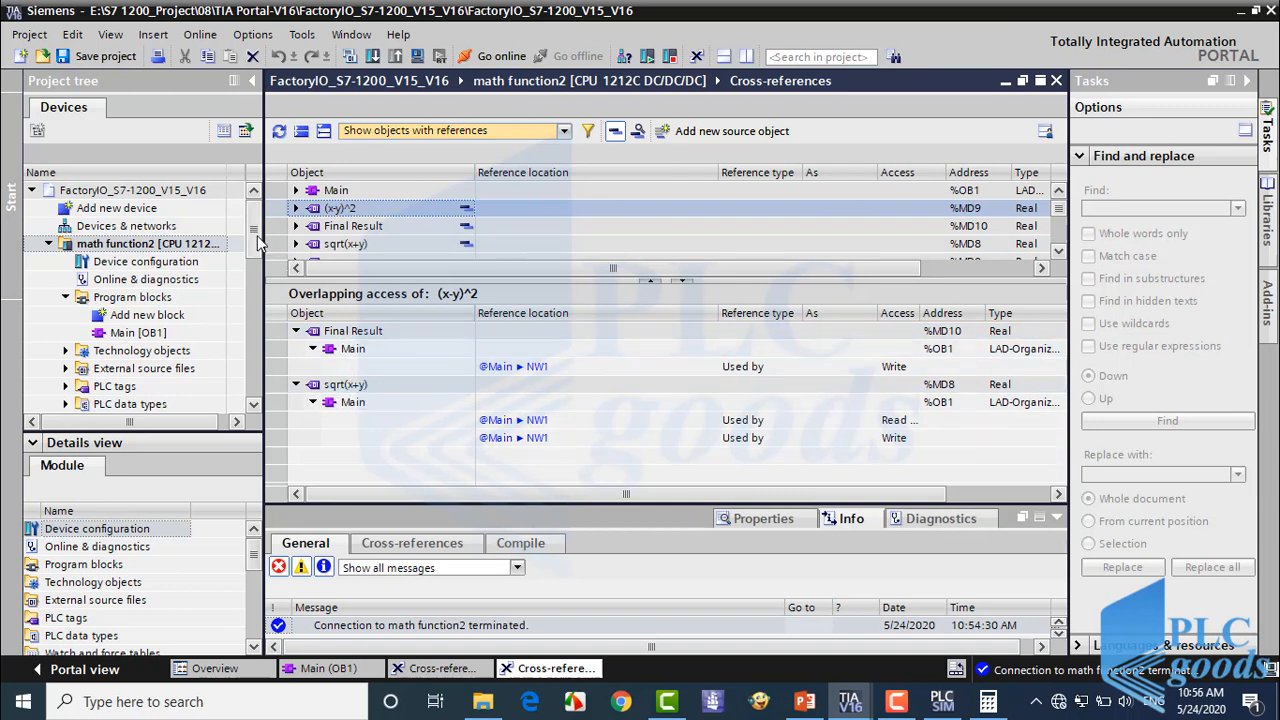
pyautogui.scroll(-3)
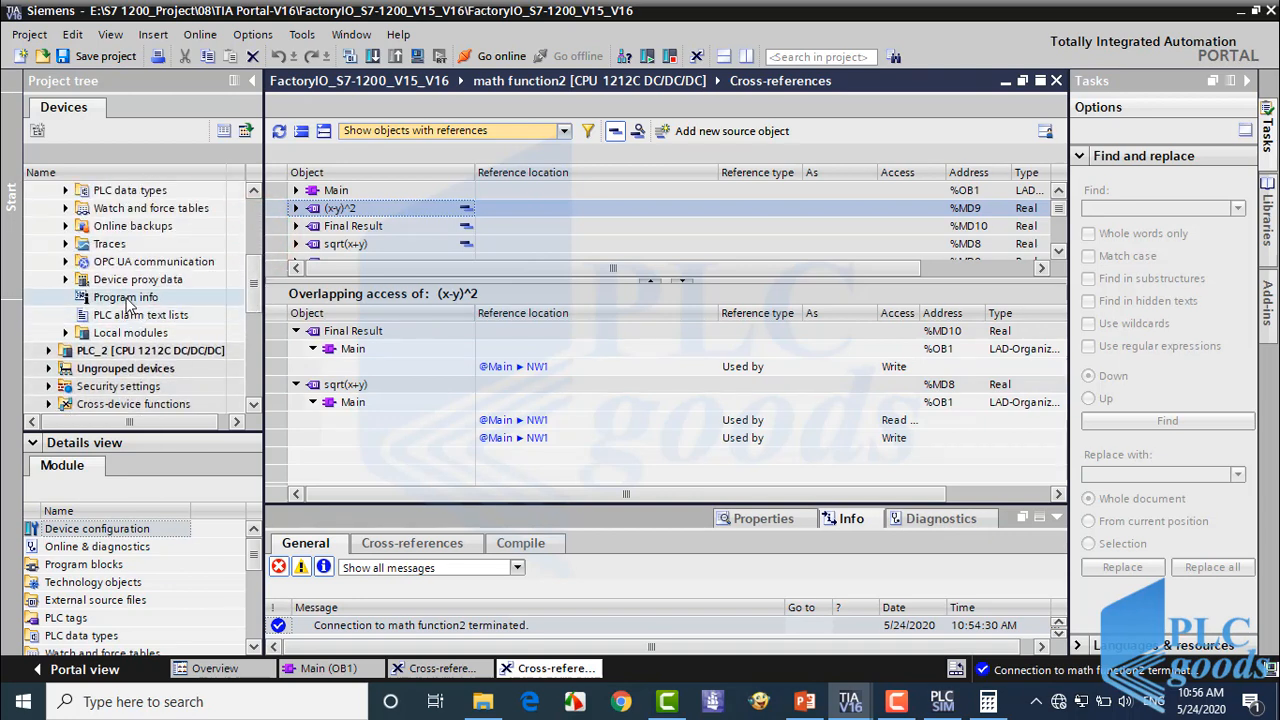
# Open Program info for math function2 and show its Assignment list.
pyautogui.click(124, 296)
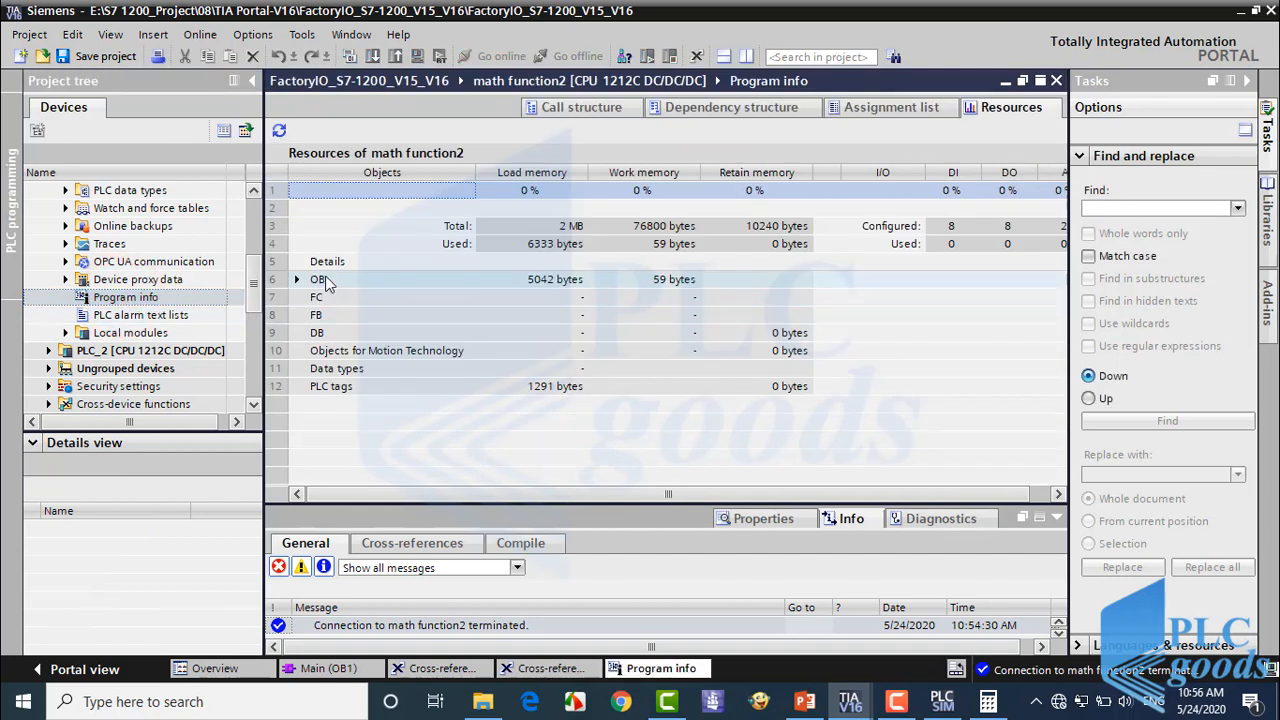
pyautogui.moveTo(424, 344)
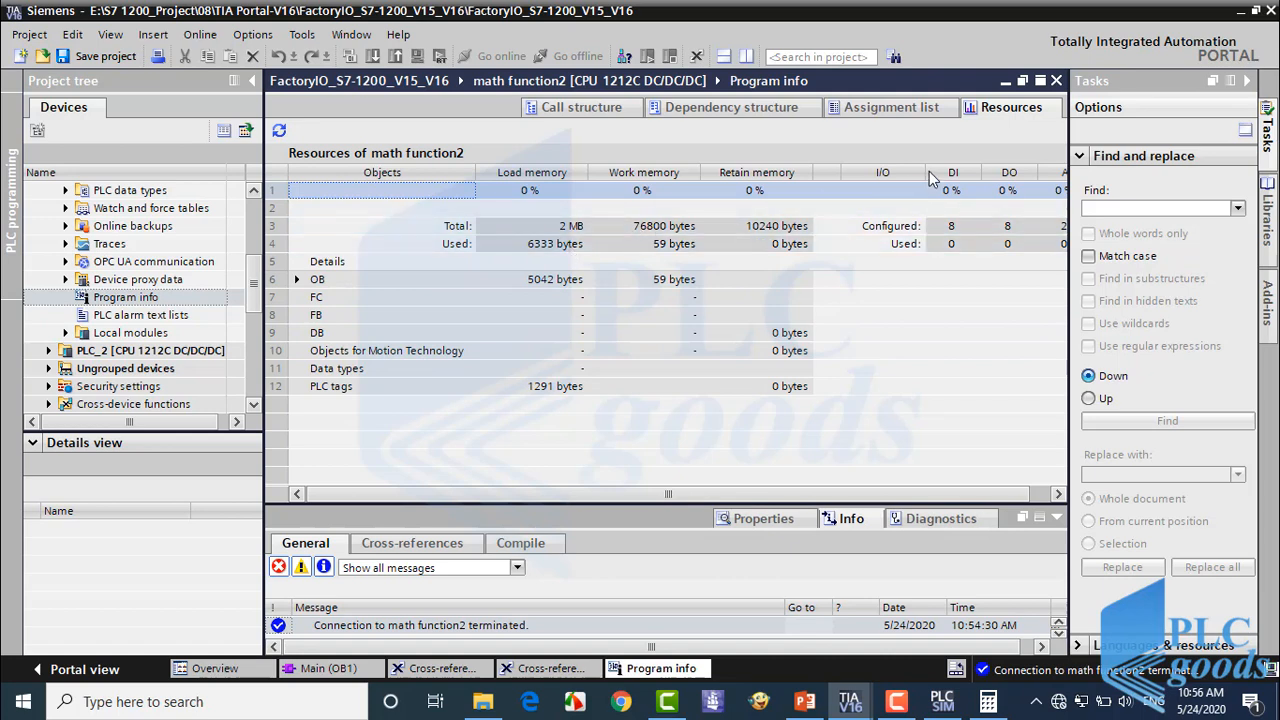
pyautogui.click(888, 108)
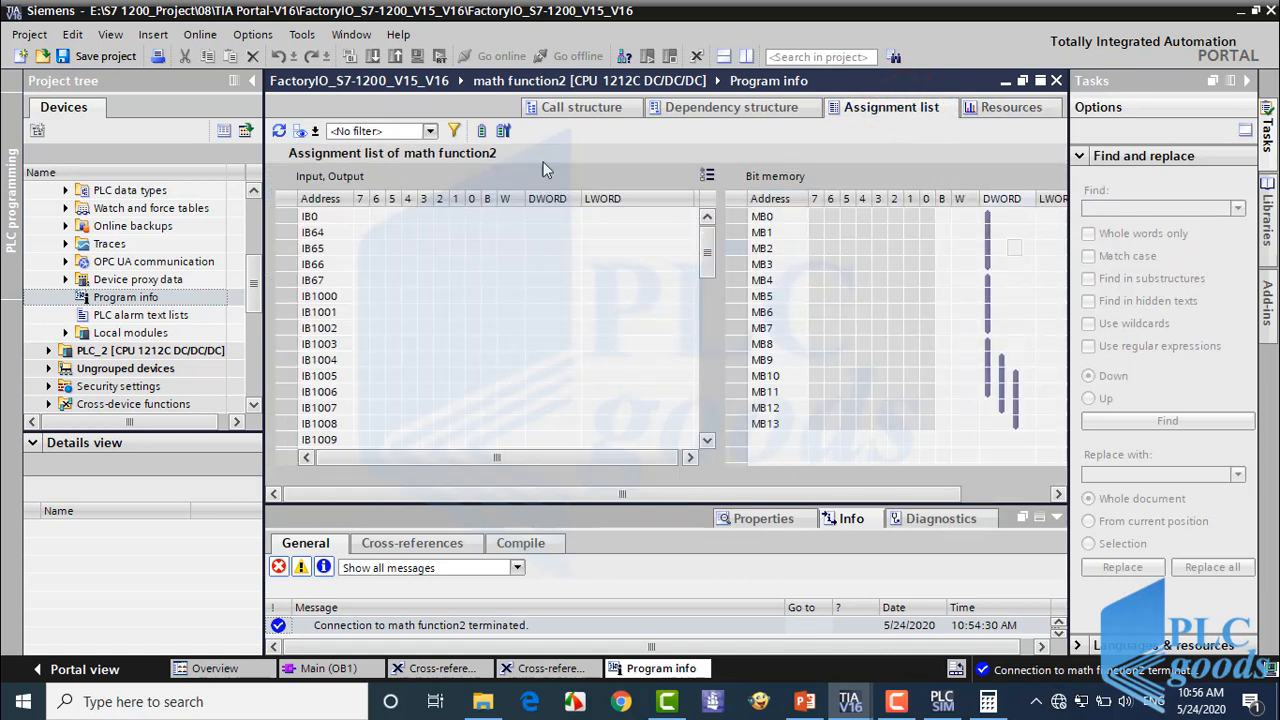
pyautogui.moveTo(310, 178)
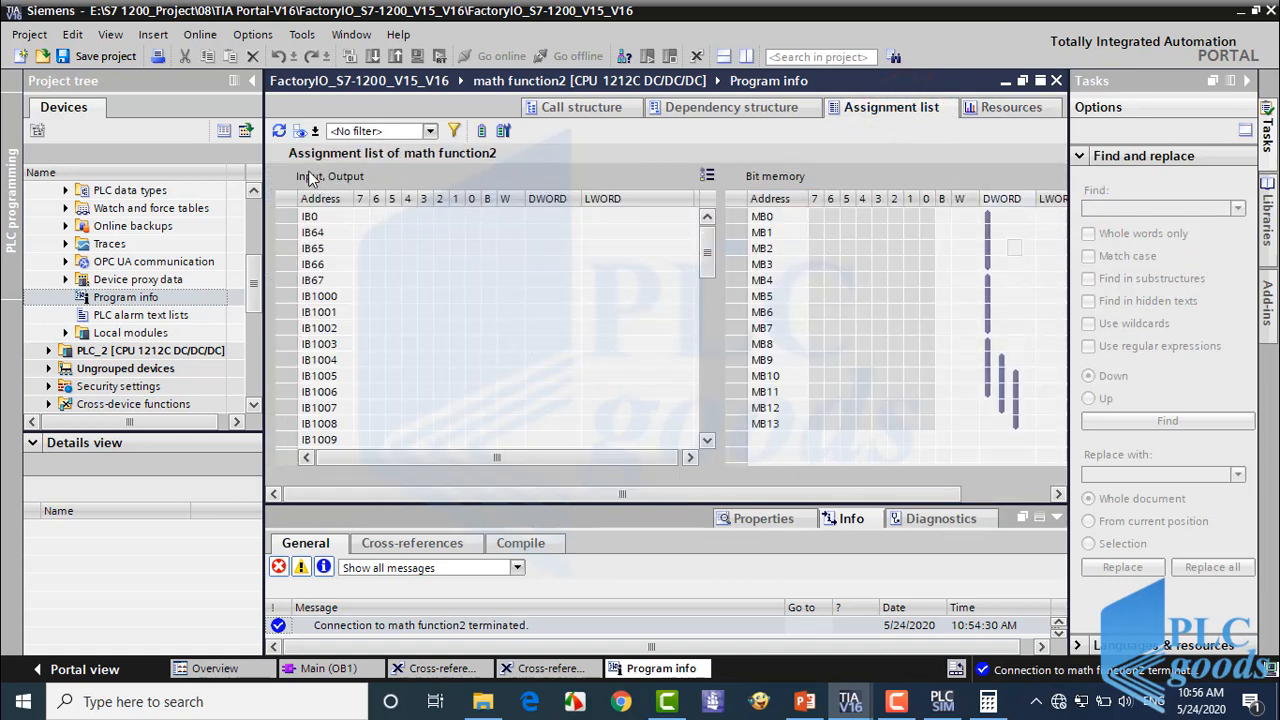
pyautogui.moveTo(360, 190)
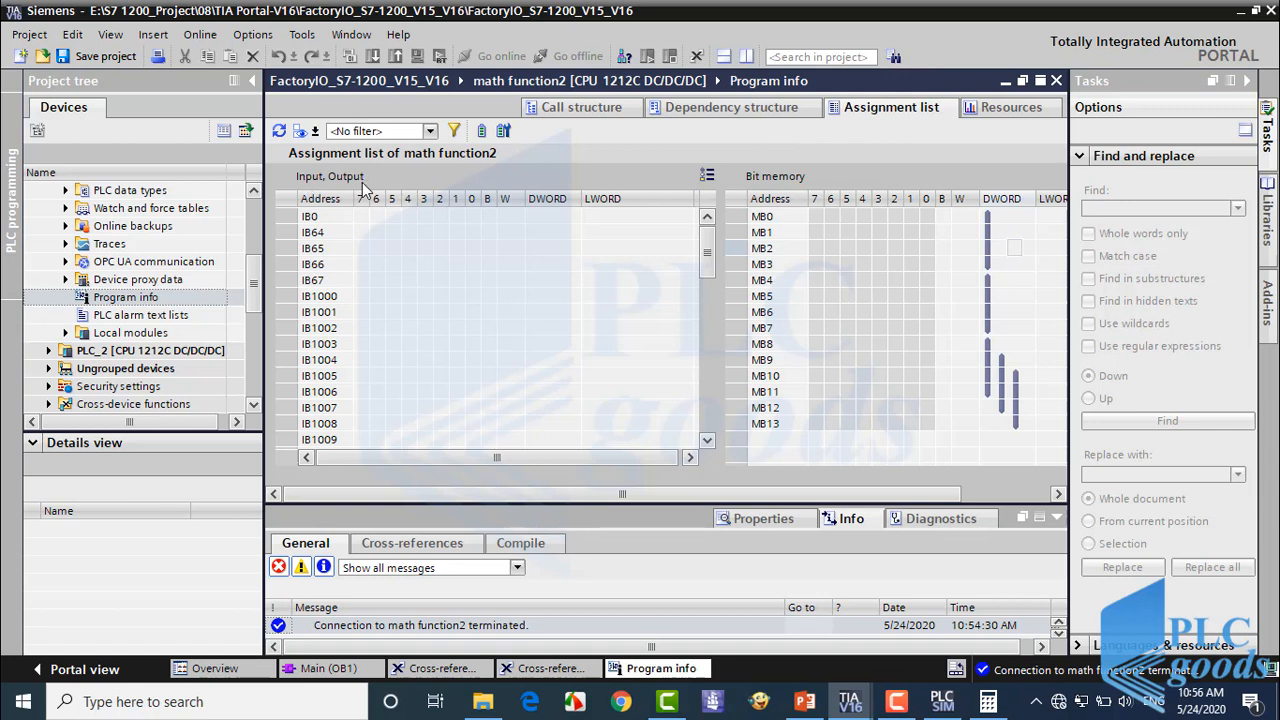
pyautogui.moveTo(764, 276)
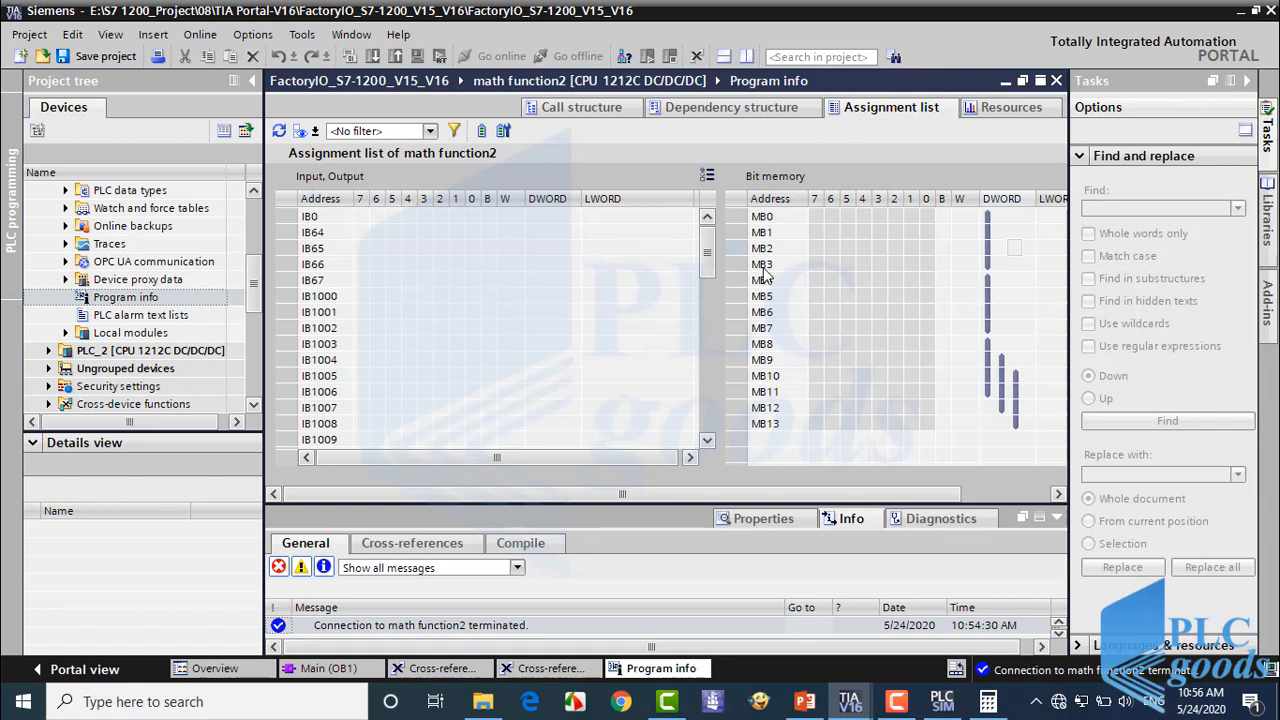
pyautogui.moveTo(780, 198)
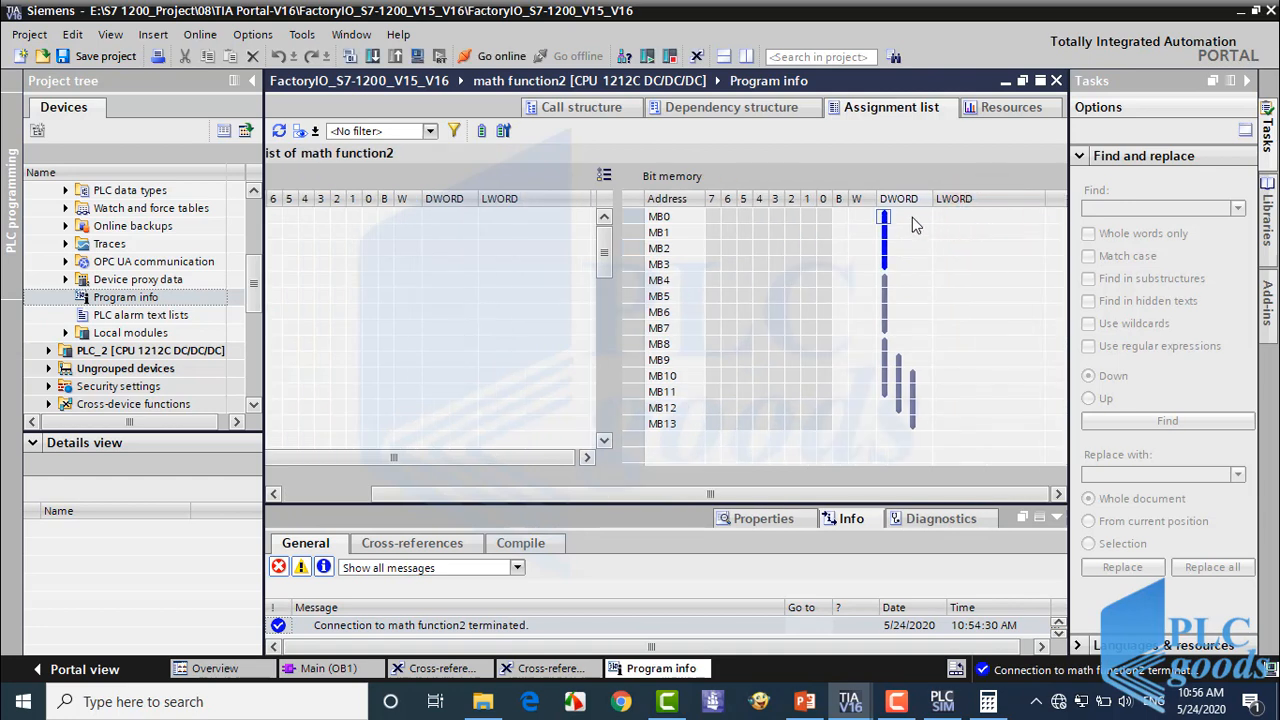
pyautogui.moveTo(884, 218)
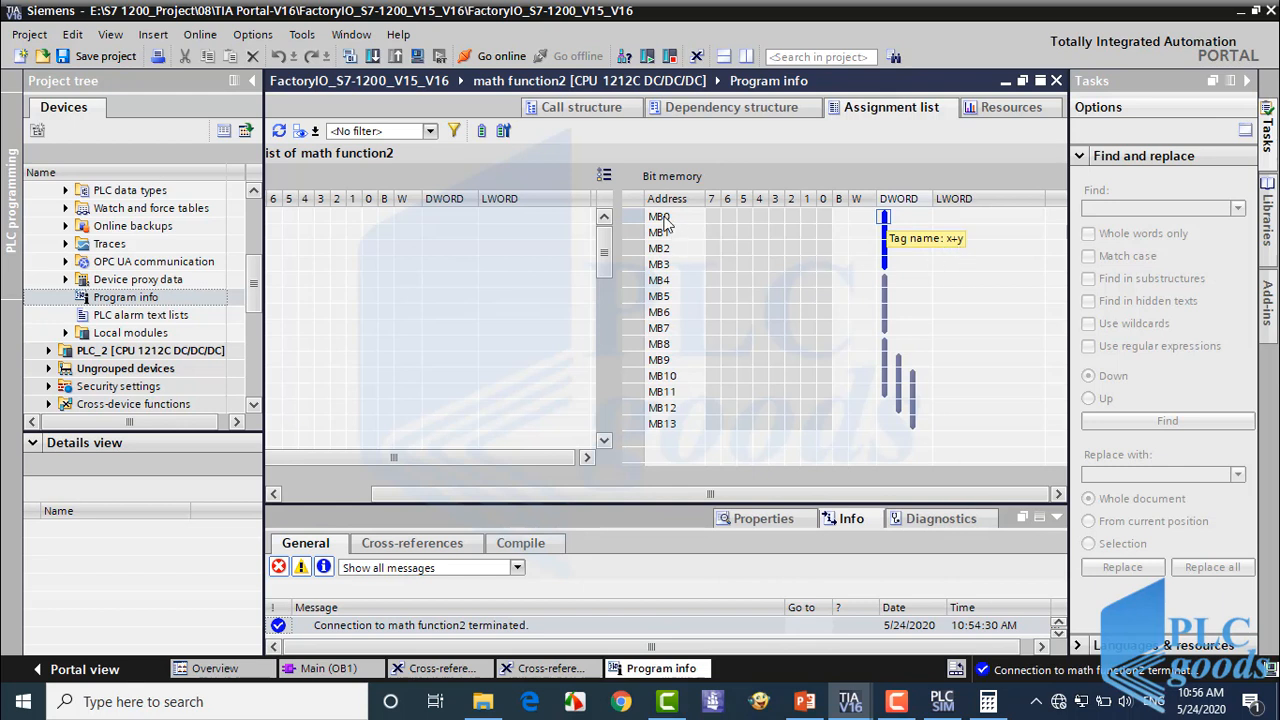
# Check bit memory bars MB0, MB4, MB8, MB10 and MB12 for overlapping tags, then return to Main [OB1].
pyautogui.click(664, 264)
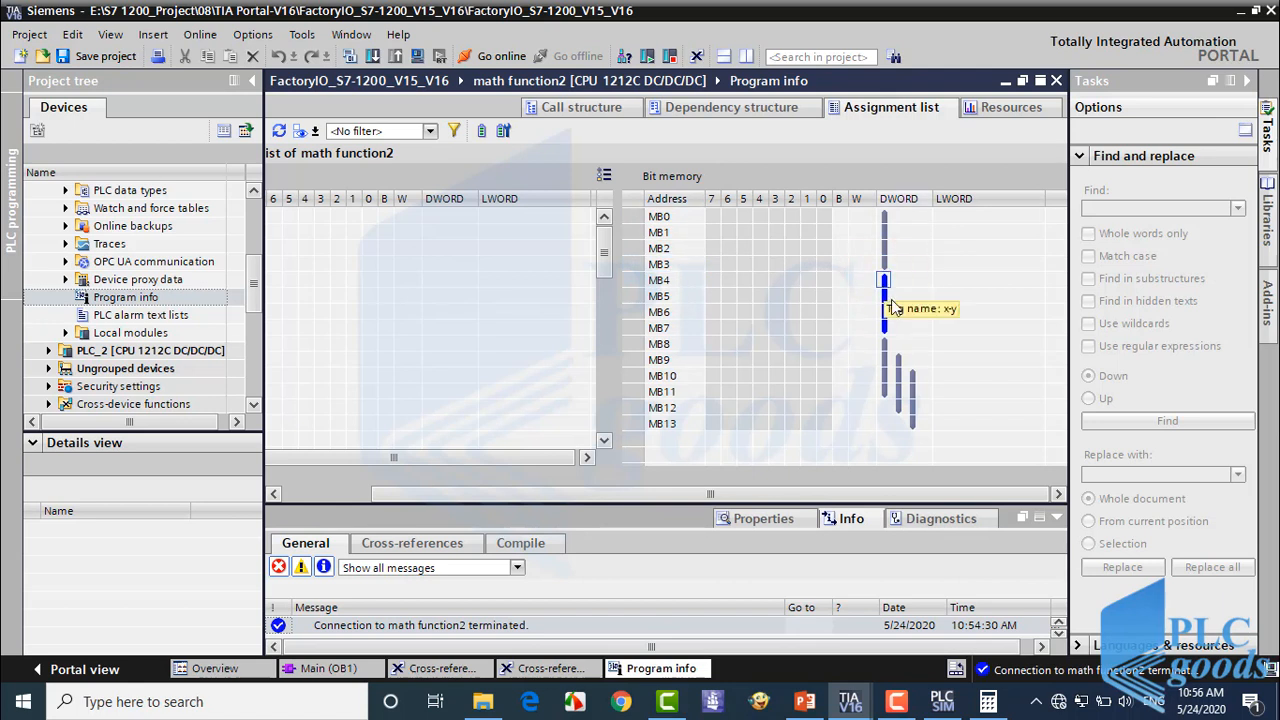
pyautogui.moveTo(668, 288)
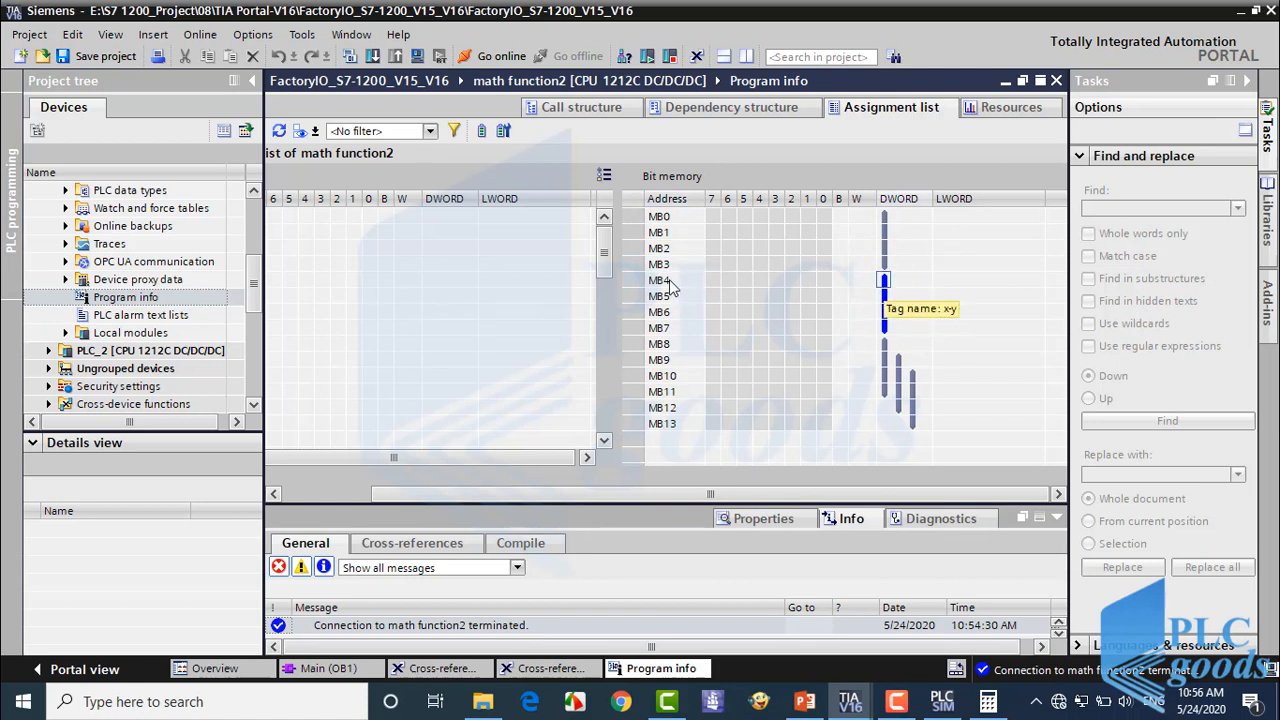
pyautogui.click(660, 312)
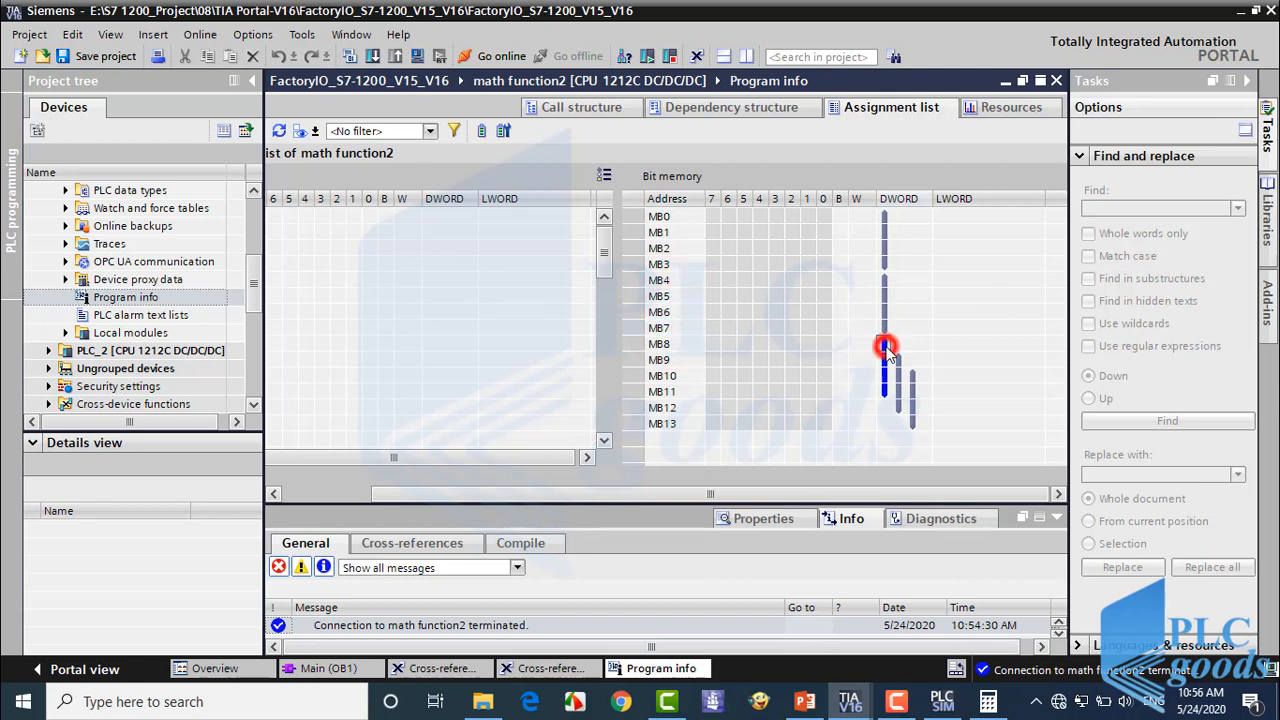
pyautogui.moveTo(884, 344)
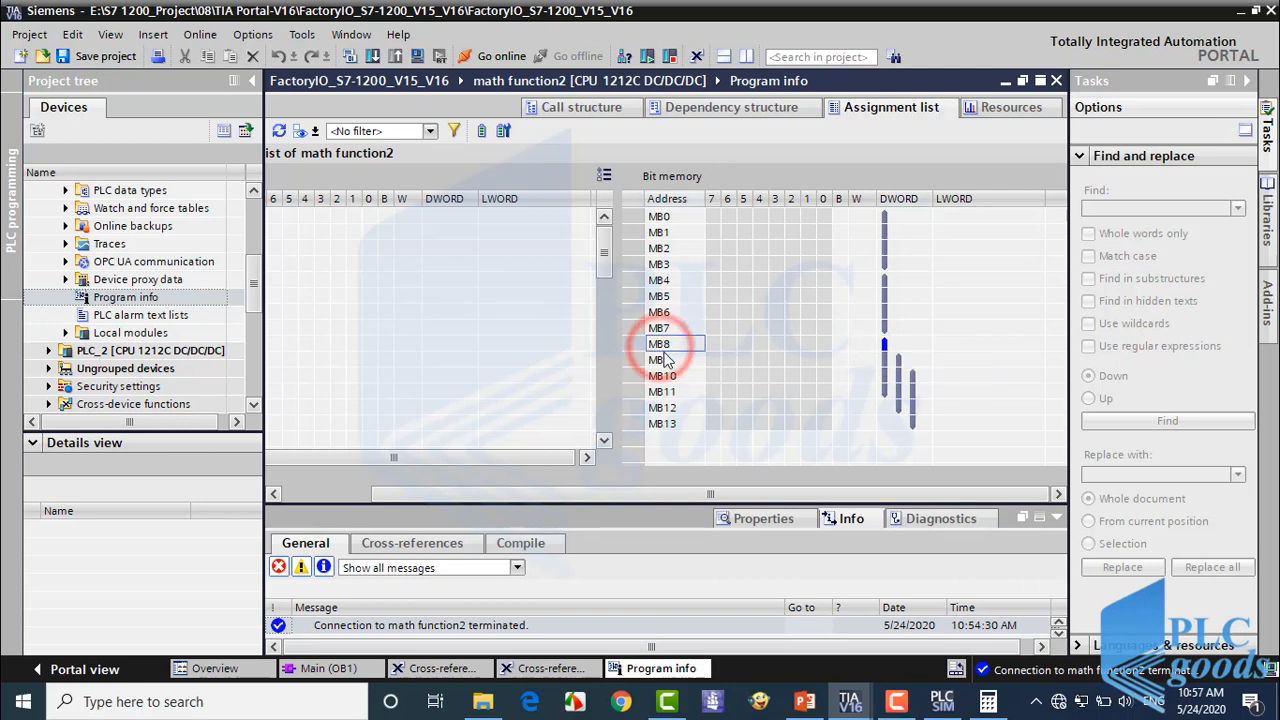
pyautogui.click(660, 360)
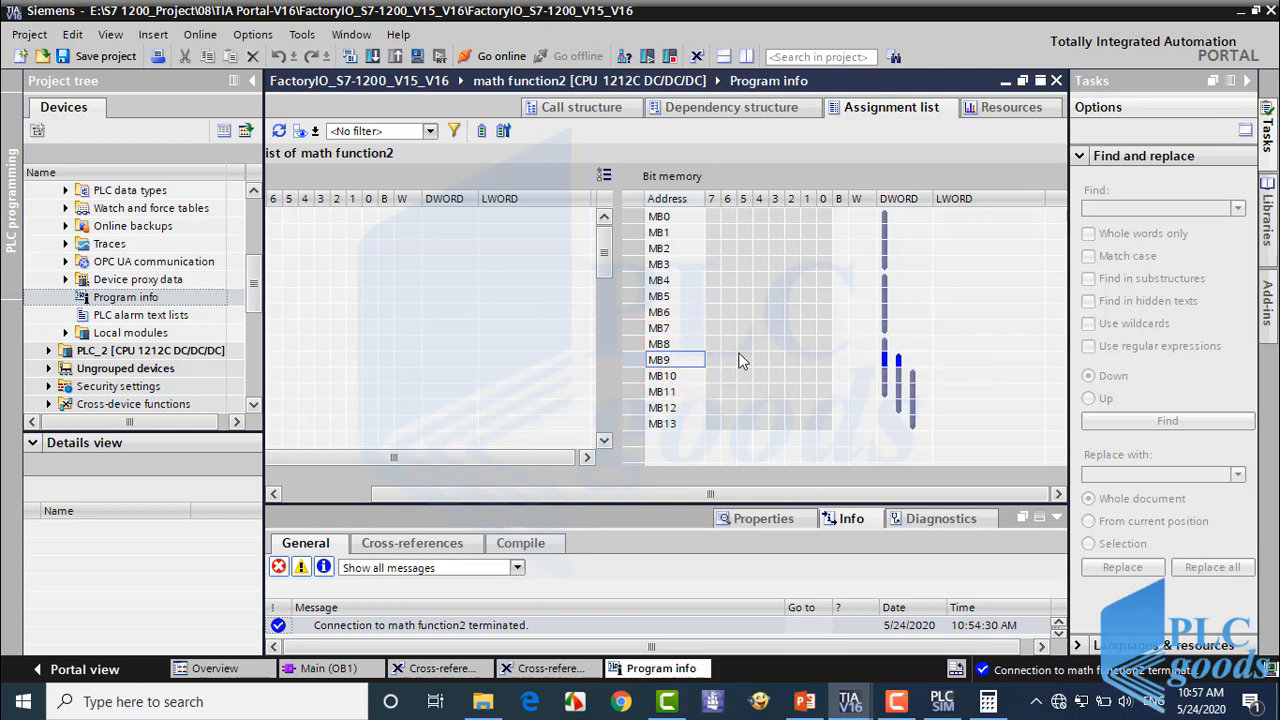
pyautogui.moveTo(900, 370)
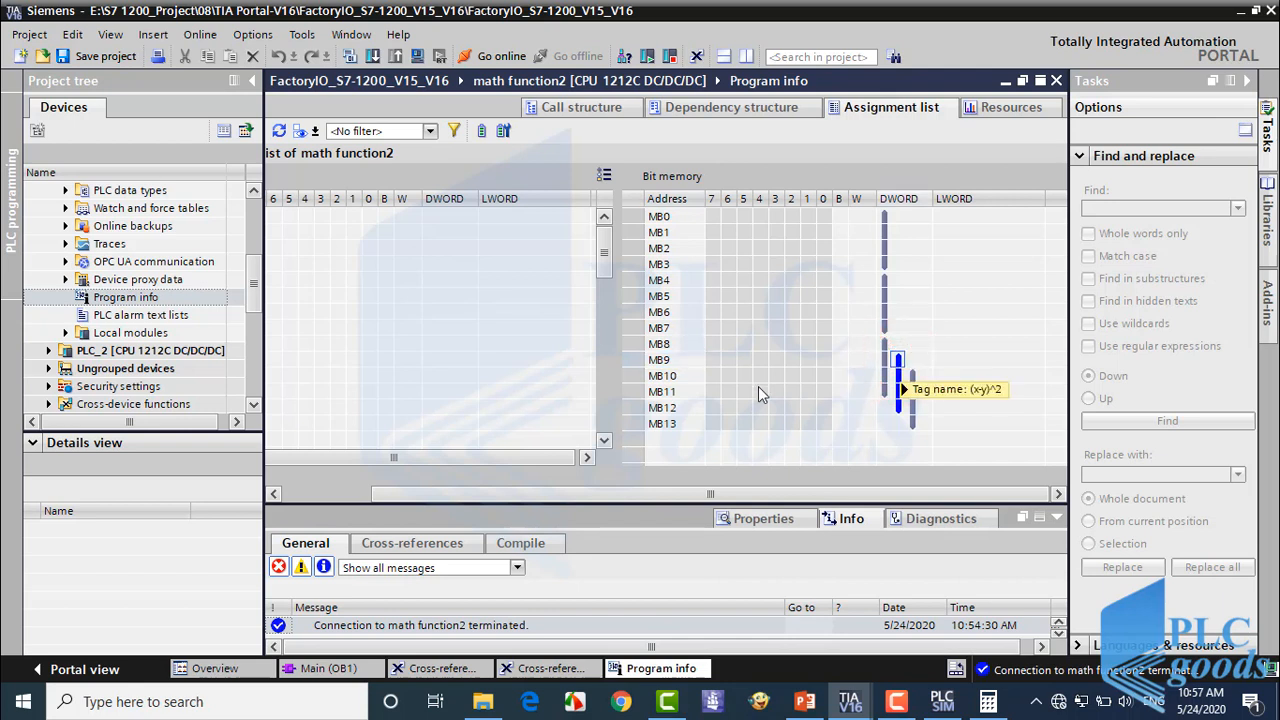
pyautogui.click(662, 376)
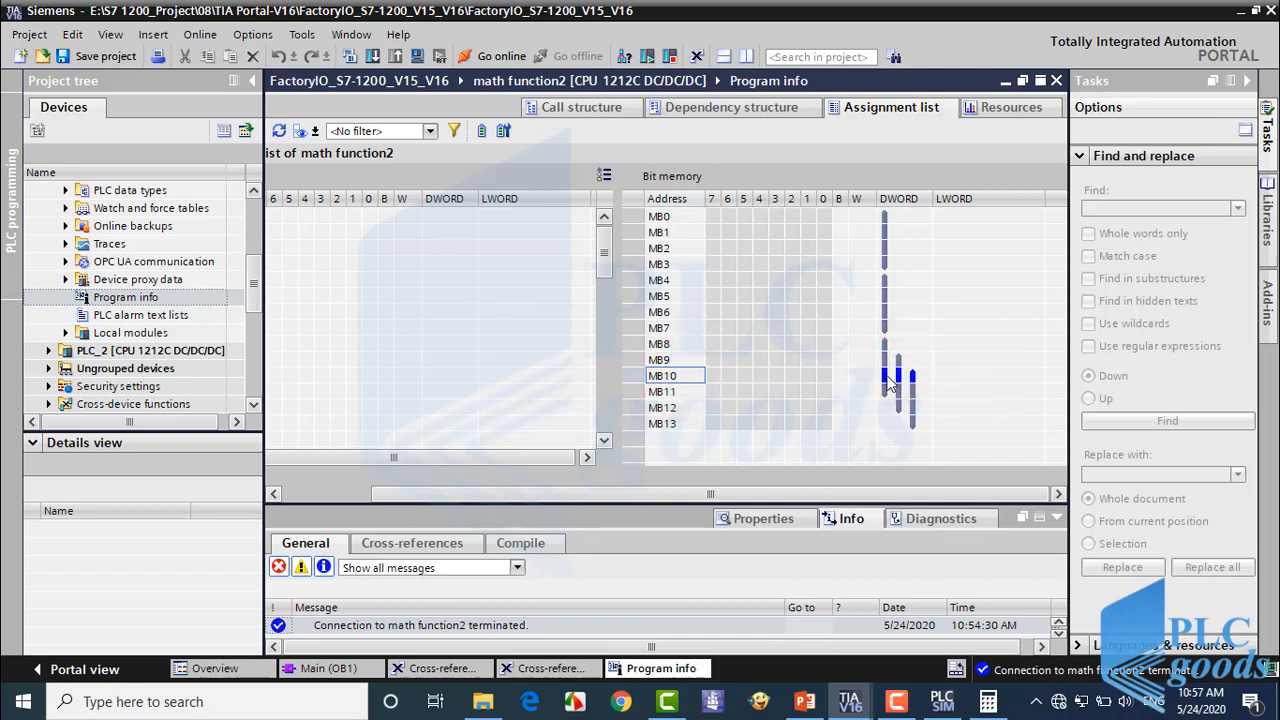
pyautogui.moveTo(888, 384)
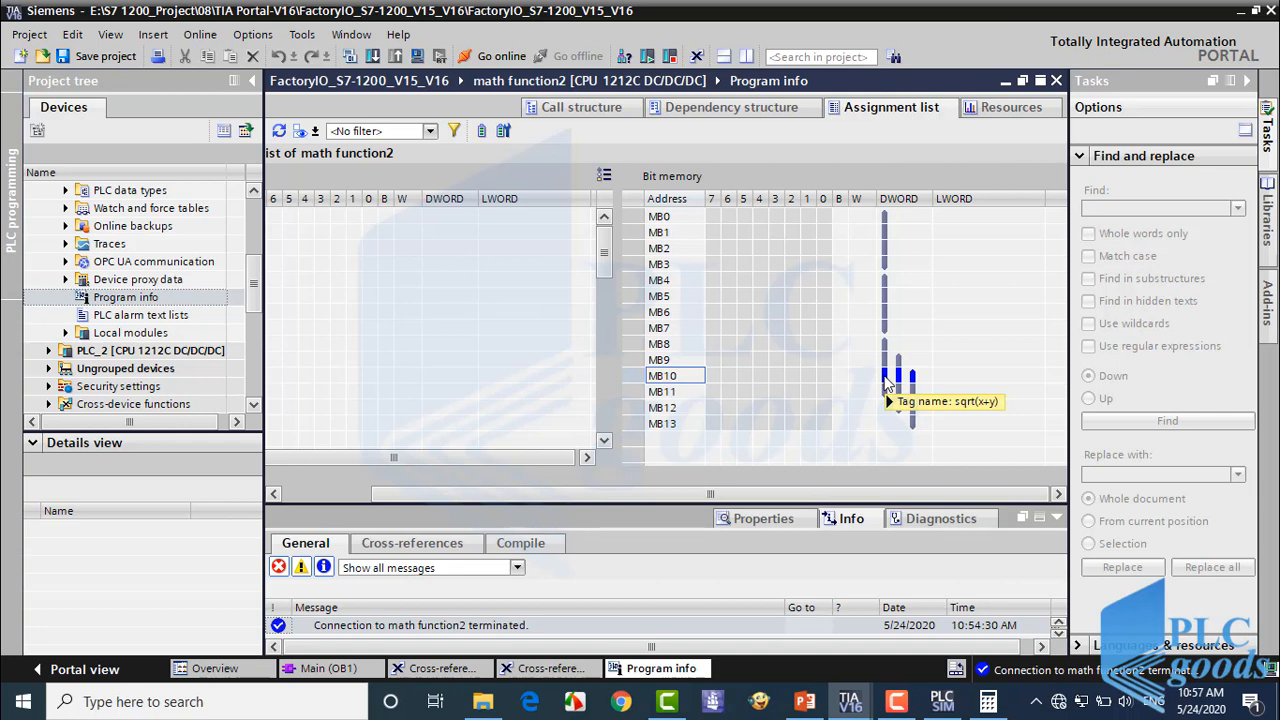
pyautogui.moveTo(900, 382)
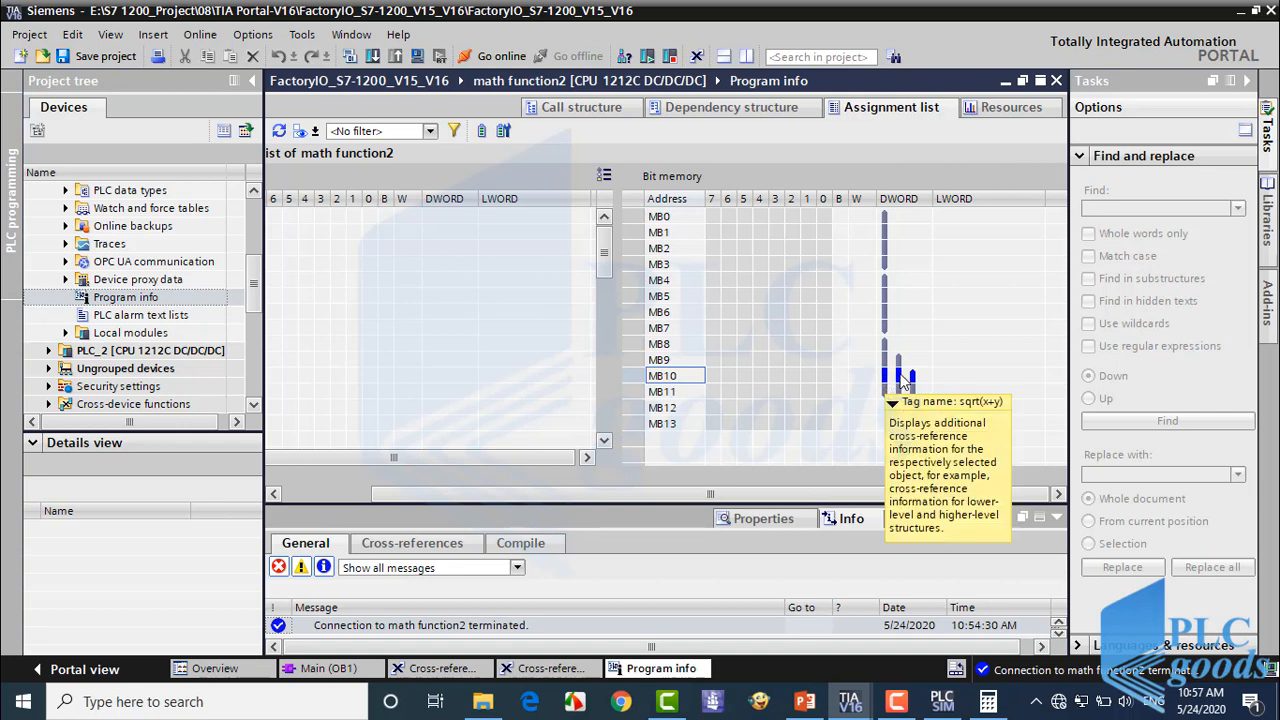
pyautogui.moveTo(904, 400)
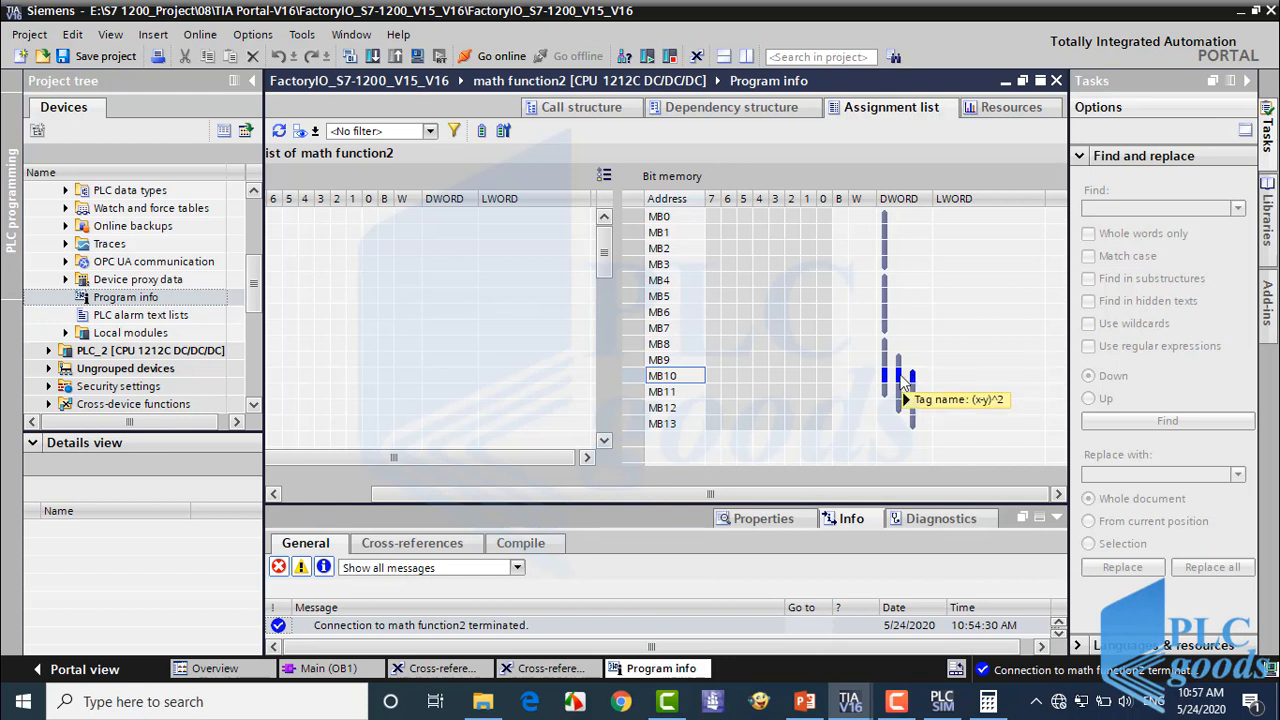
pyautogui.moveTo(890, 350)
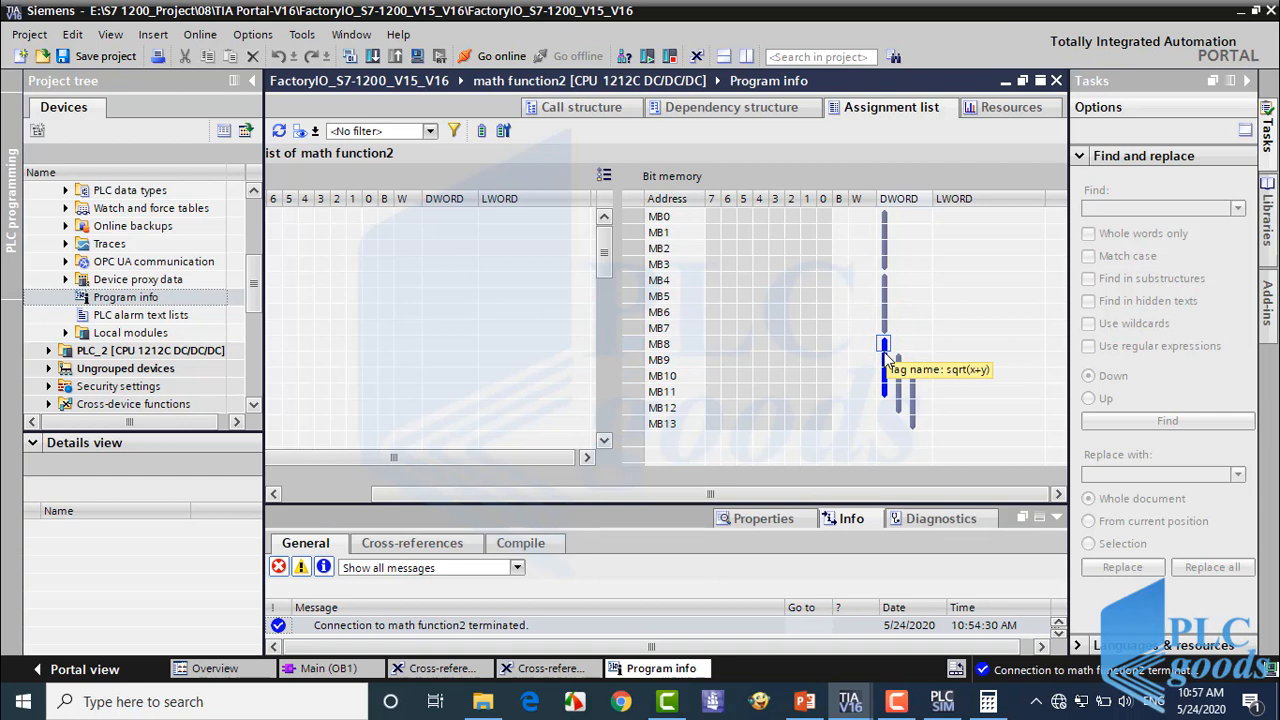
pyautogui.moveTo(884, 410)
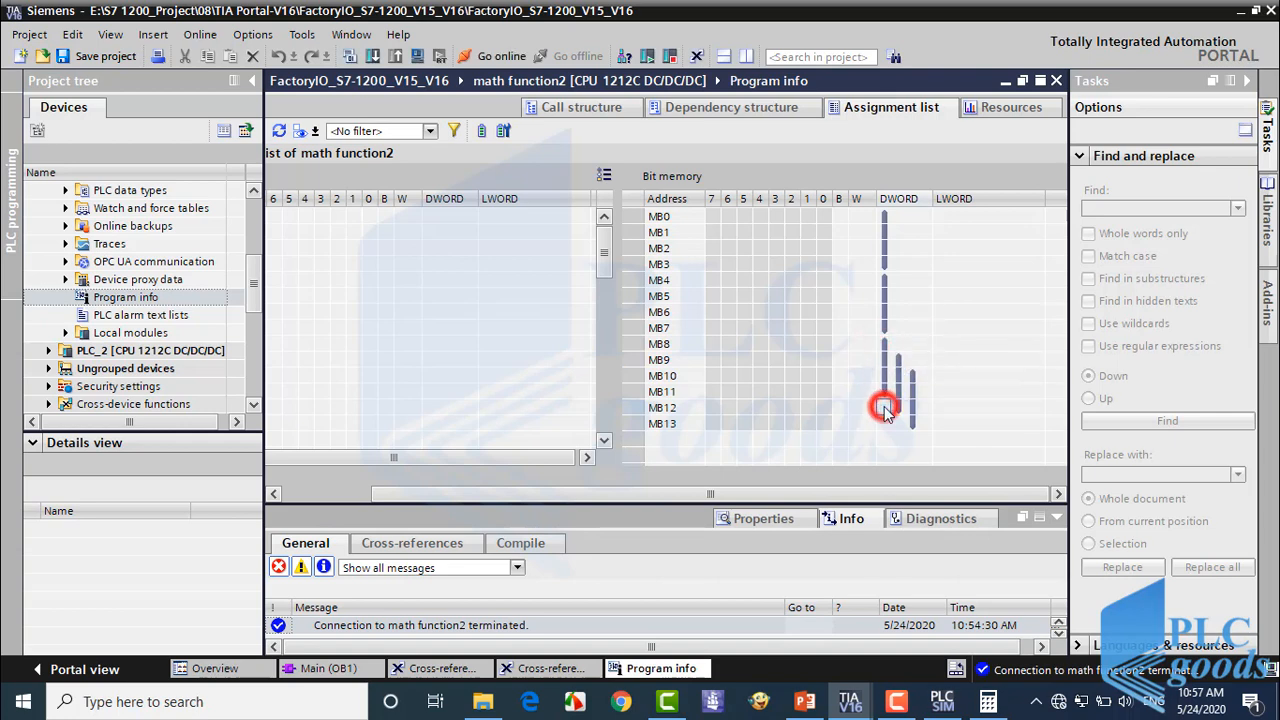
pyautogui.click(1088, 300)
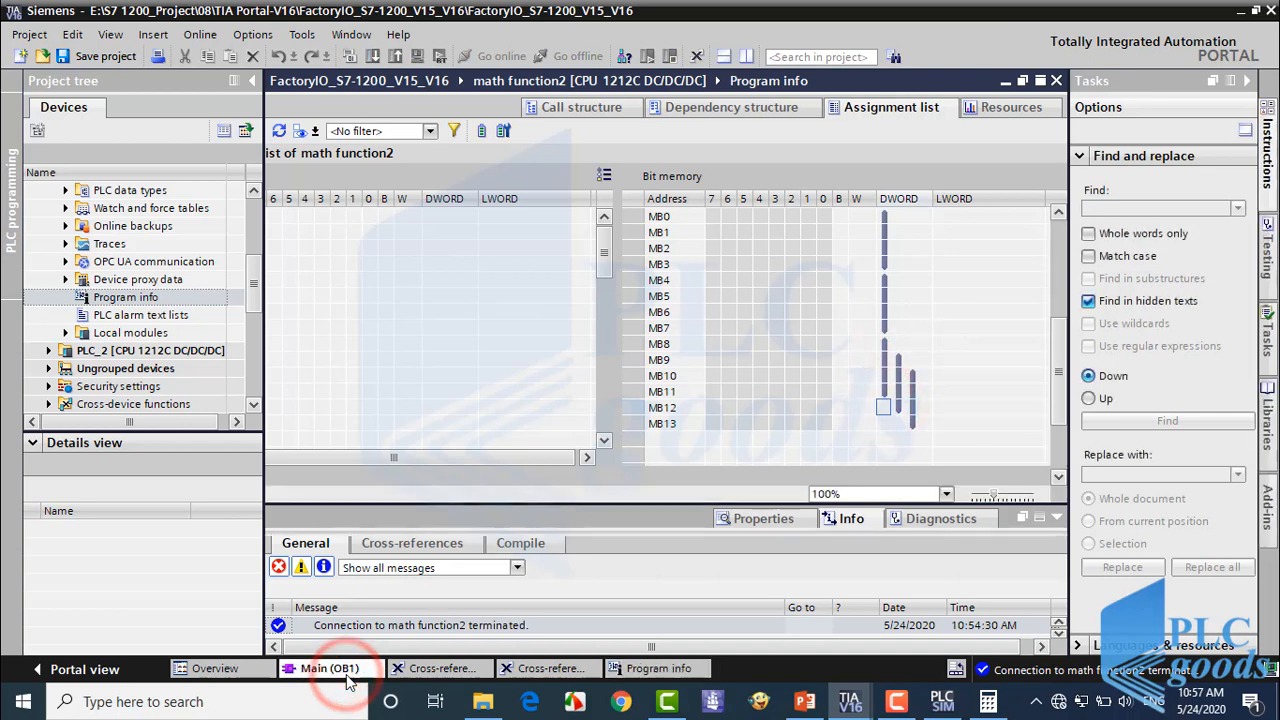
pyautogui.click(328, 668)
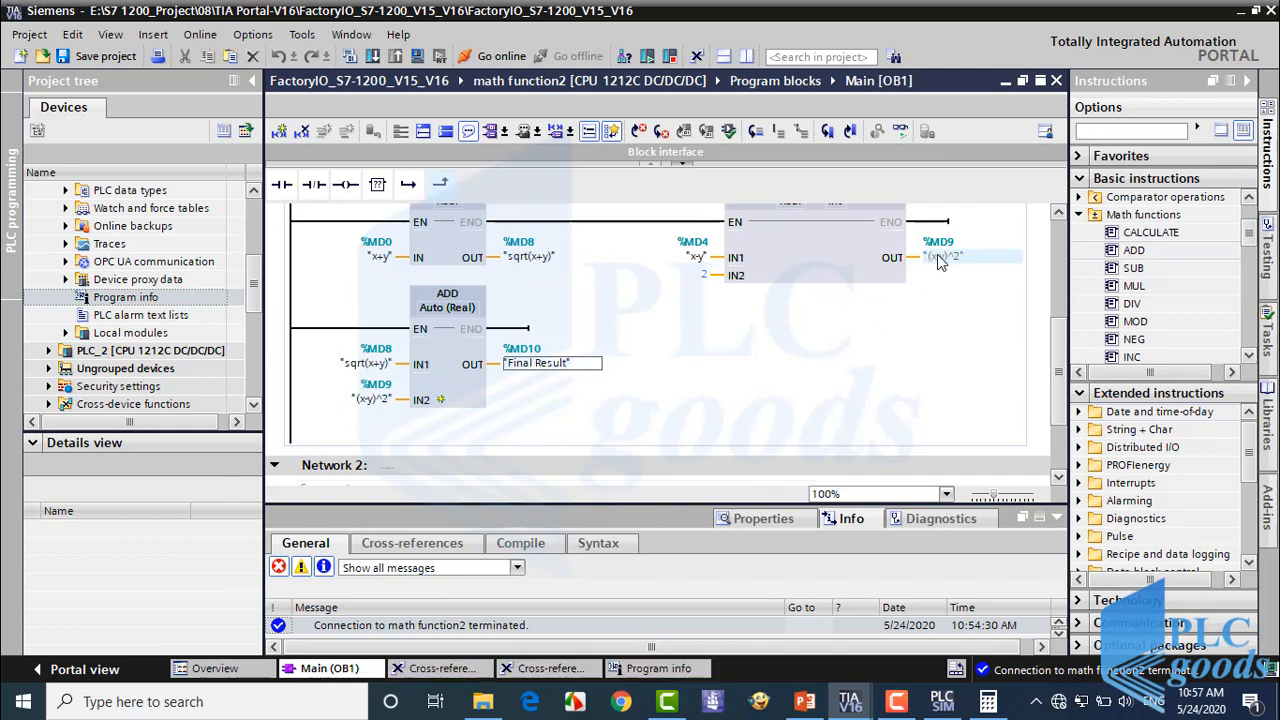
# Rewire the (x-y)^2 tag to address %MD12.
pyautogui.rightClick(944, 256)
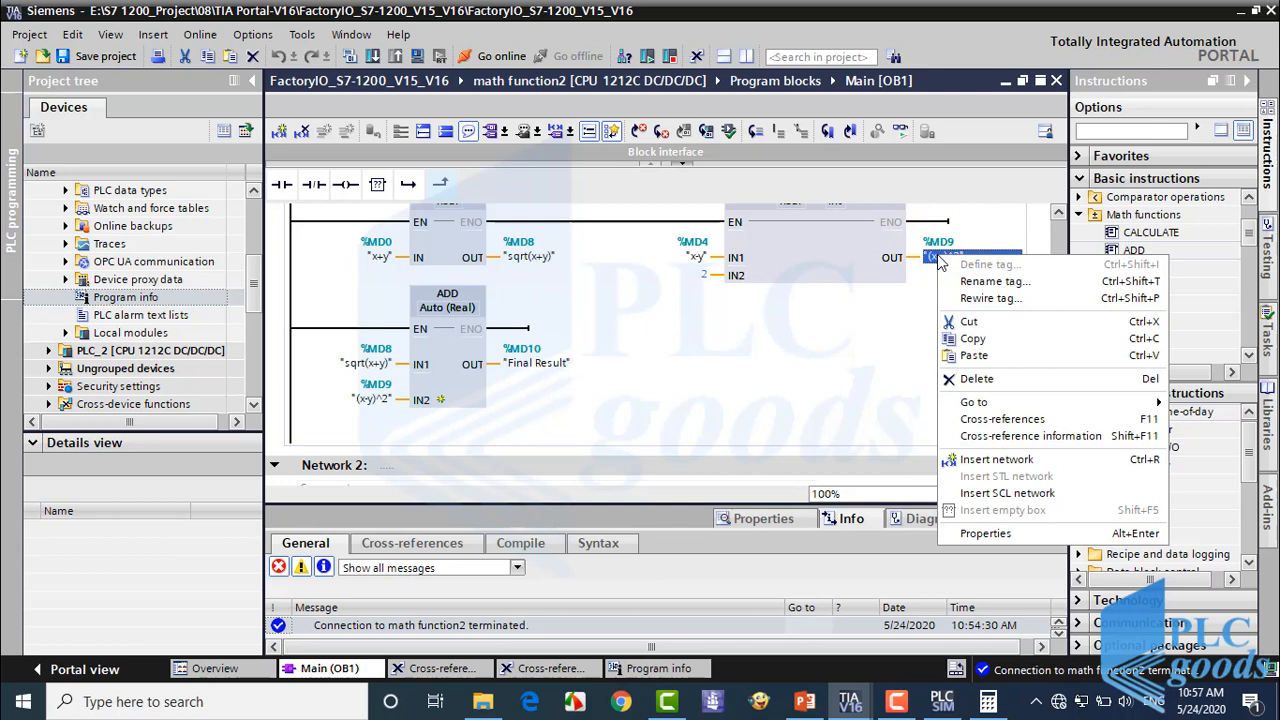
pyautogui.click(992, 298)
pyautogui.write('%MD12')
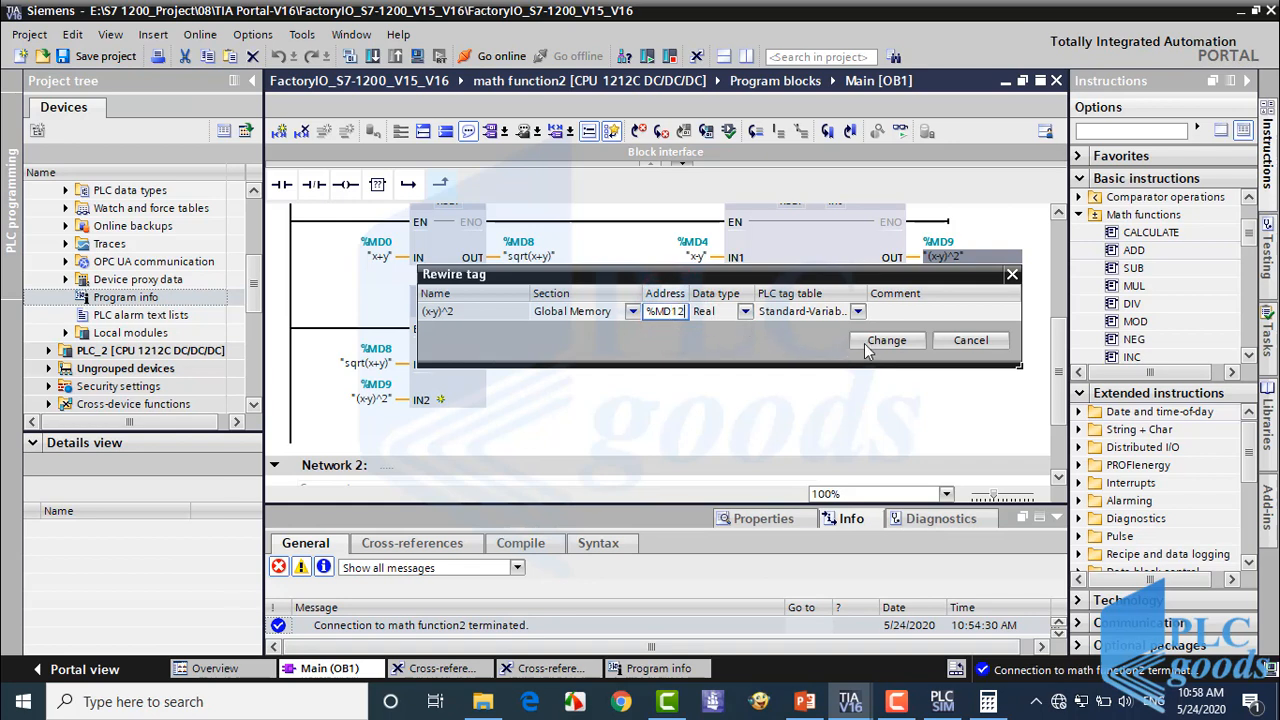
pyautogui.click(886, 340)
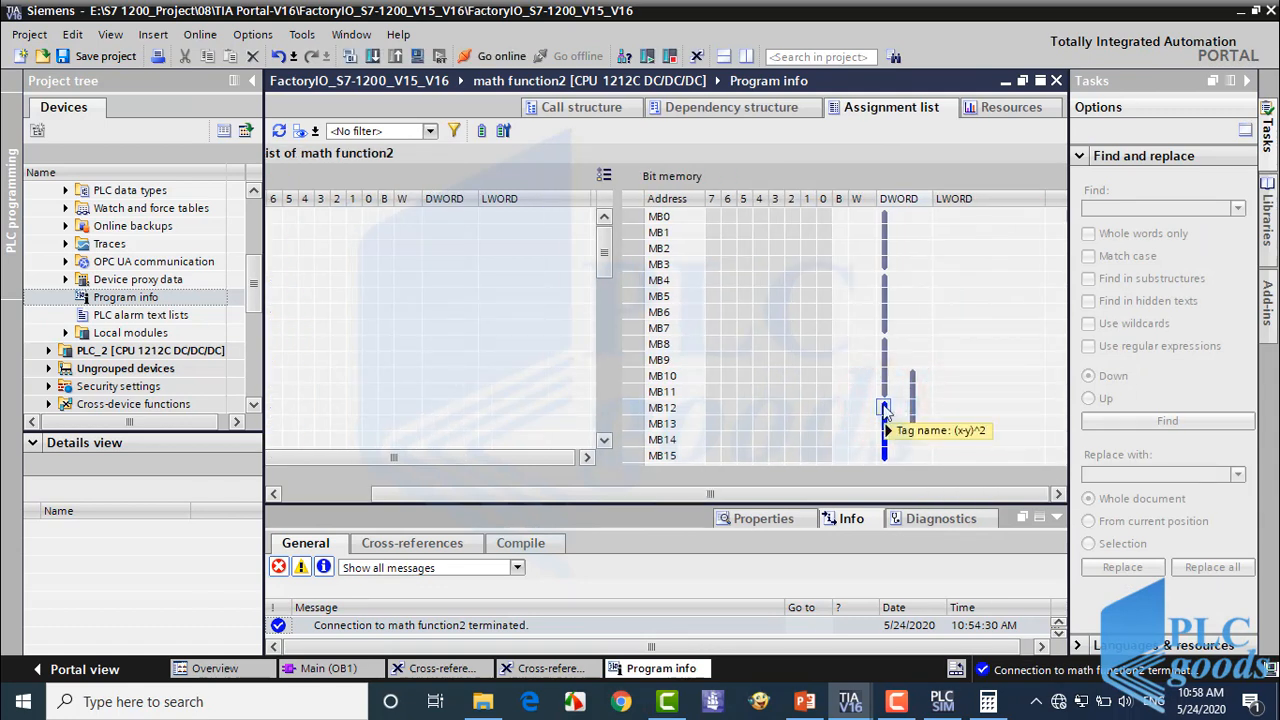
pyautogui.moveTo(910, 384)
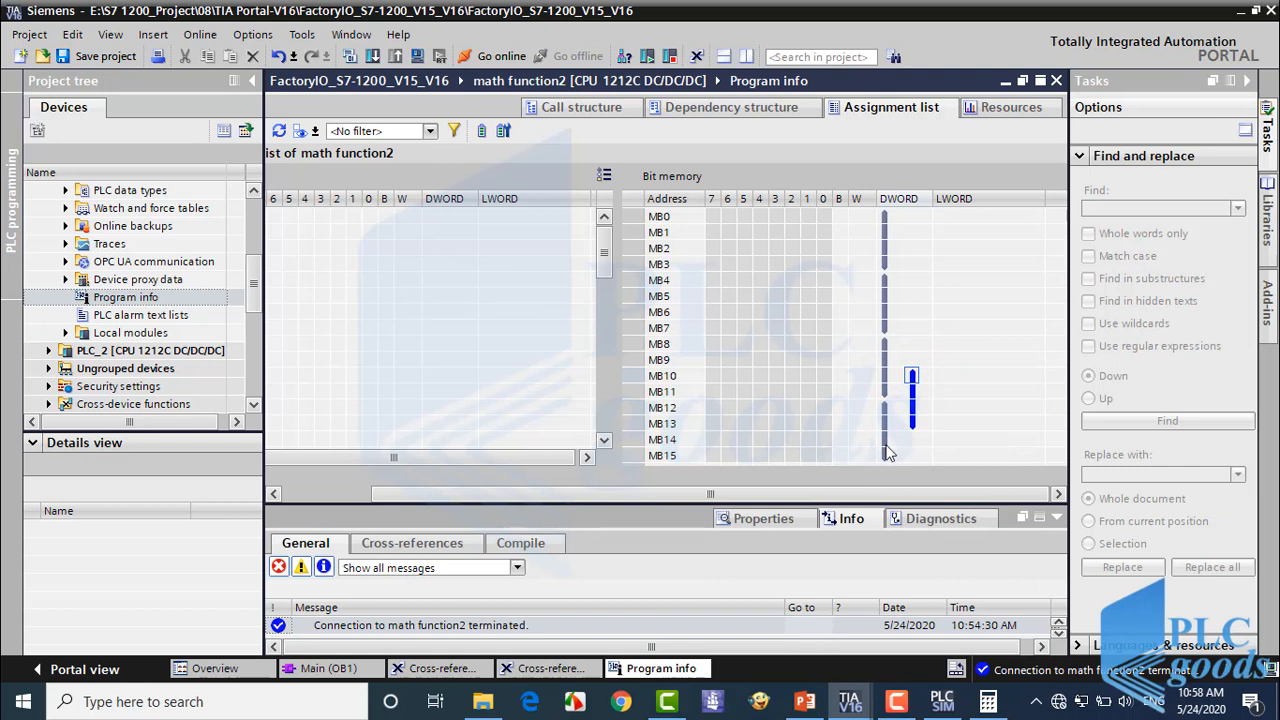
# Confirm Final Result at MB10 still overlaps in the Assignment list, then return to Main [OB1].
pyautogui.click(662, 456)
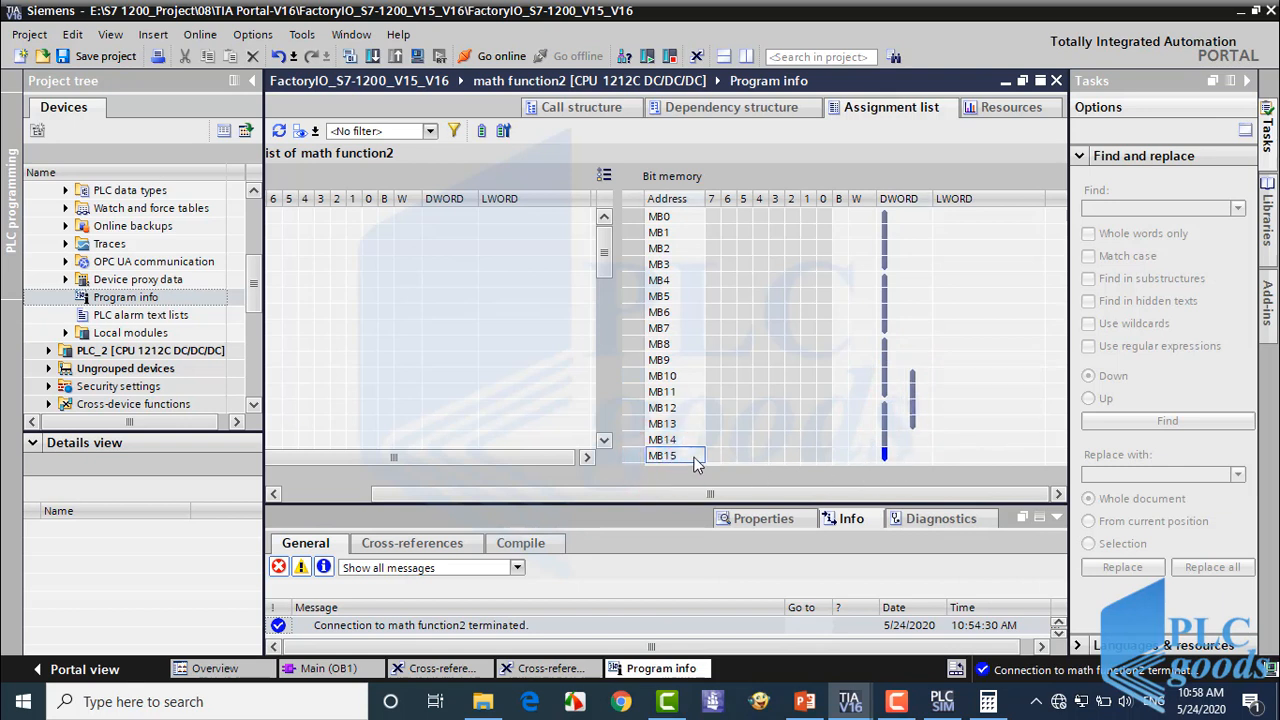
pyautogui.click(910, 376)
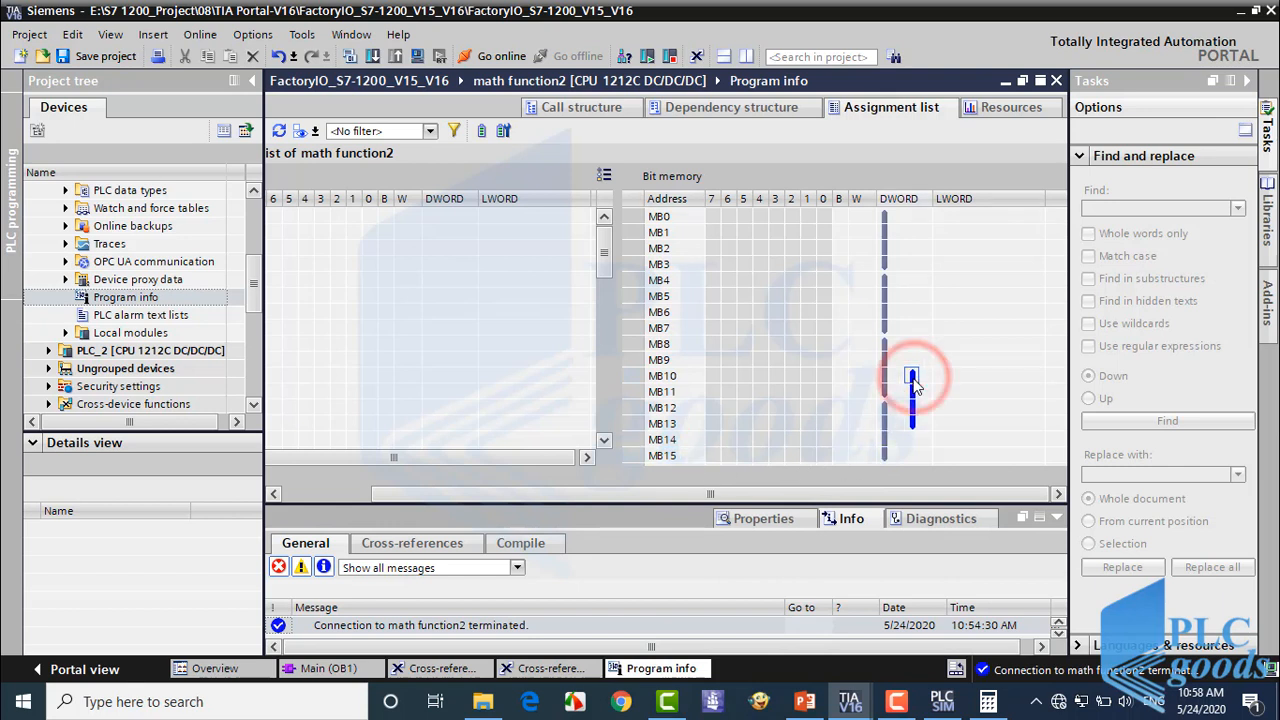
pyautogui.moveTo(912, 384)
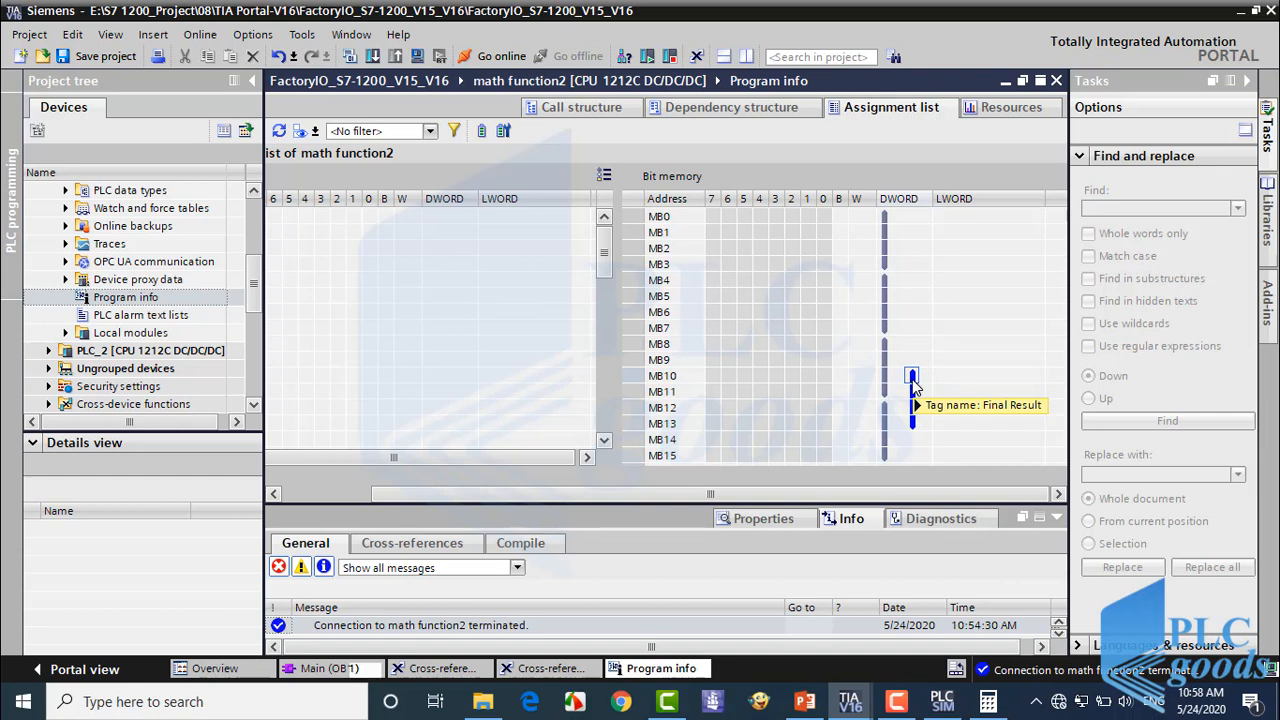
pyautogui.moveTo(484, 592)
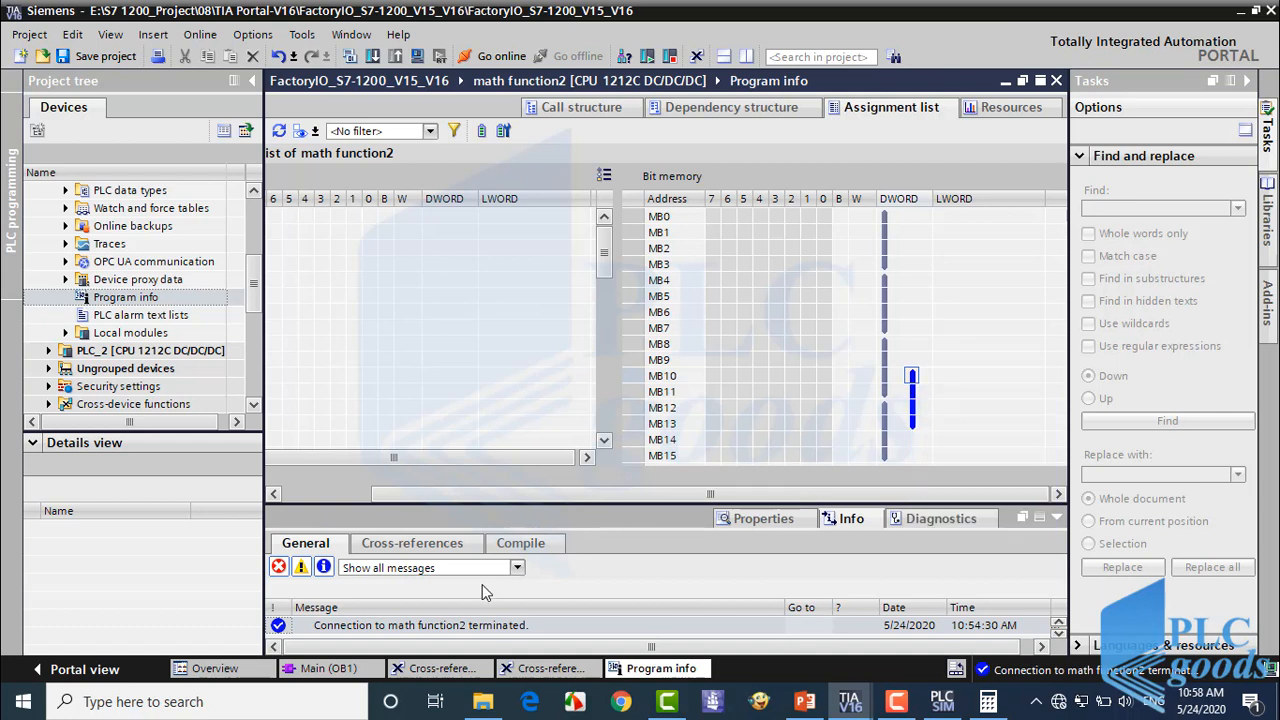
pyautogui.click(324, 668)
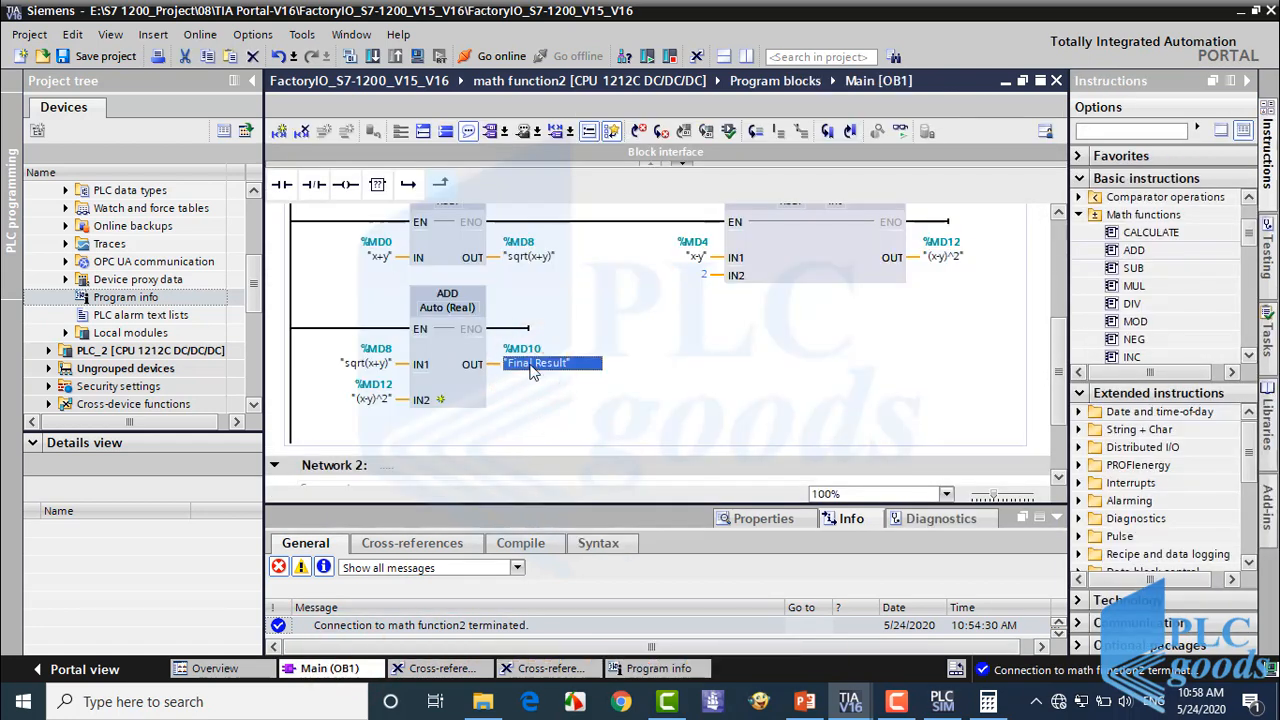
# Rewire the Final Result tag to address %MD17.
pyautogui.rightClick(540, 362)
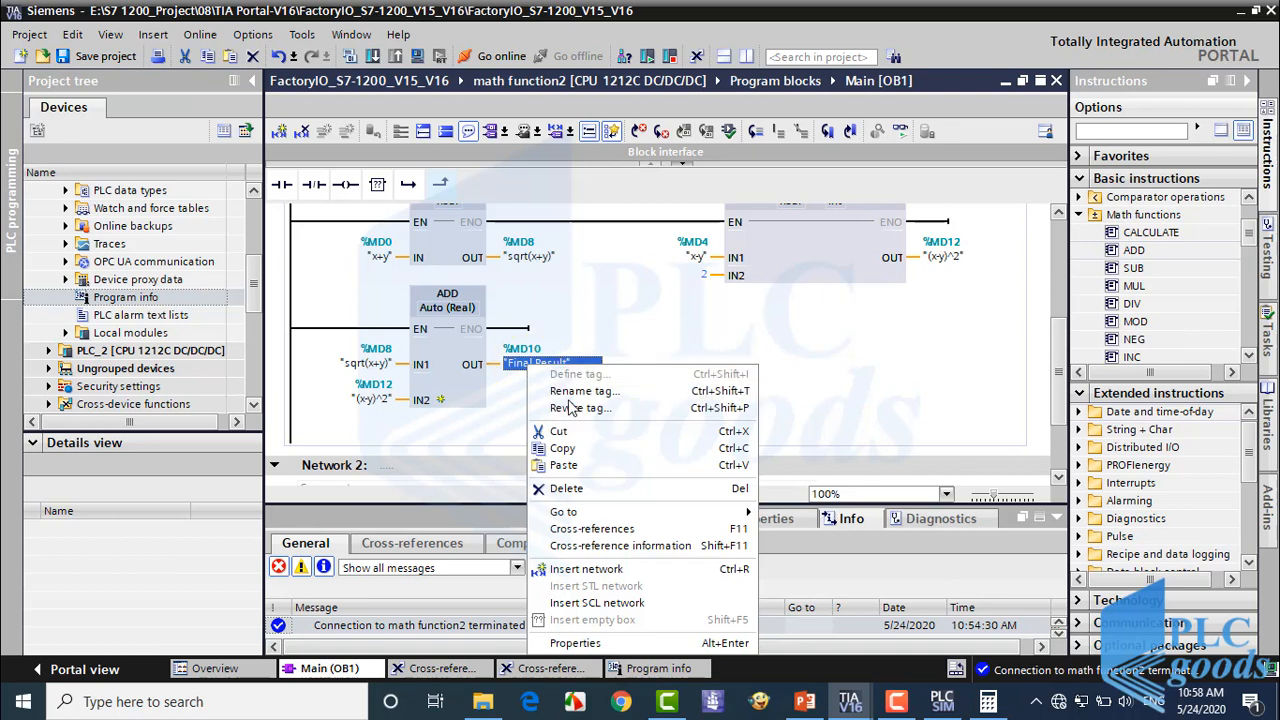
pyautogui.click(580, 408)
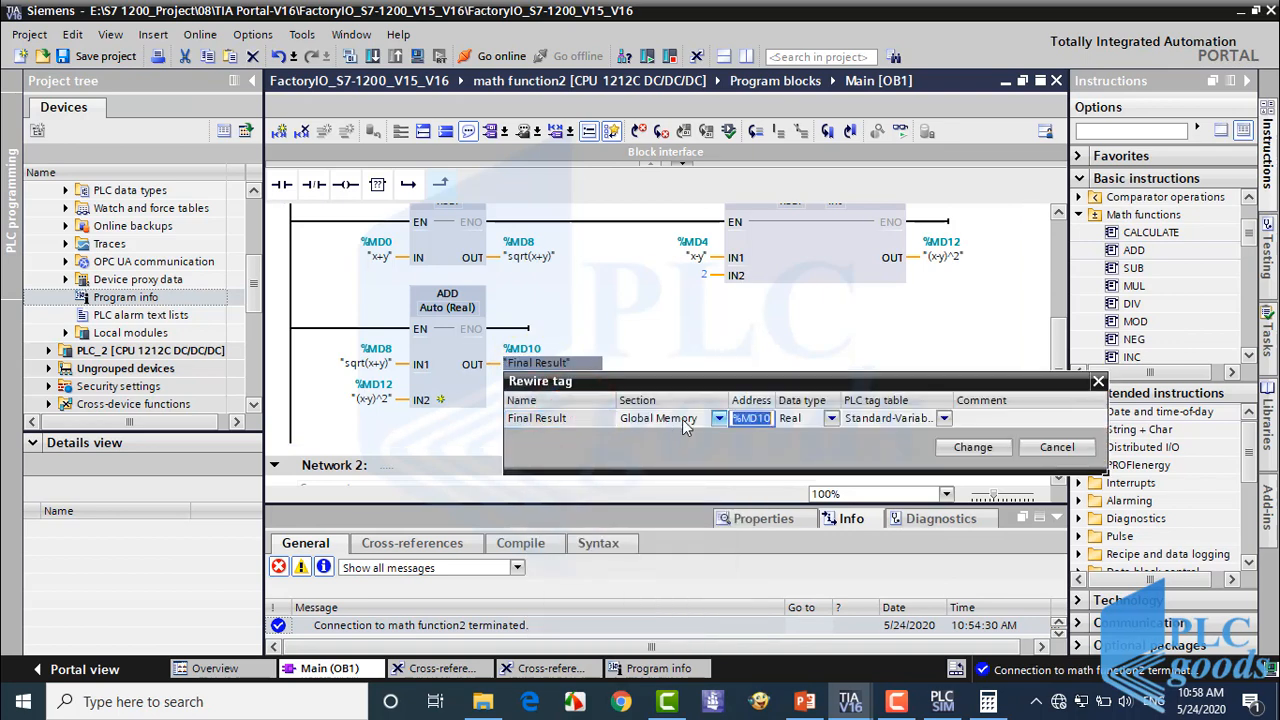
pyautogui.click(768, 418)
pyautogui.write('7')
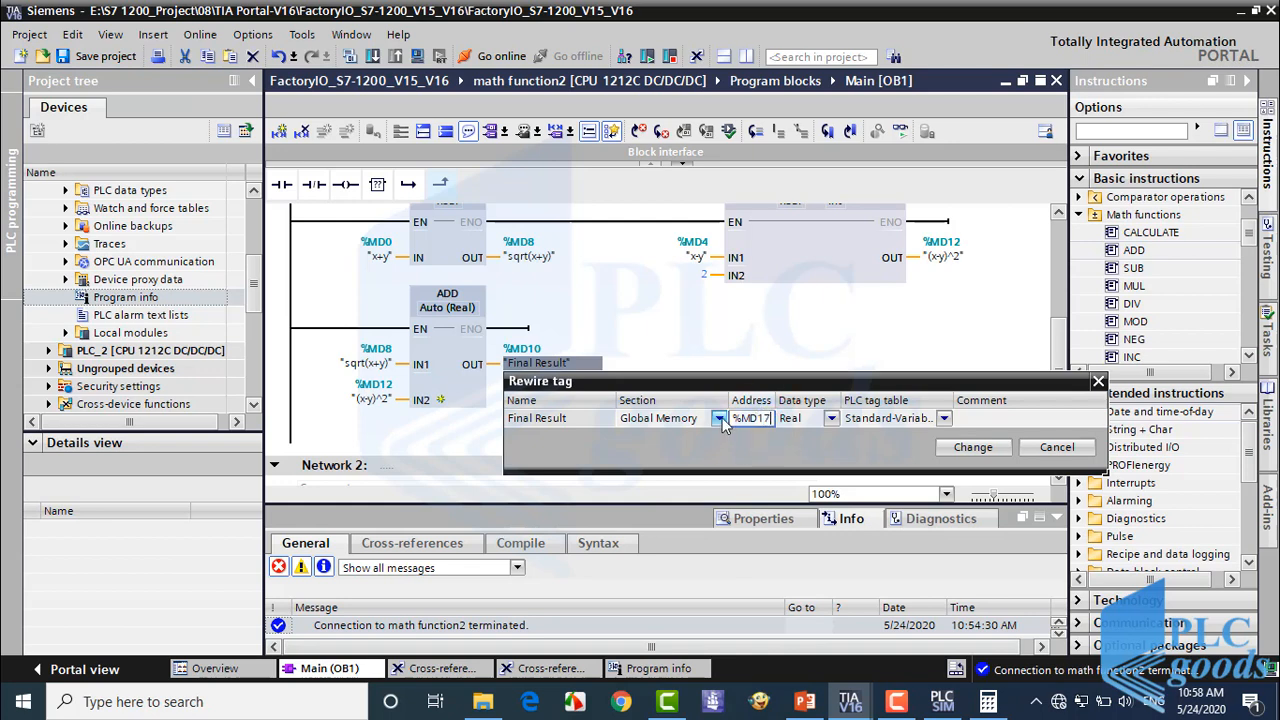
pyautogui.click(972, 448)
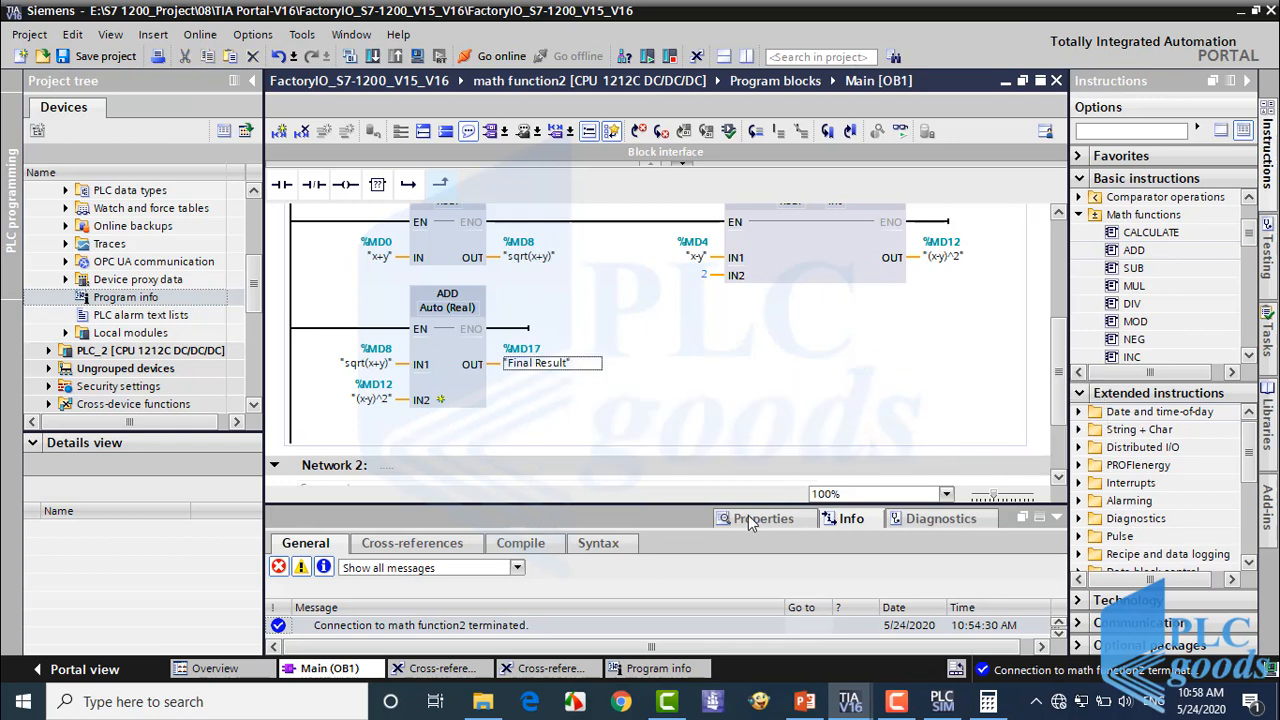
# Verify in the Assignment list that Final Result no longer overlaps, then return to Main [OB1].
pyautogui.click(656, 668)
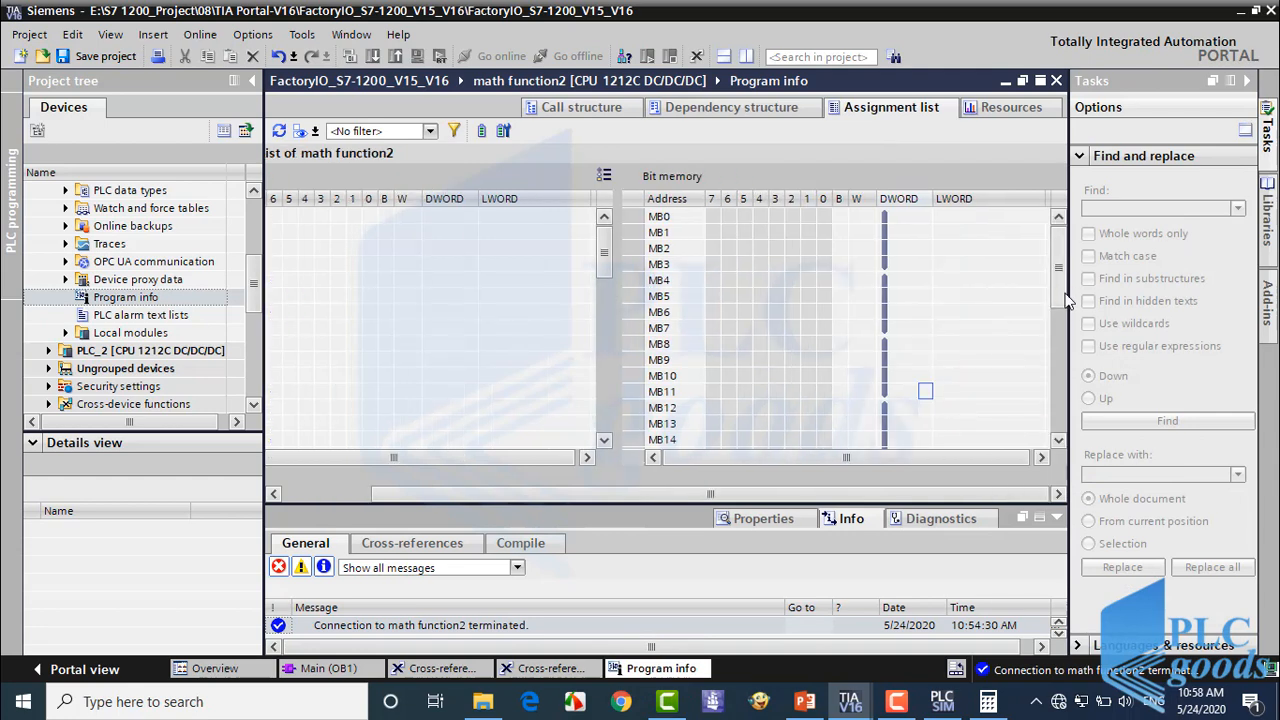
pyautogui.scroll(-3)
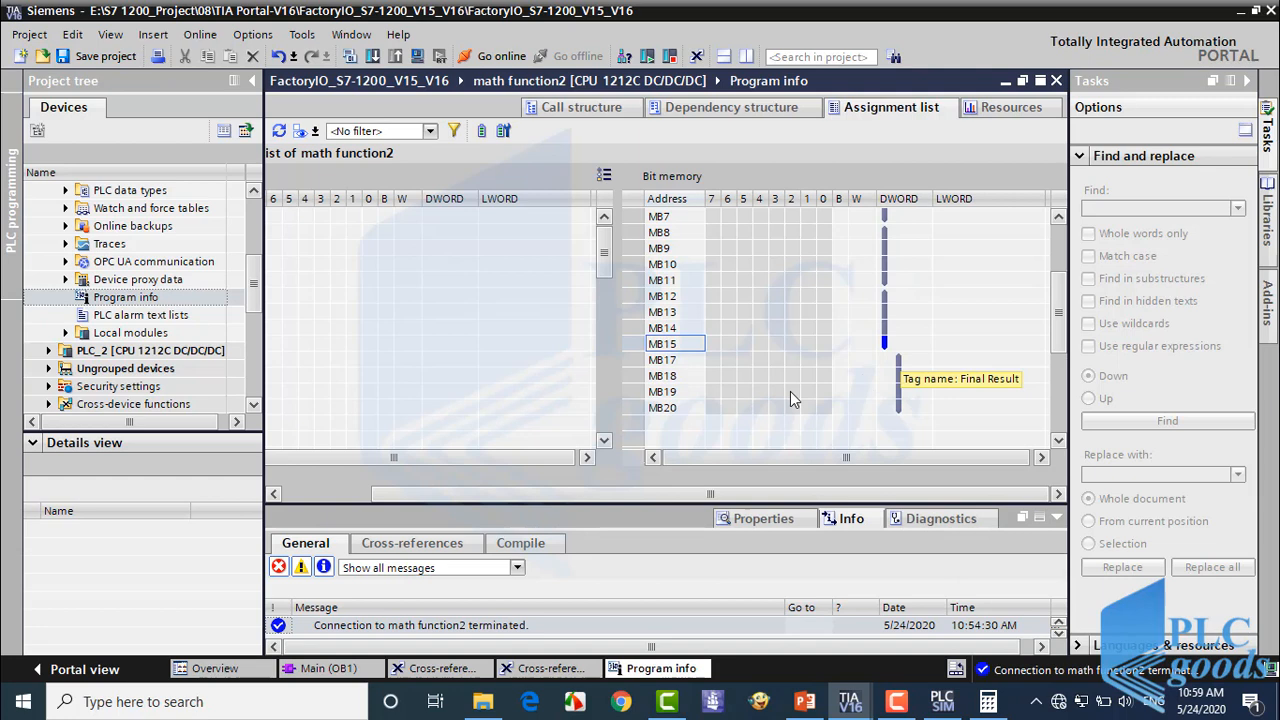
pyautogui.click(330, 668)
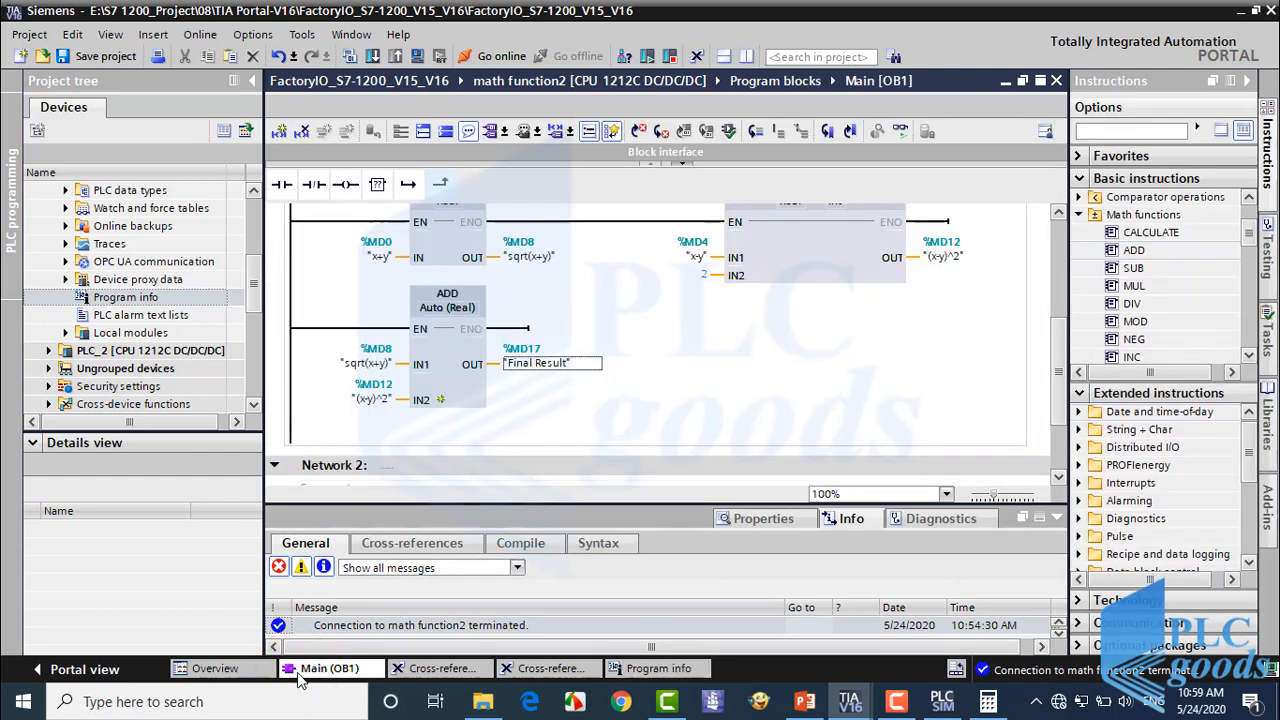
# Try trial contacts with addresses i0.5 and 5.2 after the ADD box, then return to Main [OB1] without them.
pyautogui.click(514, 328)
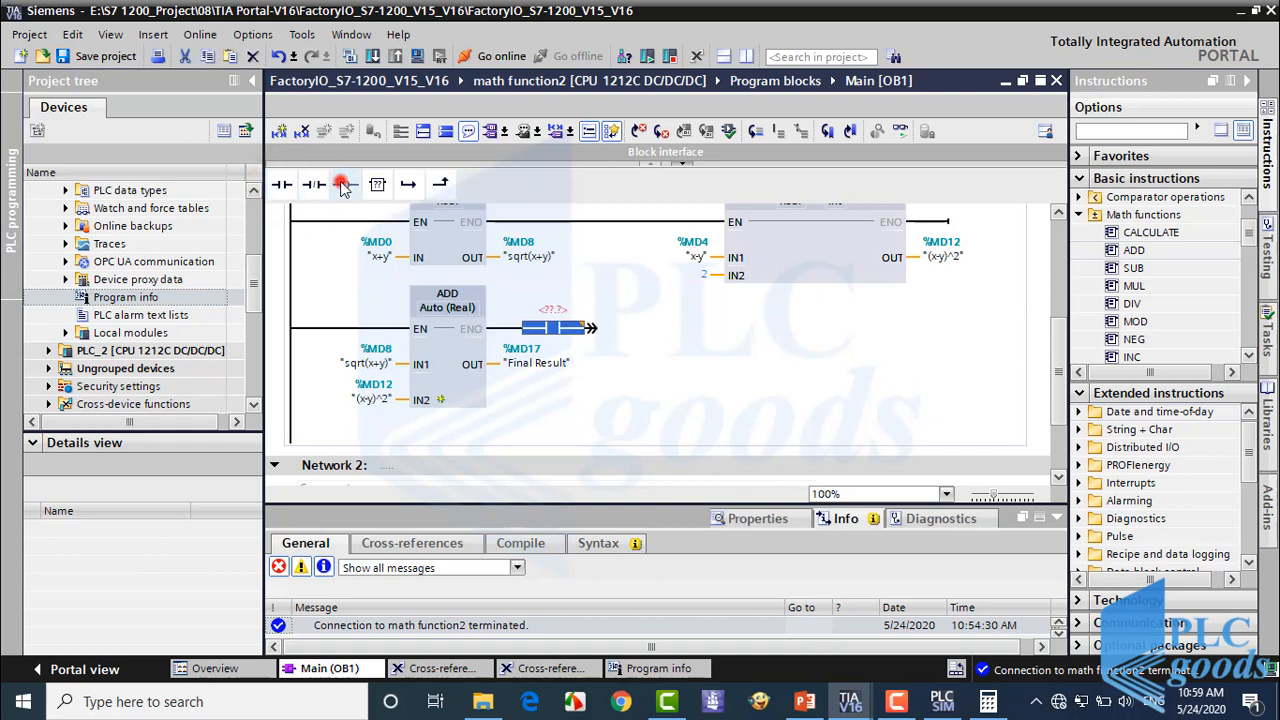
pyautogui.click(344, 184)
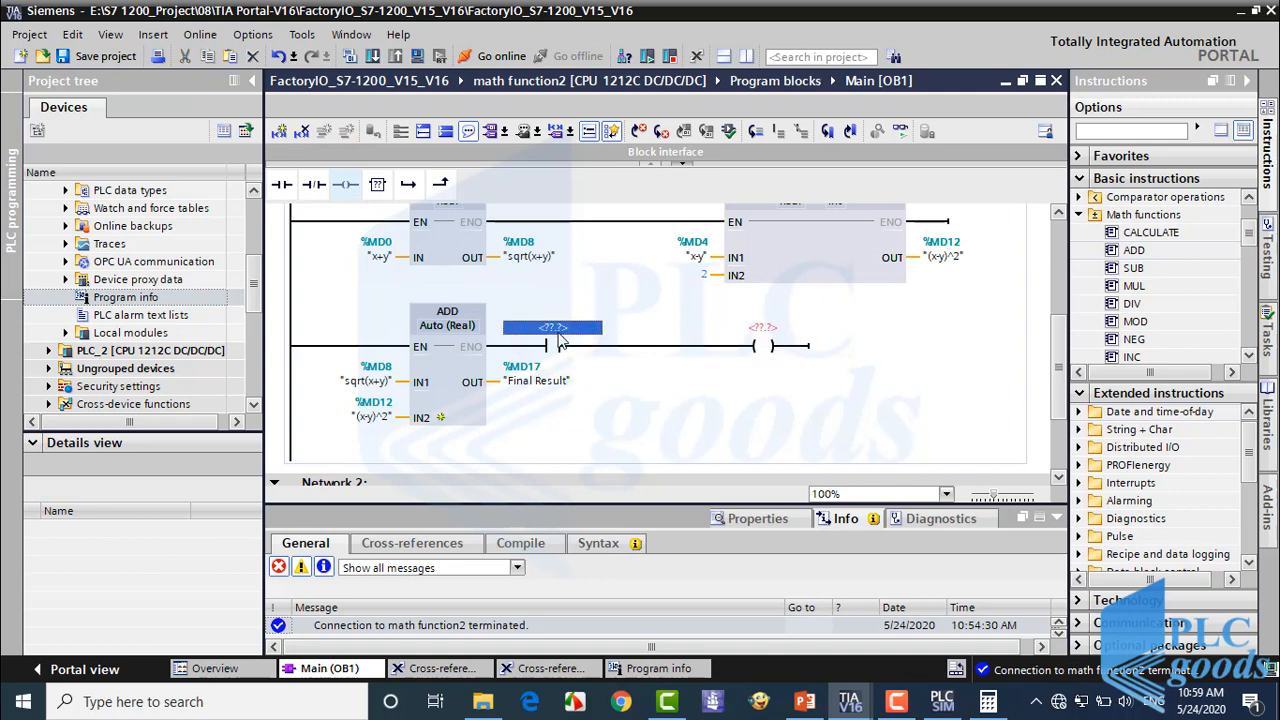
pyautogui.write('i0.5')
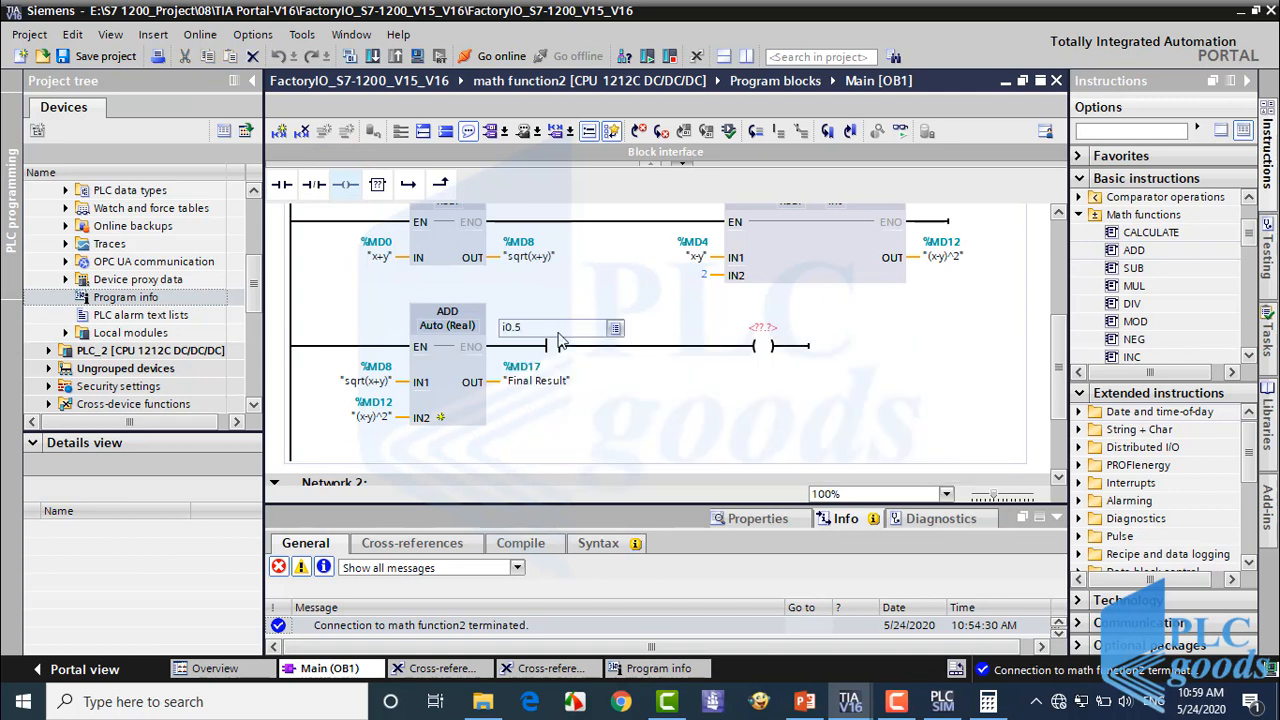
pyautogui.click(764, 328)
pyautogui.write('m')
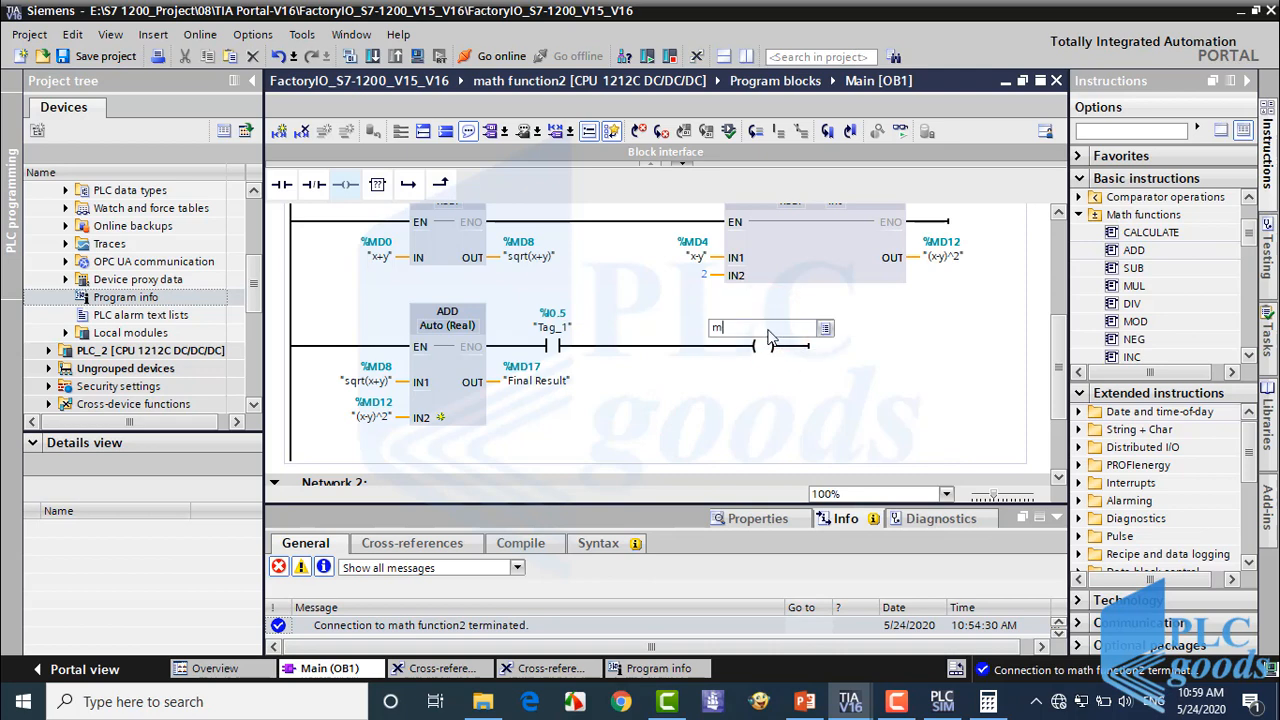
pyautogui.write('5.')
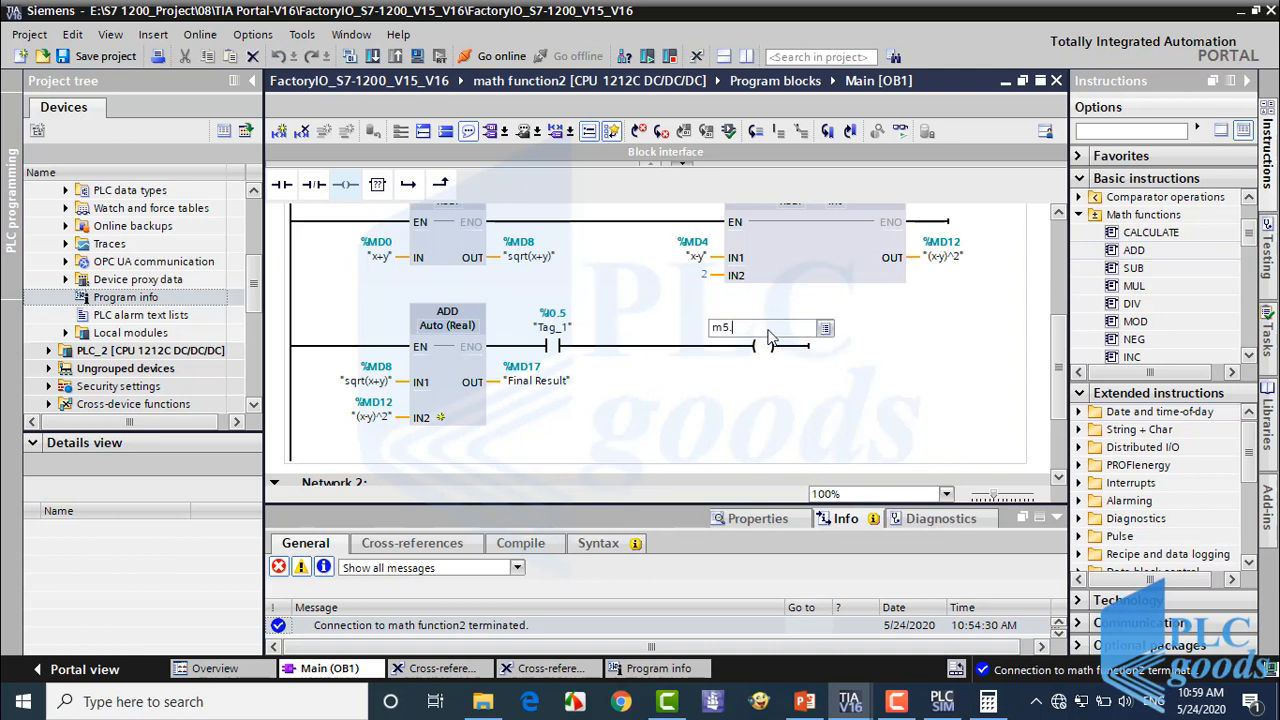
pyautogui.write('2')
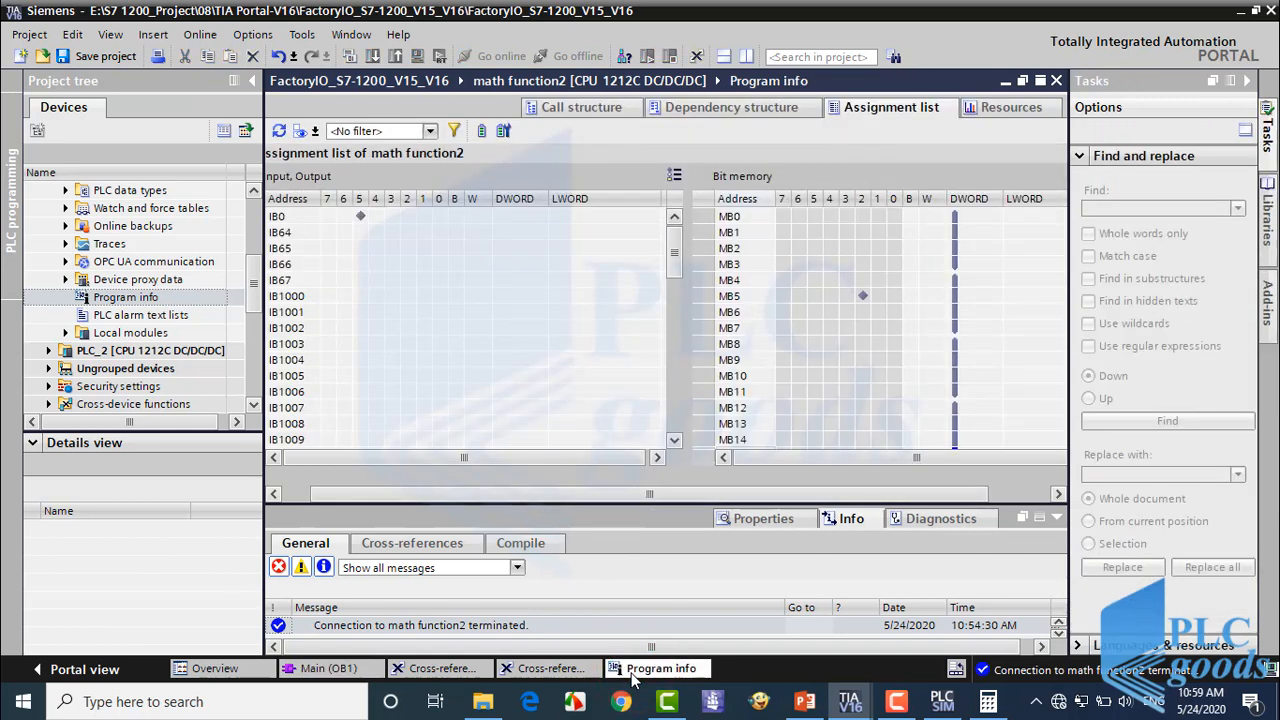
pyautogui.moveTo(448, 320)
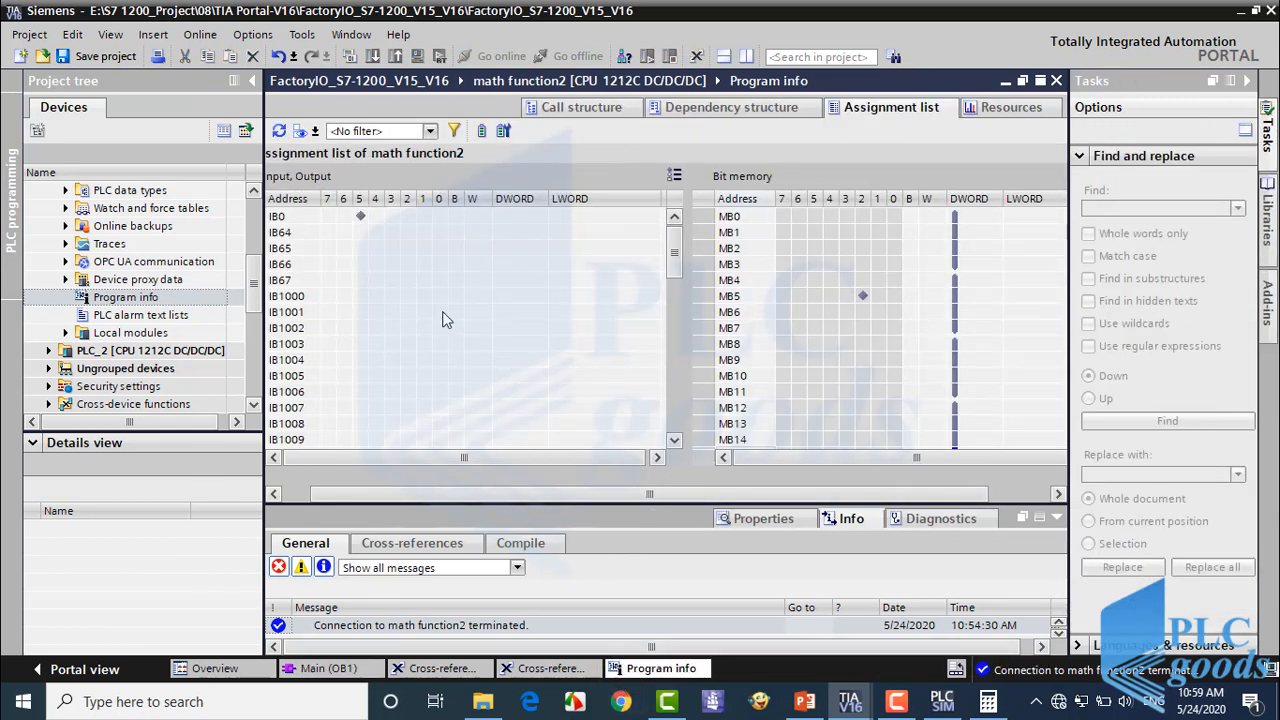
pyautogui.moveTo(364, 224)
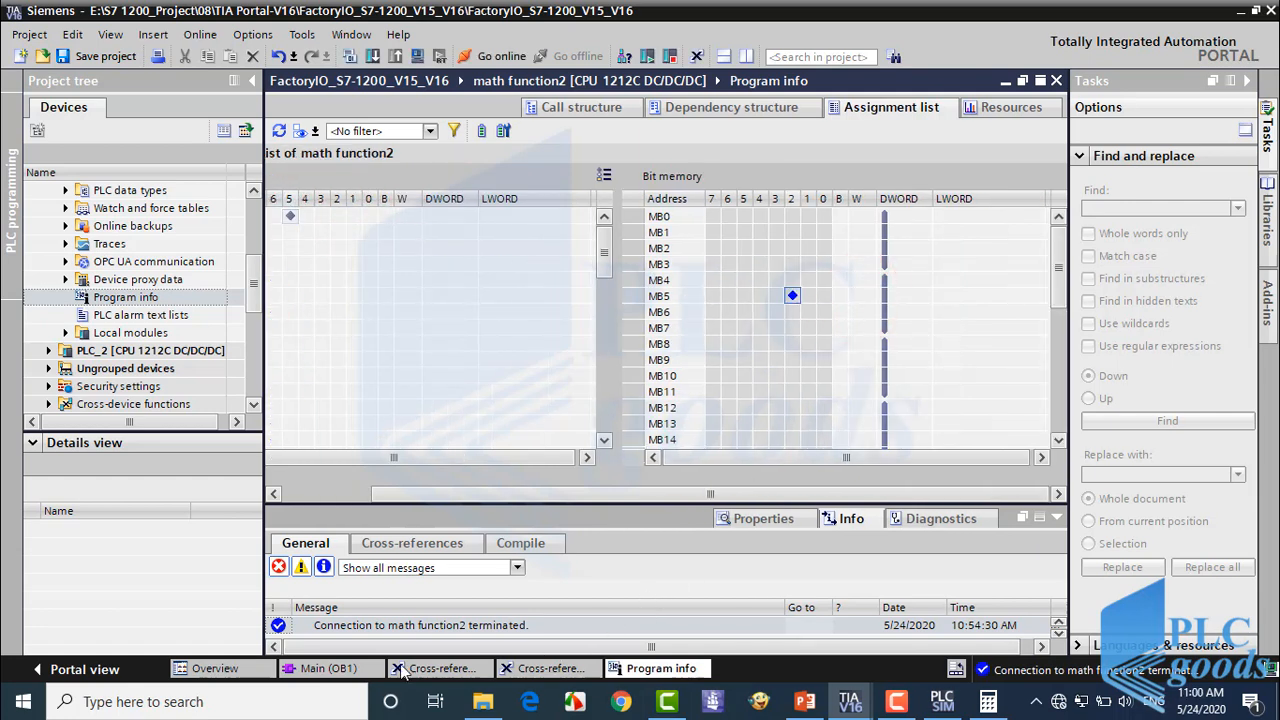
pyautogui.click(328, 668)
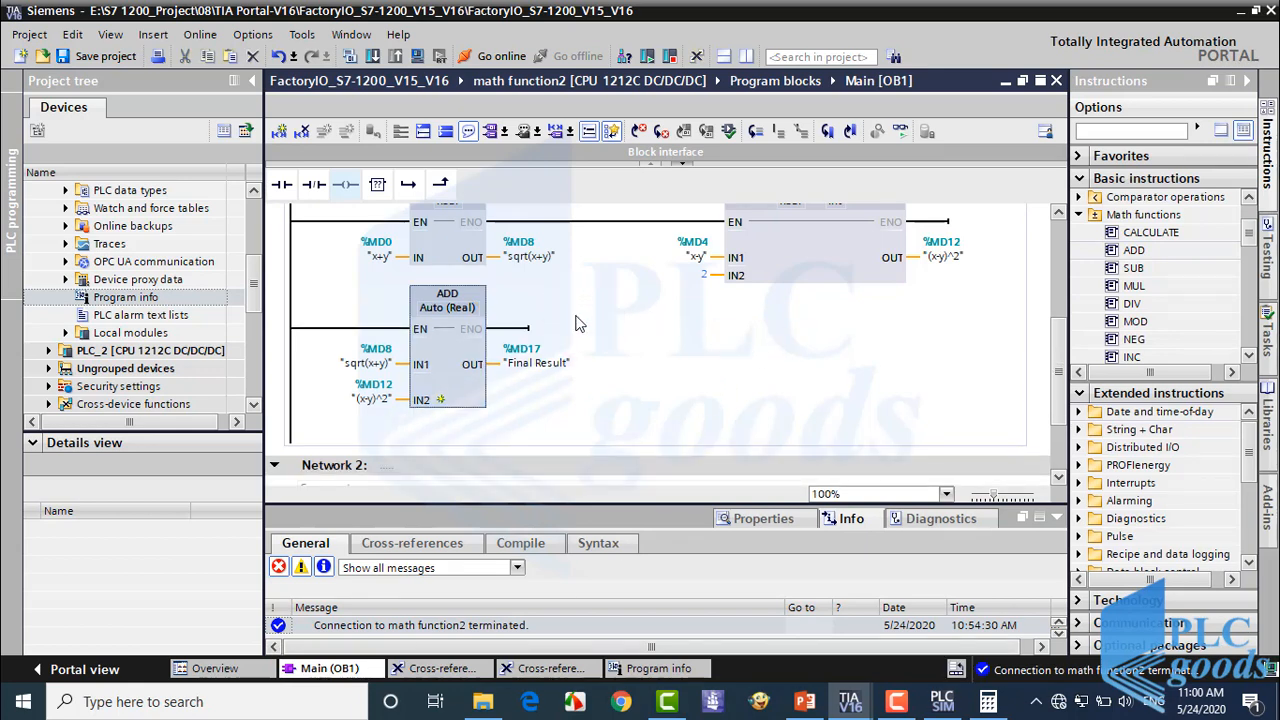
# Save the project and download the OB1 program to the PLC, confirming Load.
pyautogui.click(104, 56)
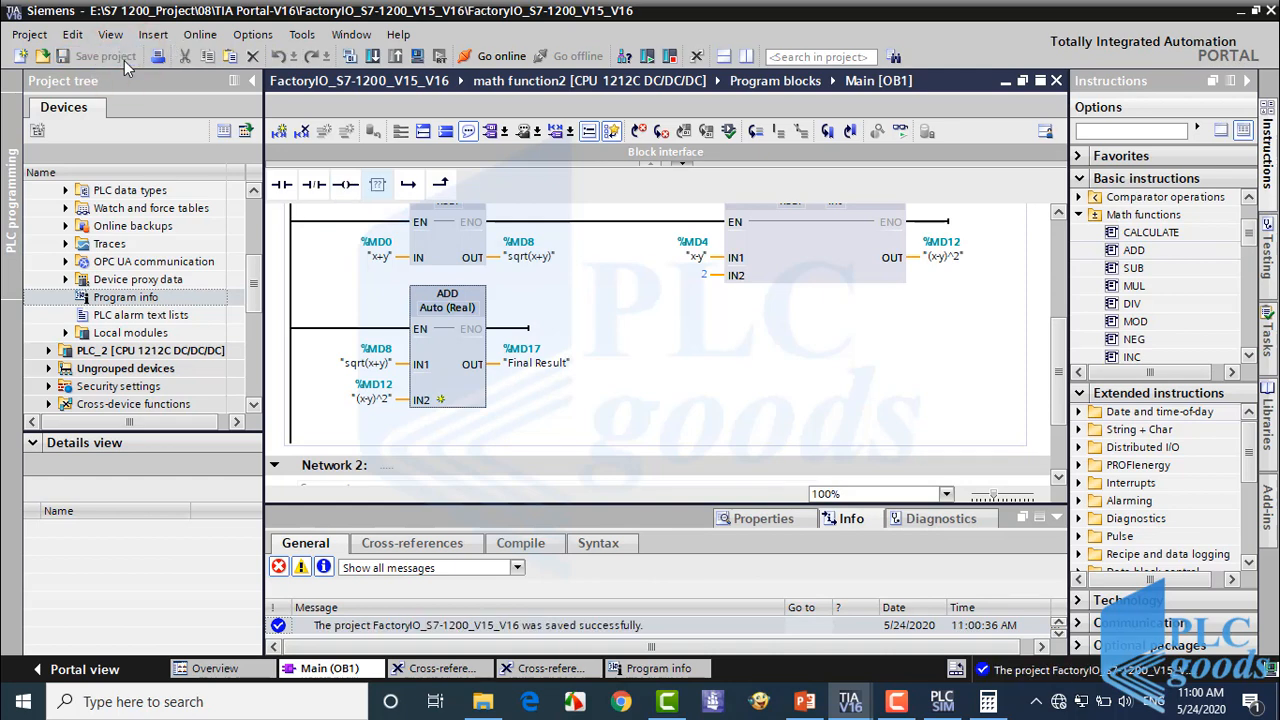
pyautogui.click(372, 56)
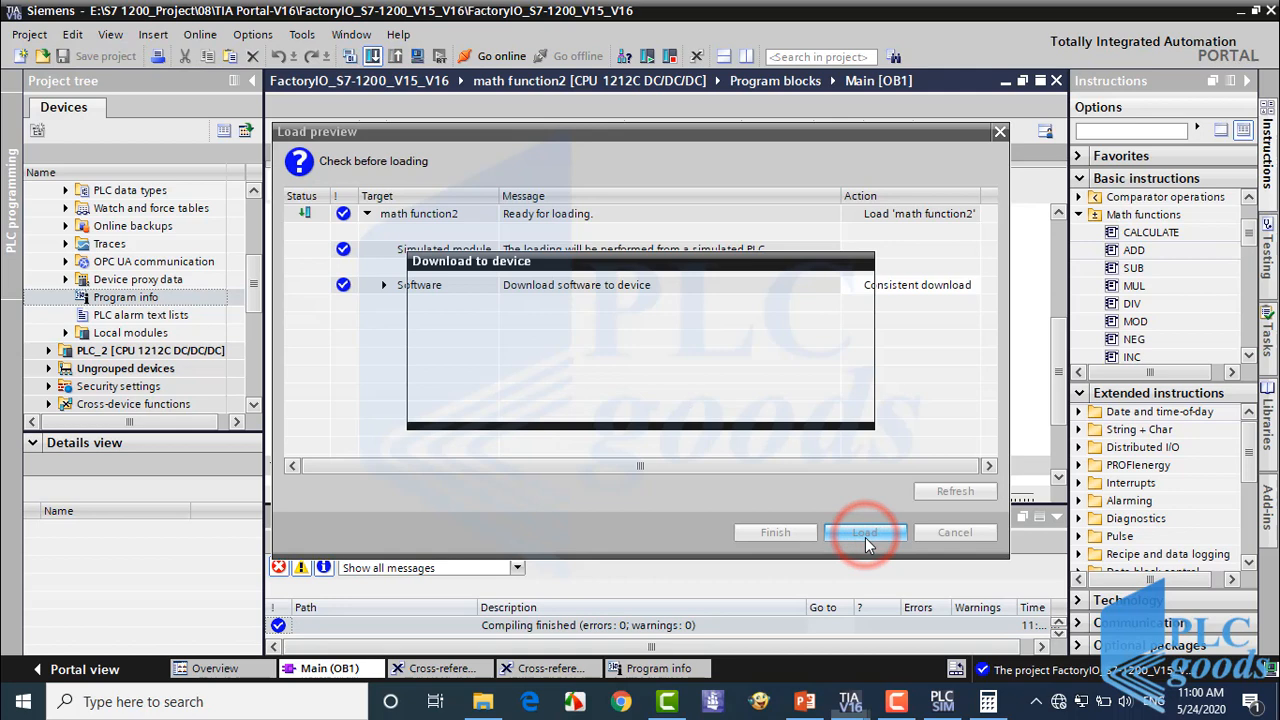
pyautogui.click(864, 532)
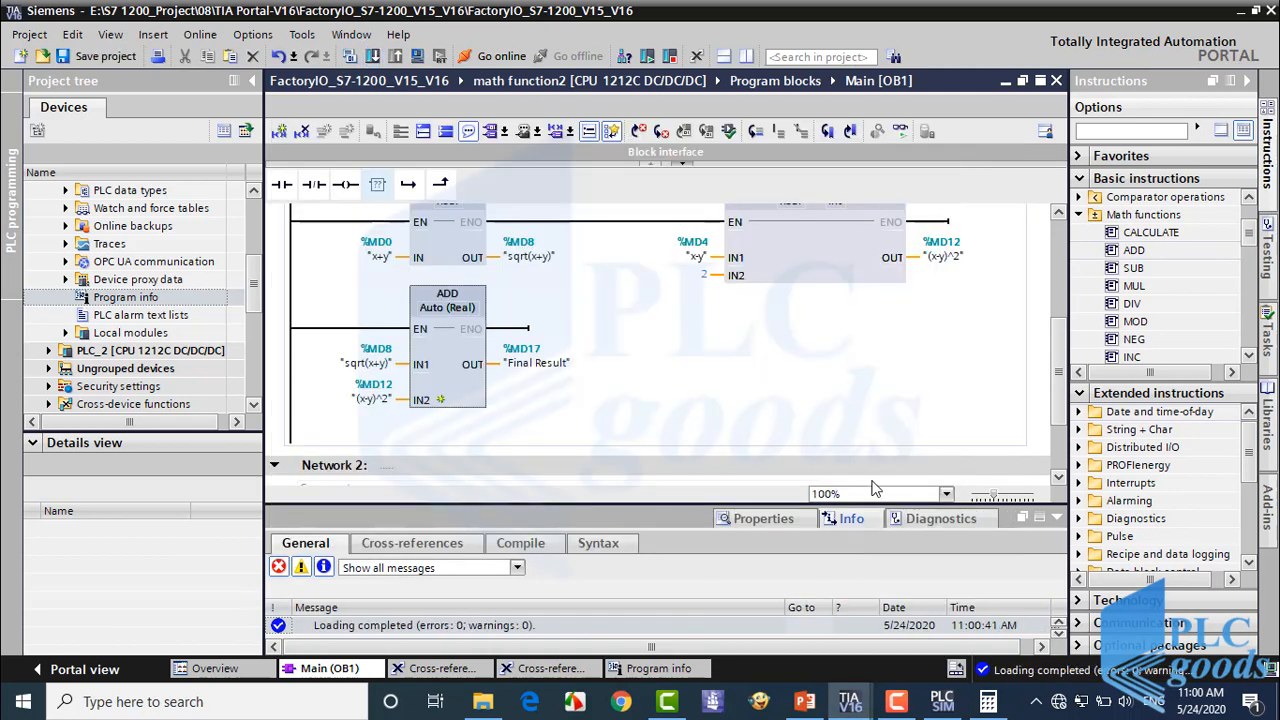
# Go online with monitoring to check the live result of about 1000044, then go offline.
pyautogui.click(900, 132)
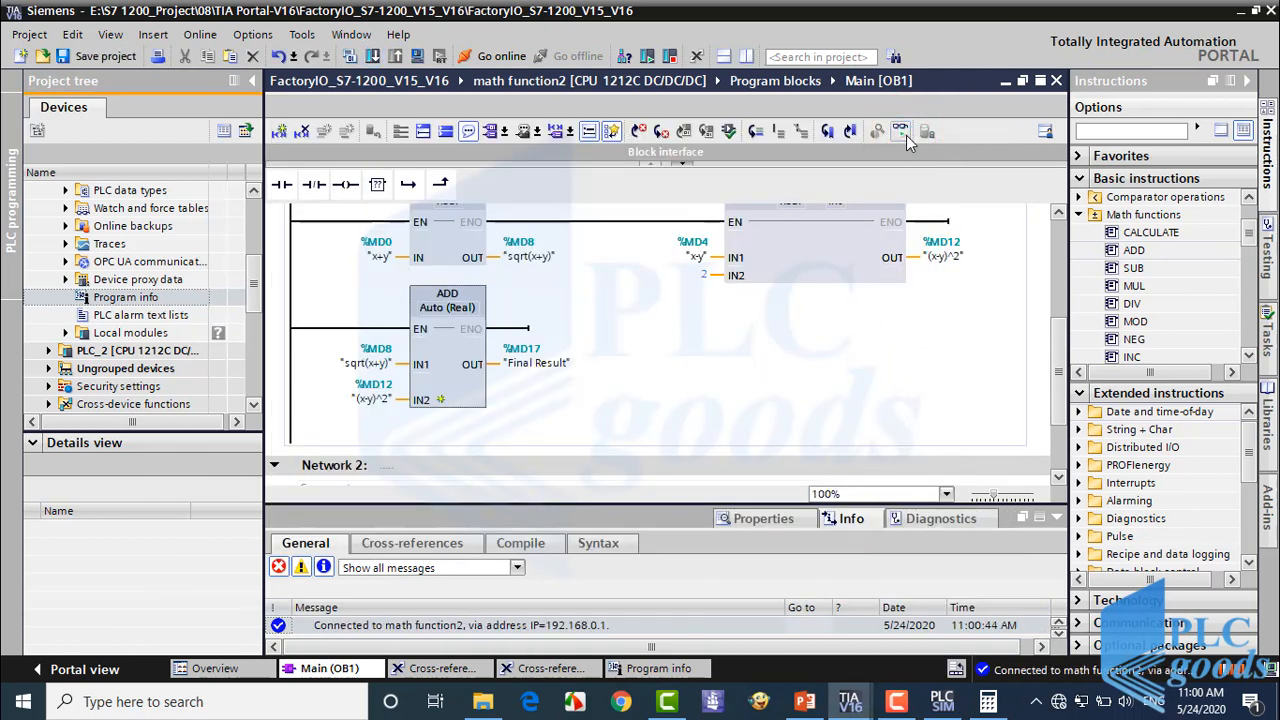
pyautogui.click(900, 132)
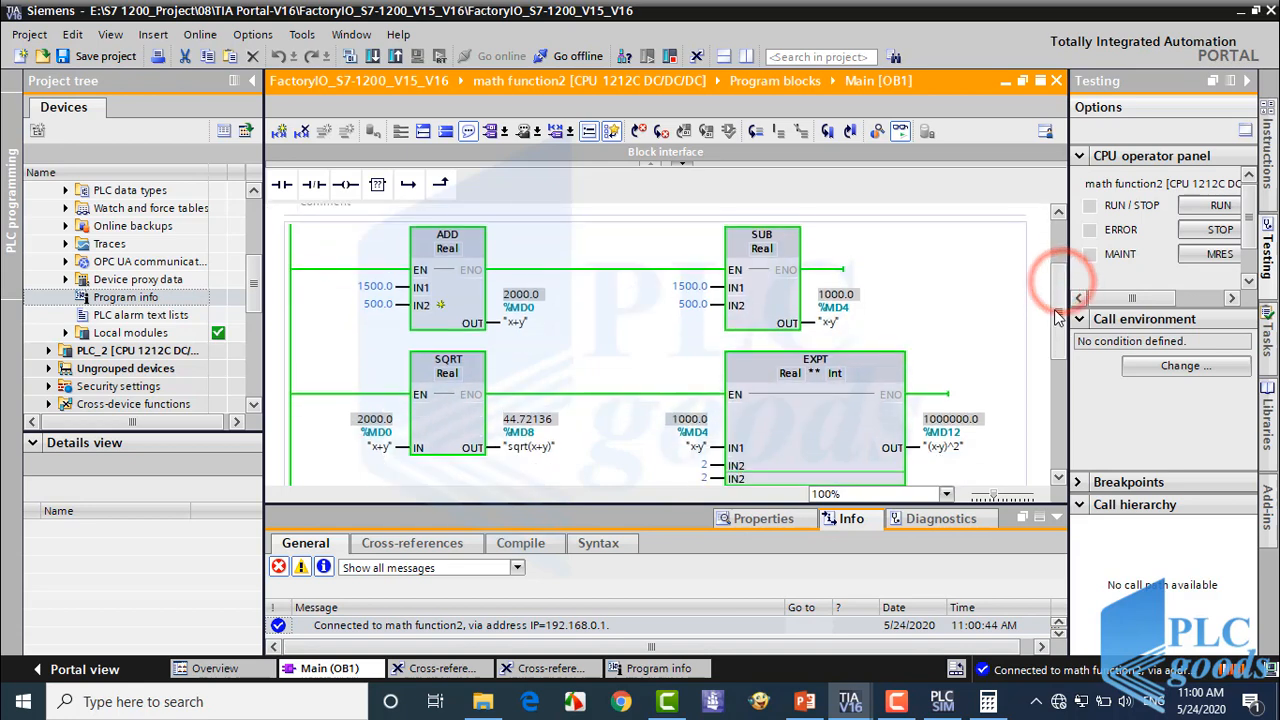
pyautogui.scroll(-3)
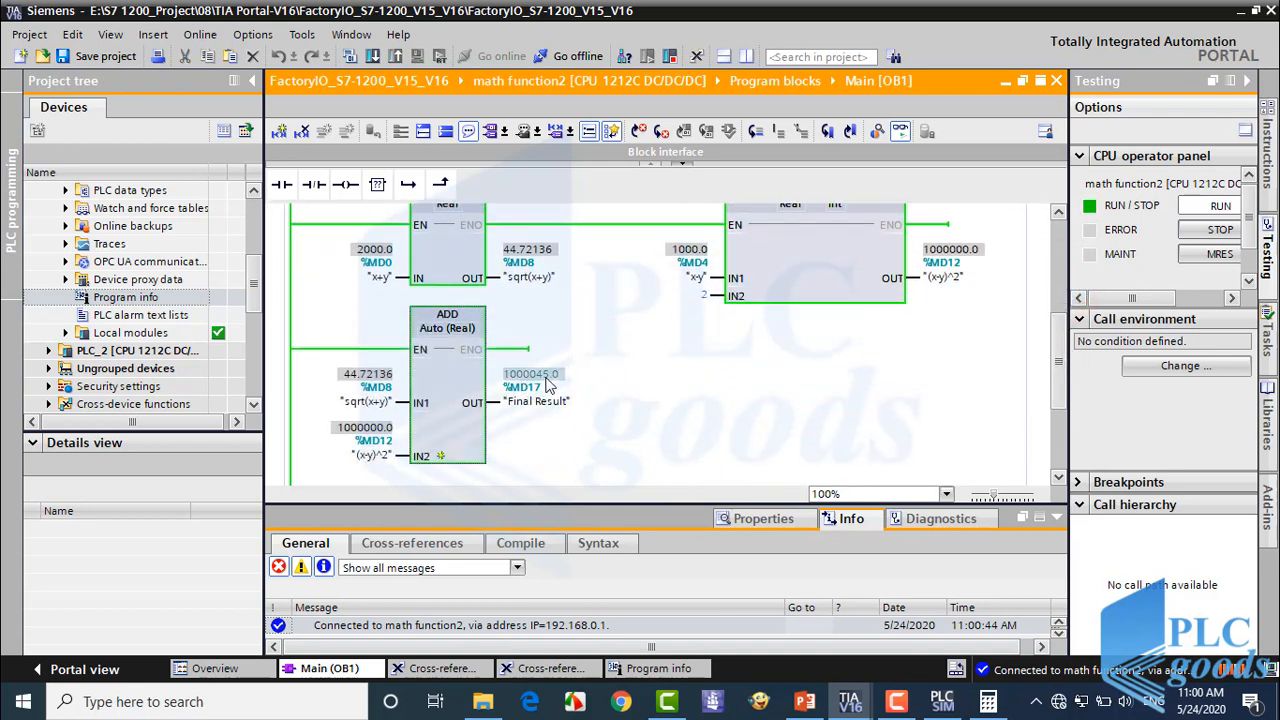
pyautogui.moveTo(540, 388)
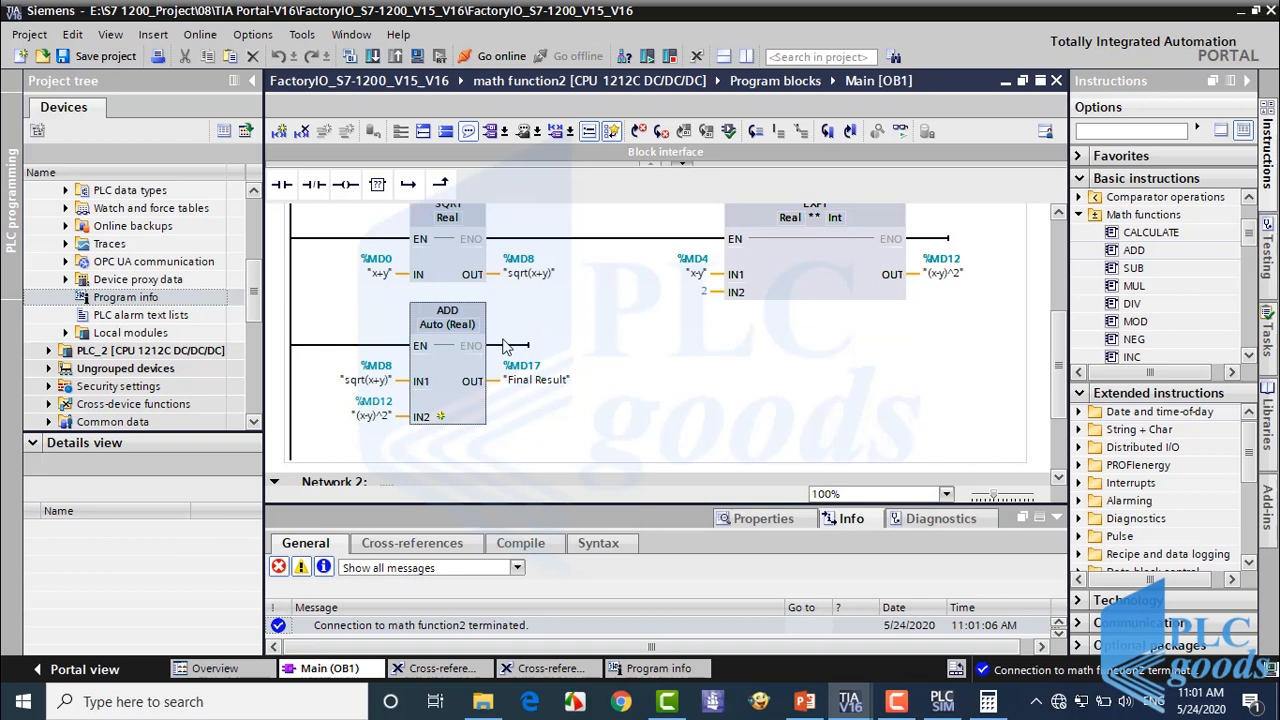
pyautogui.moveTo(312, 312)
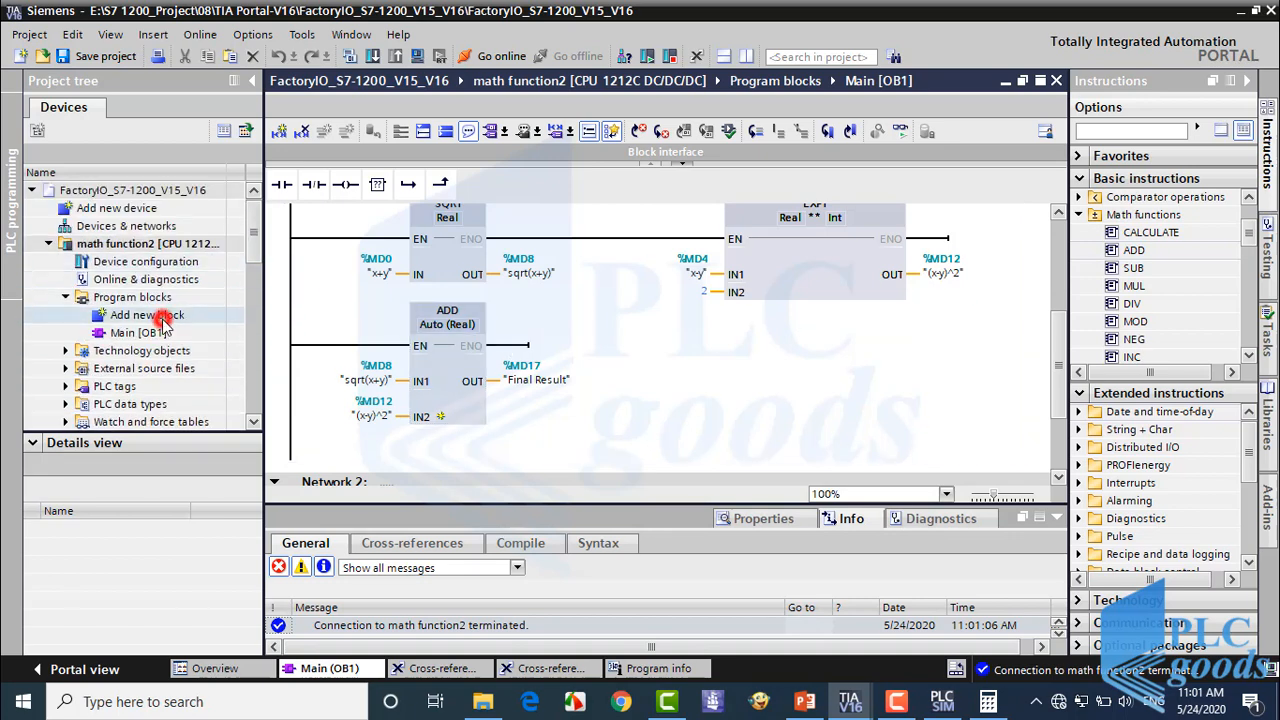
# Create function Block_1 [FC1] and declare input x as Real.
pyautogui.click(148, 314)
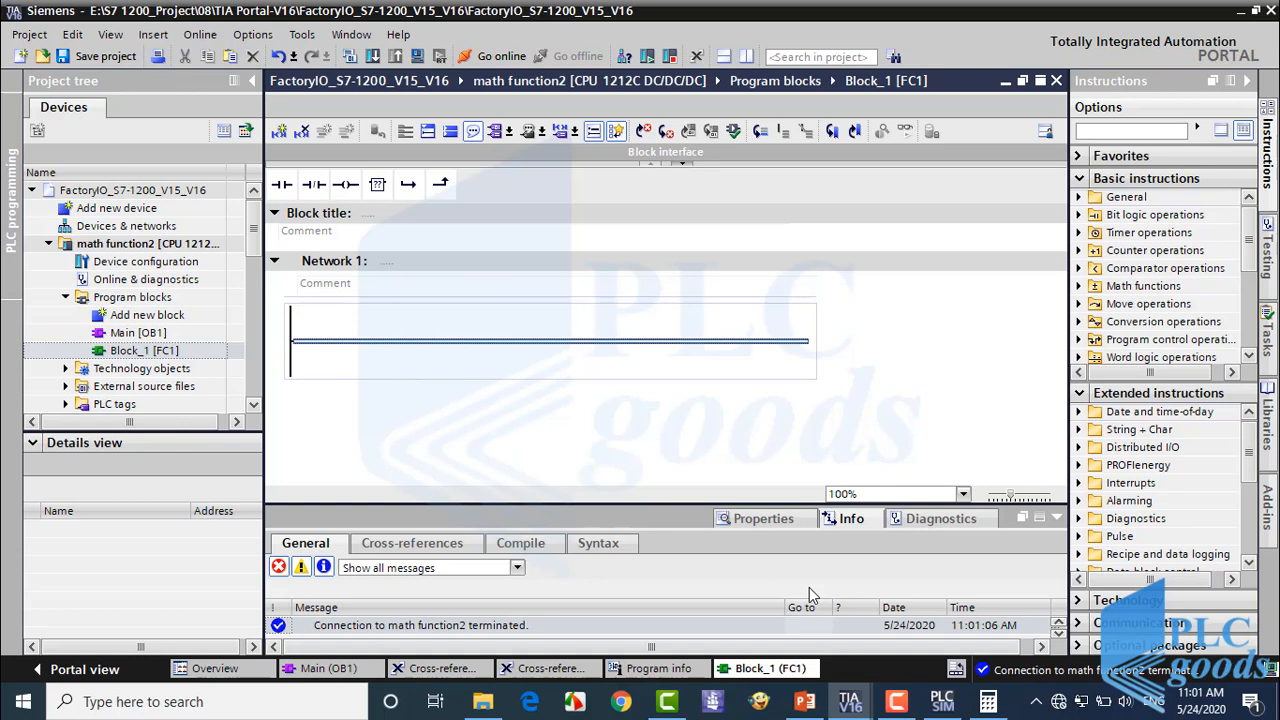
pyautogui.moveTo(920, 84)
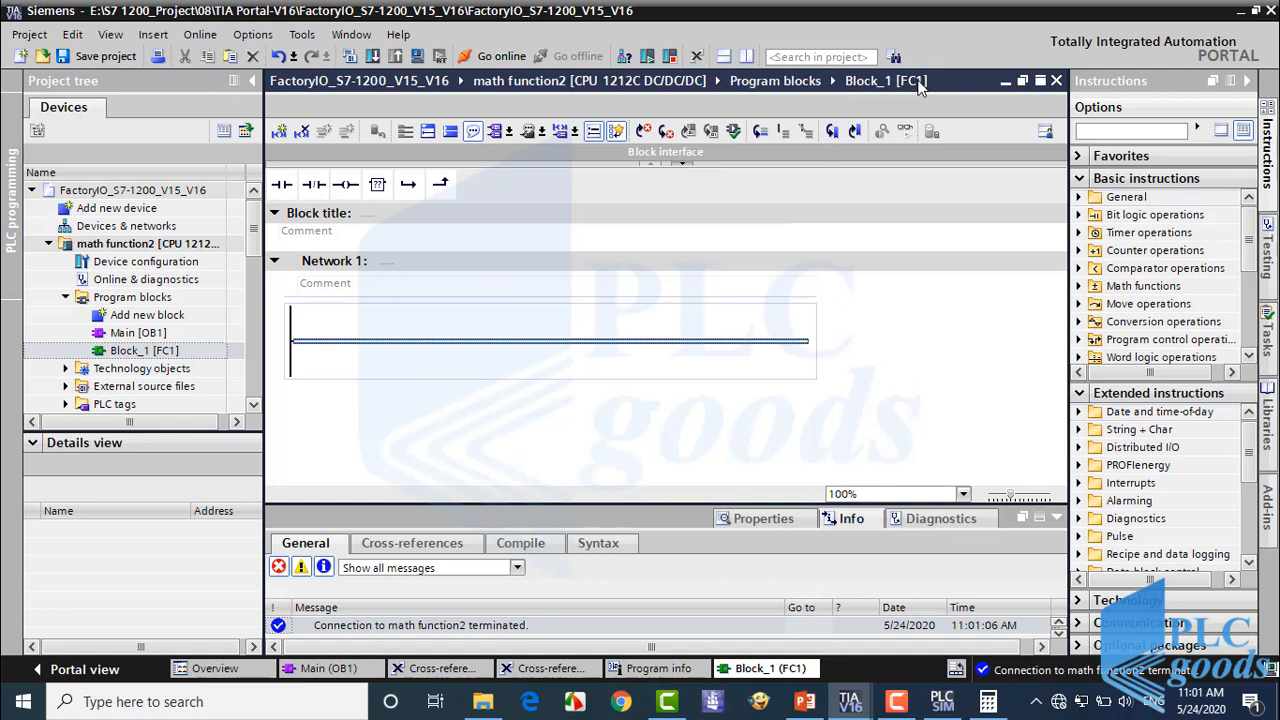
pyautogui.moveTo(830, 130)
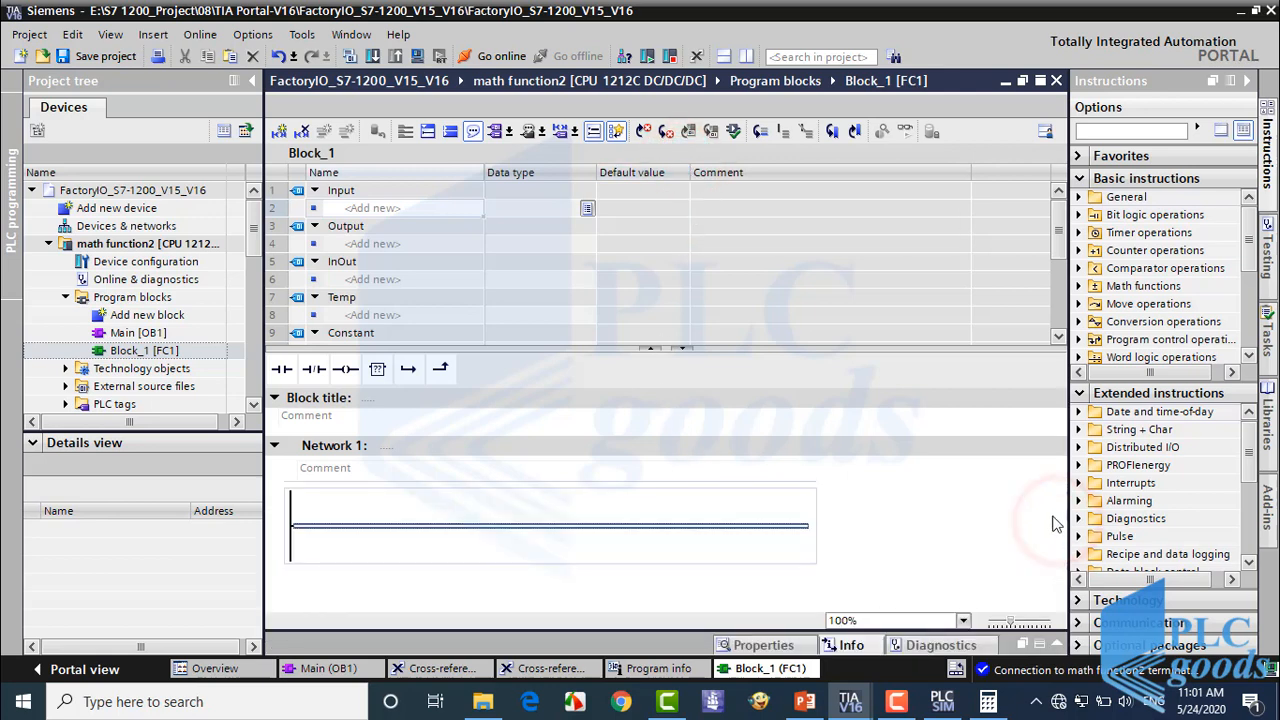
pyautogui.click(420, 208)
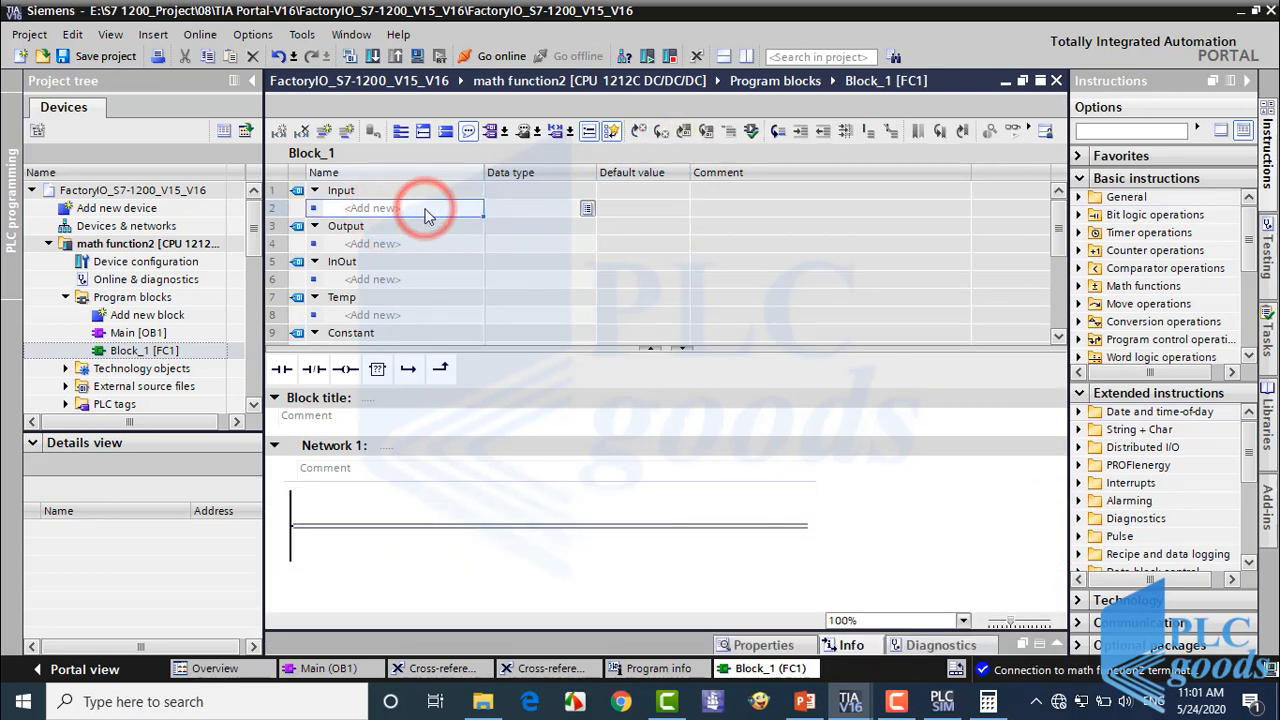
pyautogui.write('x')
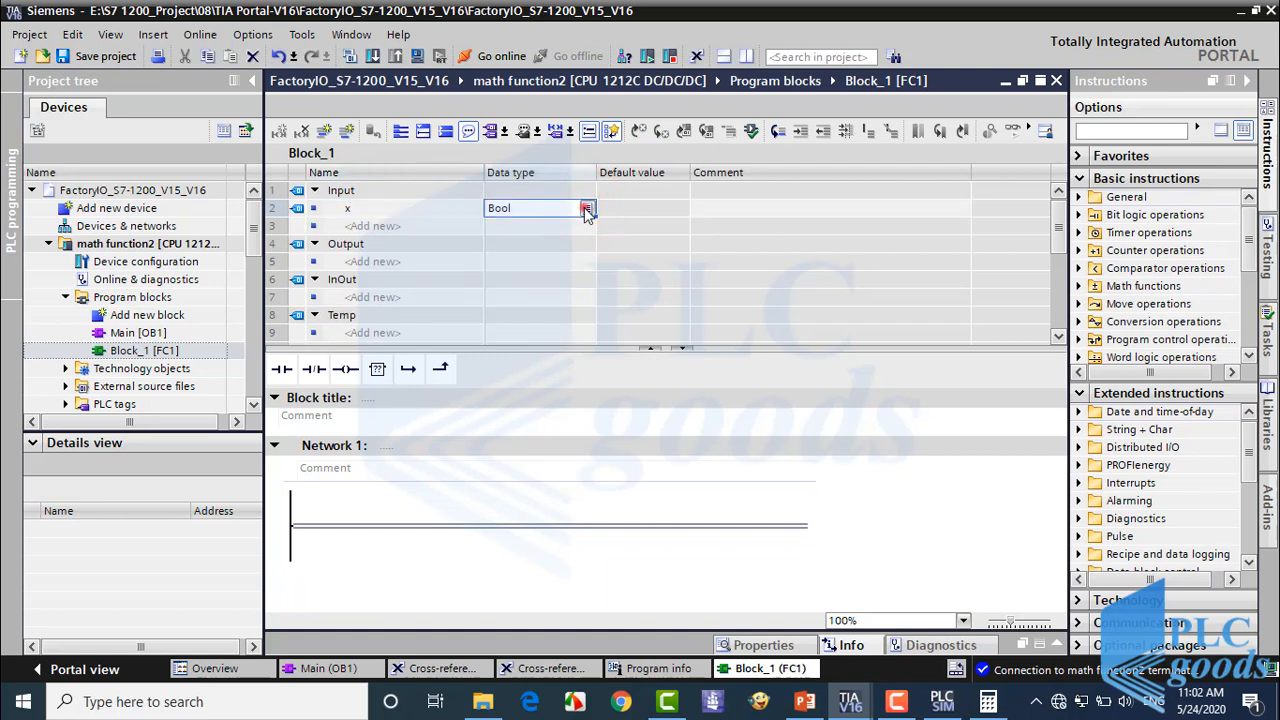
pyautogui.click(588, 208)
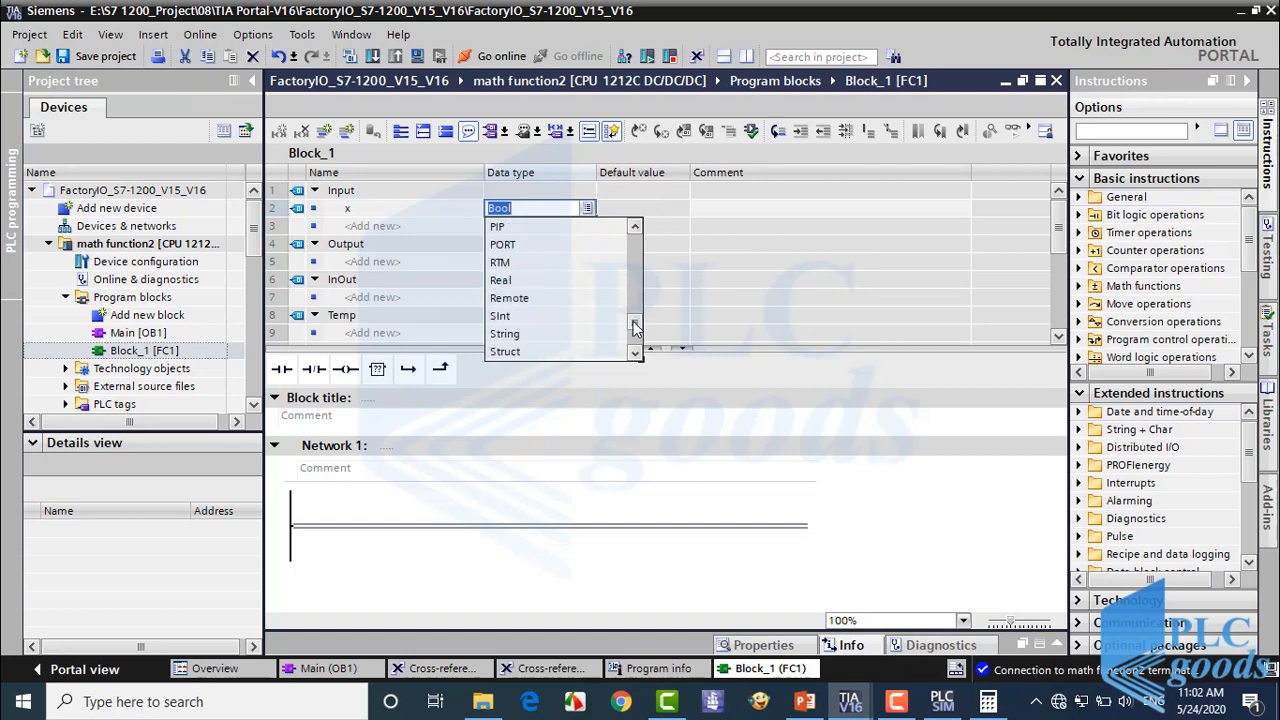
pyautogui.click(500, 280)
pyautogui.write('y')
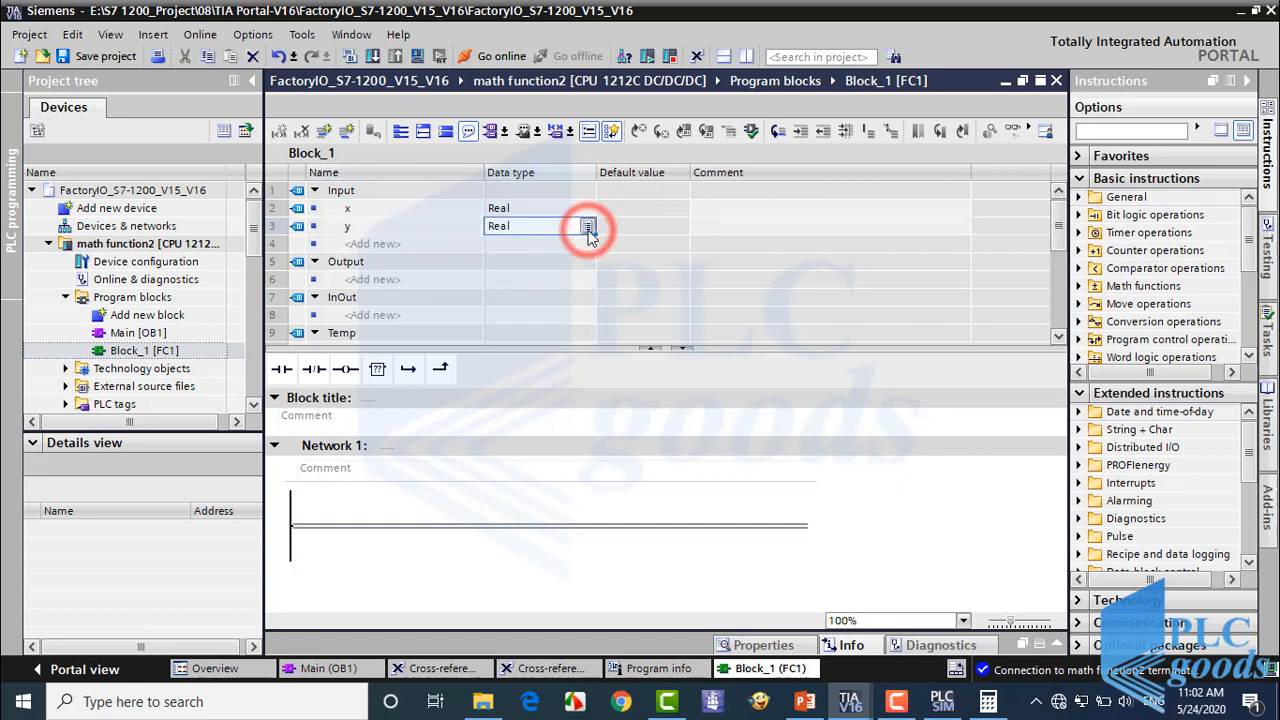
# Declare the output Final result as Real in FC1's interface.
pyautogui.click(588, 224)
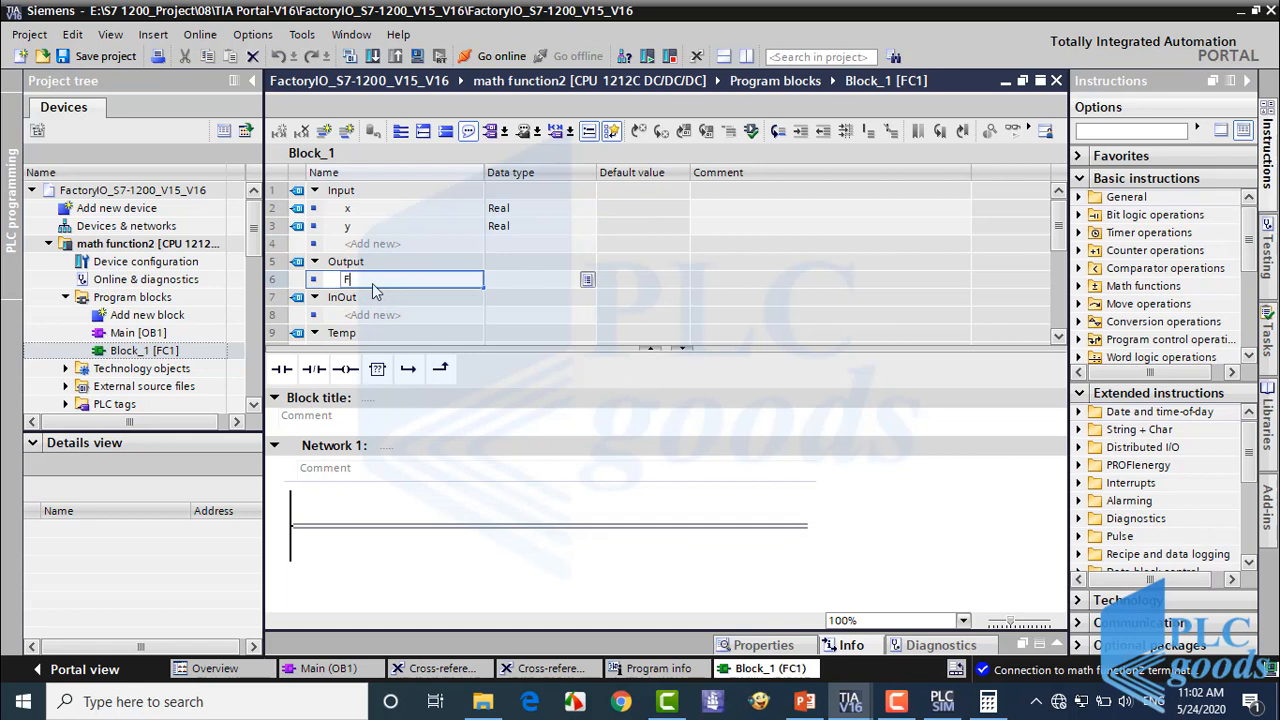
pyautogui.write('Final result')
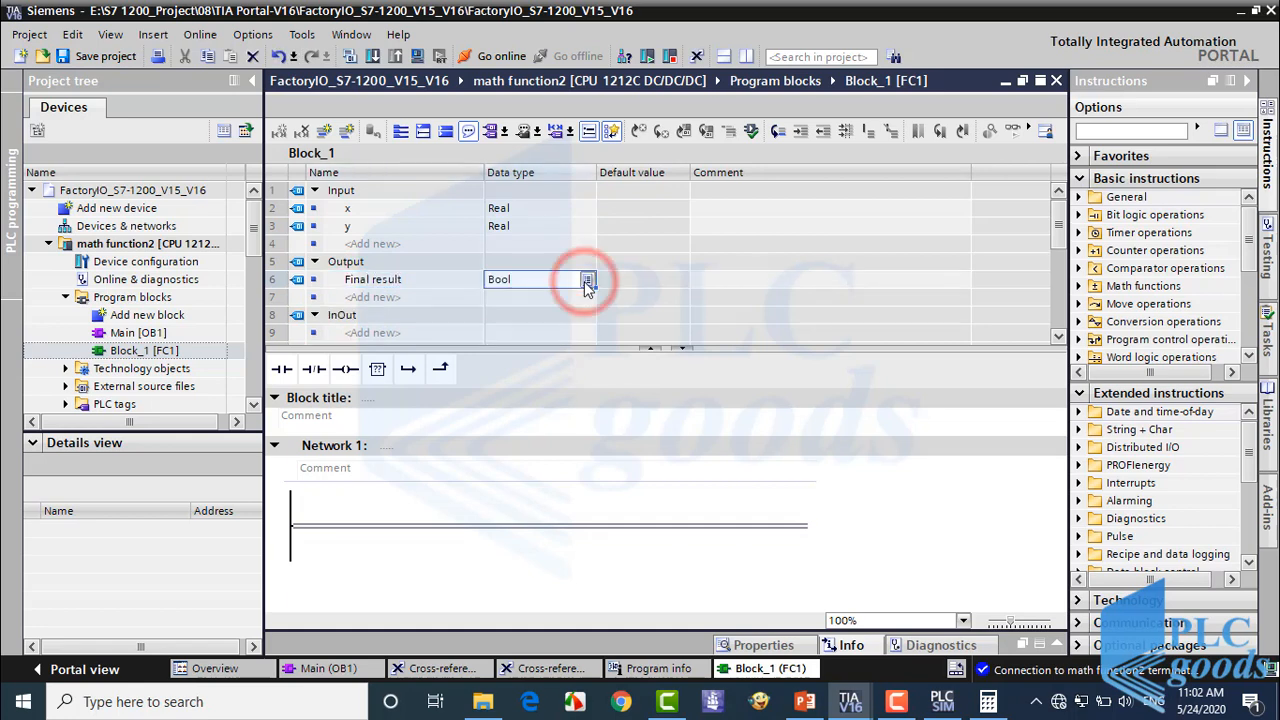
pyautogui.click(588, 280)
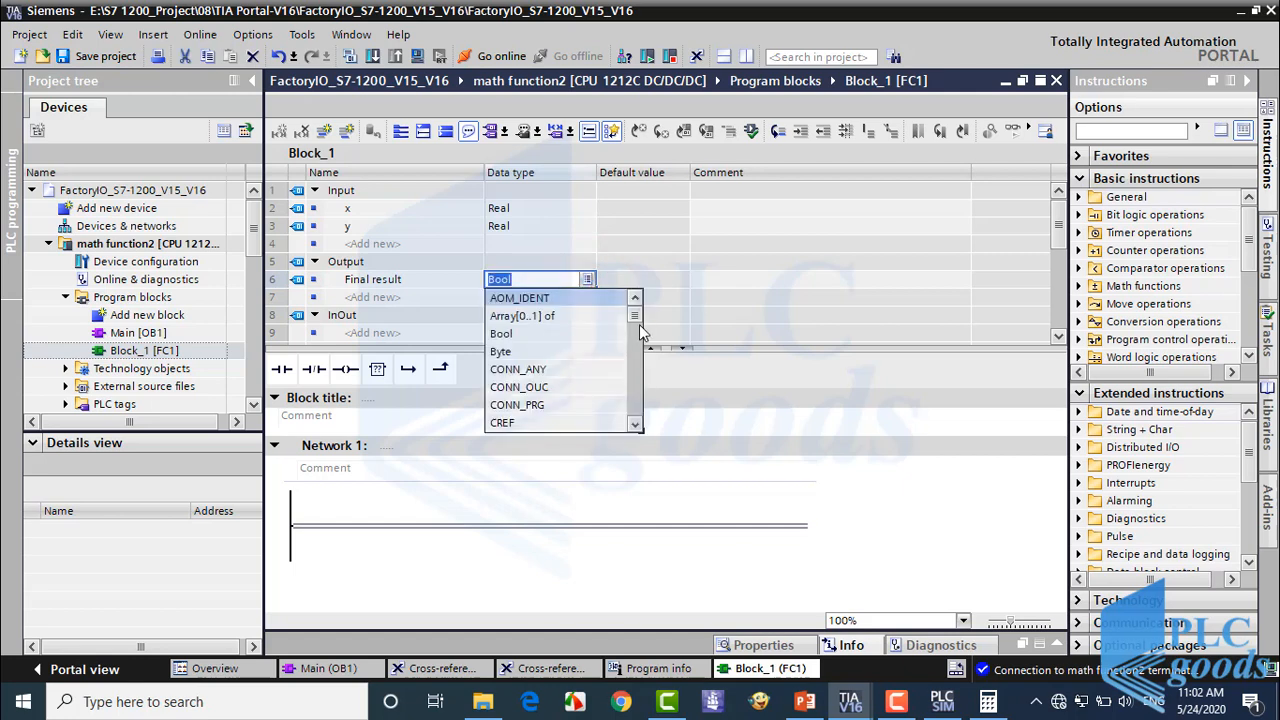
pyautogui.scroll(-3)
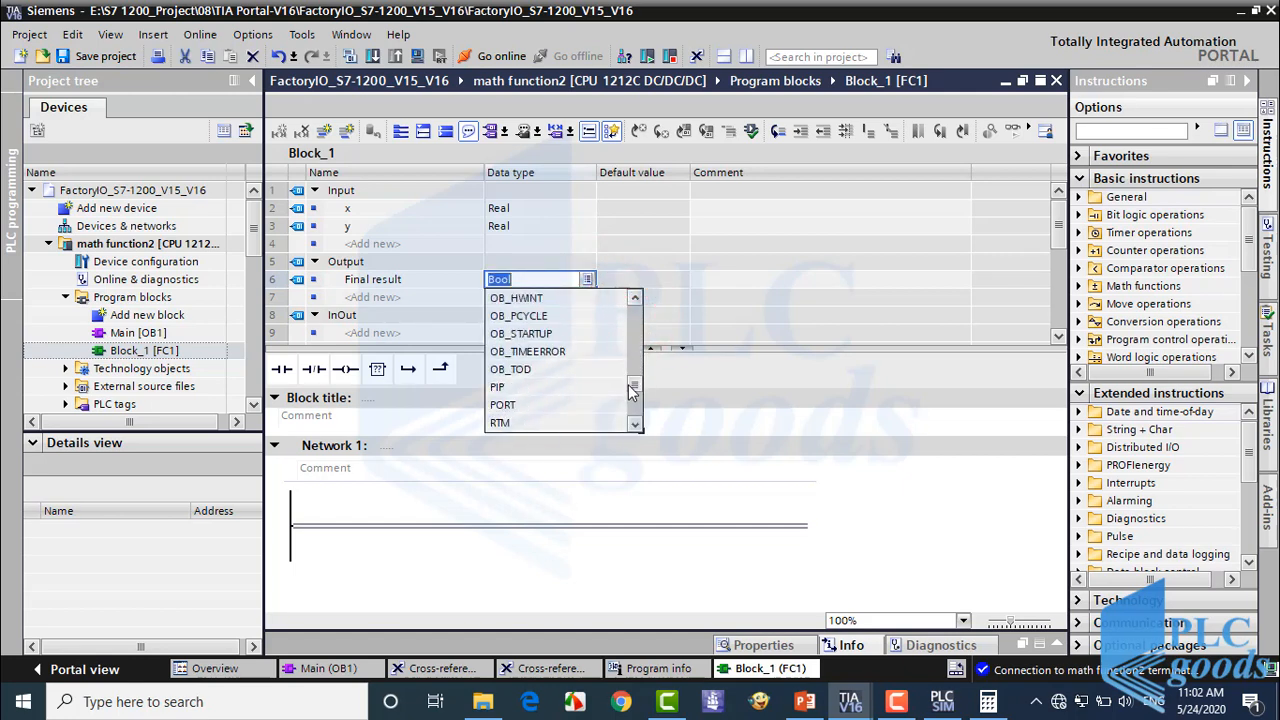
pyautogui.scroll(-3)
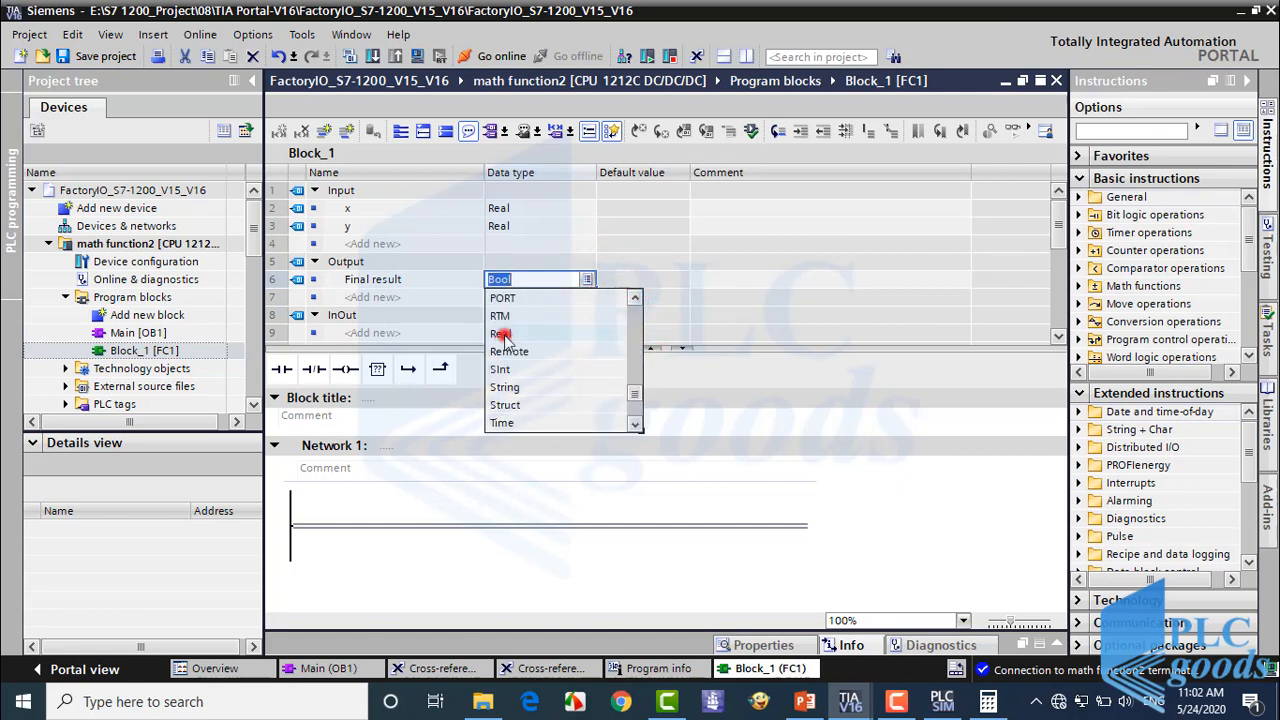
pyautogui.click(502, 332)
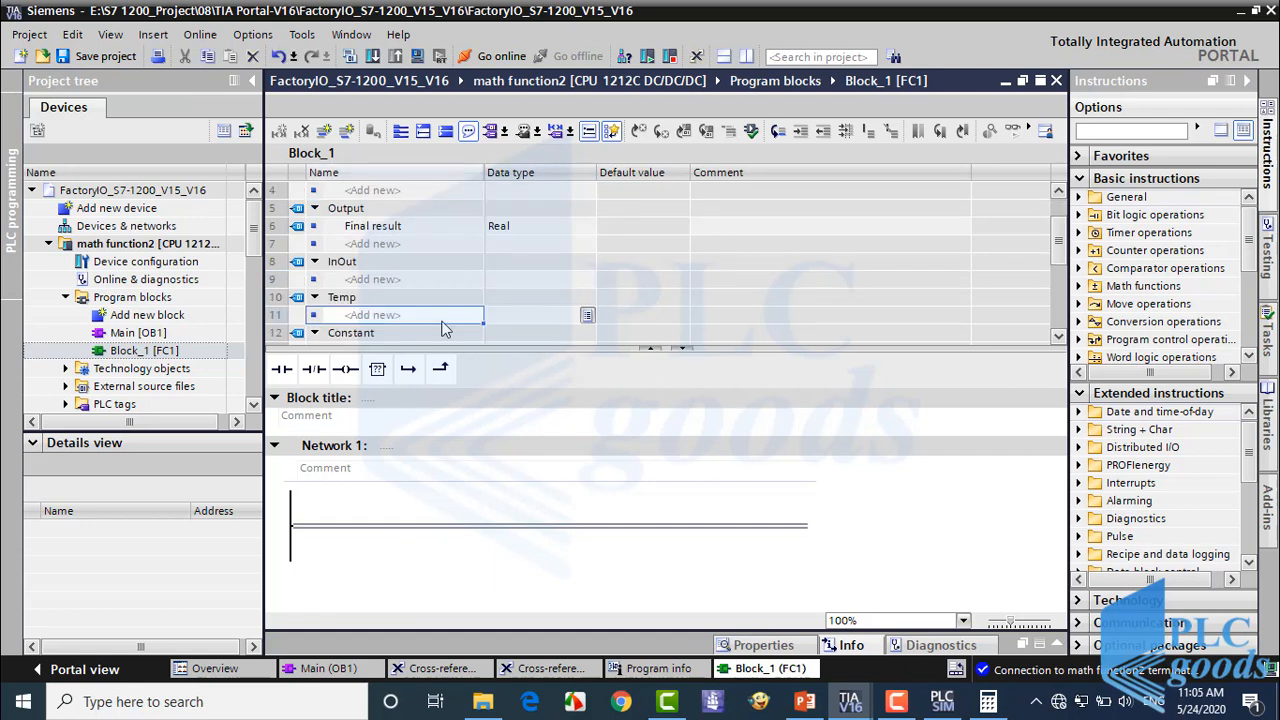
# Declare Real temporaries Temp1 and Temp2 in FC1's interface.
pyautogui.write('Temp1')
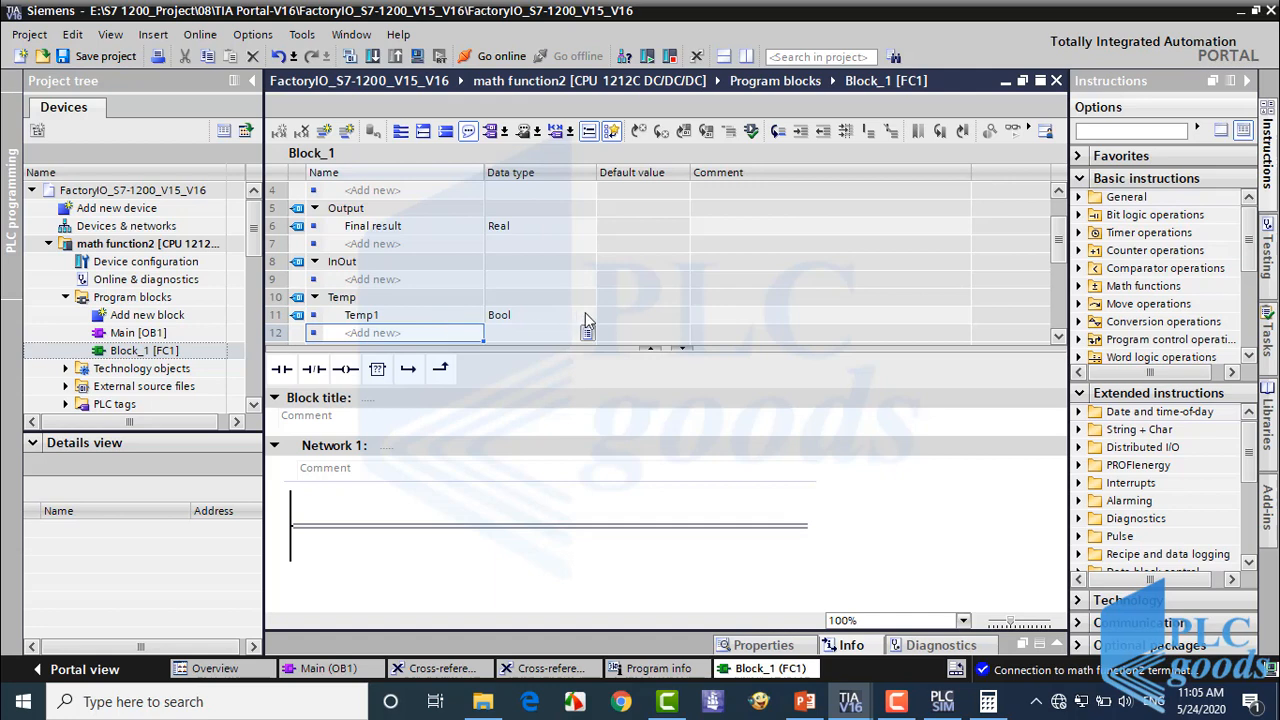
pyautogui.click(588, 316)
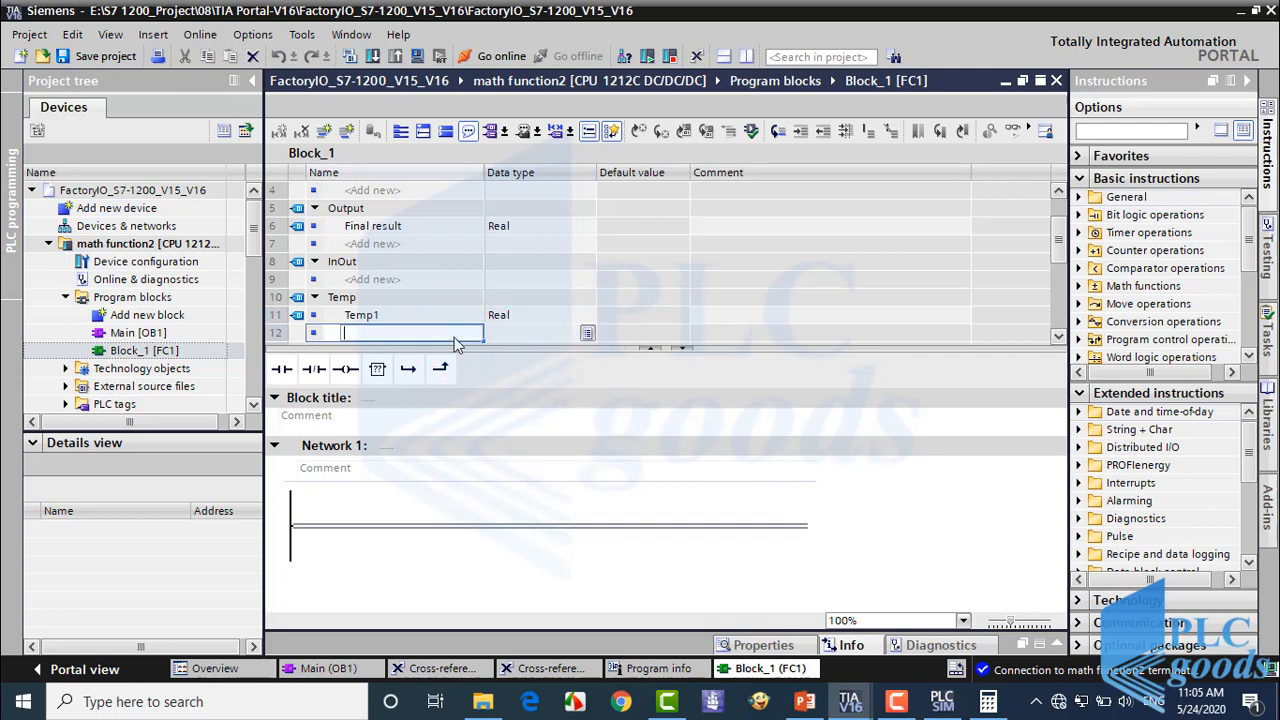
pyautogui.write('Temp2')
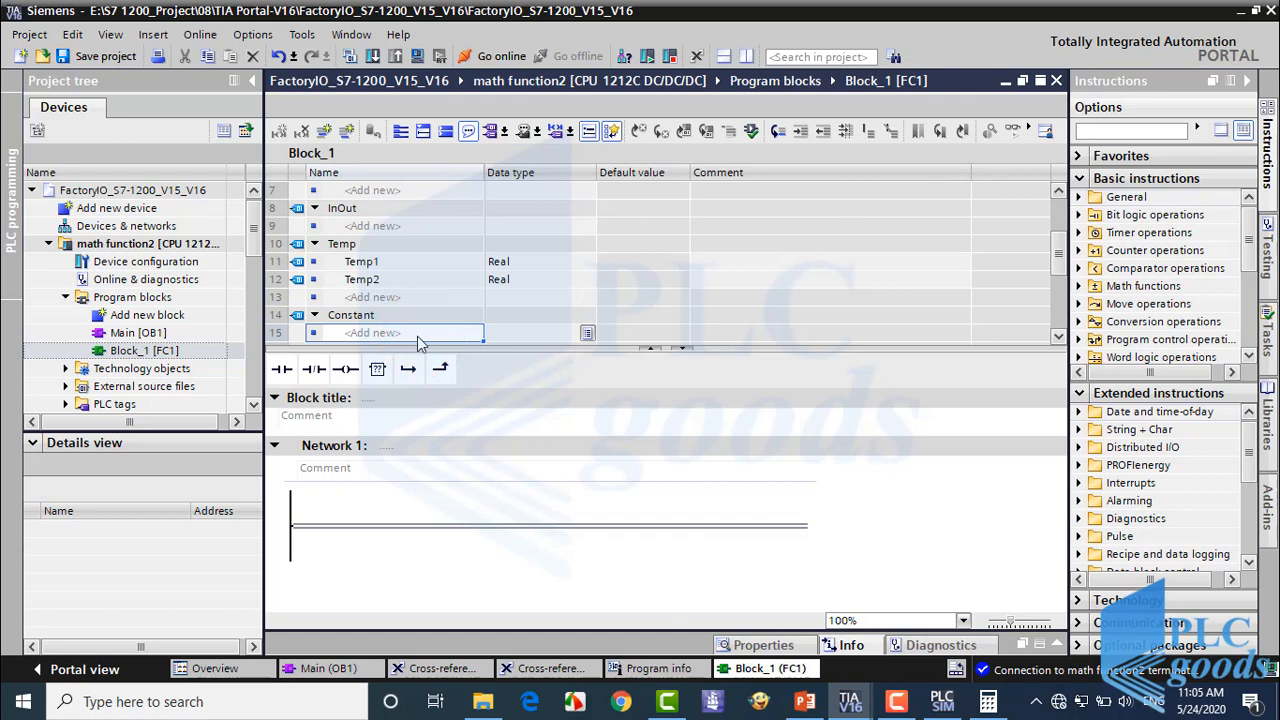
# Declare a Real constant named constant1 with default 0.0.
pyautogui.write('consta')
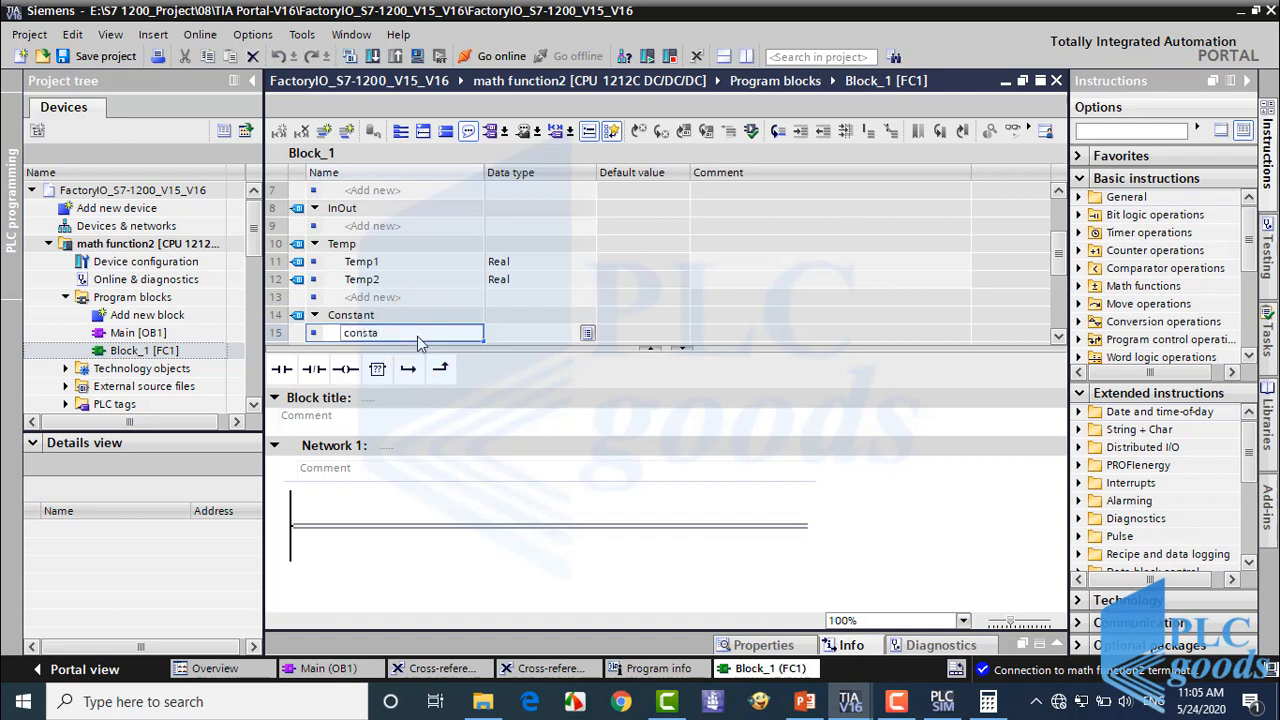
pyautogui.write('n')
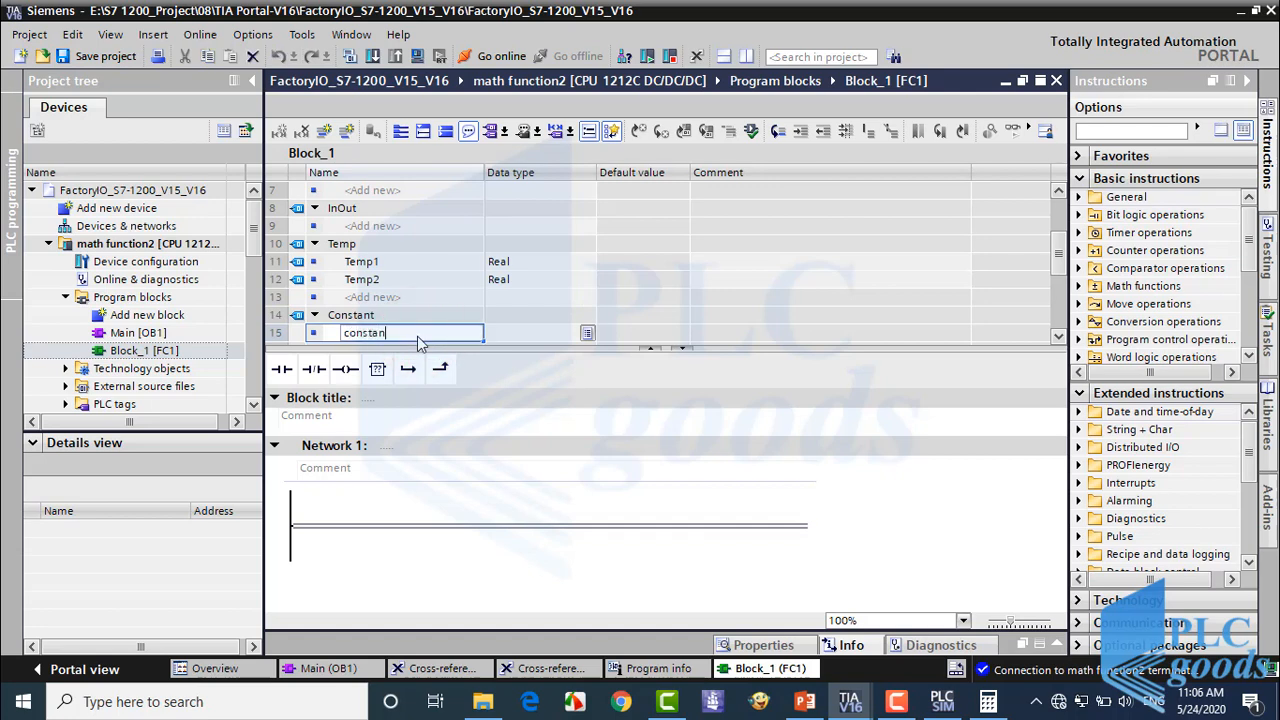
pyautogui.write('t1')
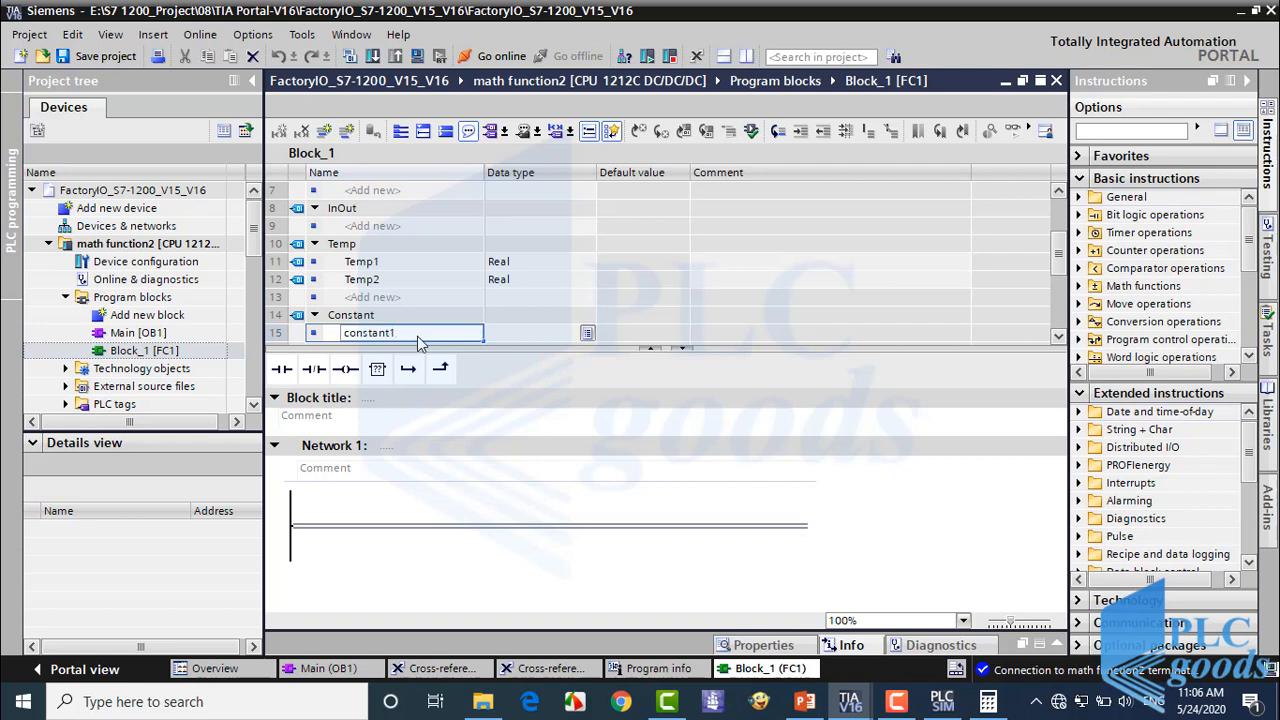
pyautogui.click(536, 332)
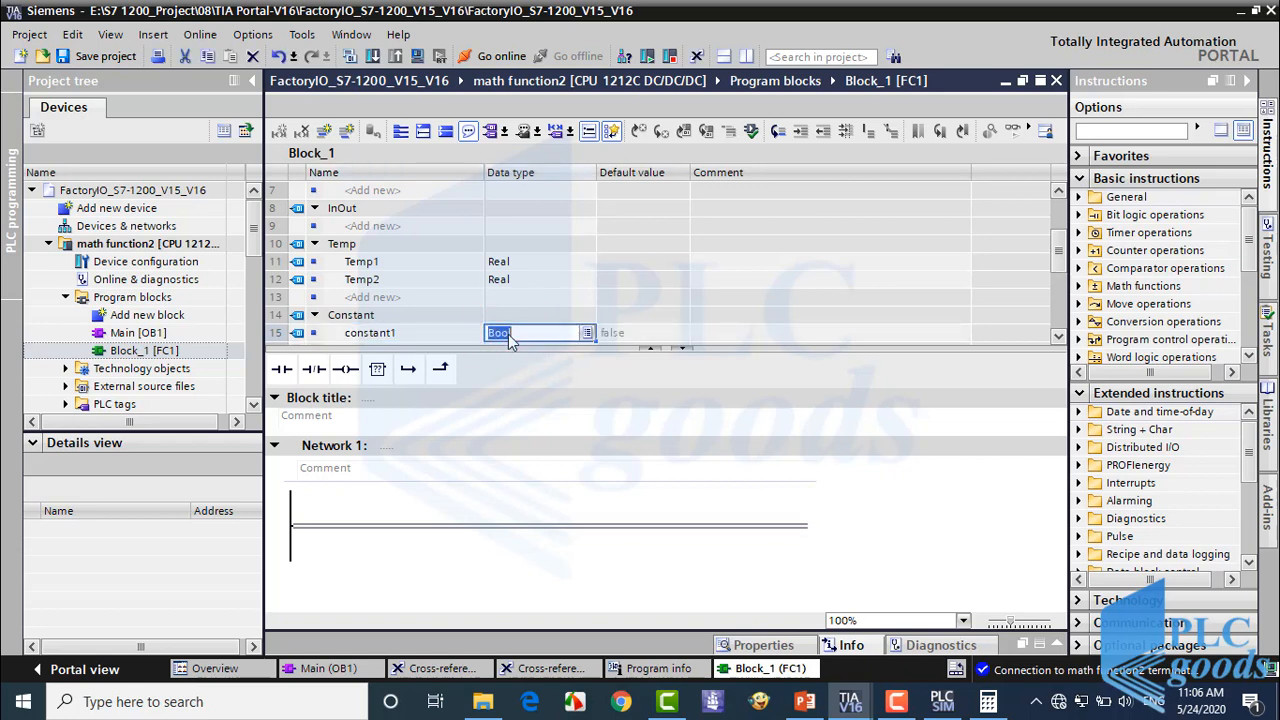
pyautogui.write('Real')
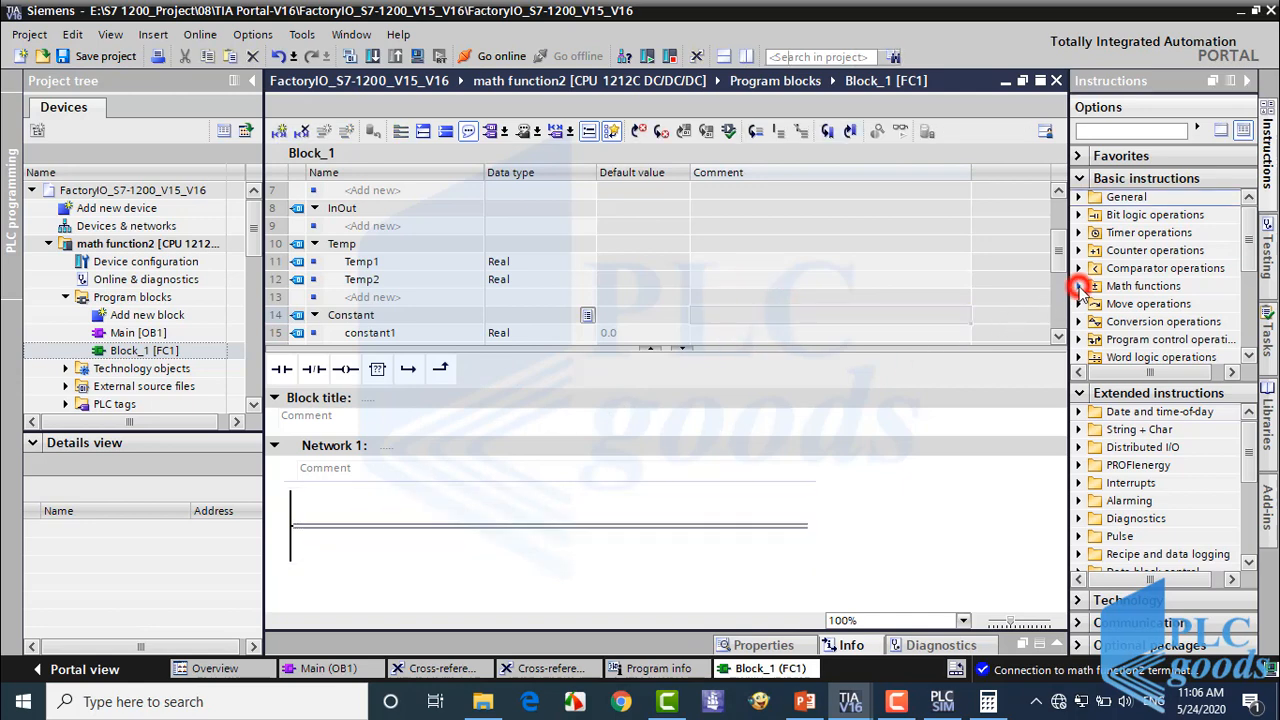
# Insert the math instructions computing x+y, x-y, sqrt(x+y) and (x-y)^2 into temp tags.
pyautogui.click(1080, 284)
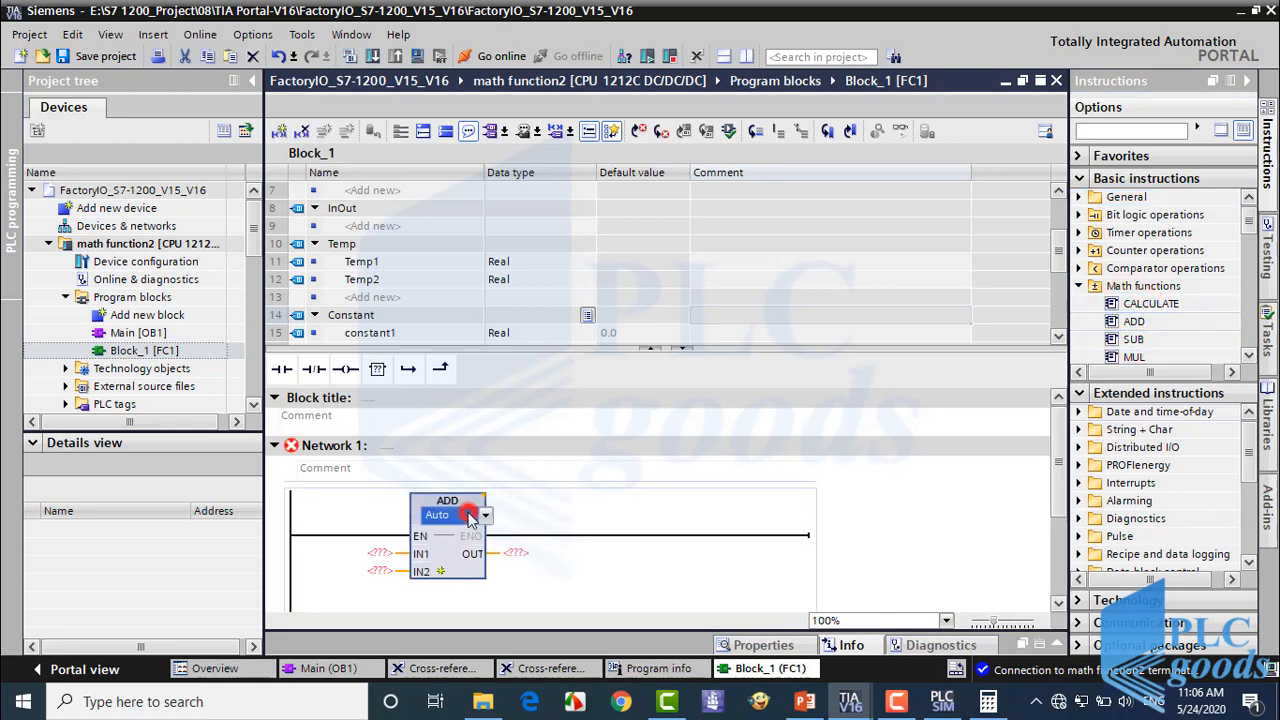
pyautogui.click(448, 514)
pyautogui.write('#y')
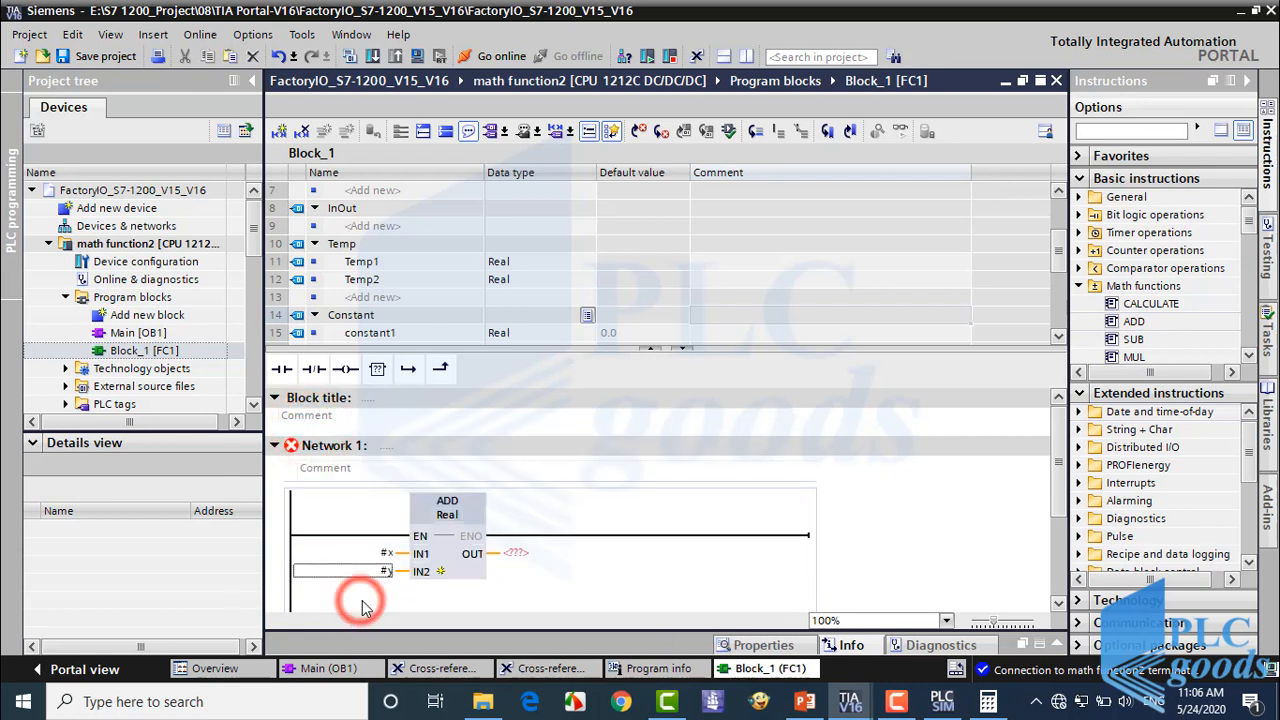
pyautogui.click(540, 314)
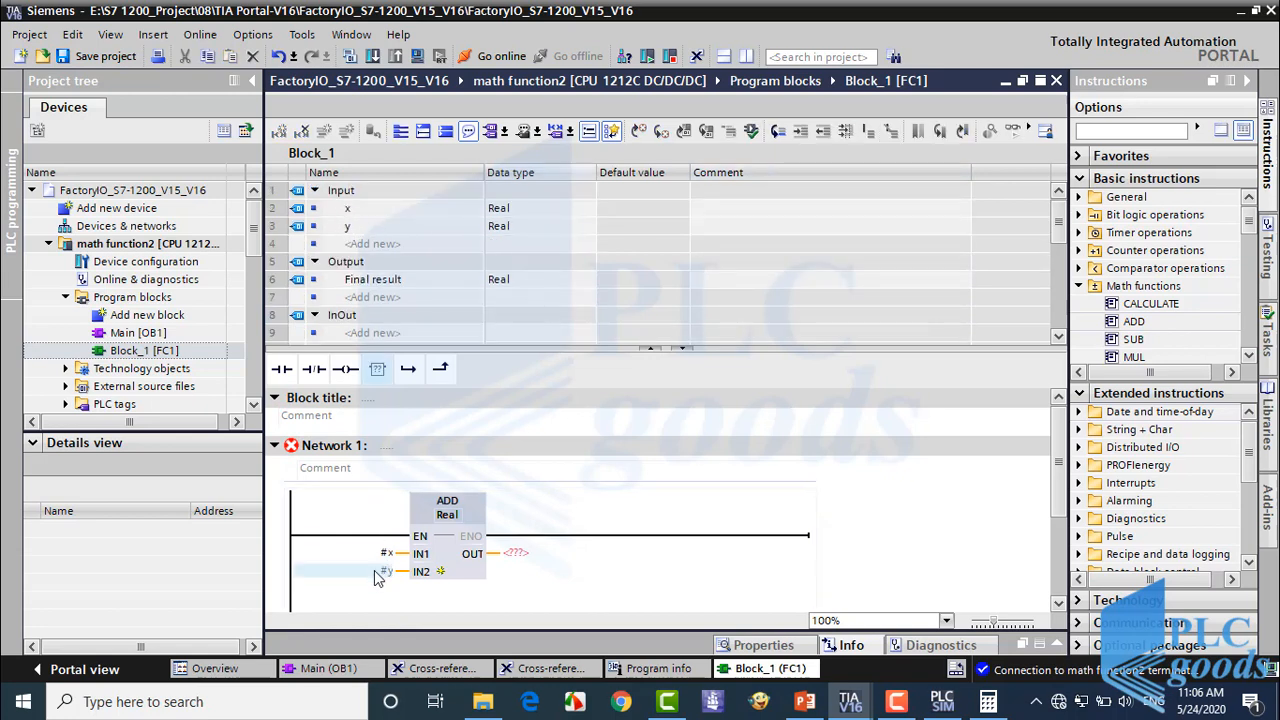
pyautogui.click(518, 552)
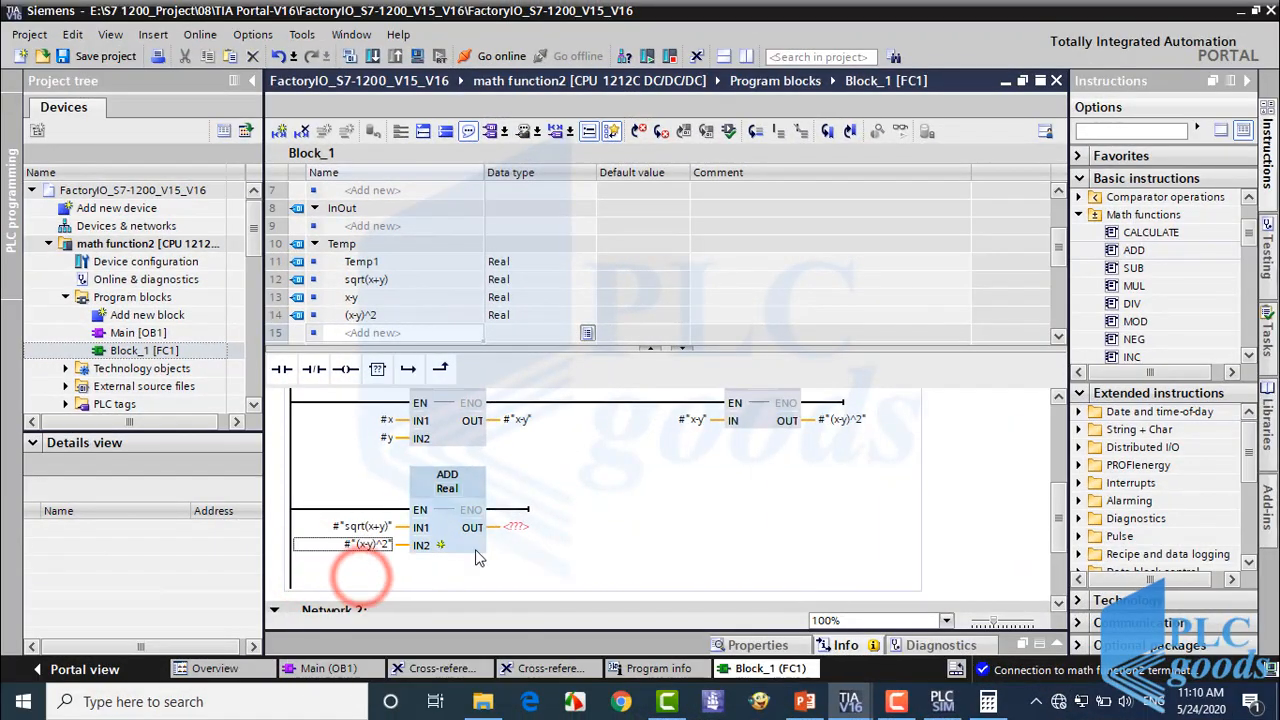
# Sum sqrt(x+y) and (x-y)^2 into Final result and save the project.
pyautogui.click(516, 528)
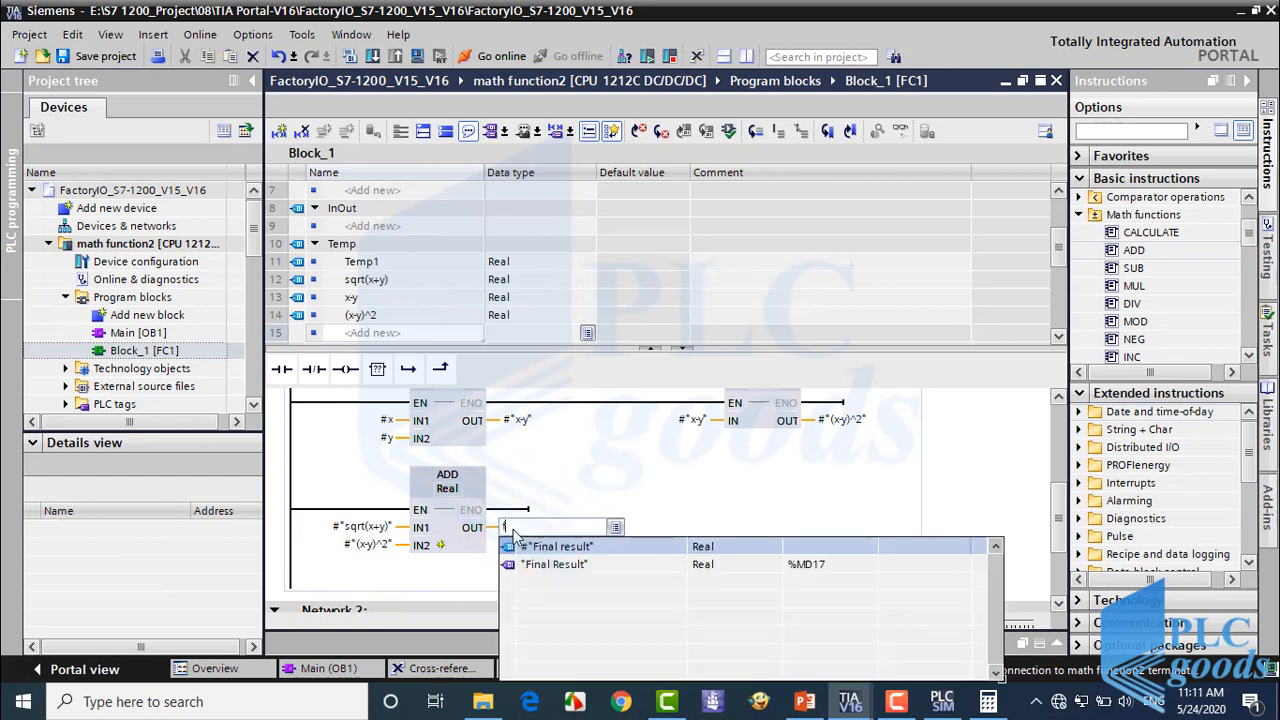
pyautogui.click(556, 546)
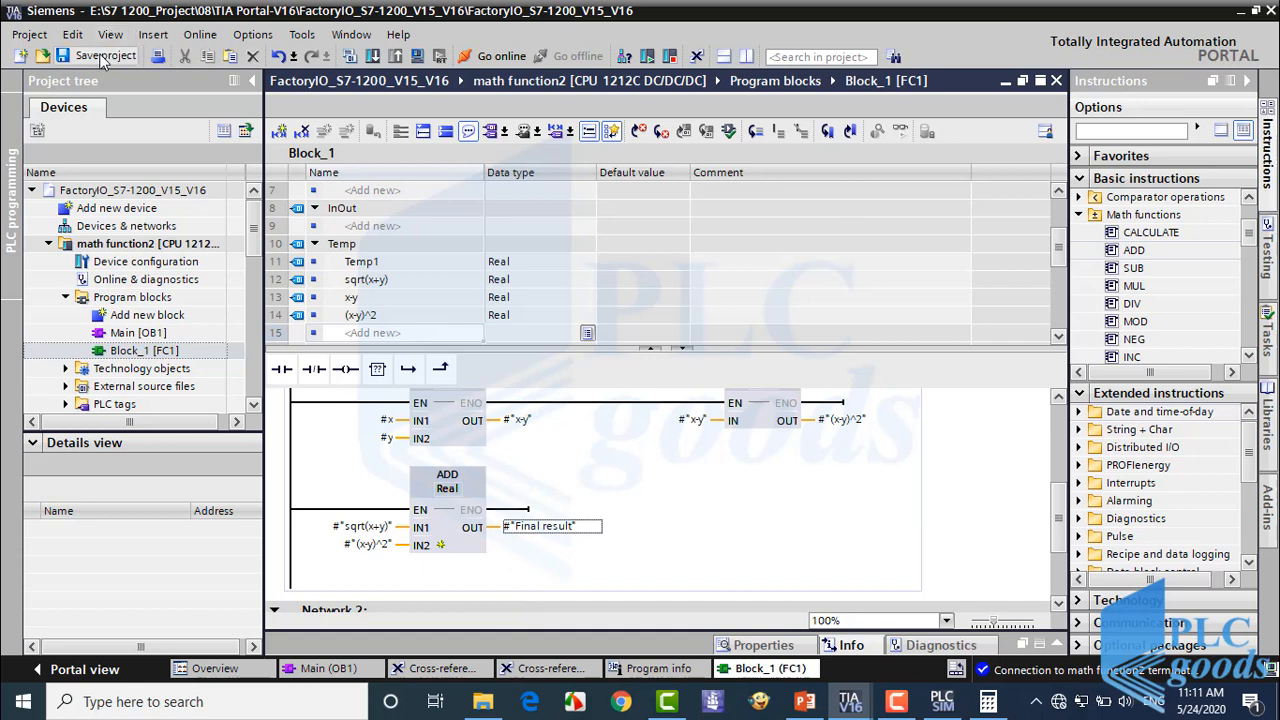
pyautogui.click(96, 56)
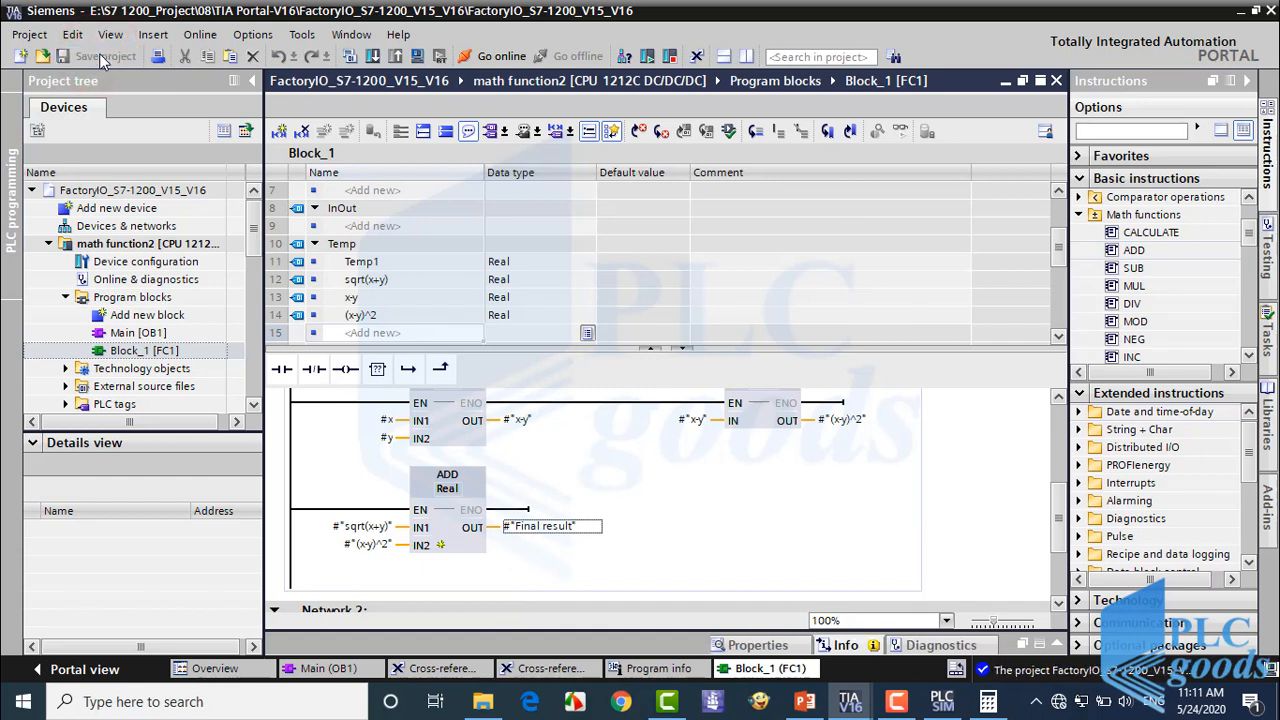
# Place a call to Block_1 [FC1] in Main OB1's Network 2.
pyautogui.doubleClick(136, 332)
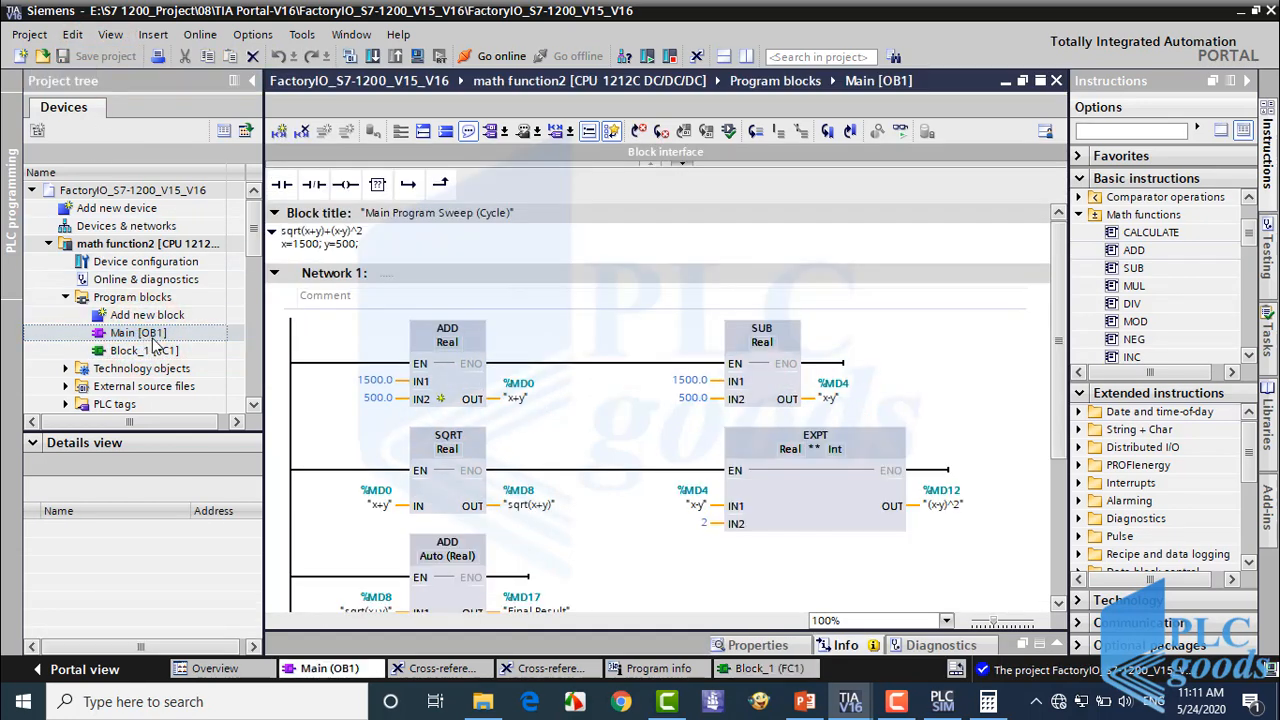
pyautogui.scroll(-3)
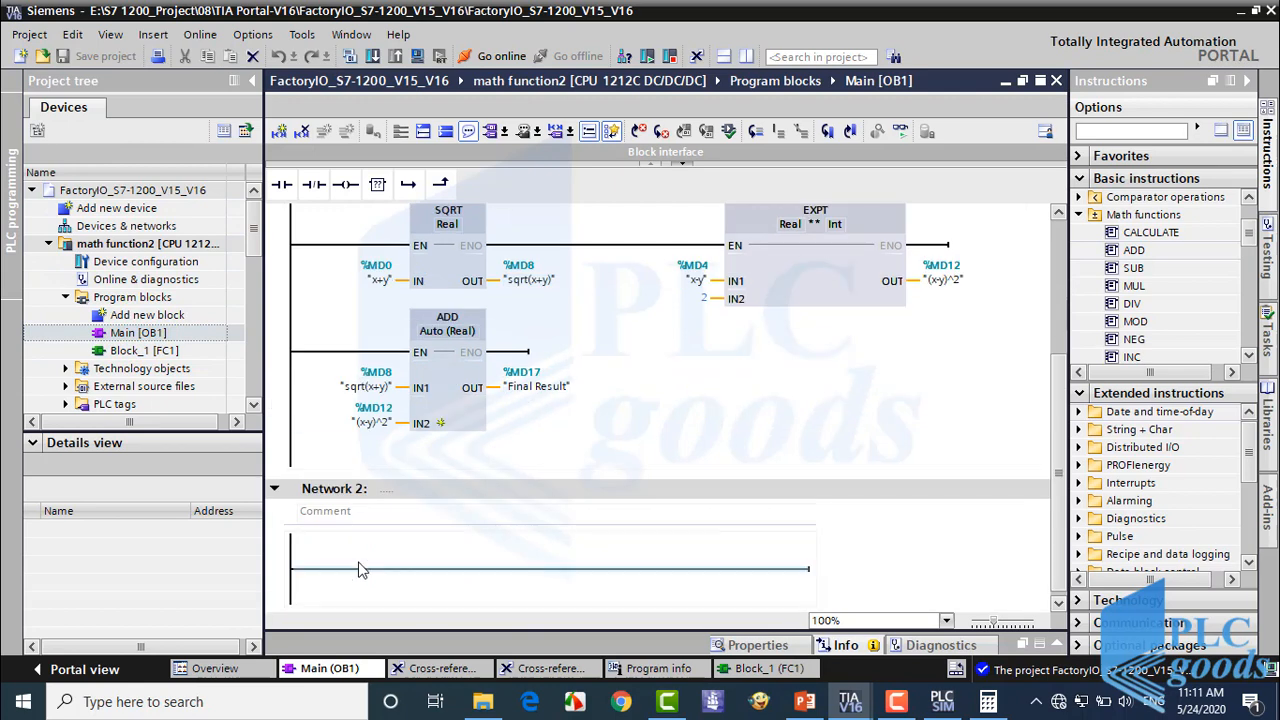
pyautogui.moveTo(144, 350); pyautogui.dragTo(550, 570)
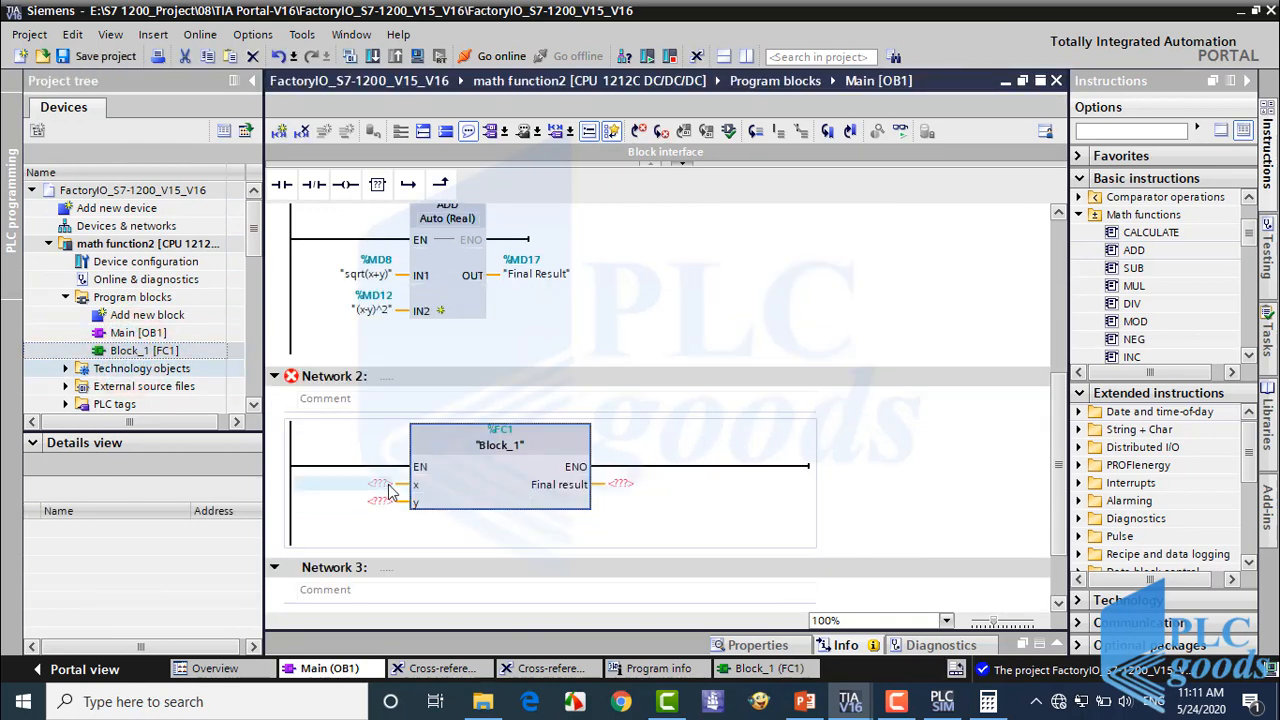
# Set the call's x to 1500.0, y to 500.0 and Final result to %MD21.
pyautogui.click(378, 484)
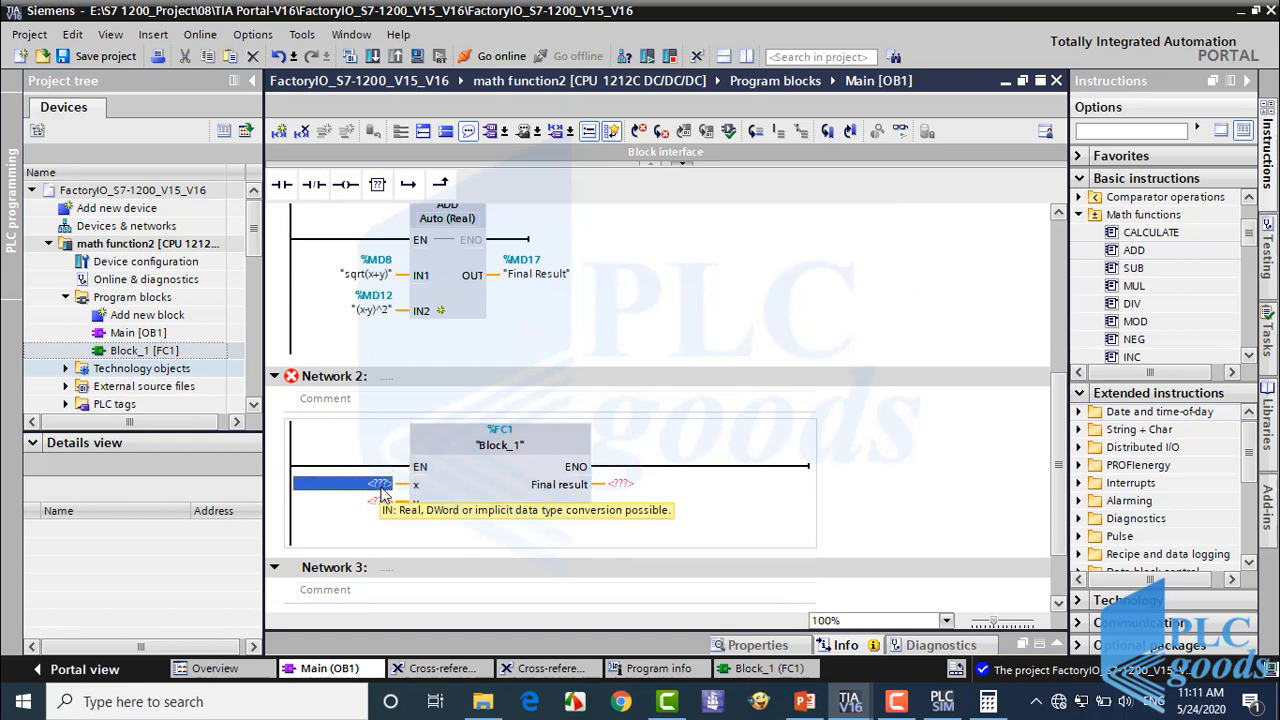
pyautogui.write('1500.0')
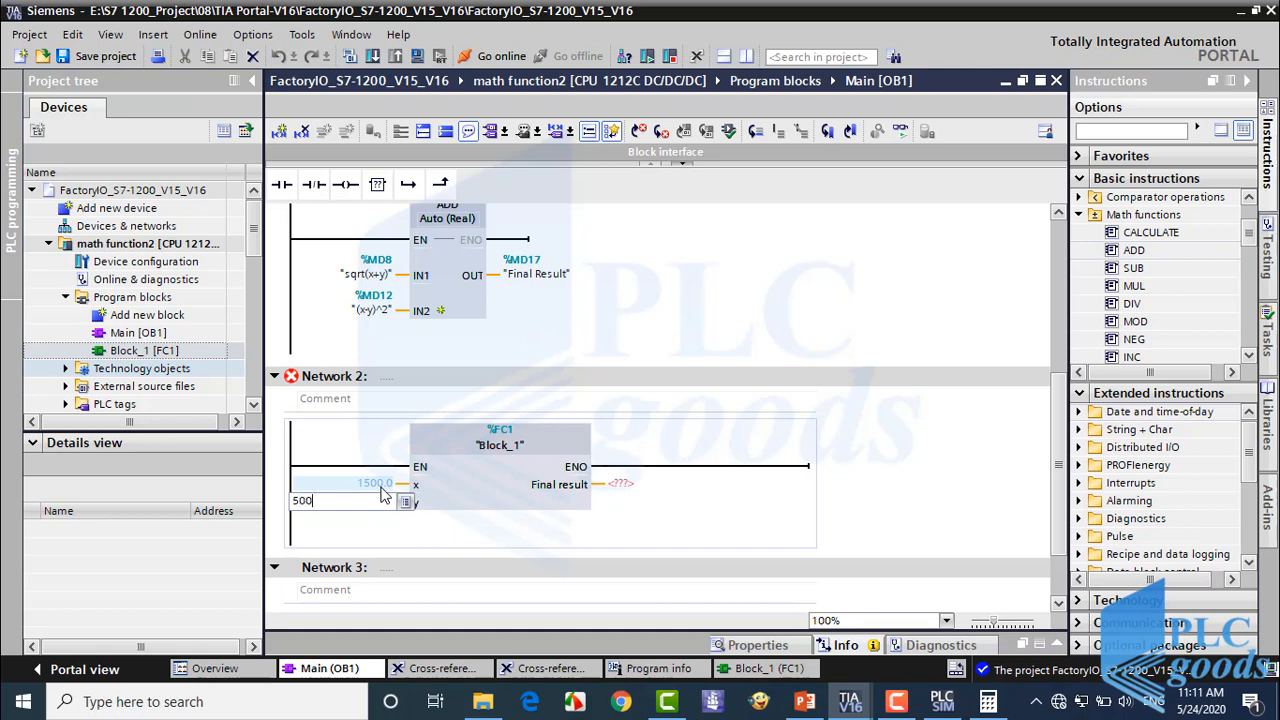
pyautogui.click(656, 484)
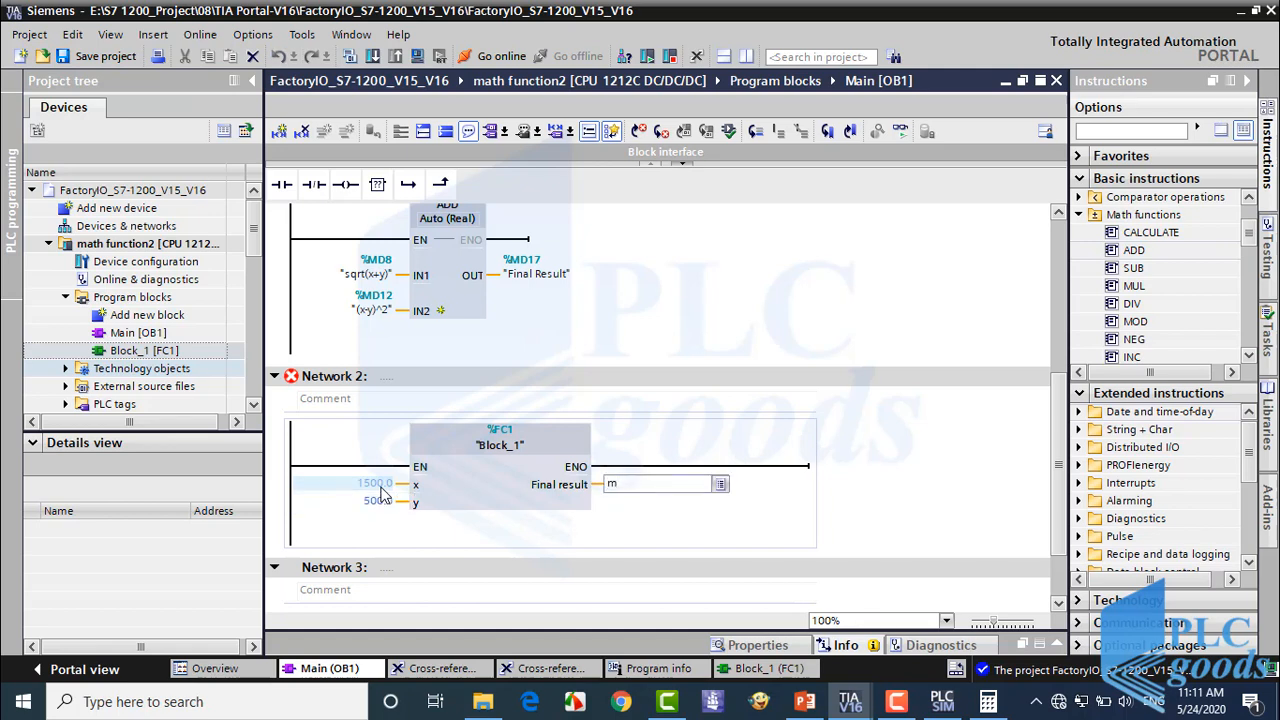
pyautogui.write('d')
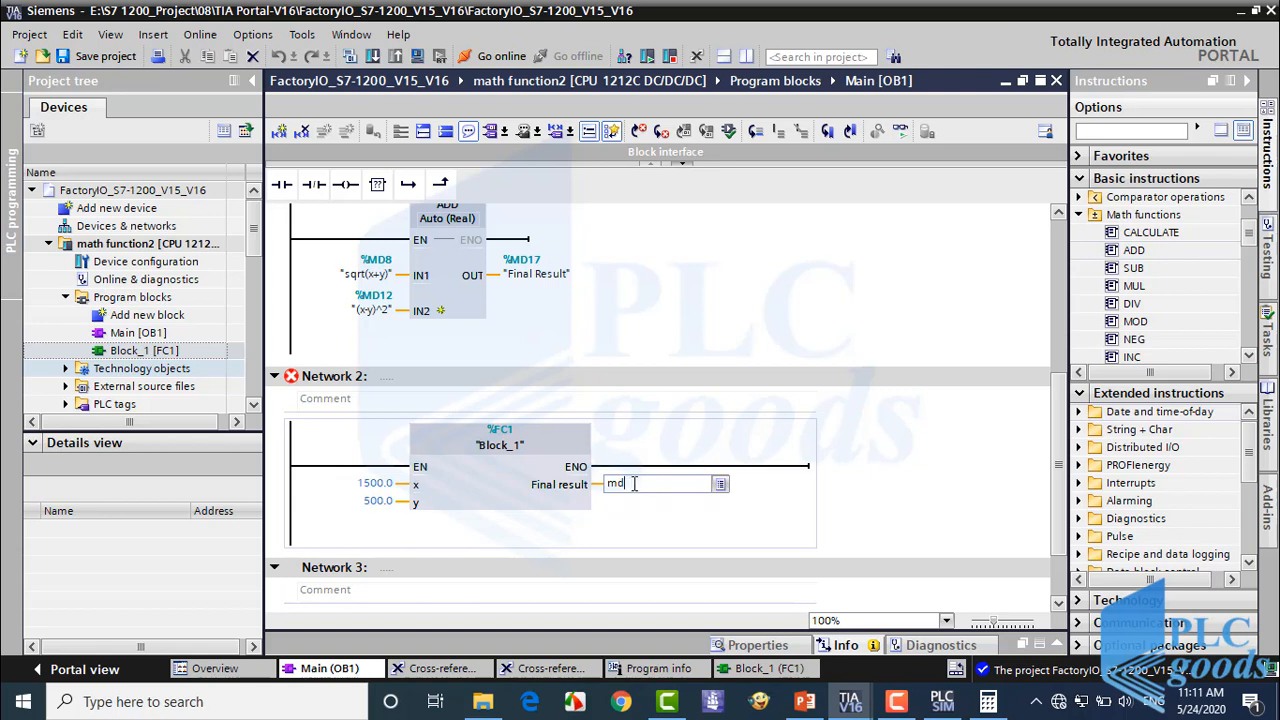
pyautogui.write('21')
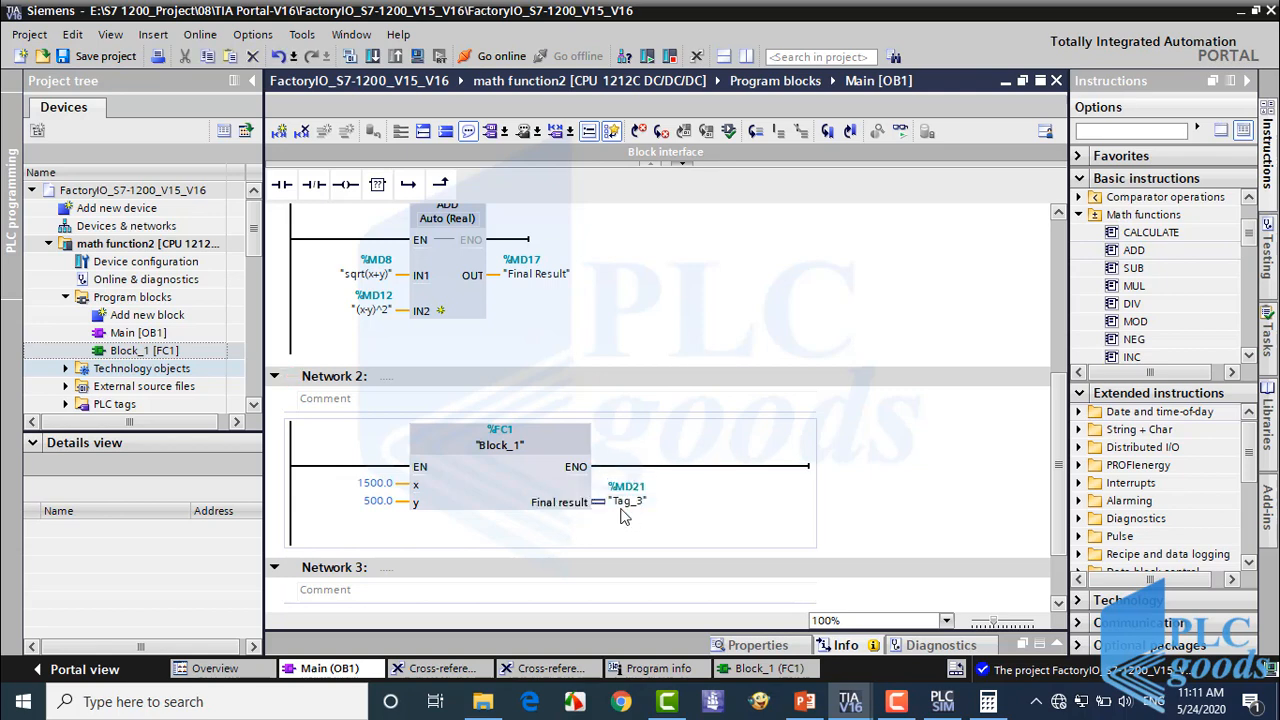
pyautogui.moveTo(612, 532)
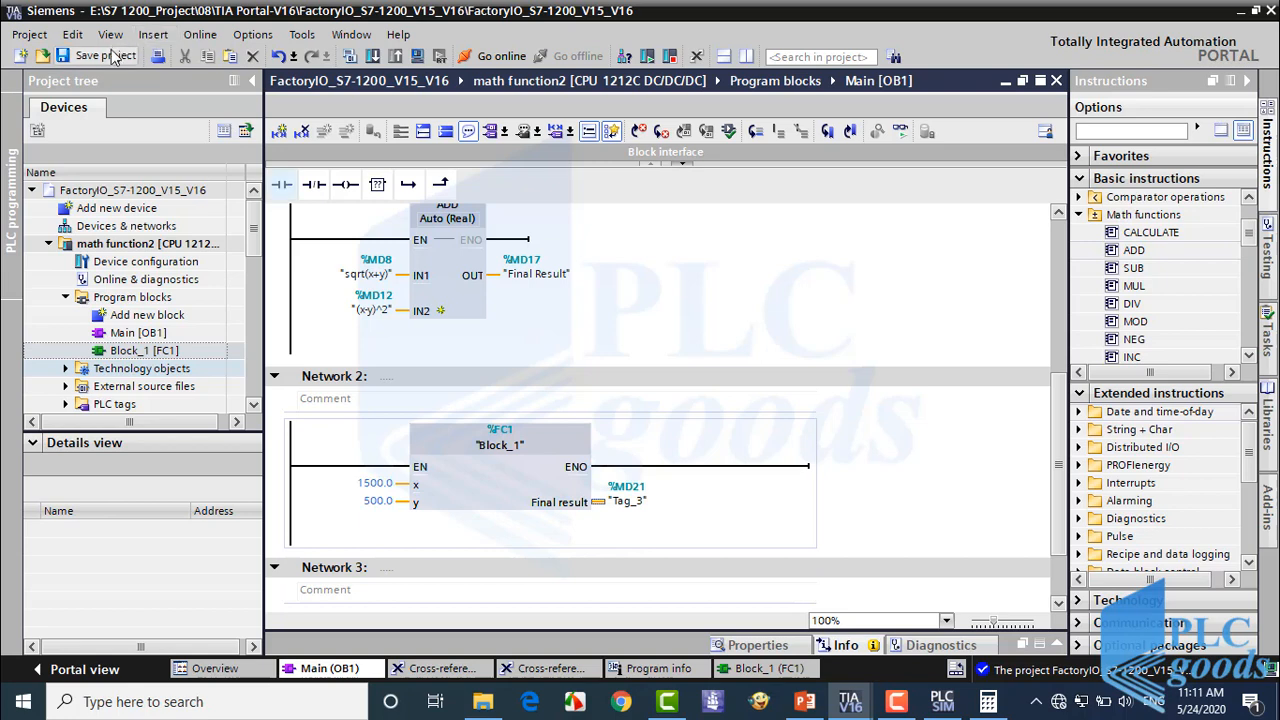
# Download to the simulated PLC and monitor online, Final result reading 1000045.0 in %MD21.
pyautogui.click(372, 56)
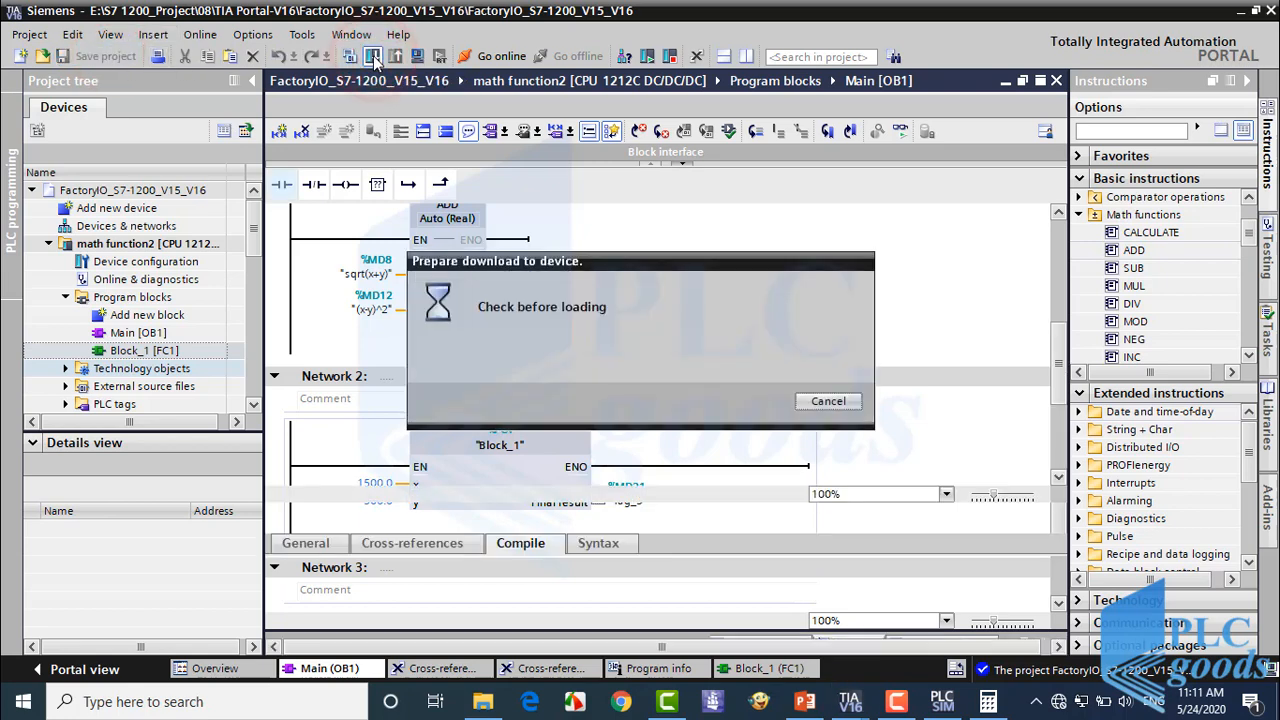
pyautogui.click(864, 532)
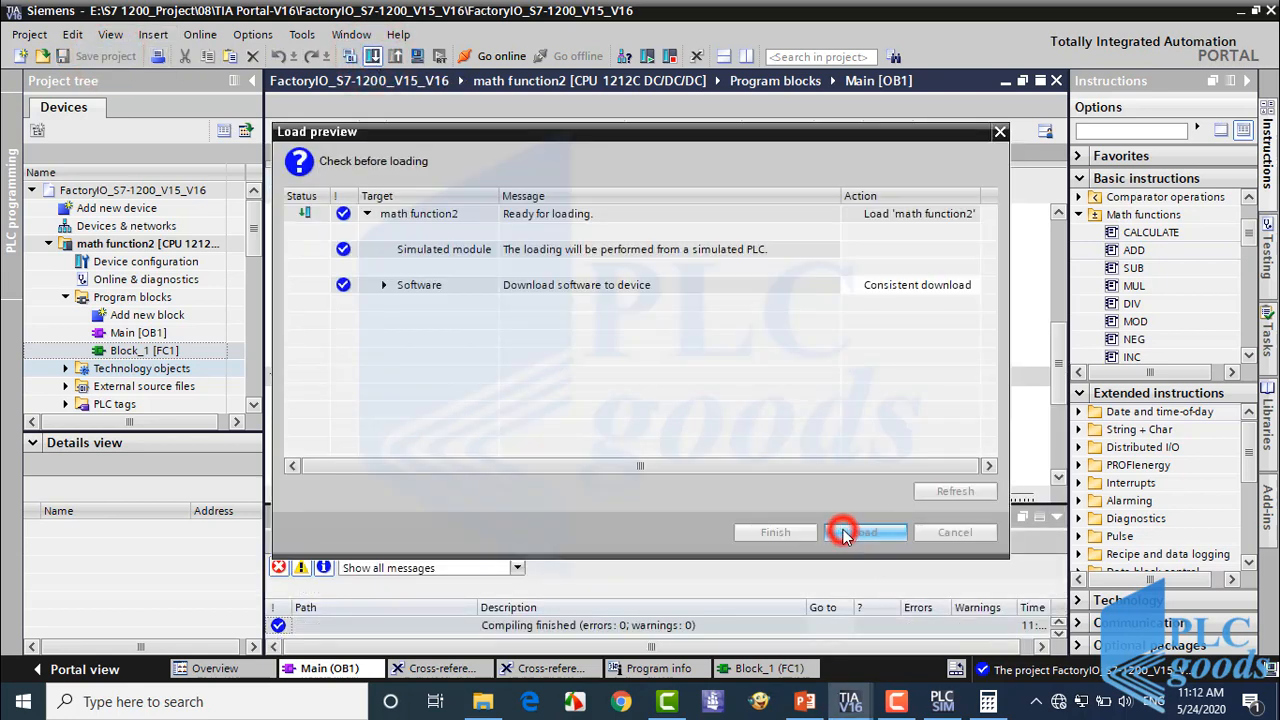
pyautogui.click(864, 532)
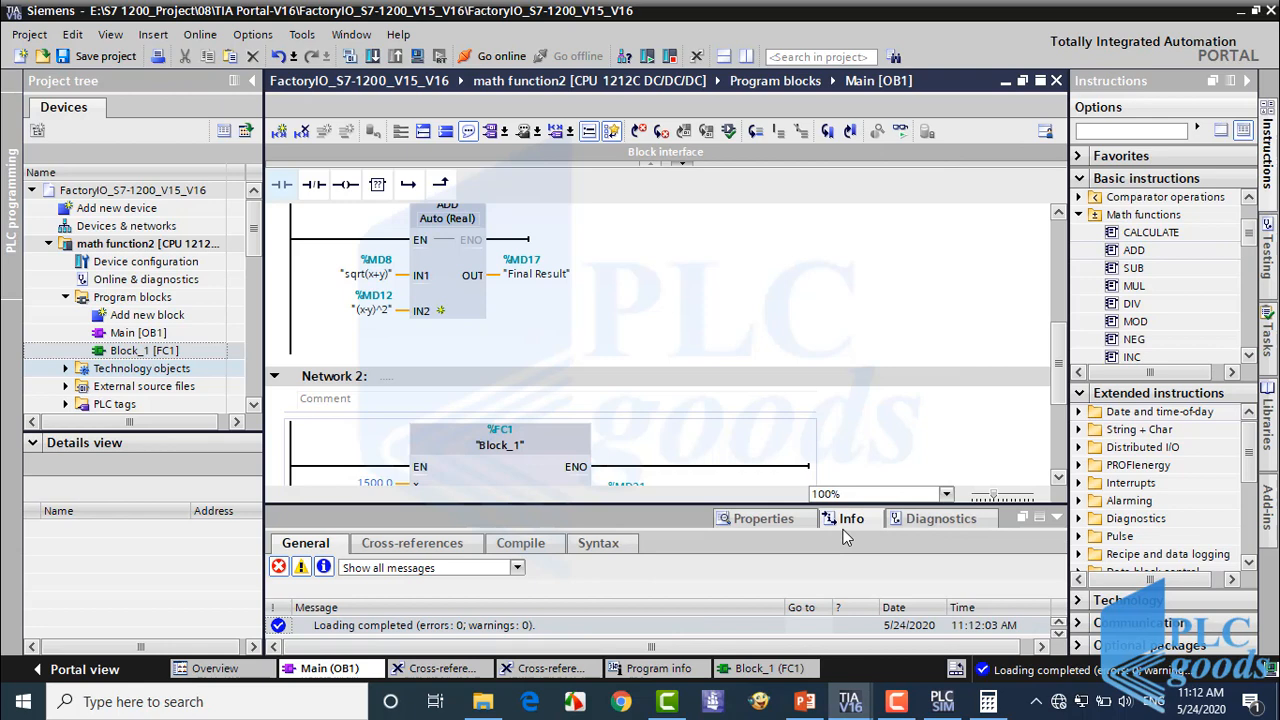
pyautogui.click(900, 132)
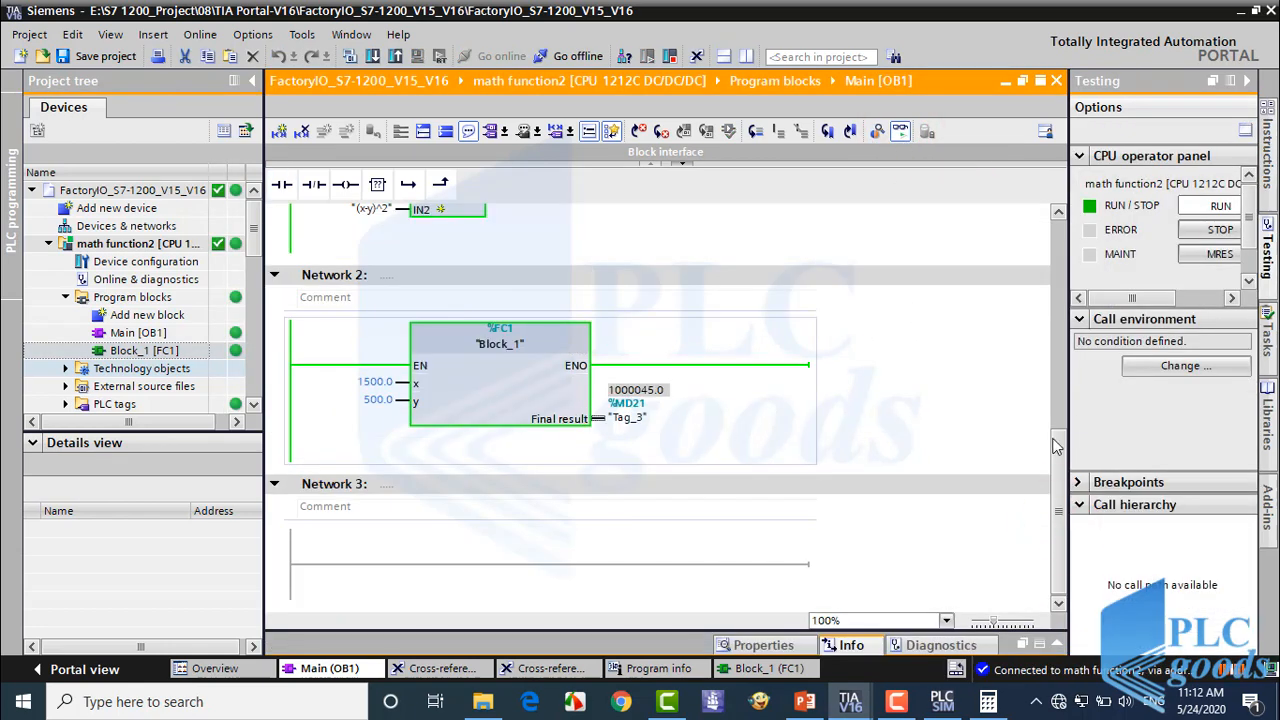
pyautogui.scroll(3)
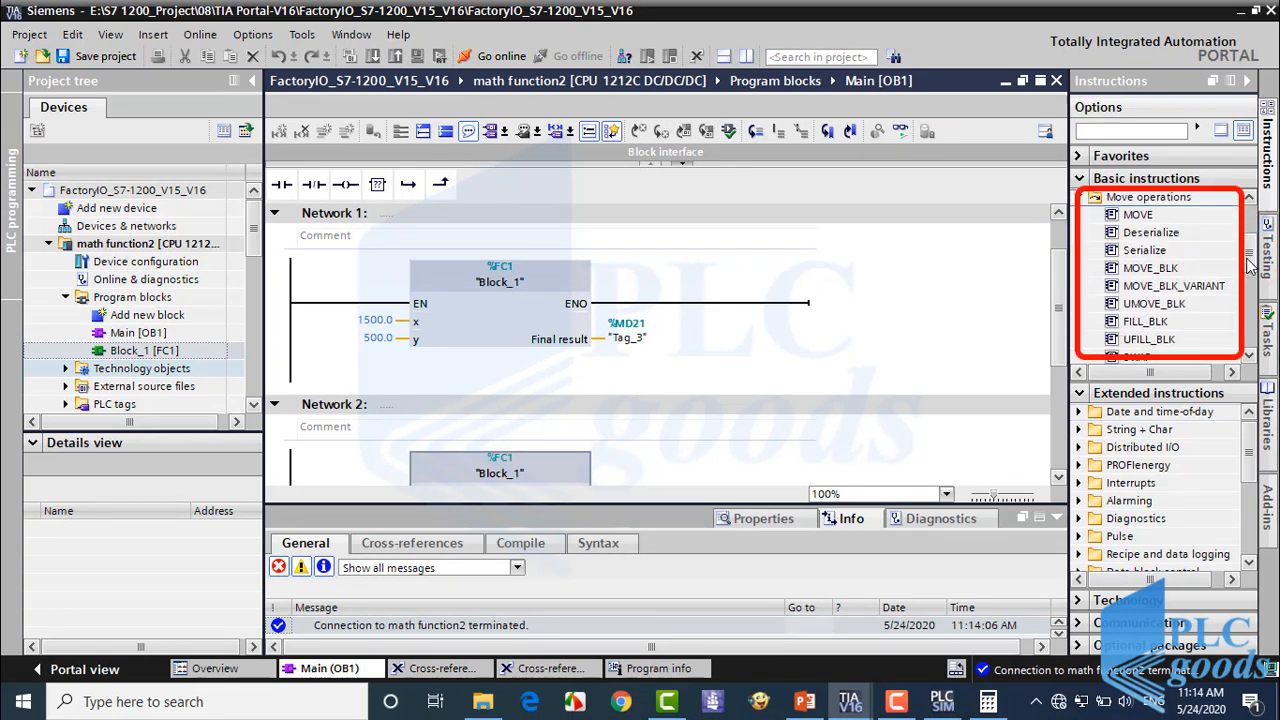
pyautogui.moveTo(1232, 292)
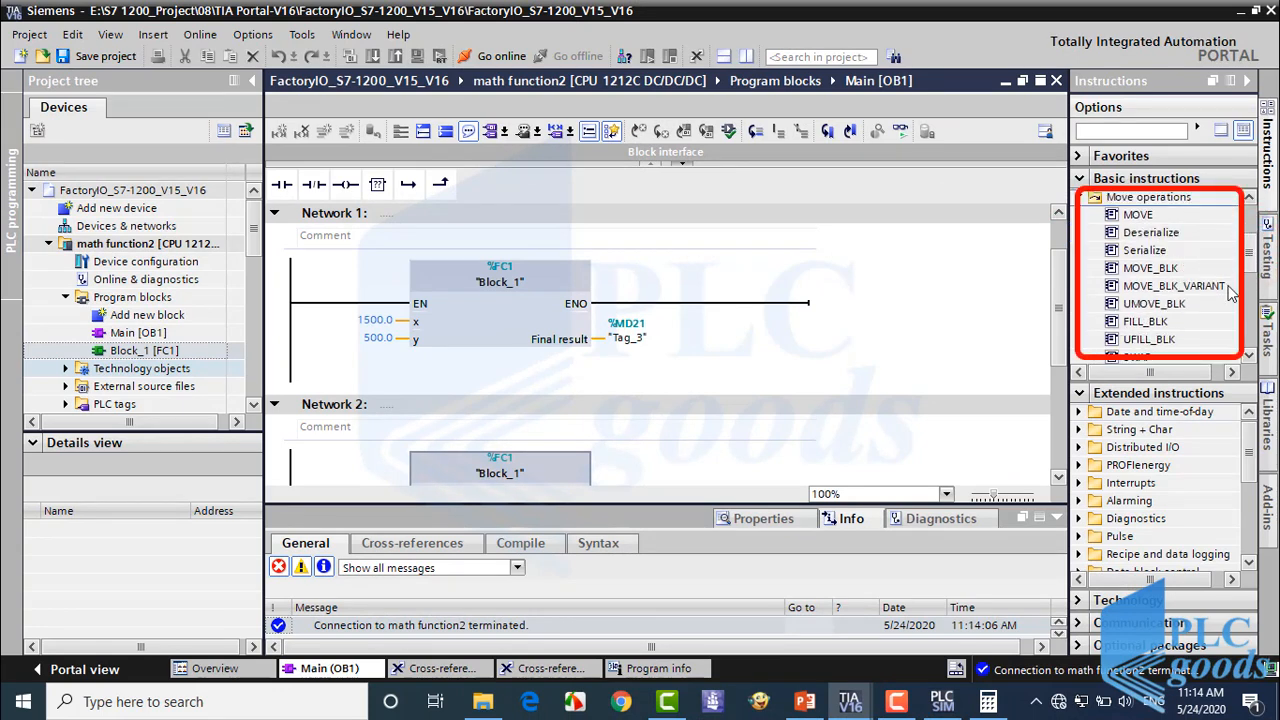